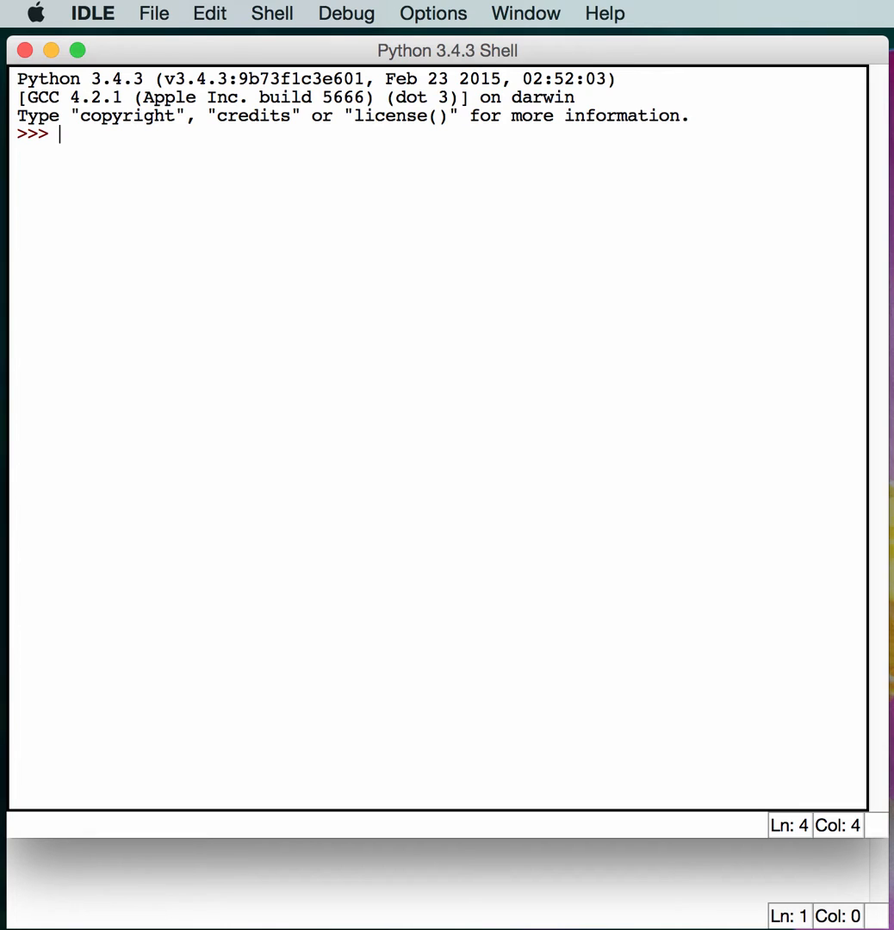
mouse_move(348, 322)
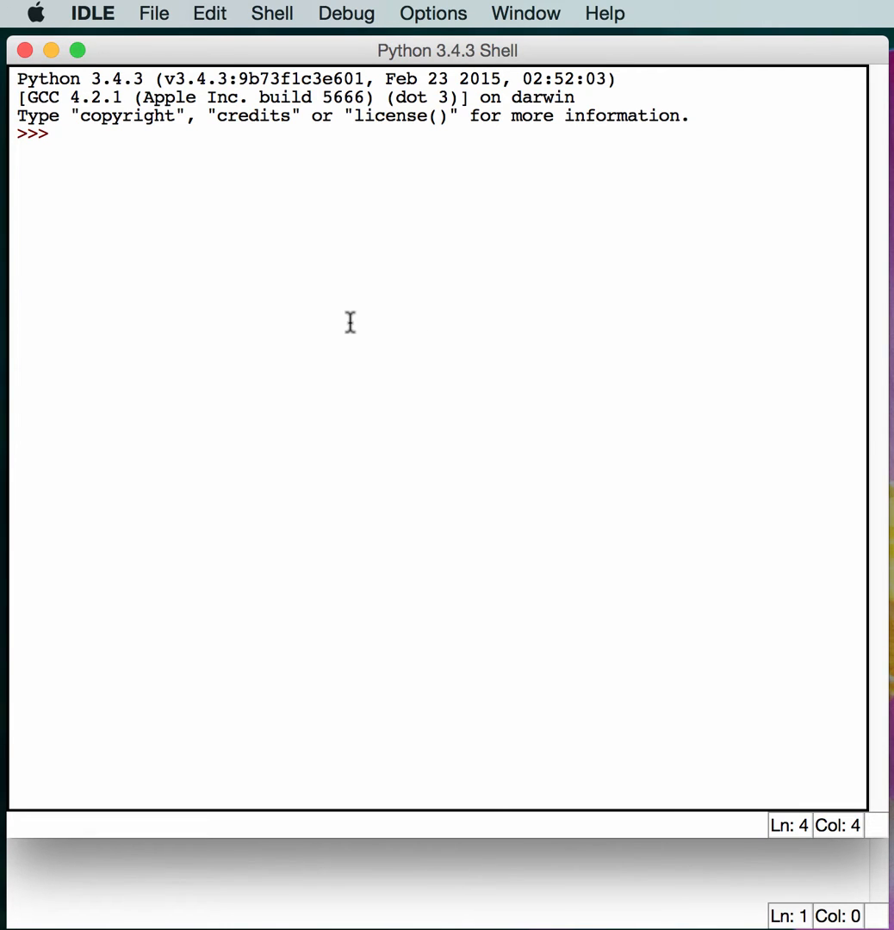
Import logging and run basicConfig(filename='sample.log', level=logging.INFO).
type("import")
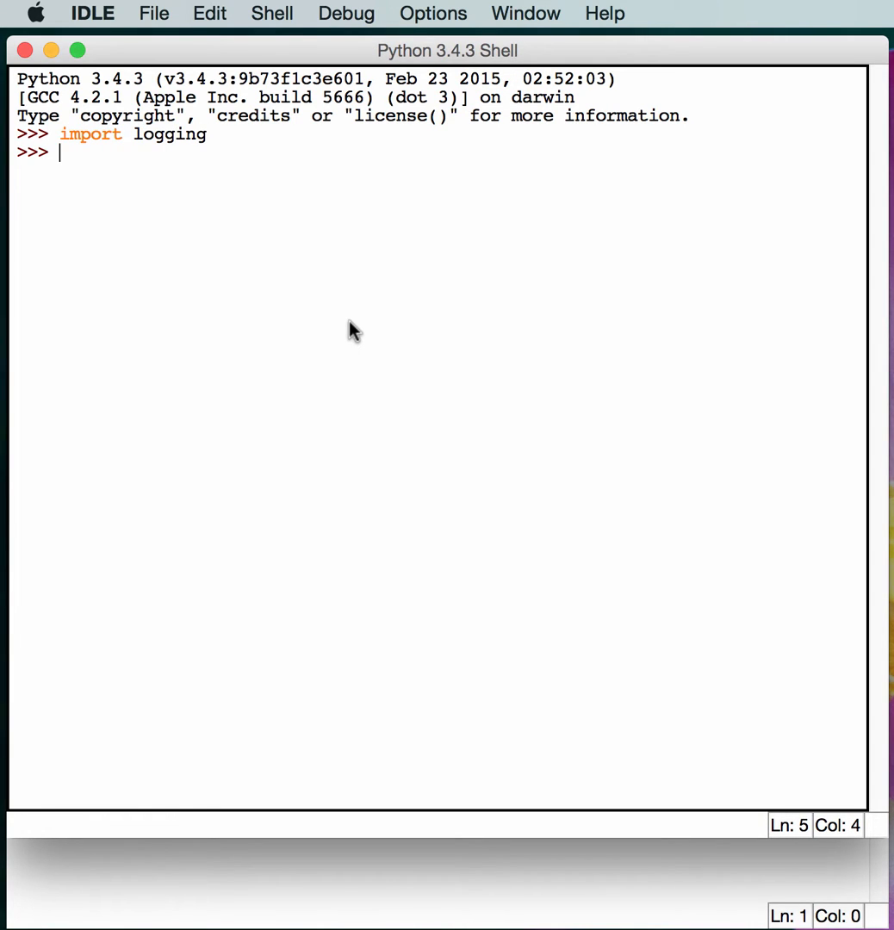
type("logging")
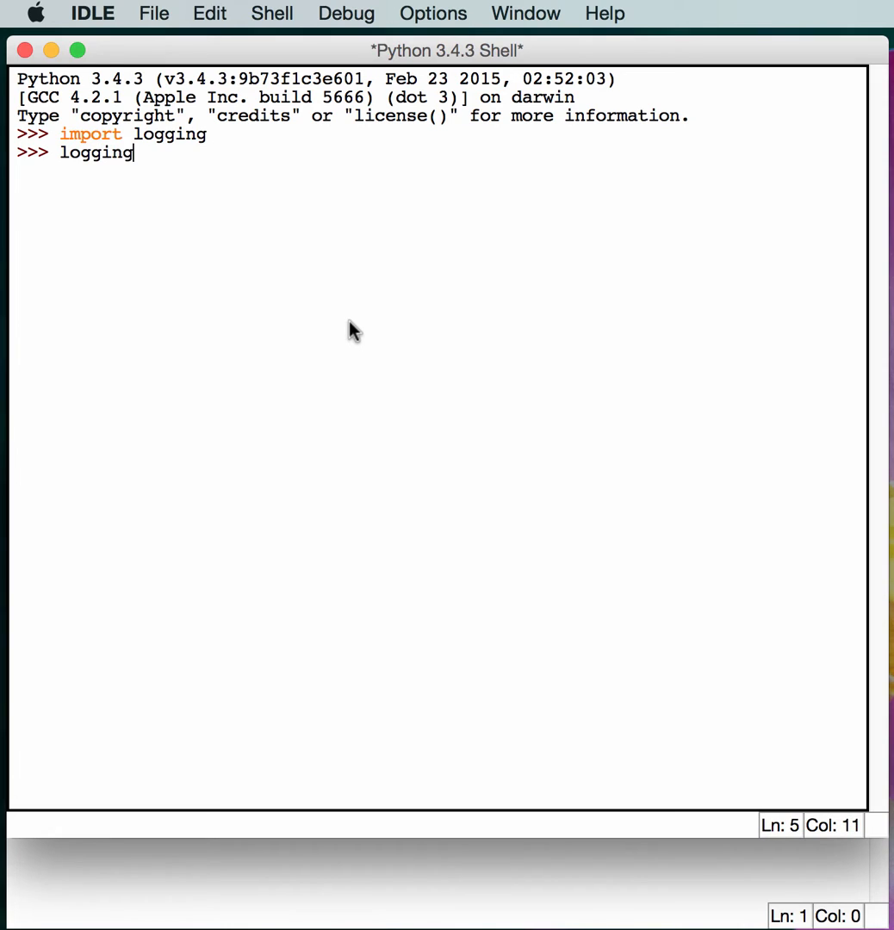
type(".basi")
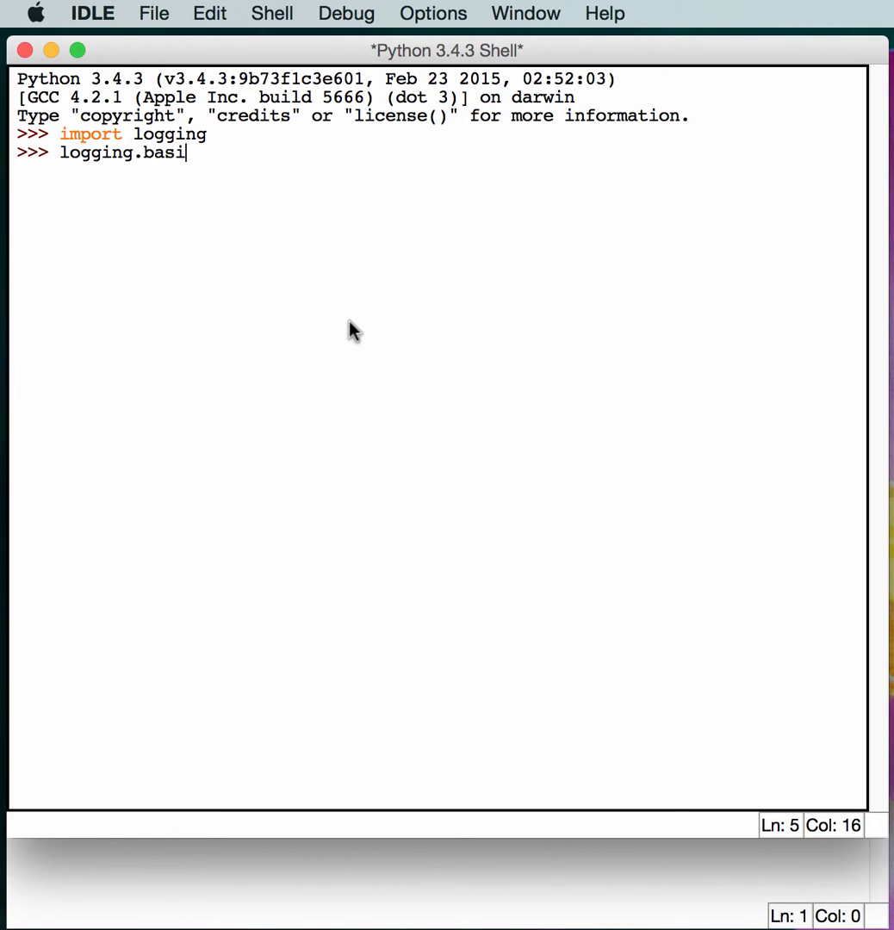
type("cConfig")
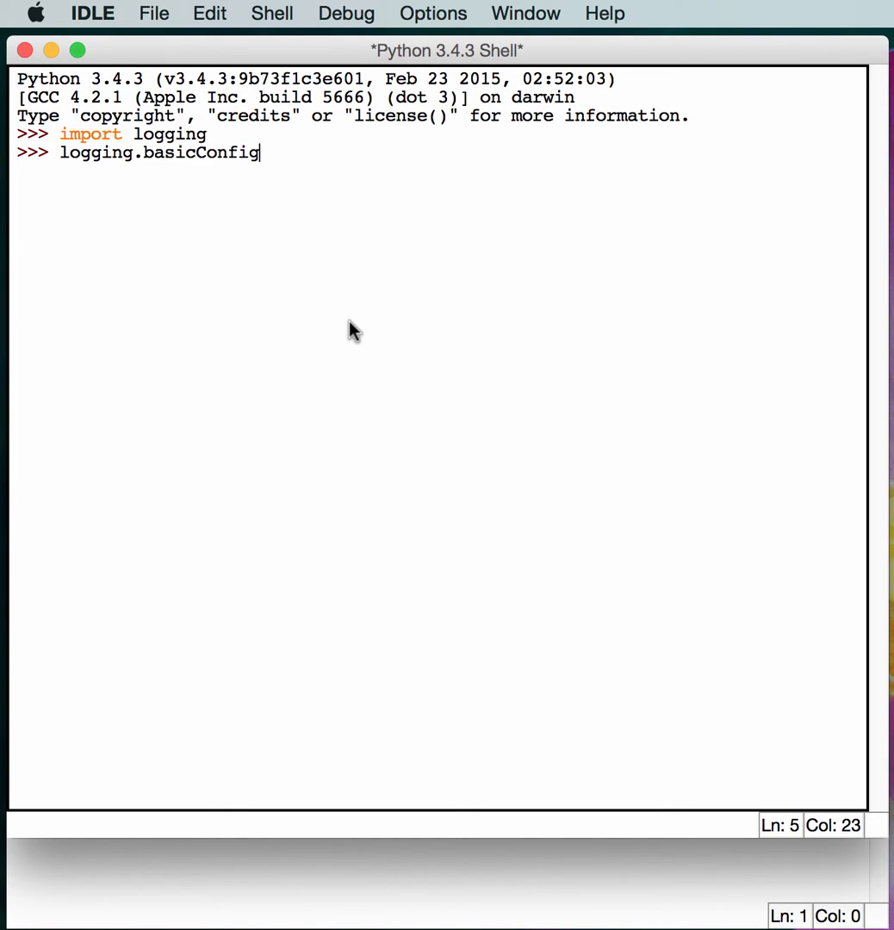
type("(")
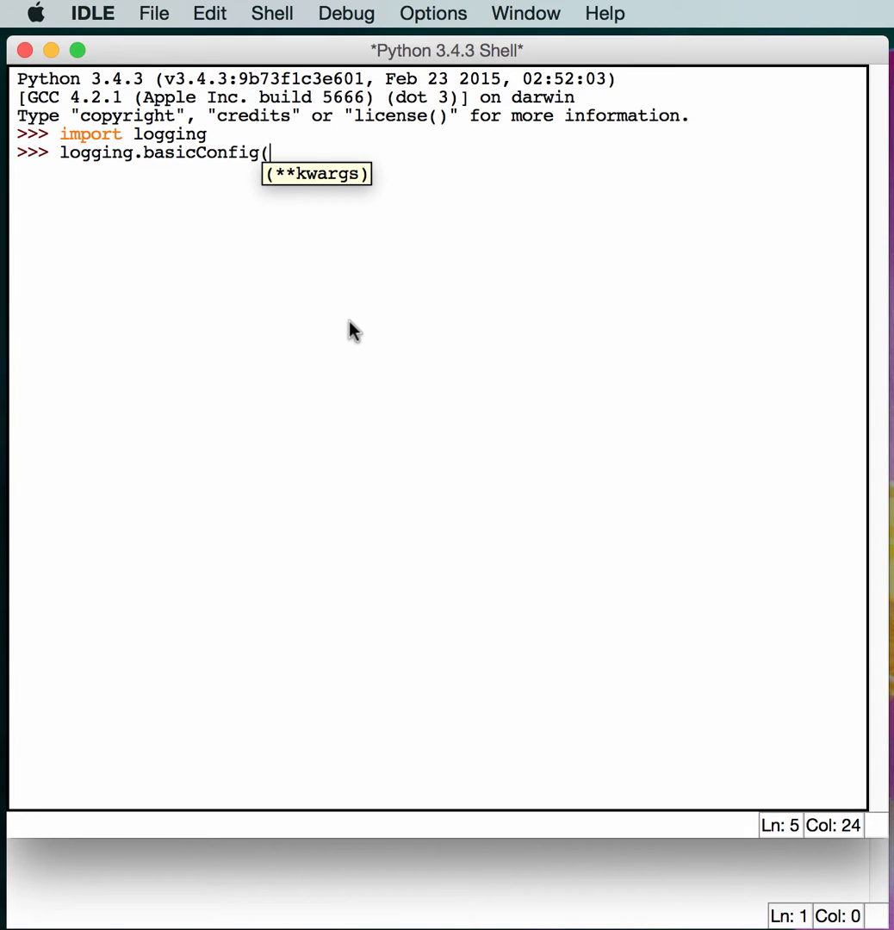
type("'filen")
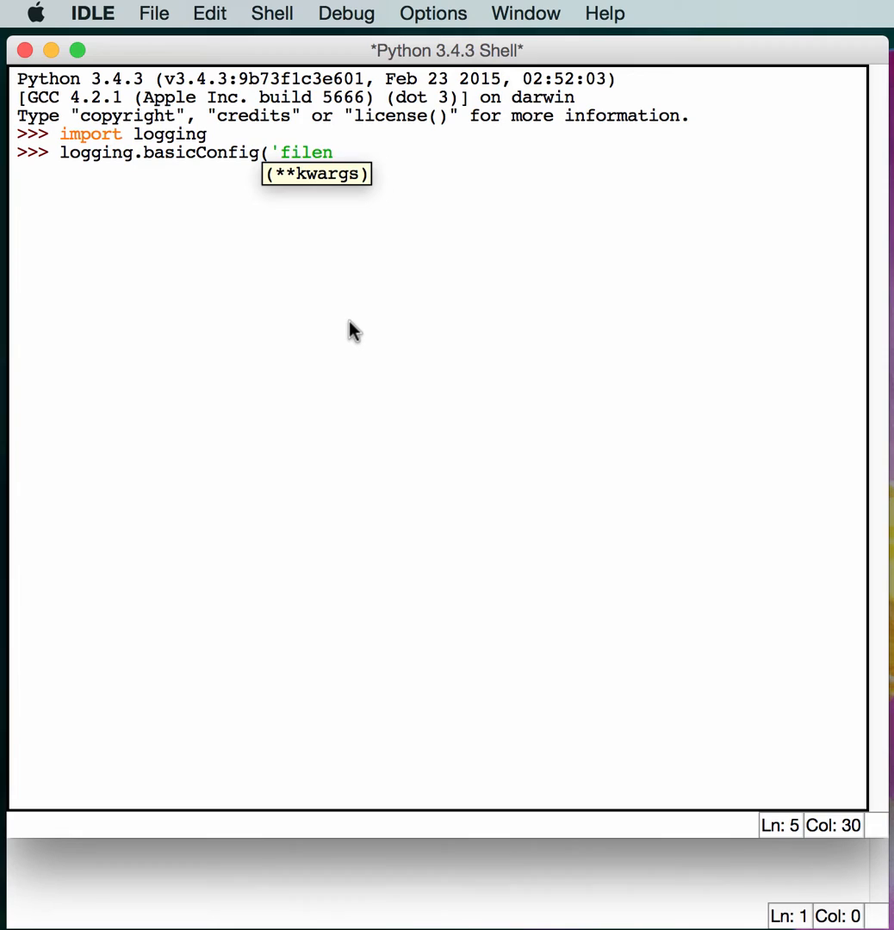
key("Backspace")
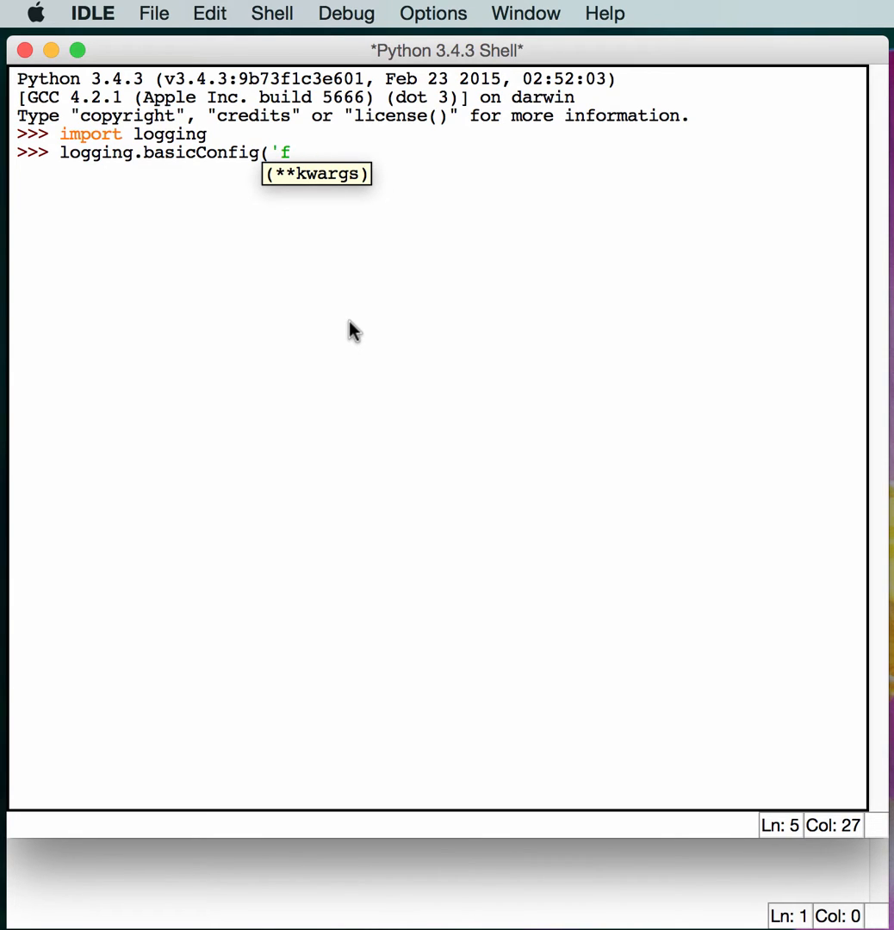
type("ilename")
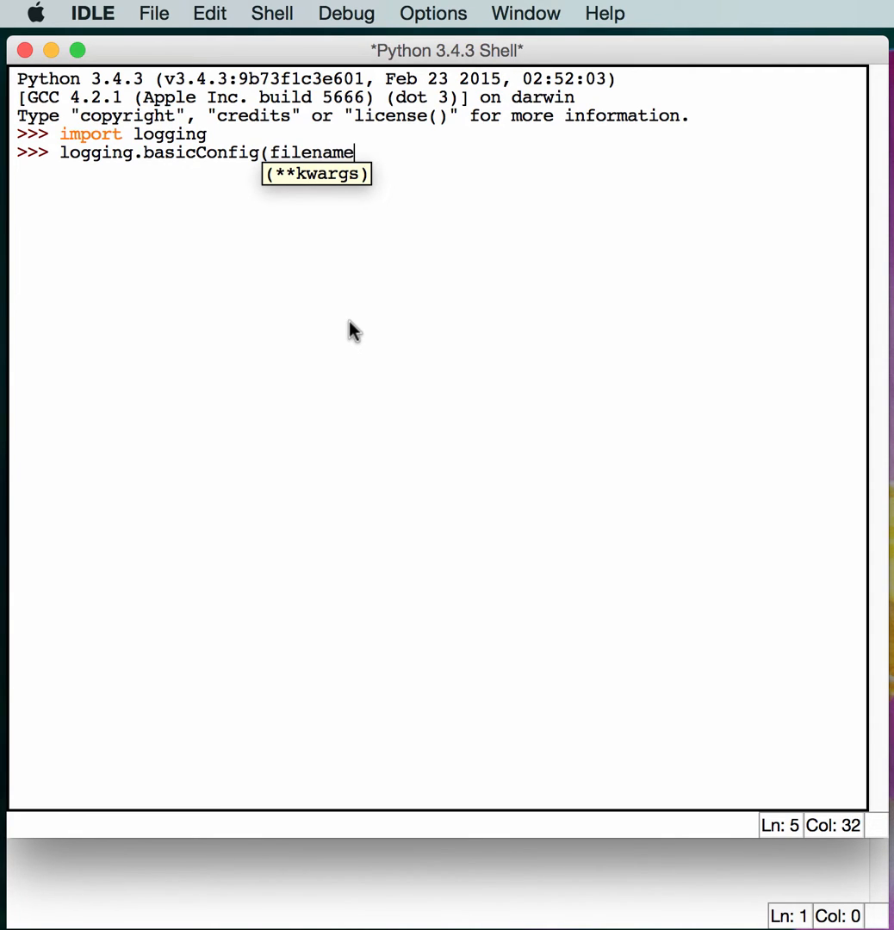
type("='sample")
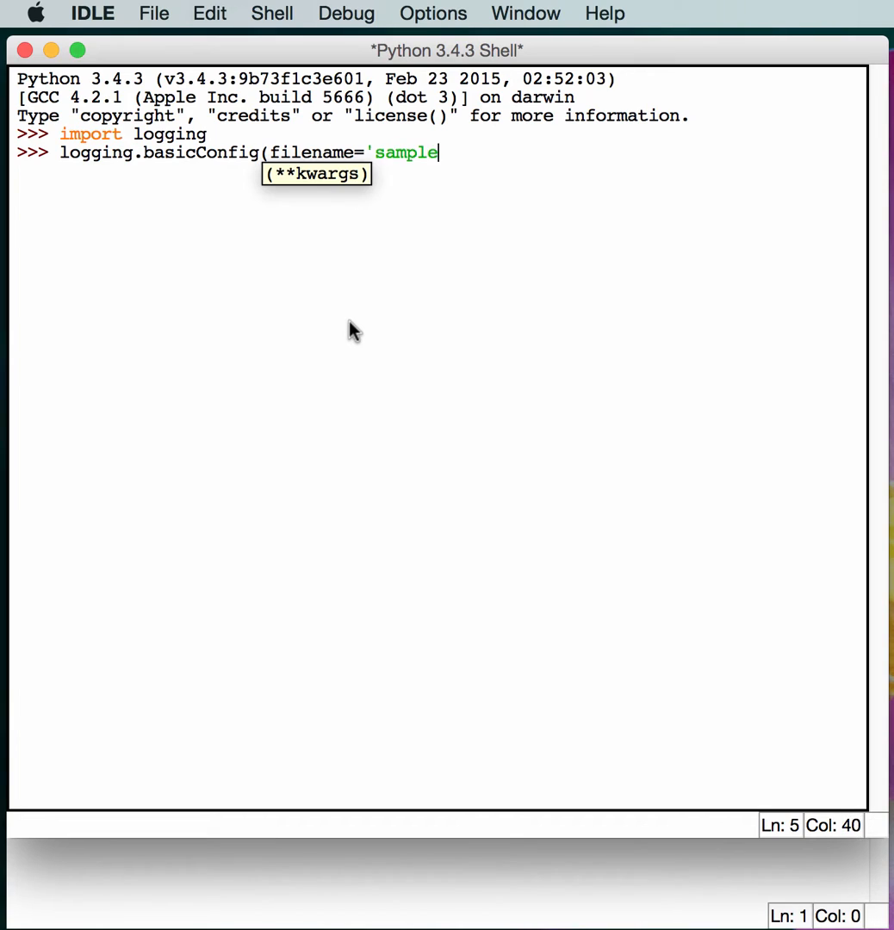
type(".log'")
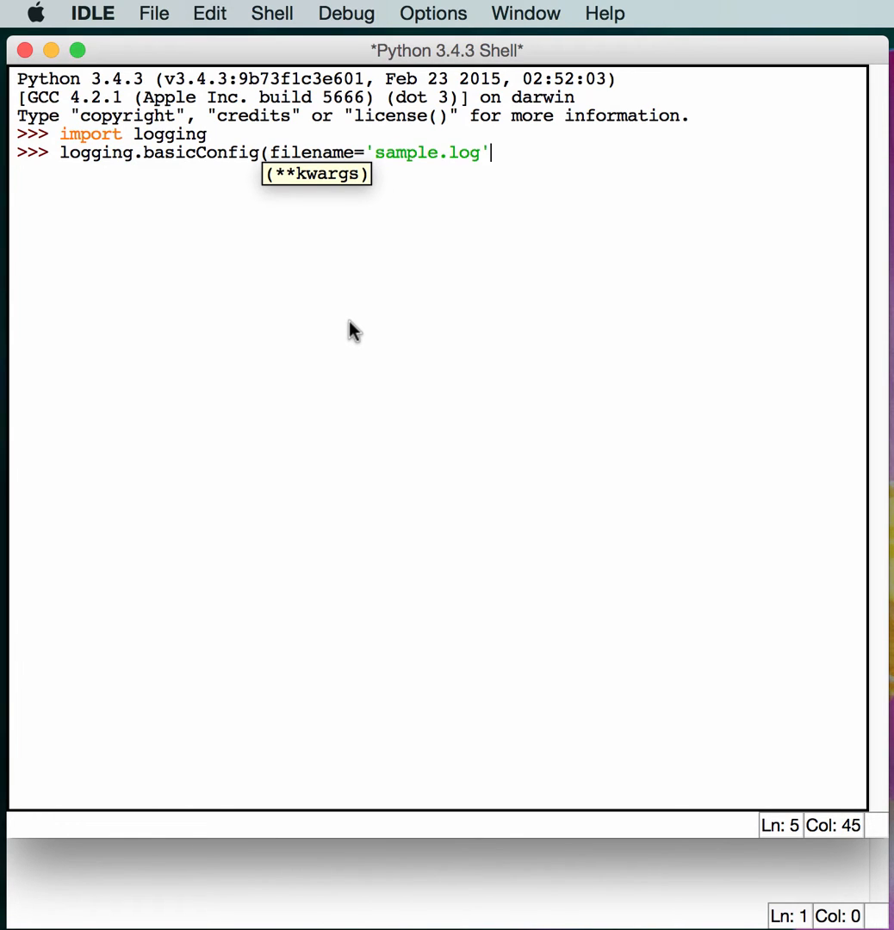
type(", level")
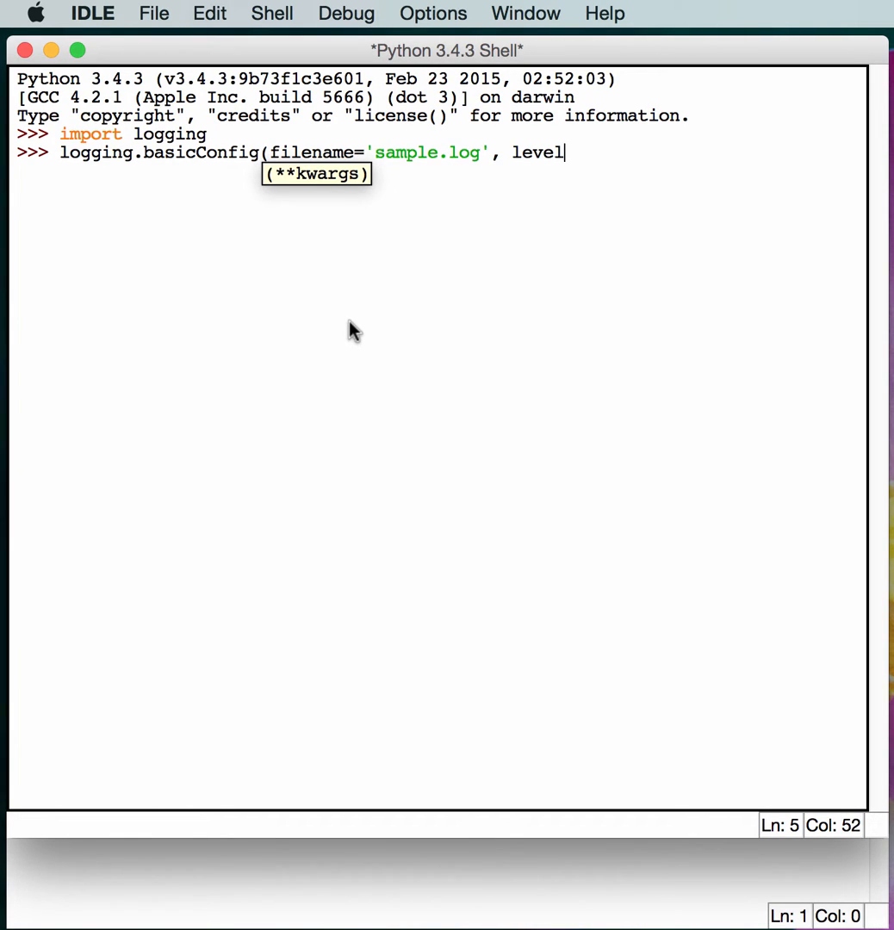
type("=logg")
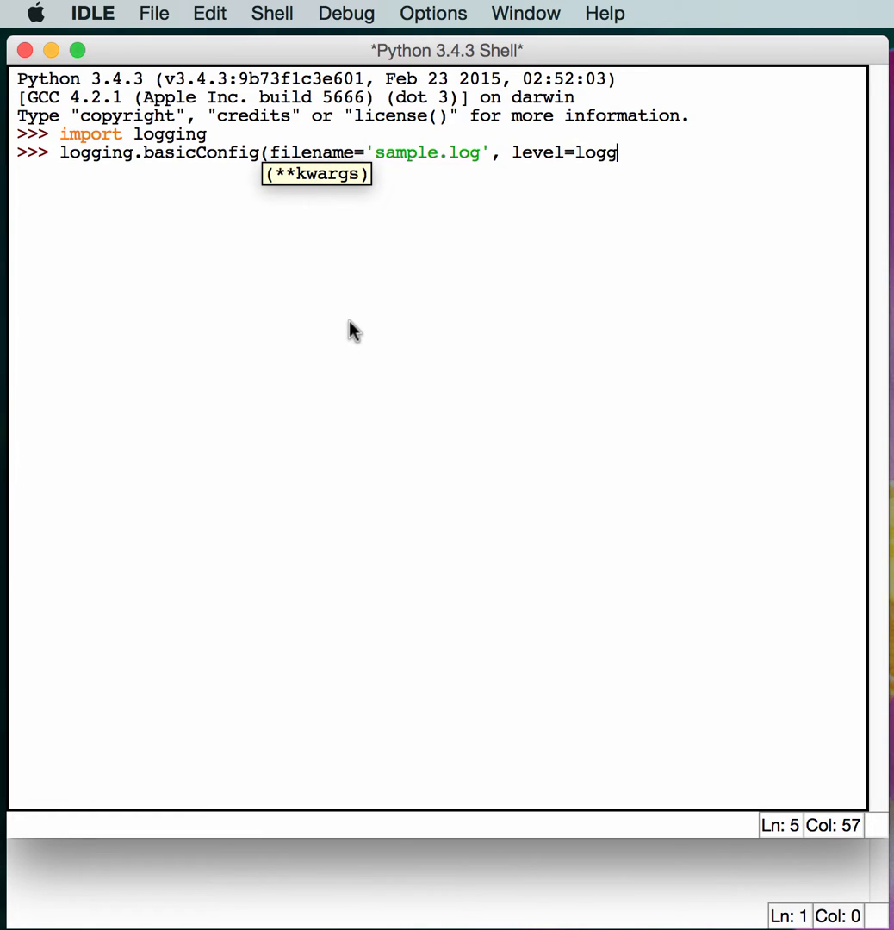
type("ing.IN")
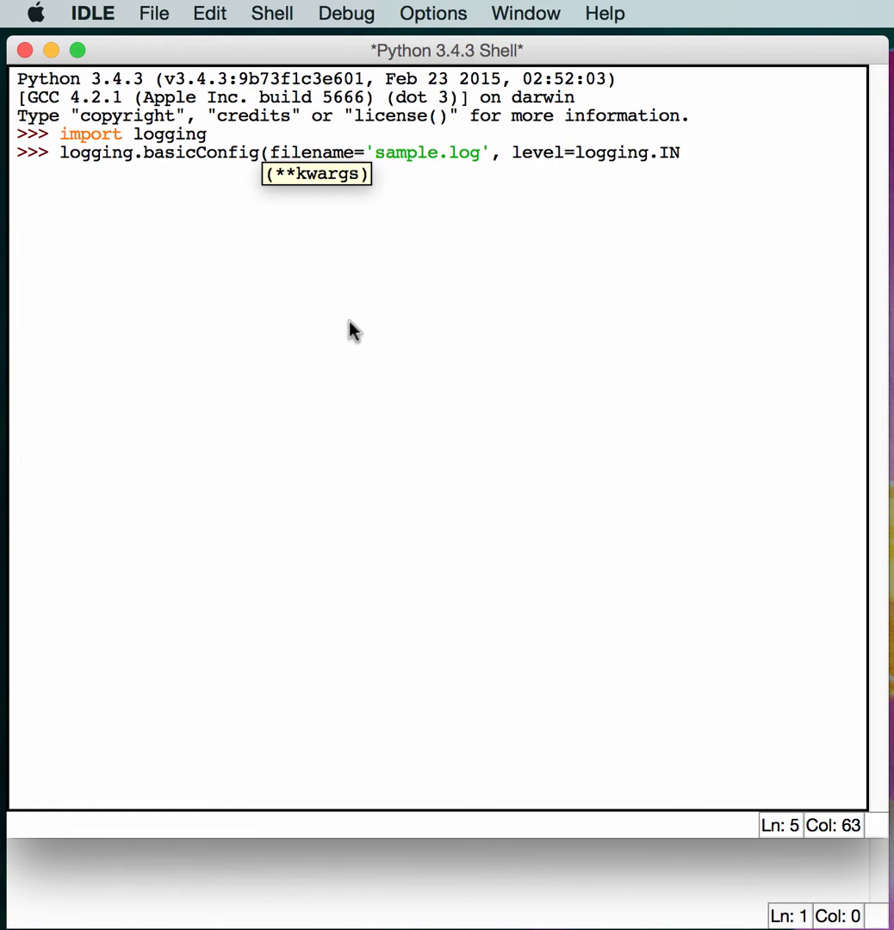
type("FO)")
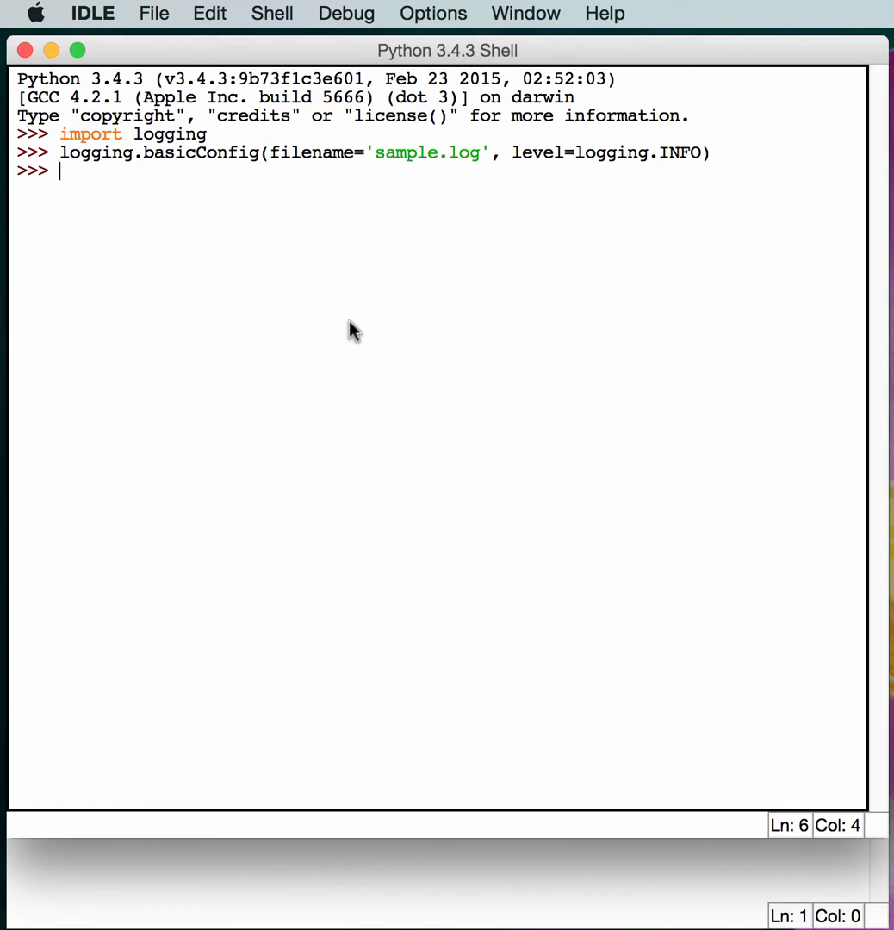
Log a debug message "This is a debug message" with logging.debug.
type("logging.")
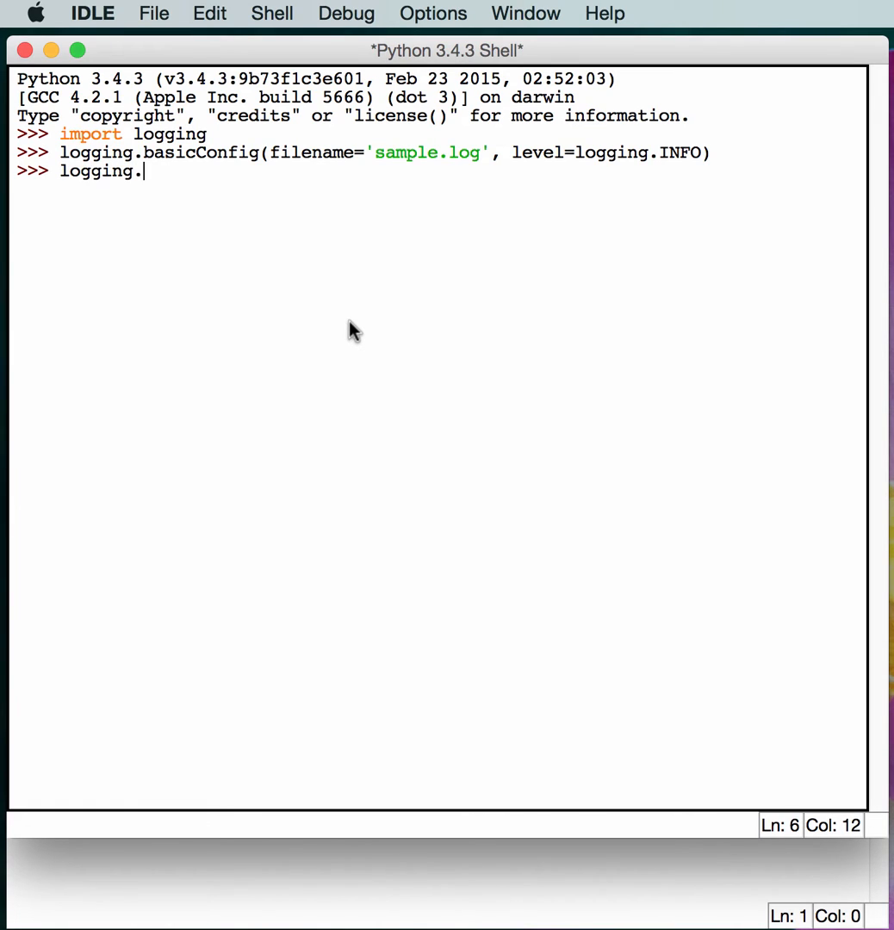
type("debug(")
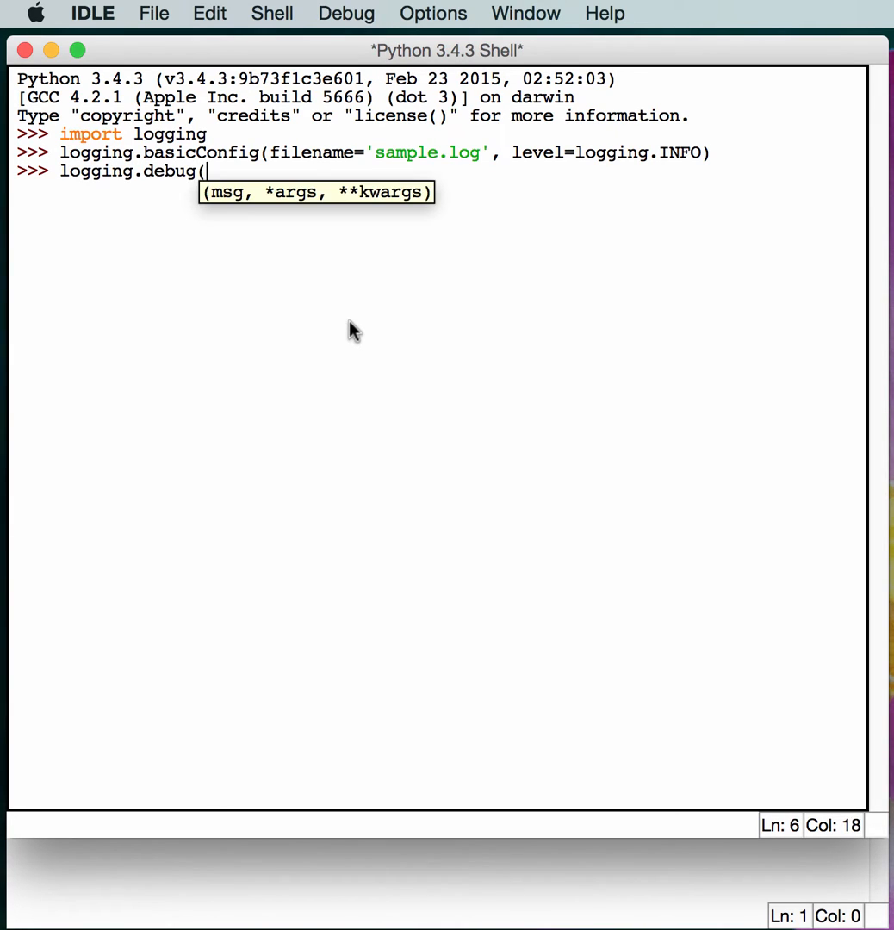
type("\"This is")
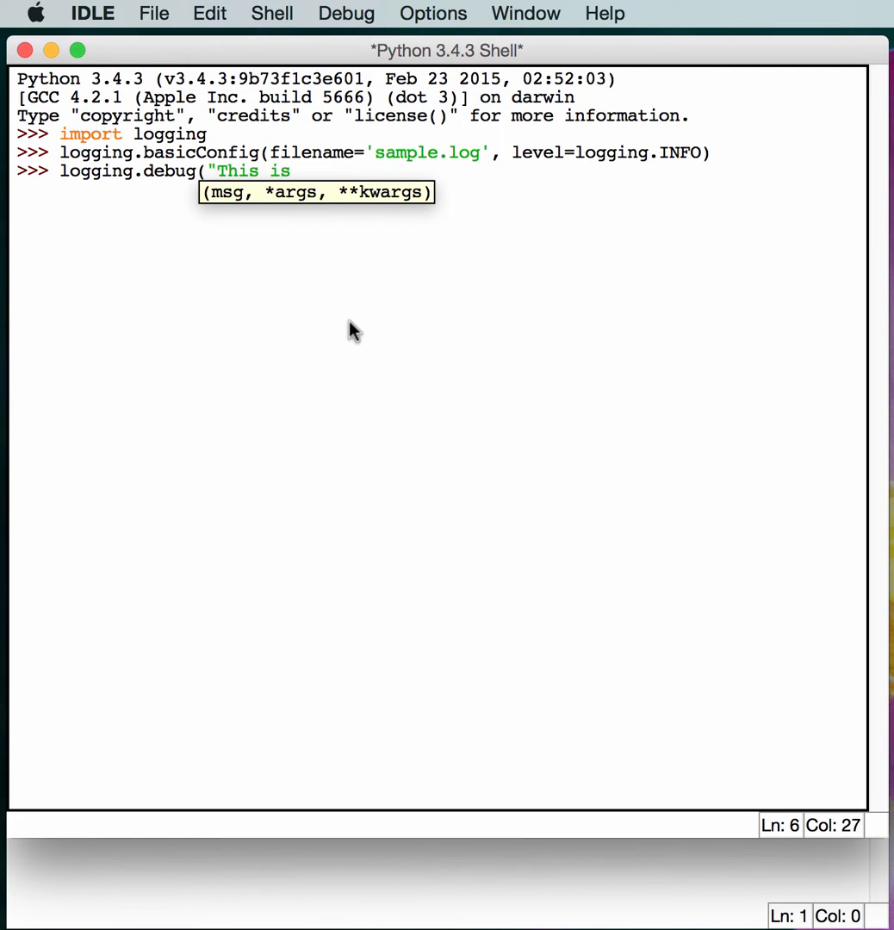
type("a debug messa")
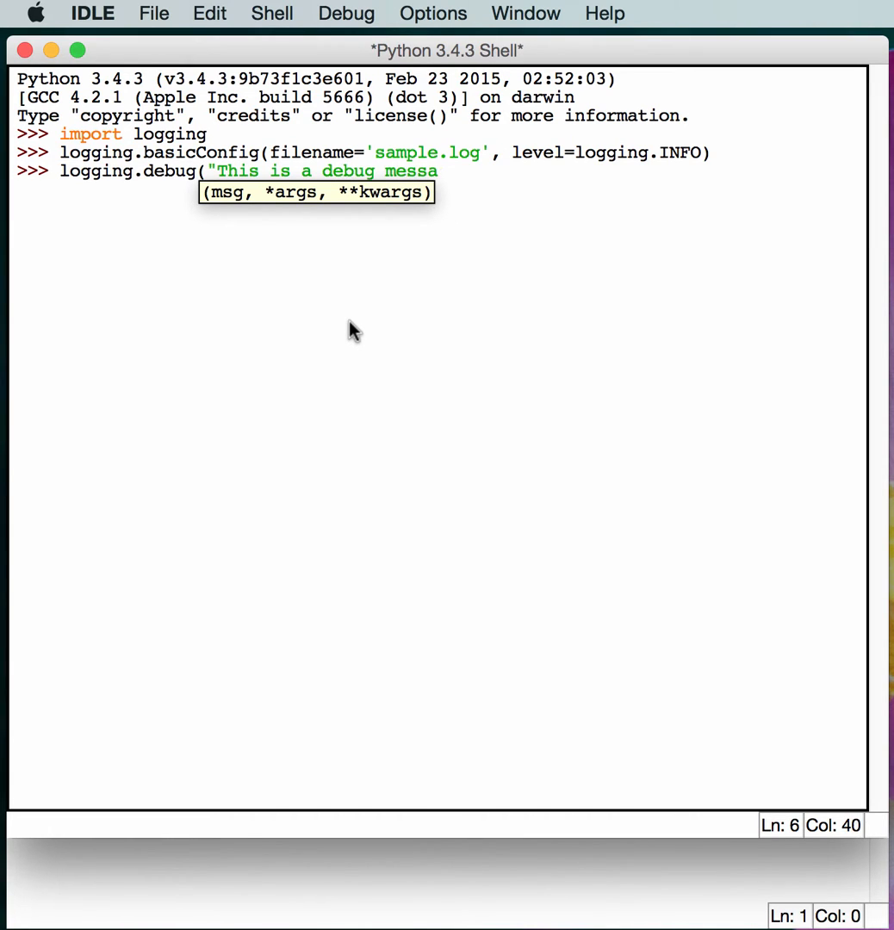
type("ge\")")
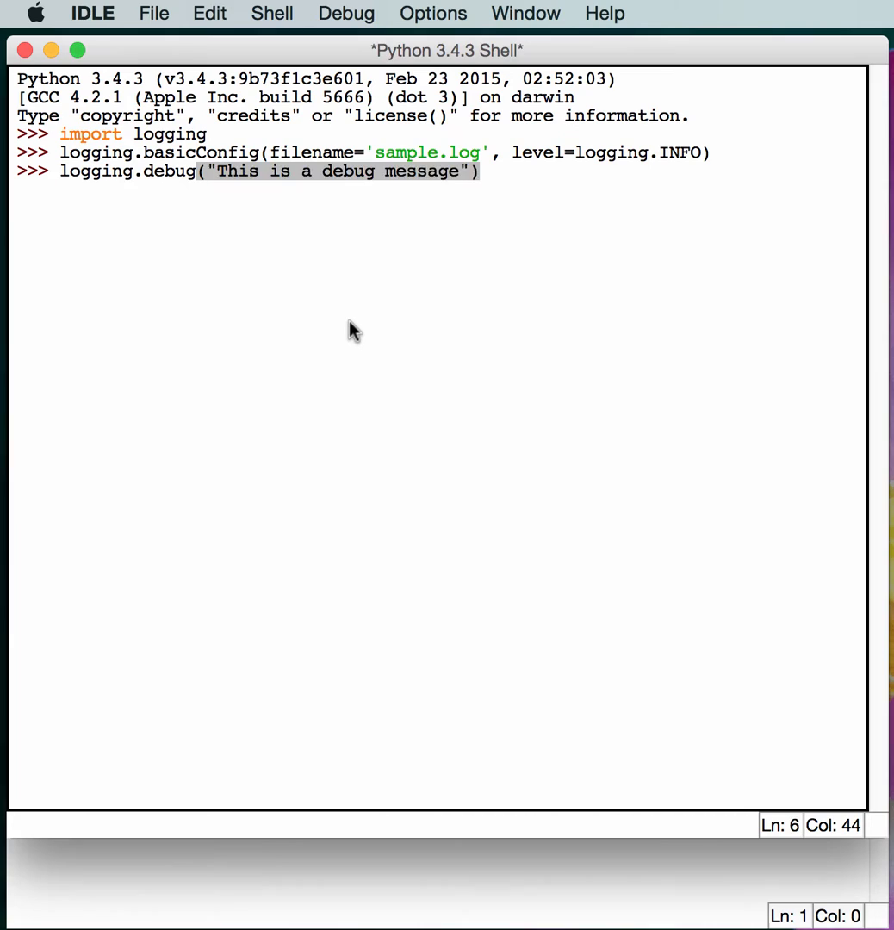
Log "Informational message" with logging.info.
type("loggin")
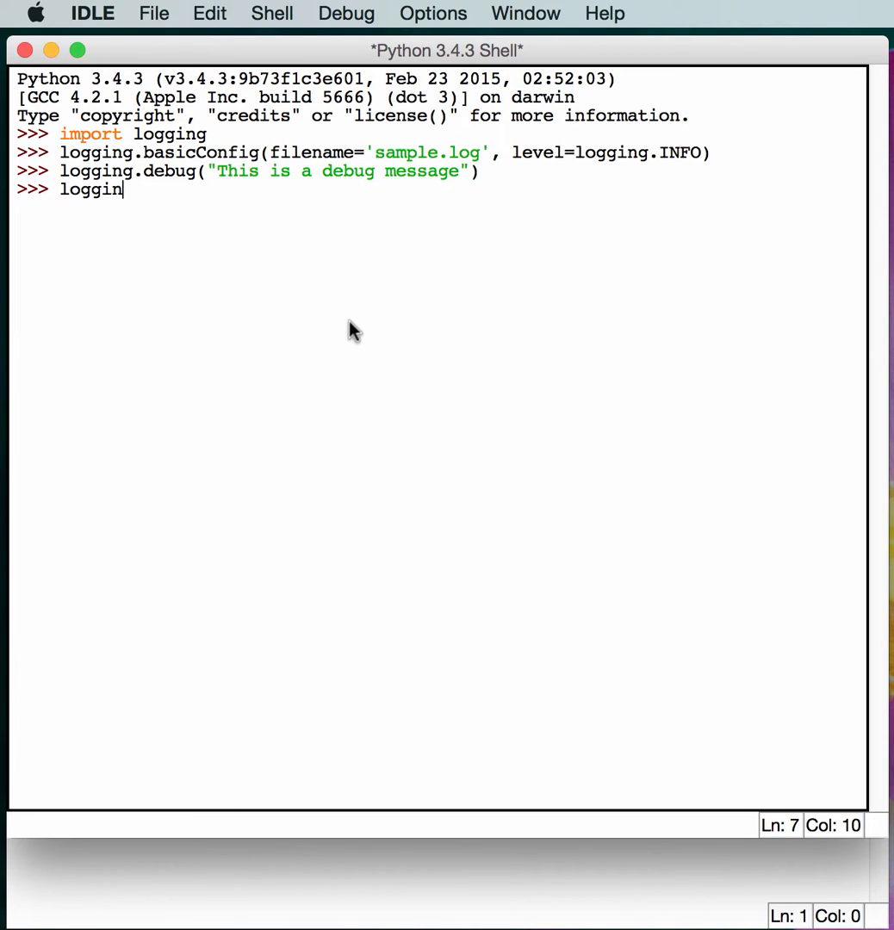
type("g.info(")
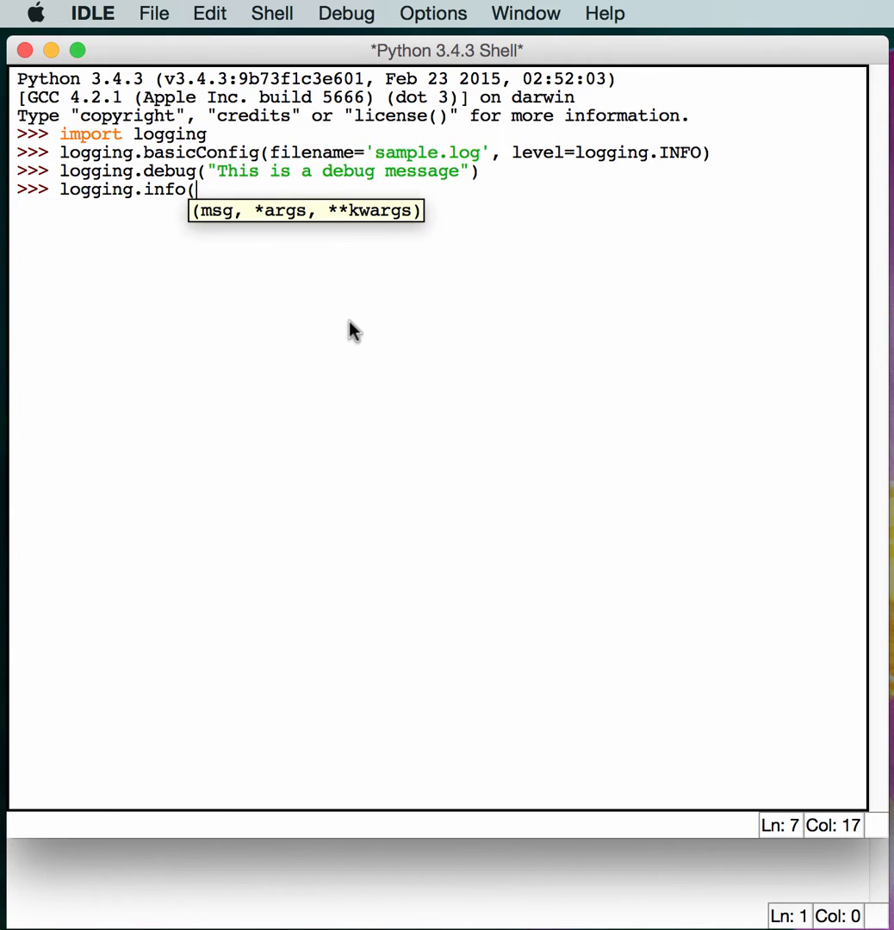
type("\"")
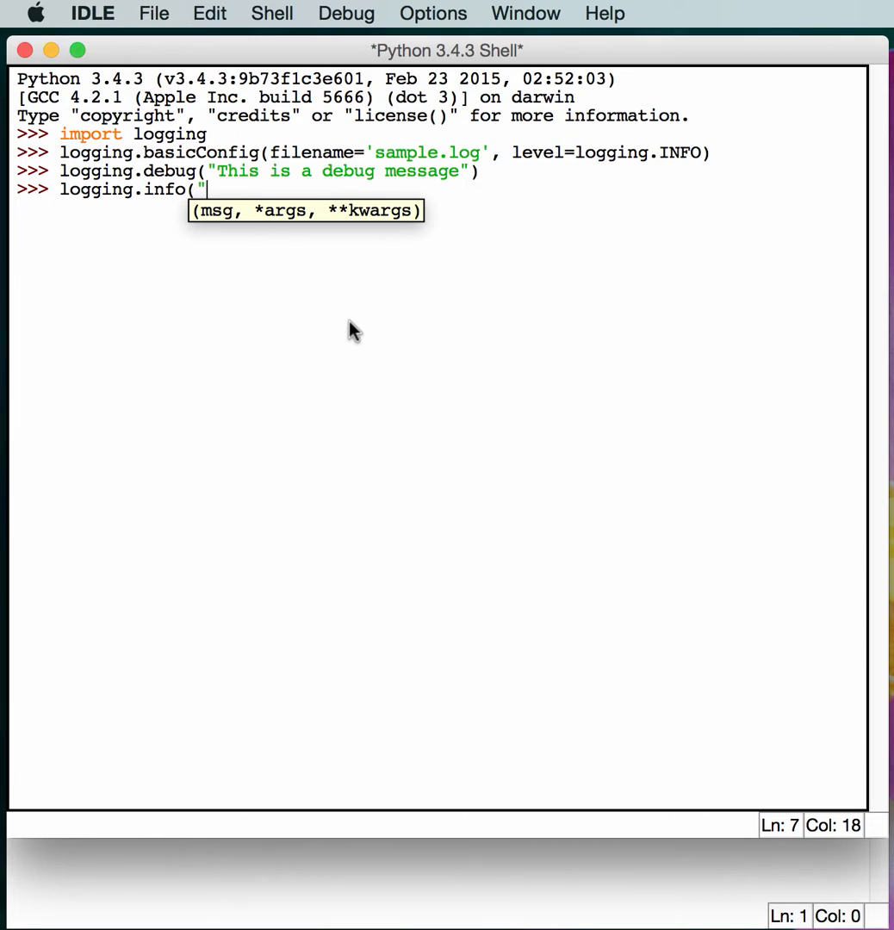
type("T")
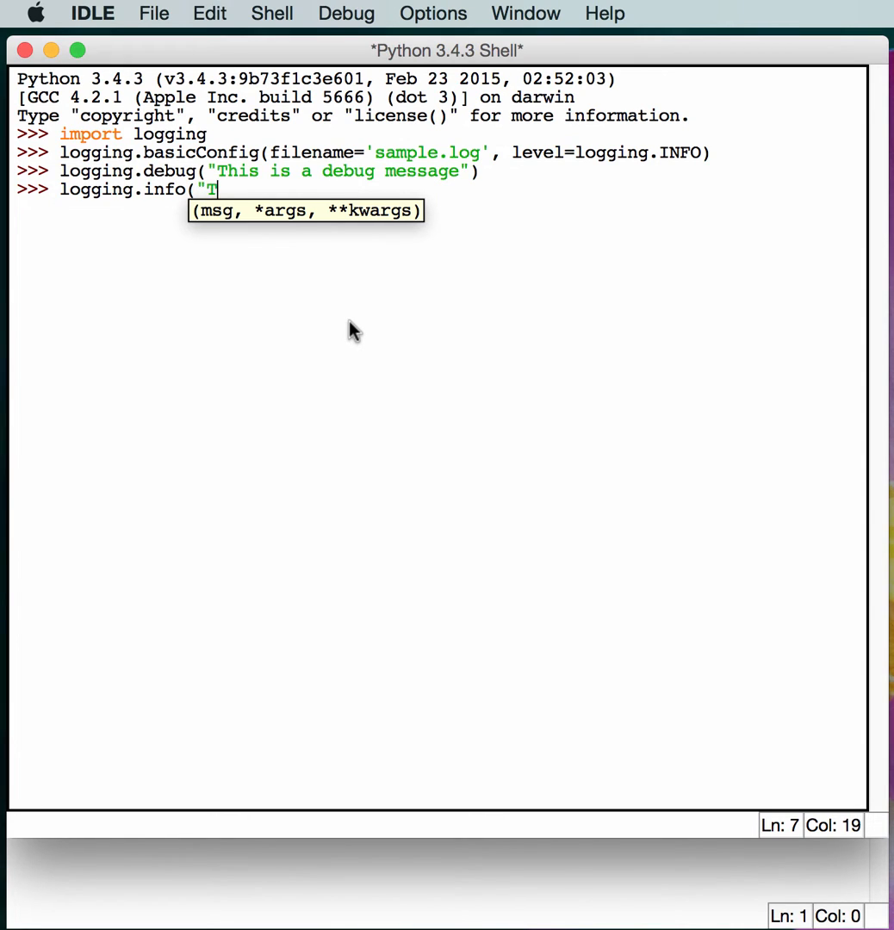
type("I")
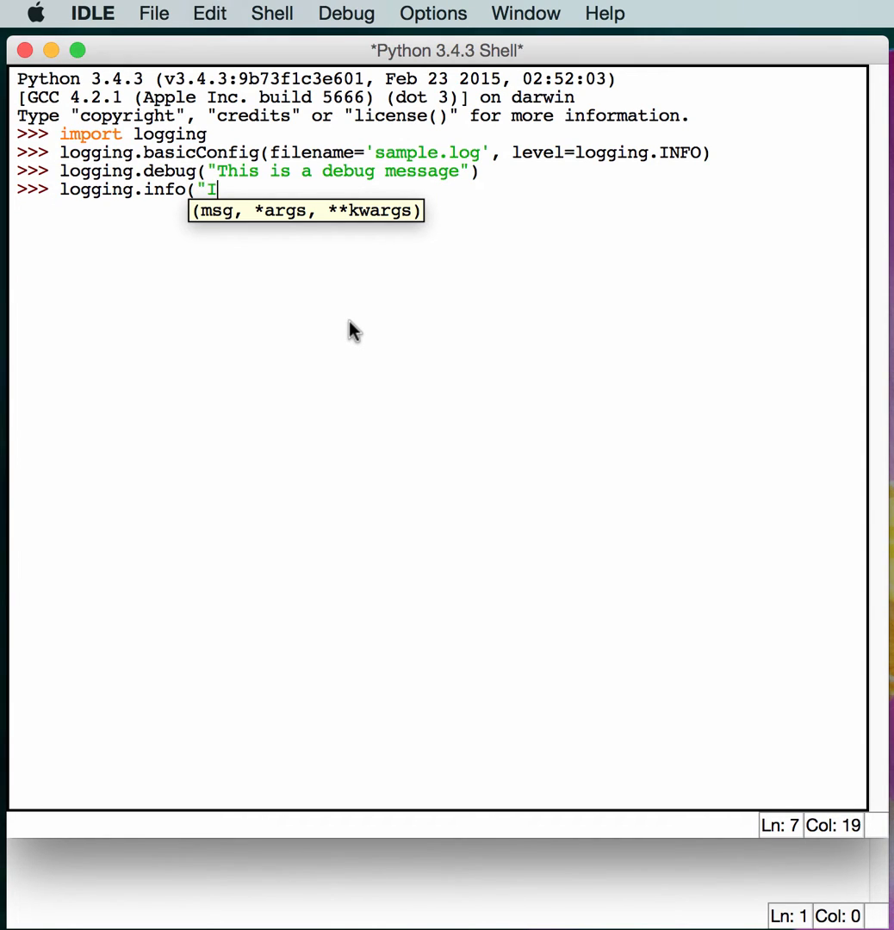
type("nformational me")
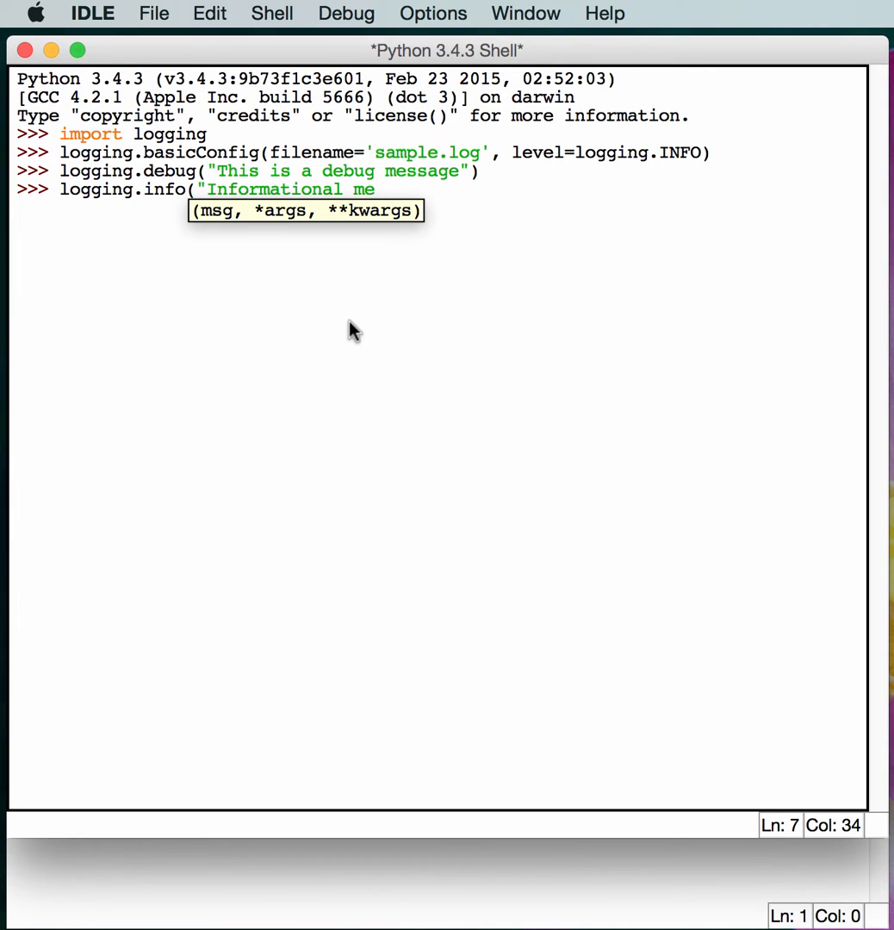
type("ssage\")")
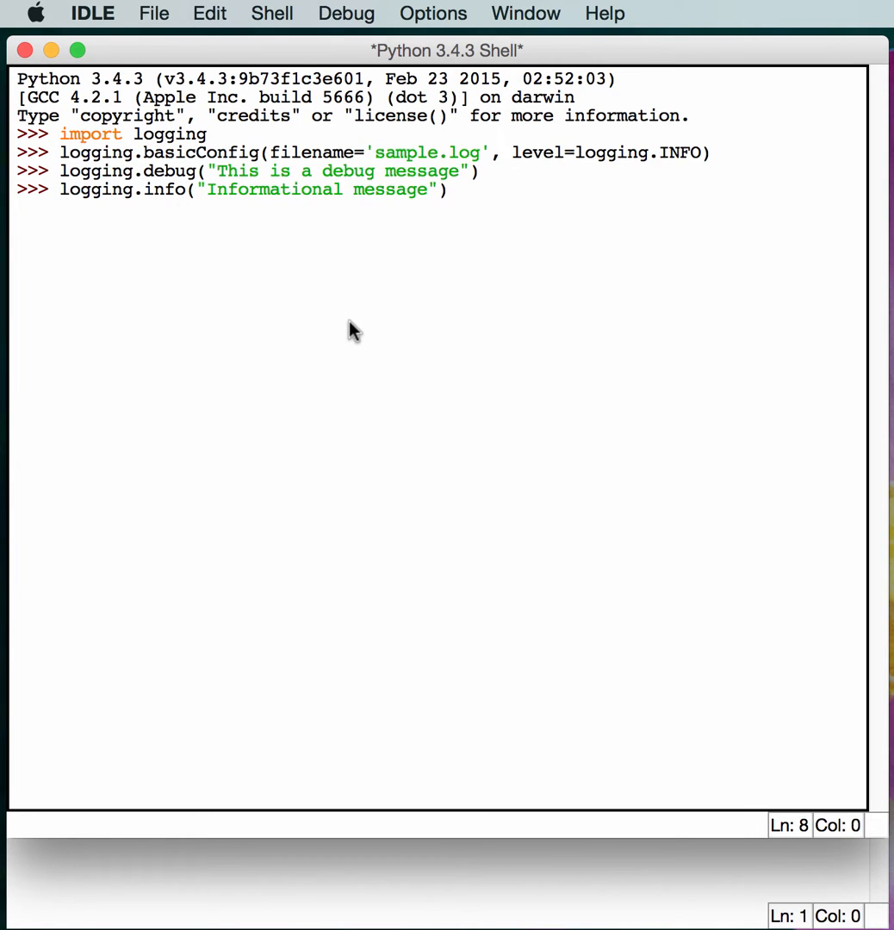
Log an "An error occurred" message with logging.error.
type("logging")
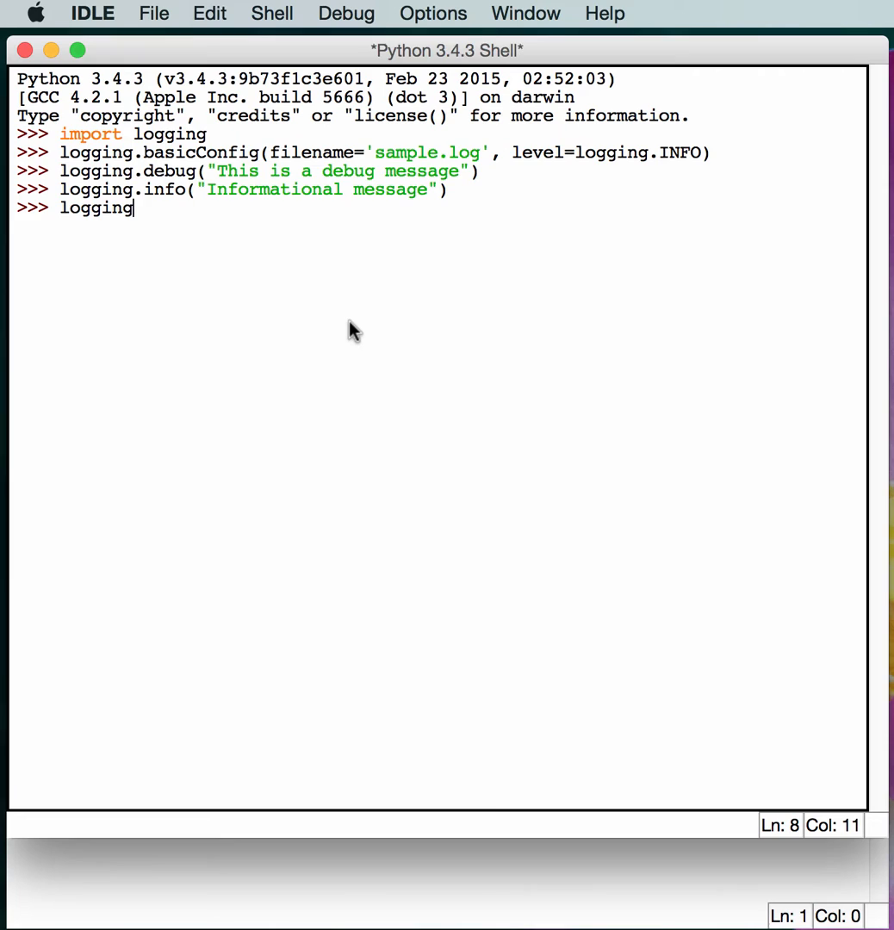
type(".error(")
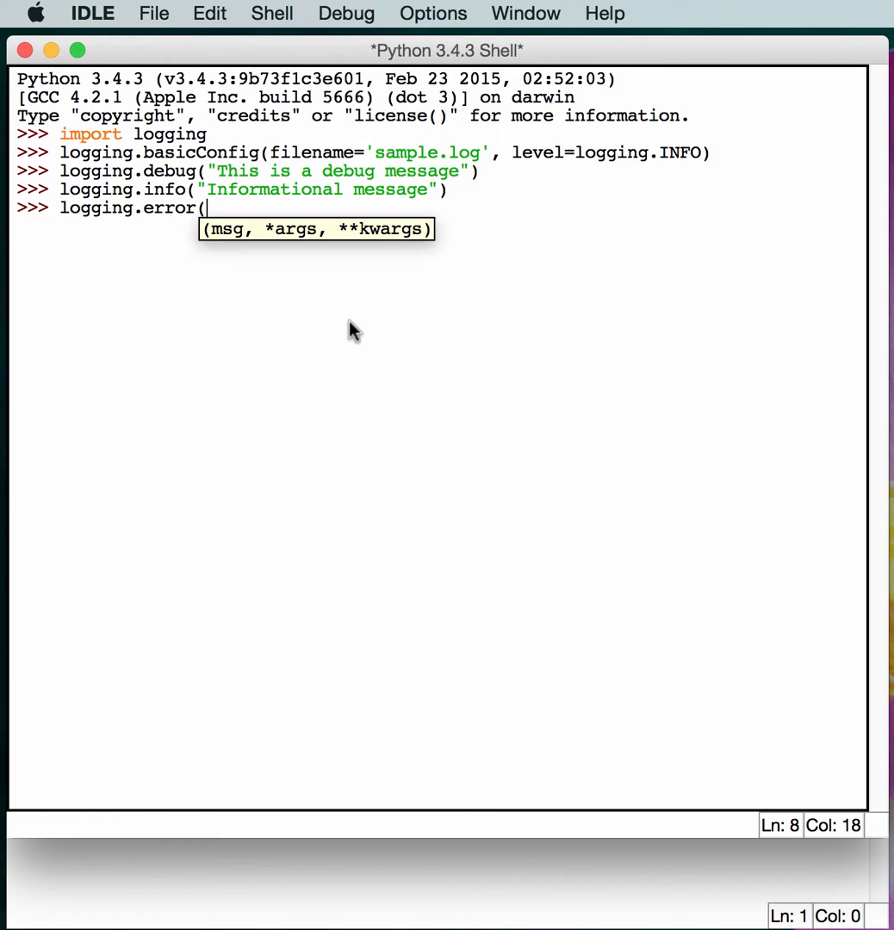
type("\"An error has o")
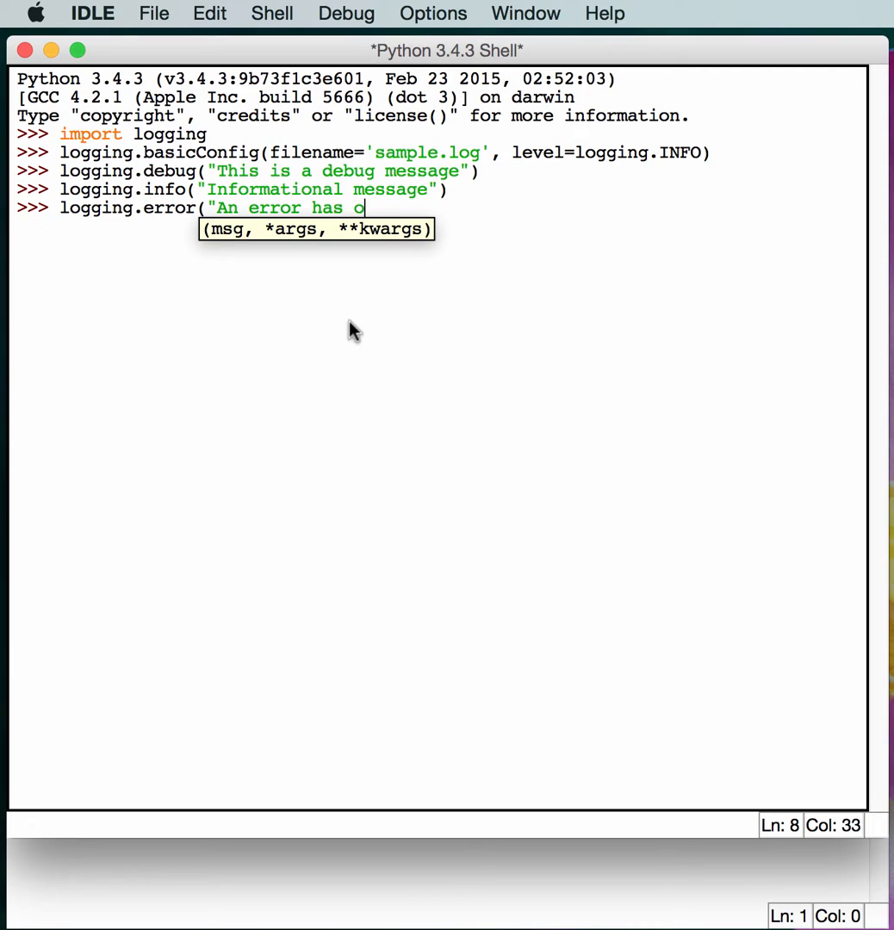
type("ccurred")
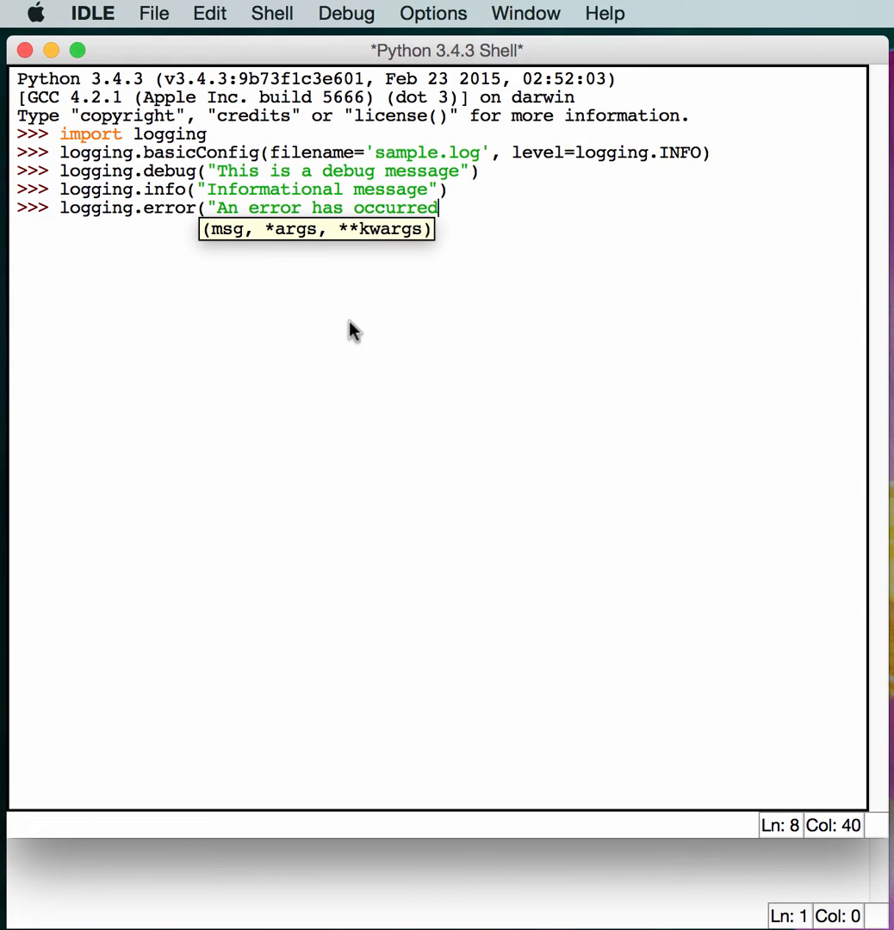
key("Return")
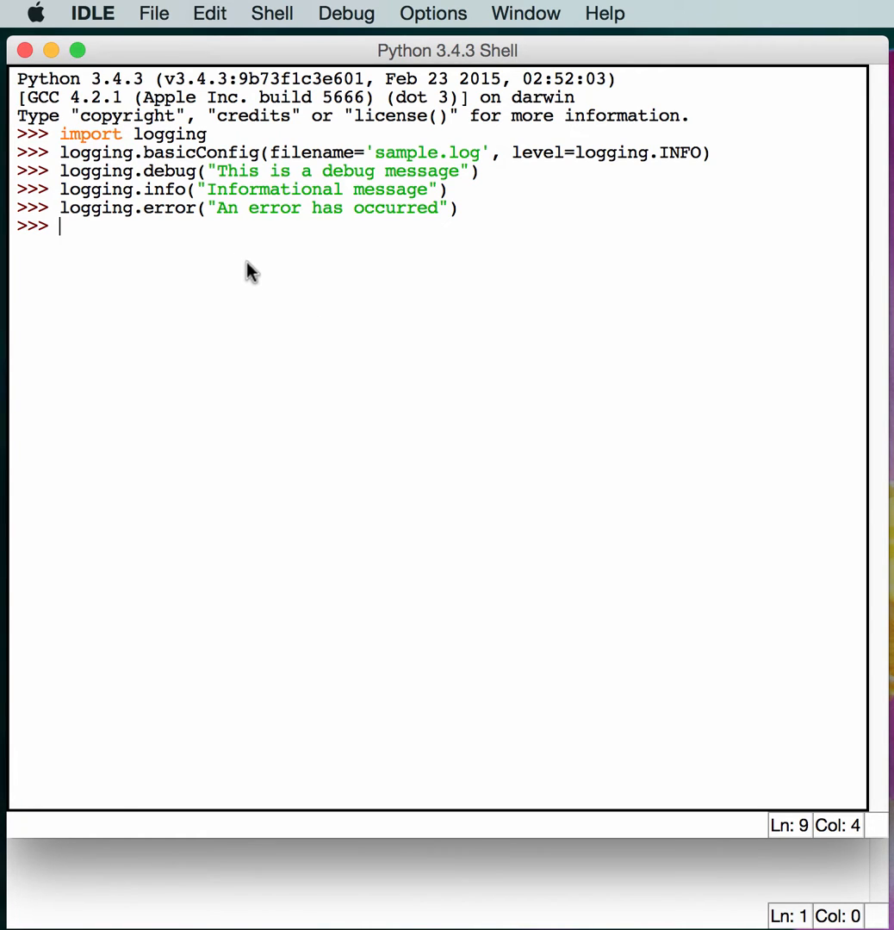
mouse_move(252, 291)
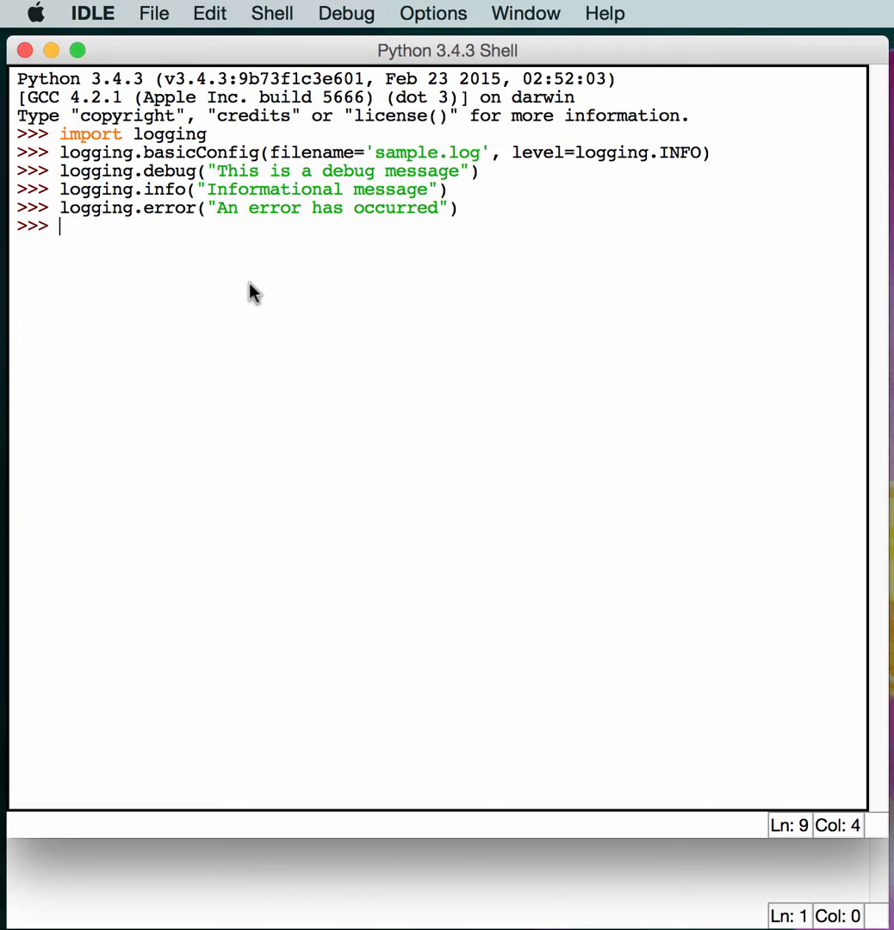
mouse_move(253, 291)
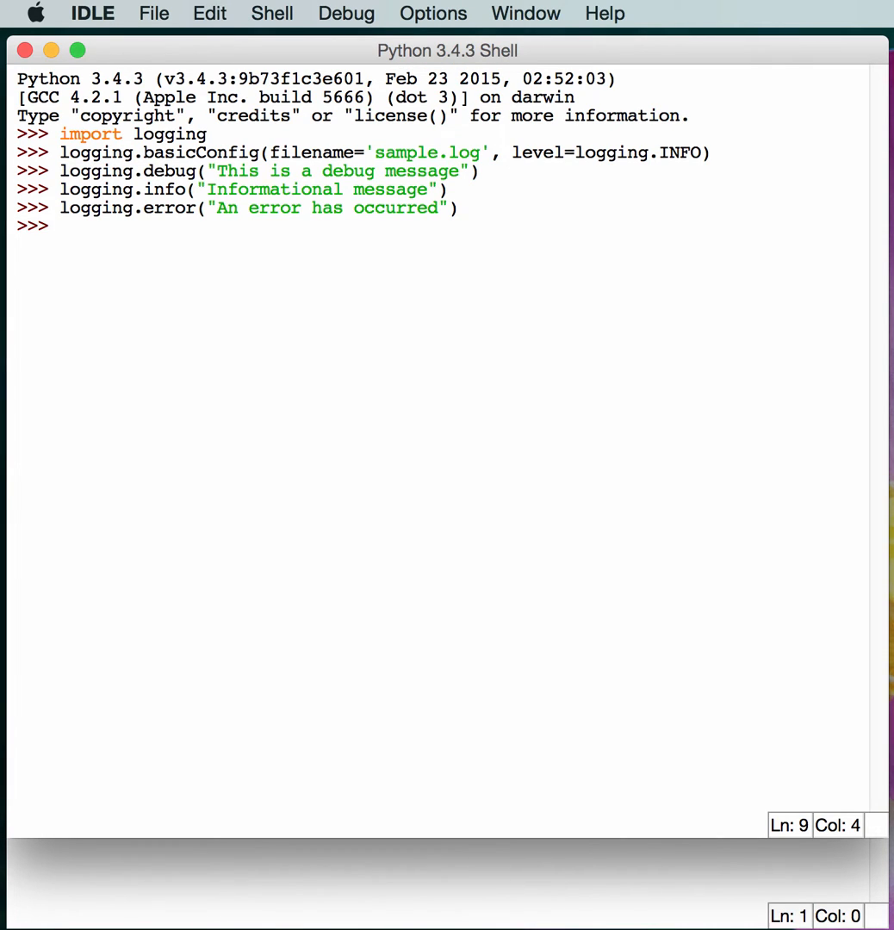
Read the contents of sample.log into the variable f with open('sample.log').read().
left_click(262, 389)
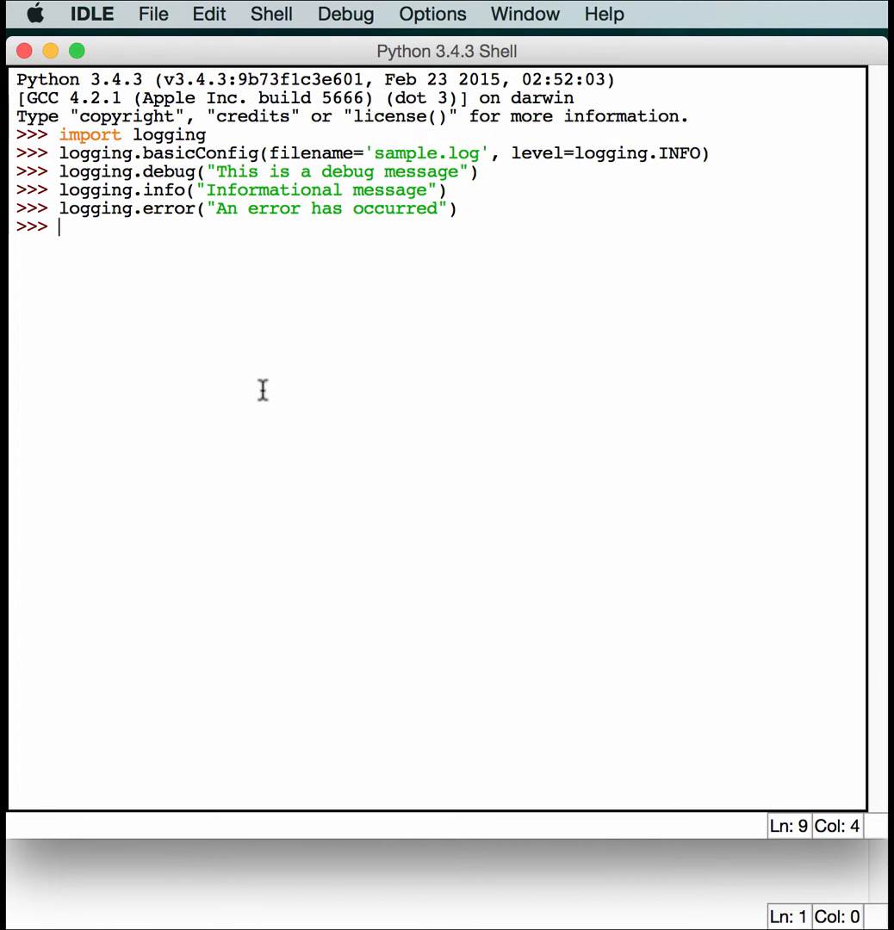
type("op")
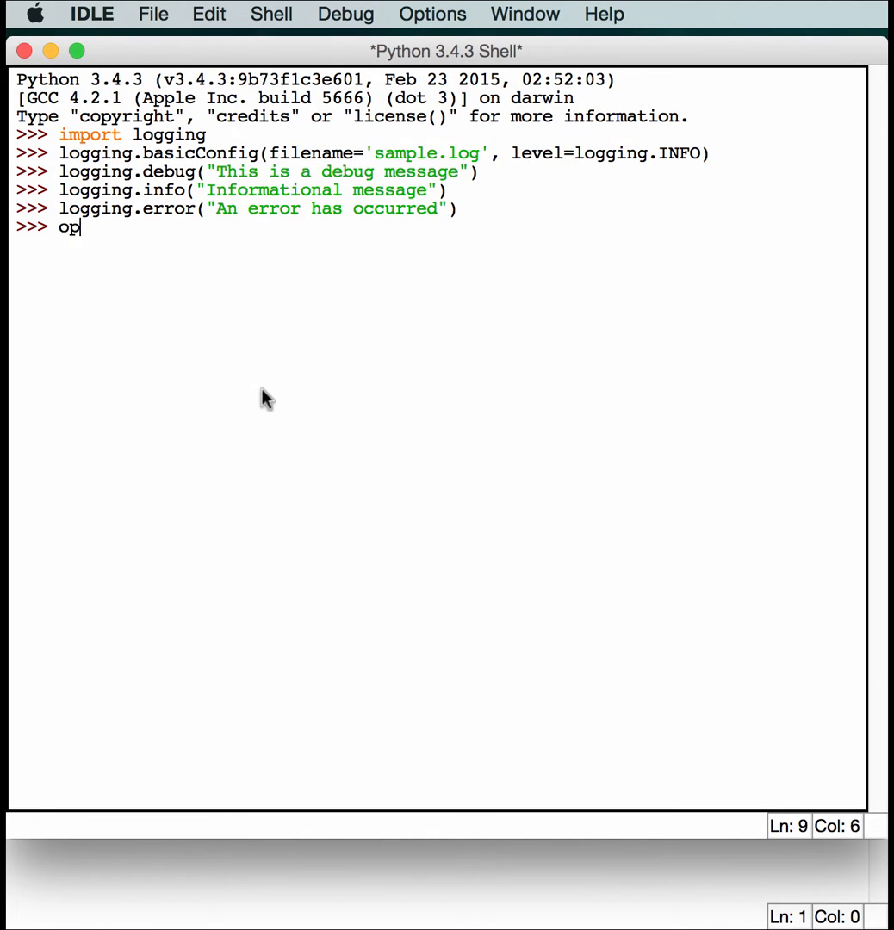
type("en(")
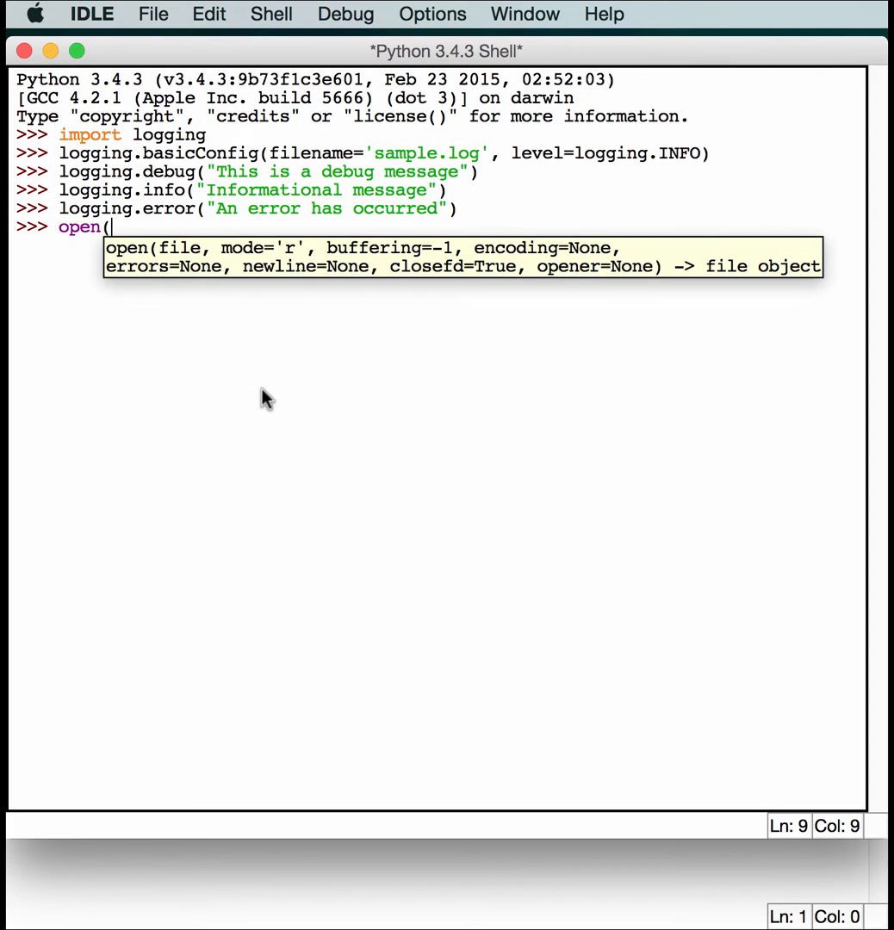
type("'samp")
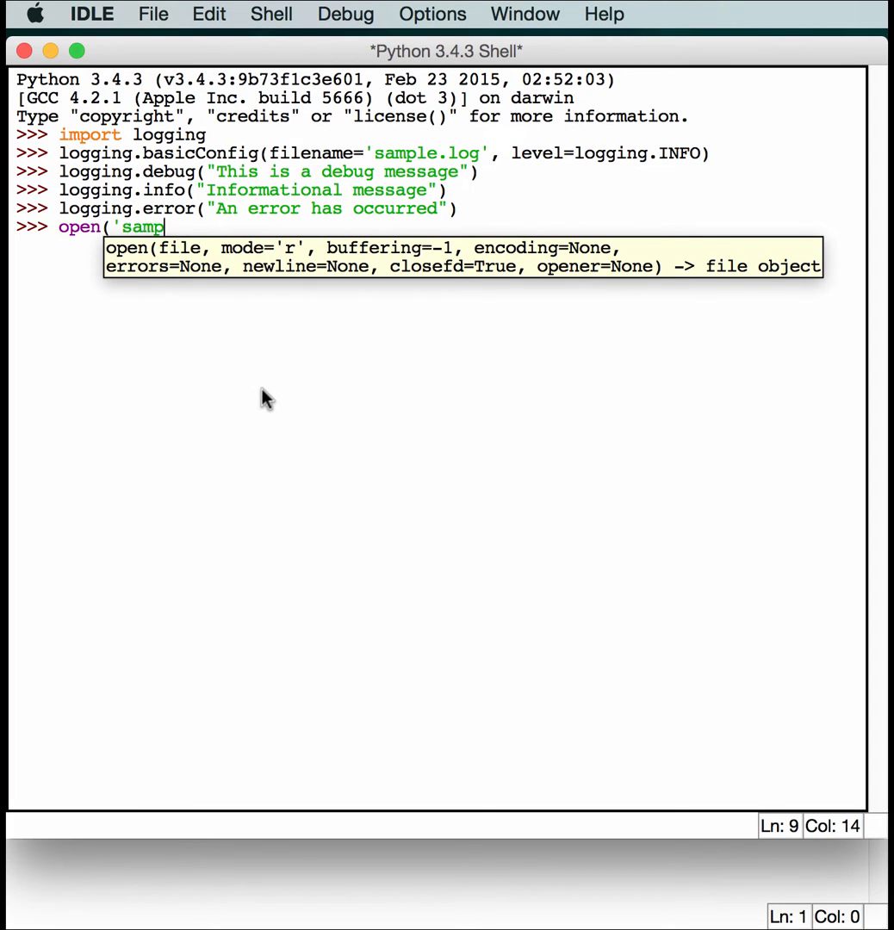
type("le")
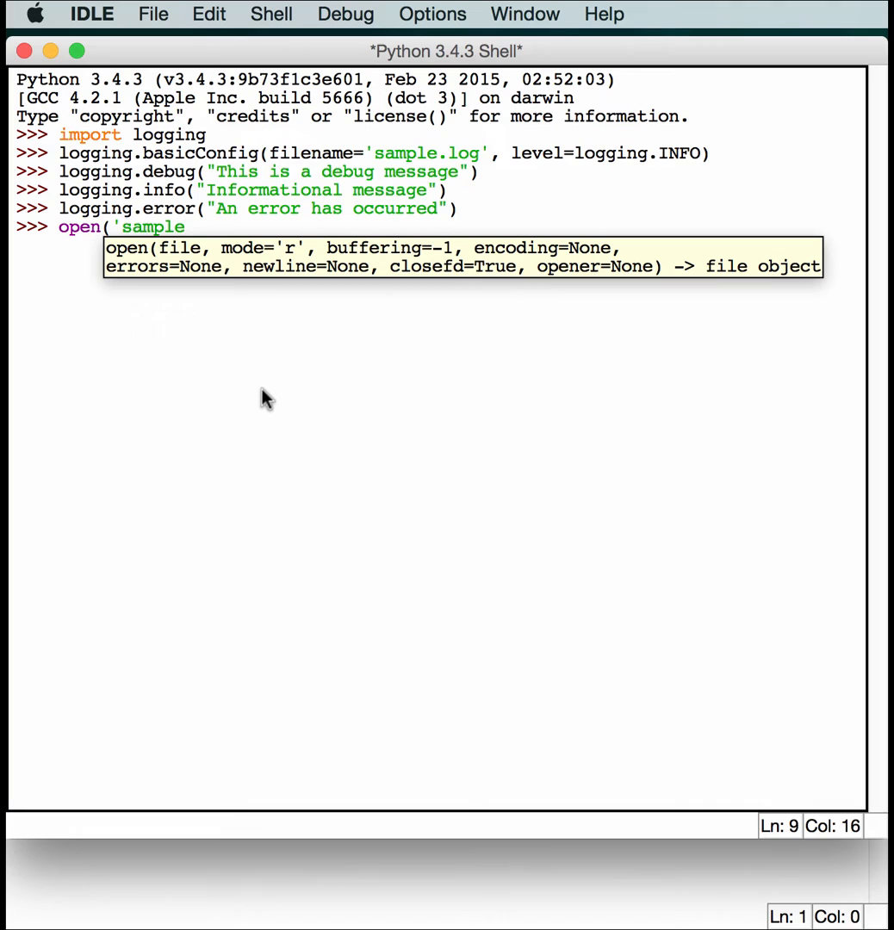
type(".log)")
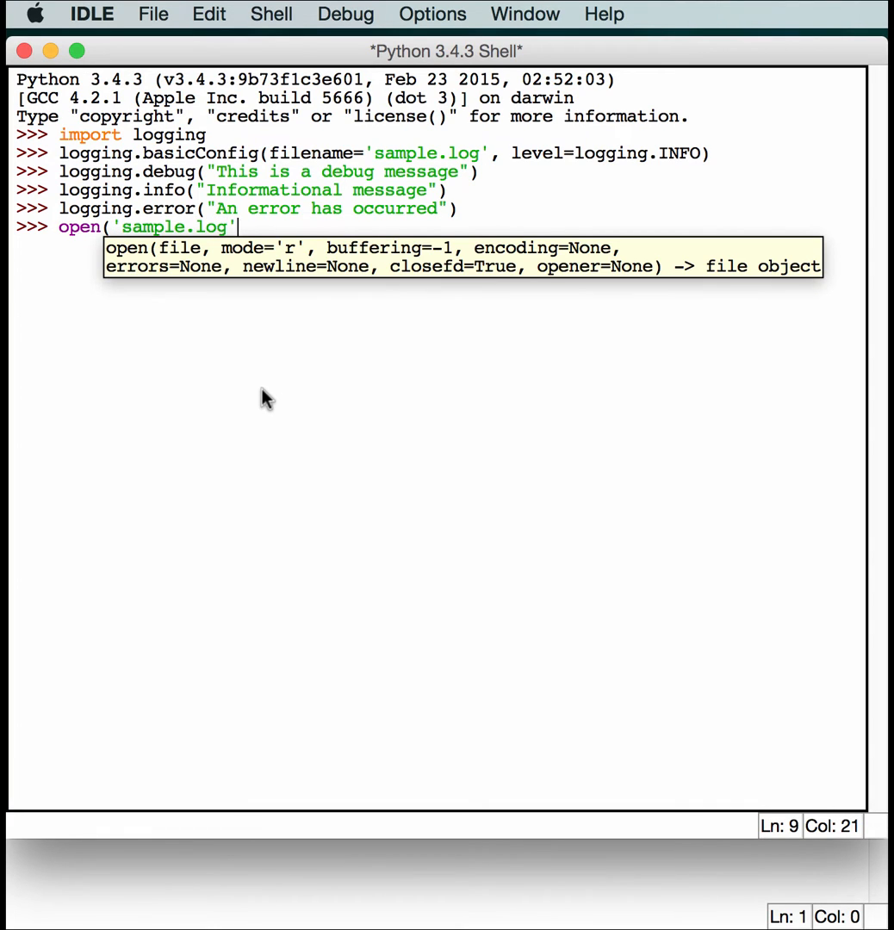
type(")")
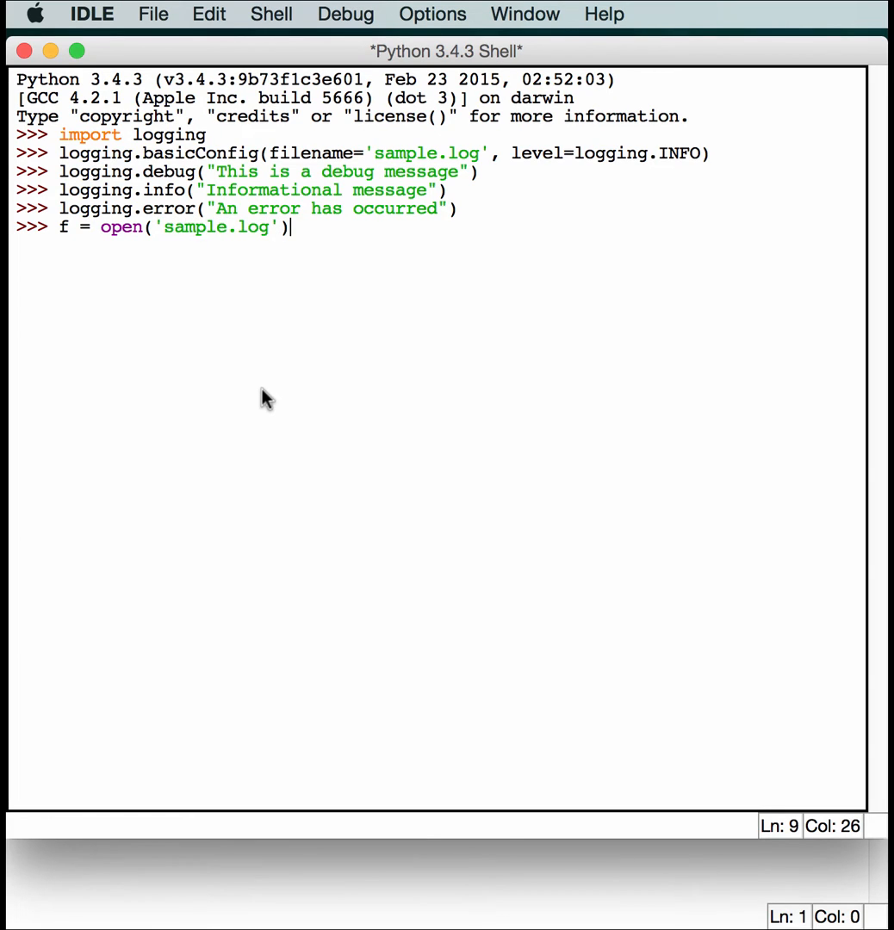
type(".reader")
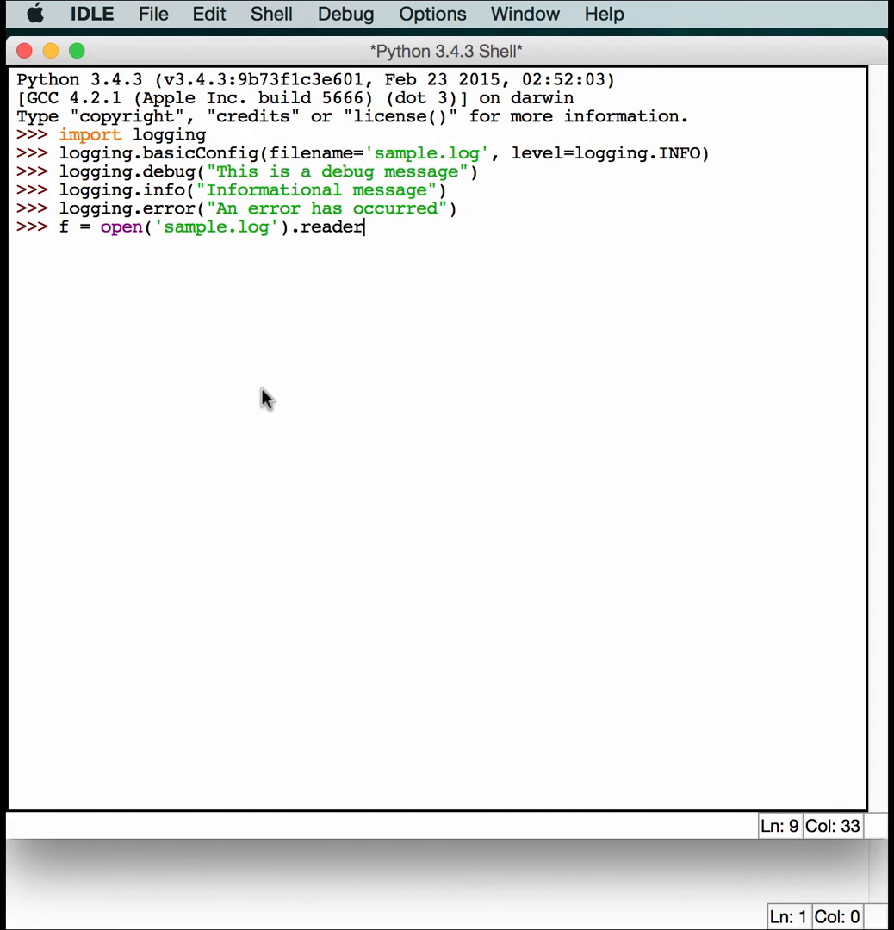
type("()")
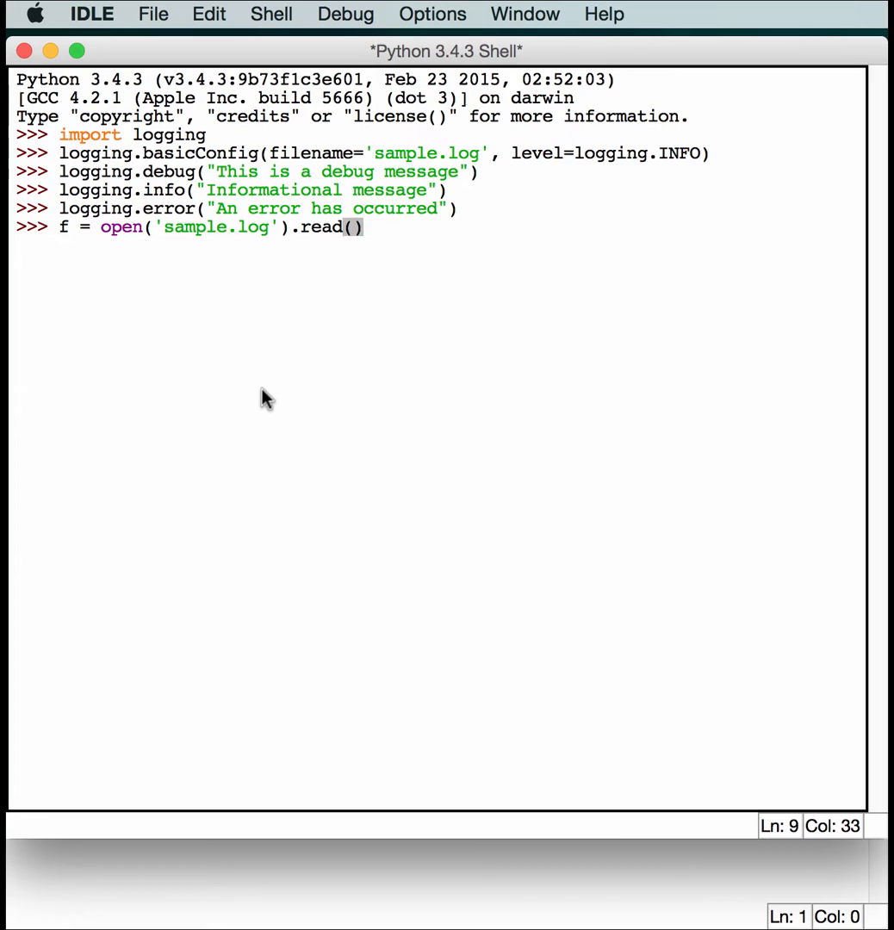
key("Return")
type("print f")
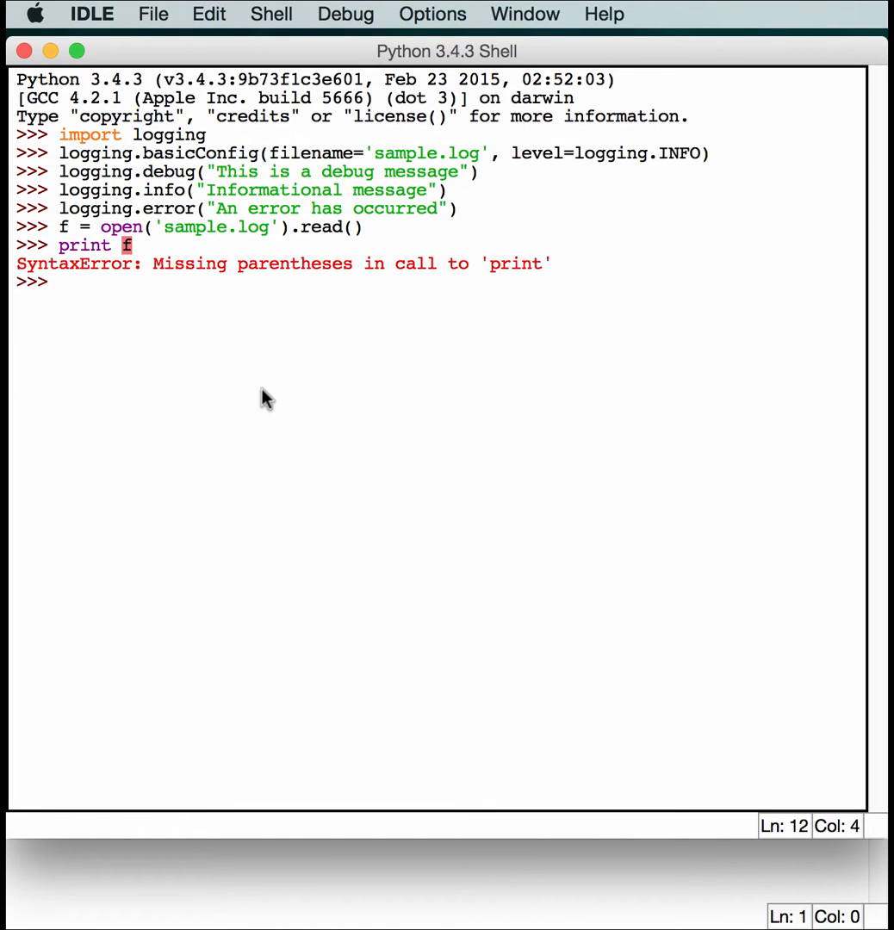
Run print(f) to display the logged INFO and ERROR lines.
type("r")
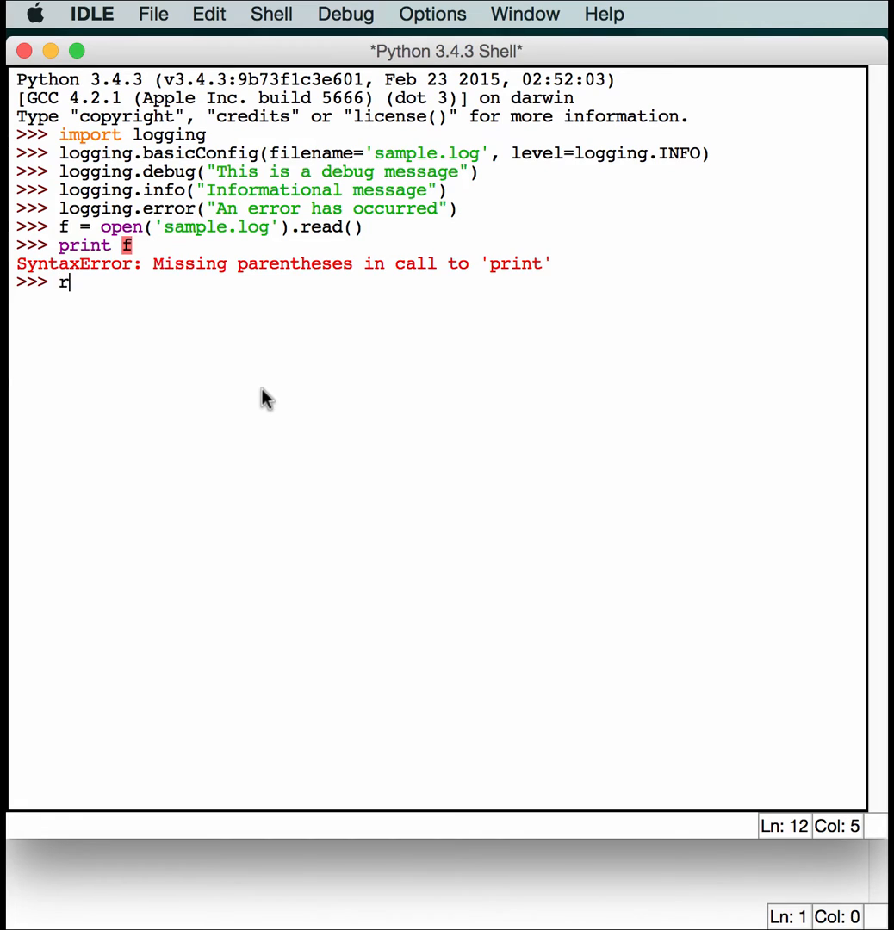
type("print(")
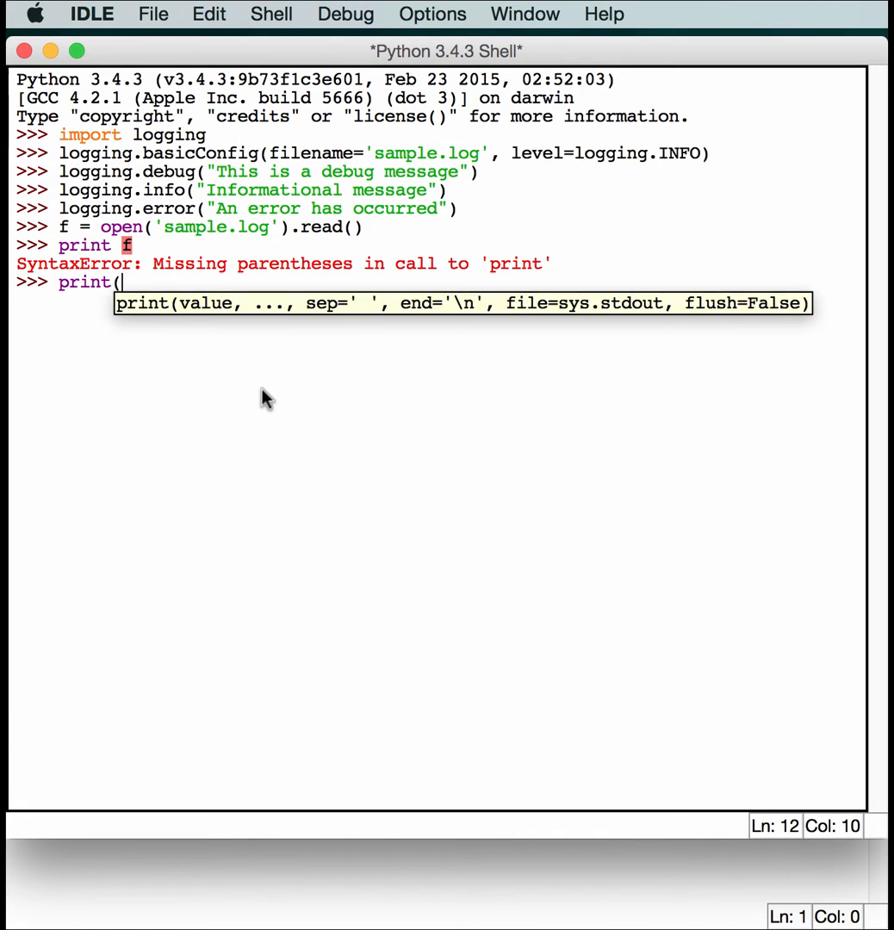
key("Return")
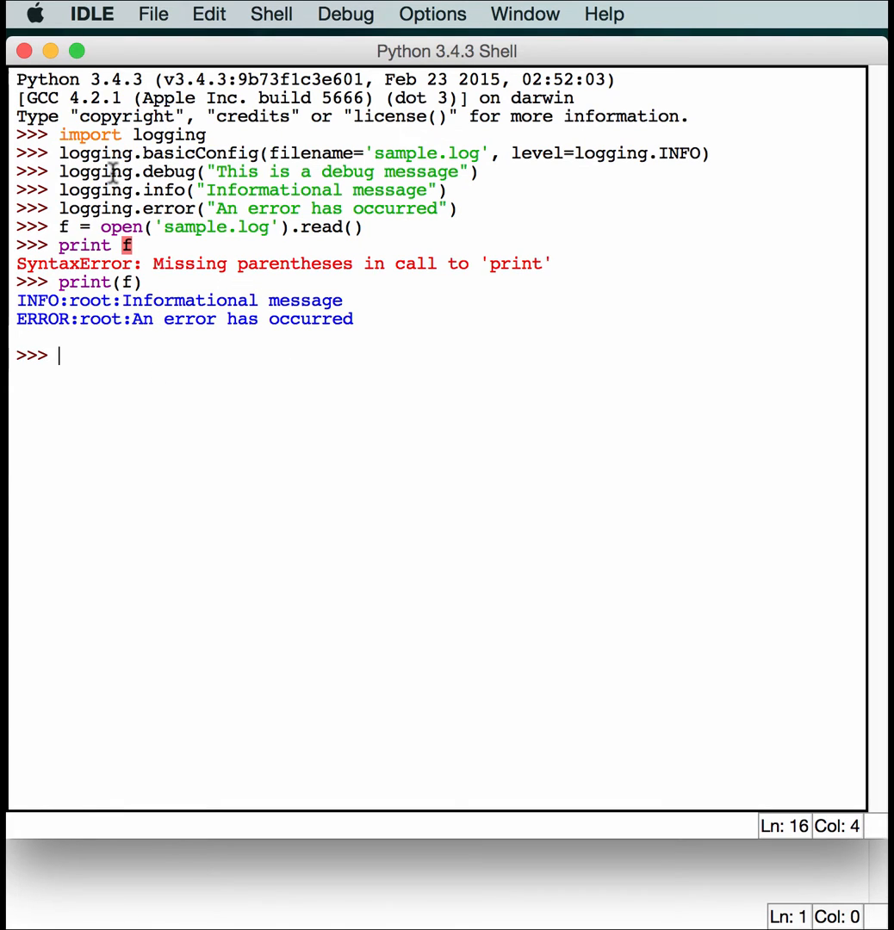
mouse_move(134, 357)
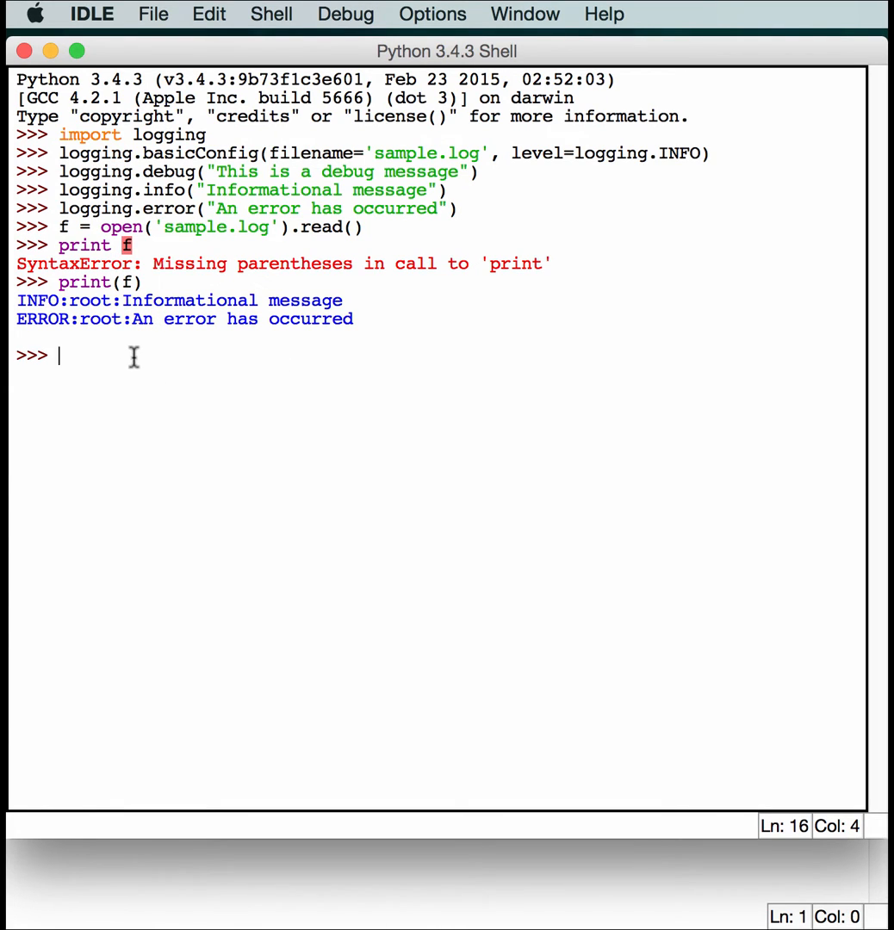
Write a try block raising RuntimeError with an except RuntimeError clause.
type("try:")
type("raise")
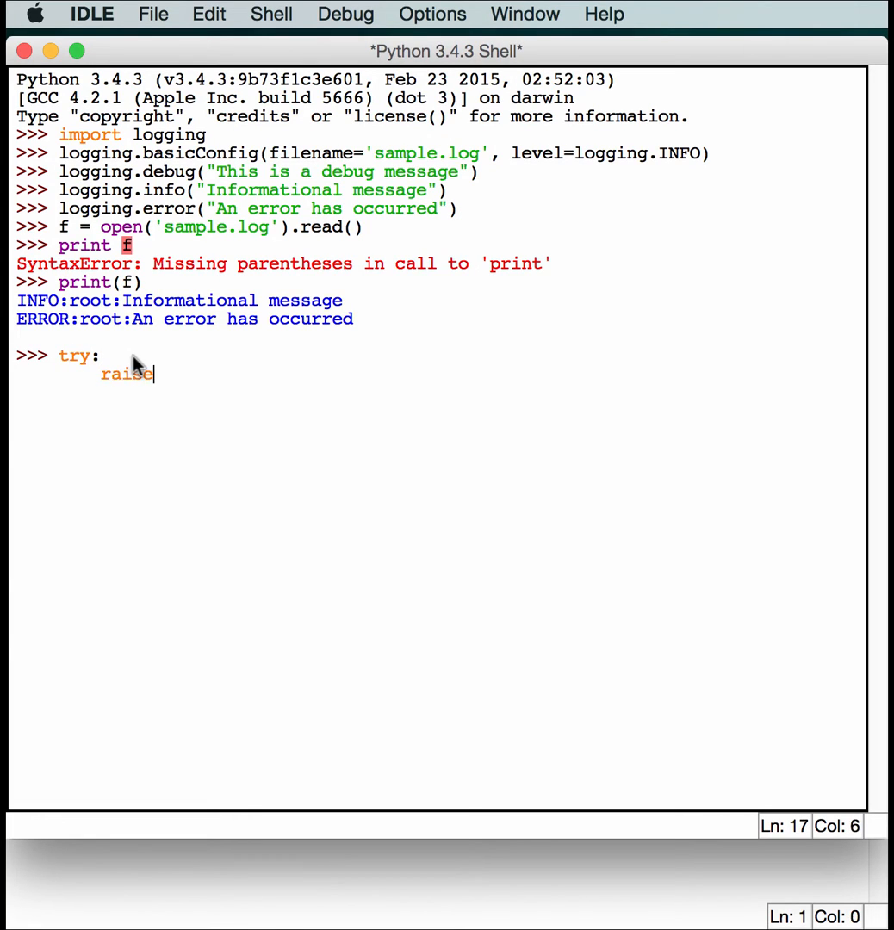
type("Rntme")
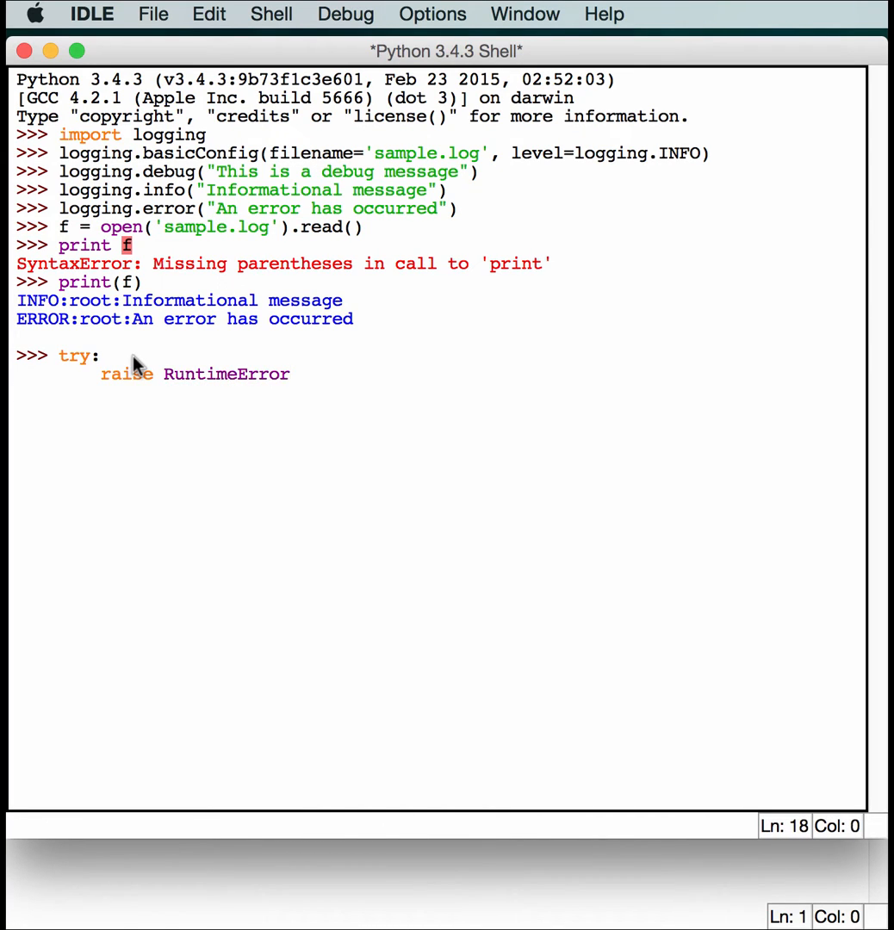
type("e")
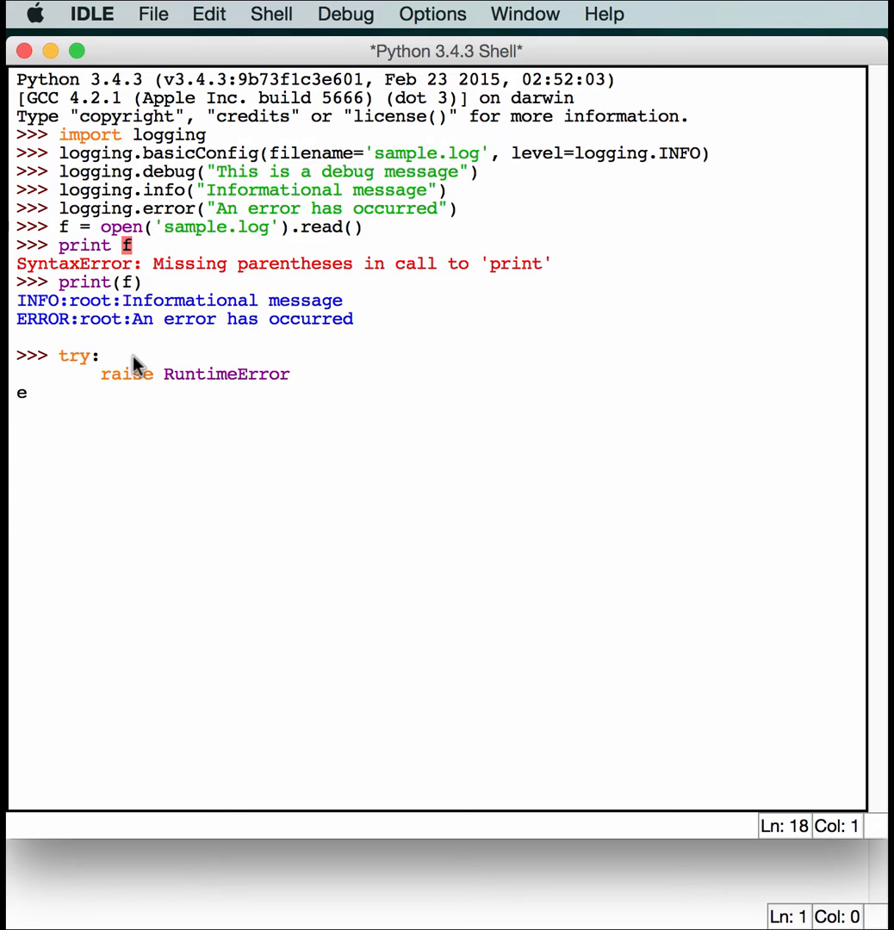
type("xcept")
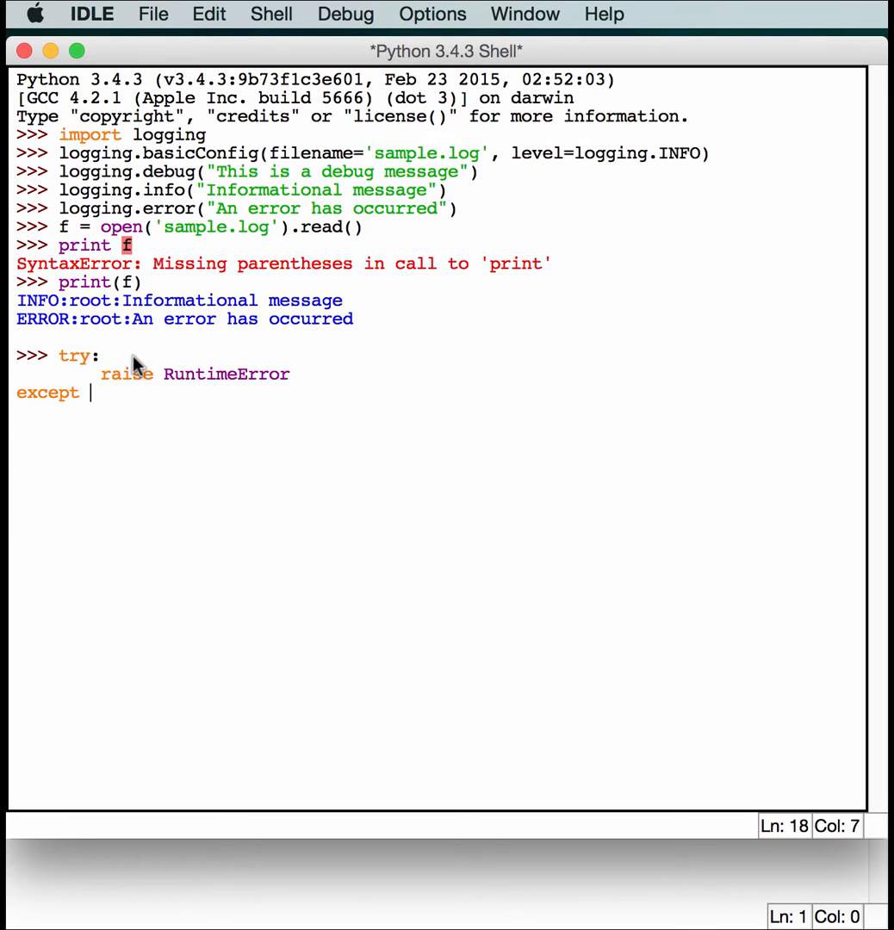
type("RuntimeEr")
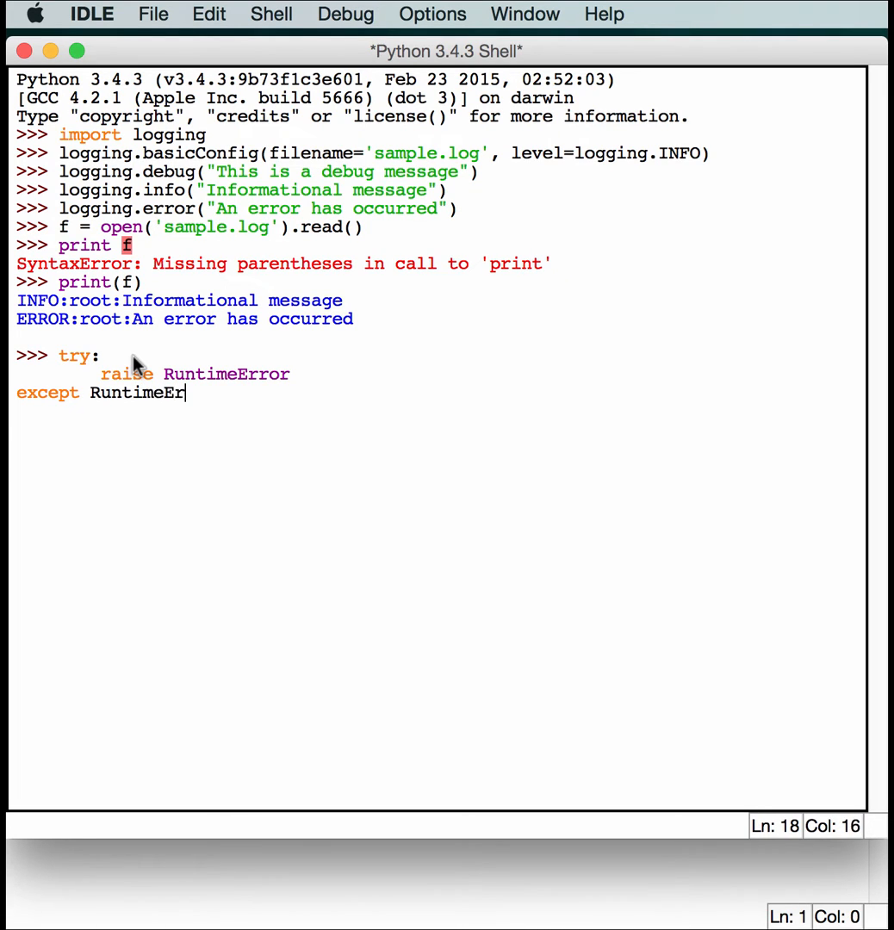
type("ror")
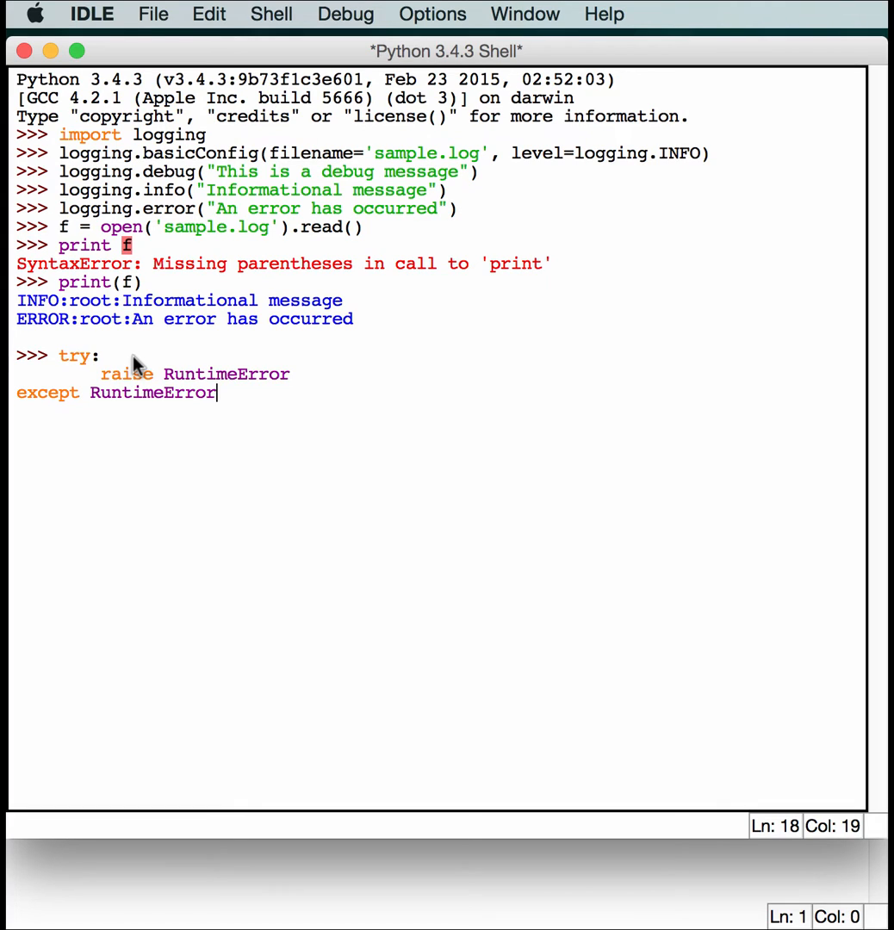
type(":")
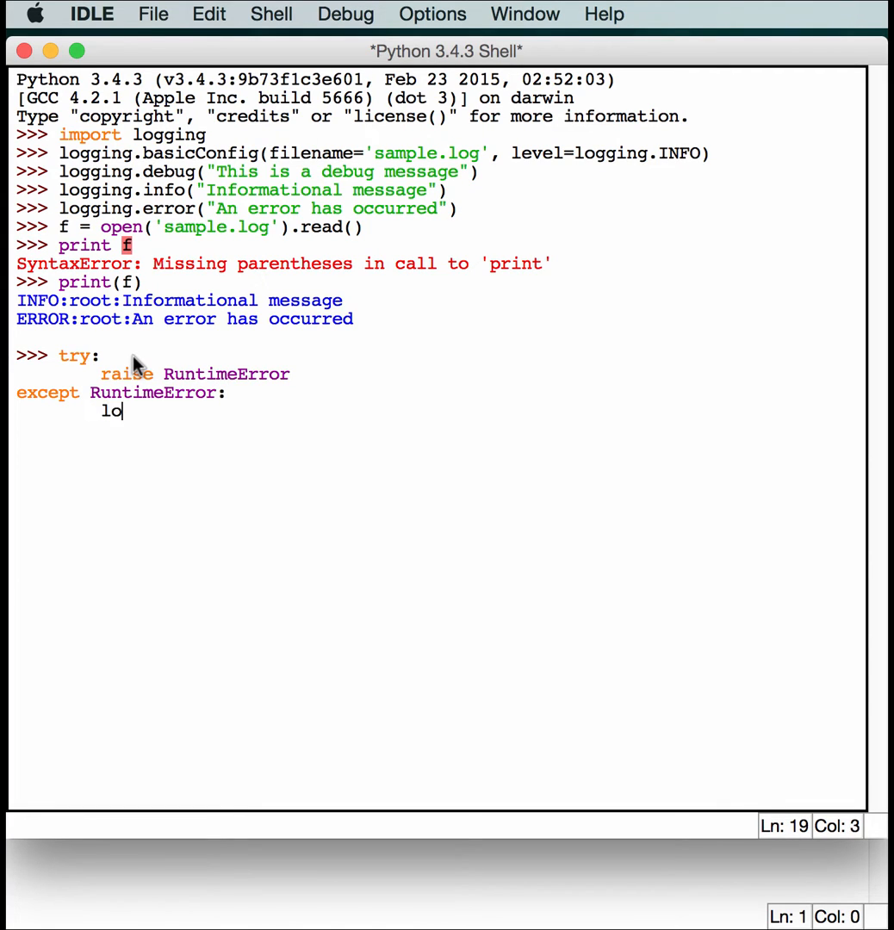
Call log.exception('Error') in the except clause and execute, hitting a NameError.
type("g.exc")
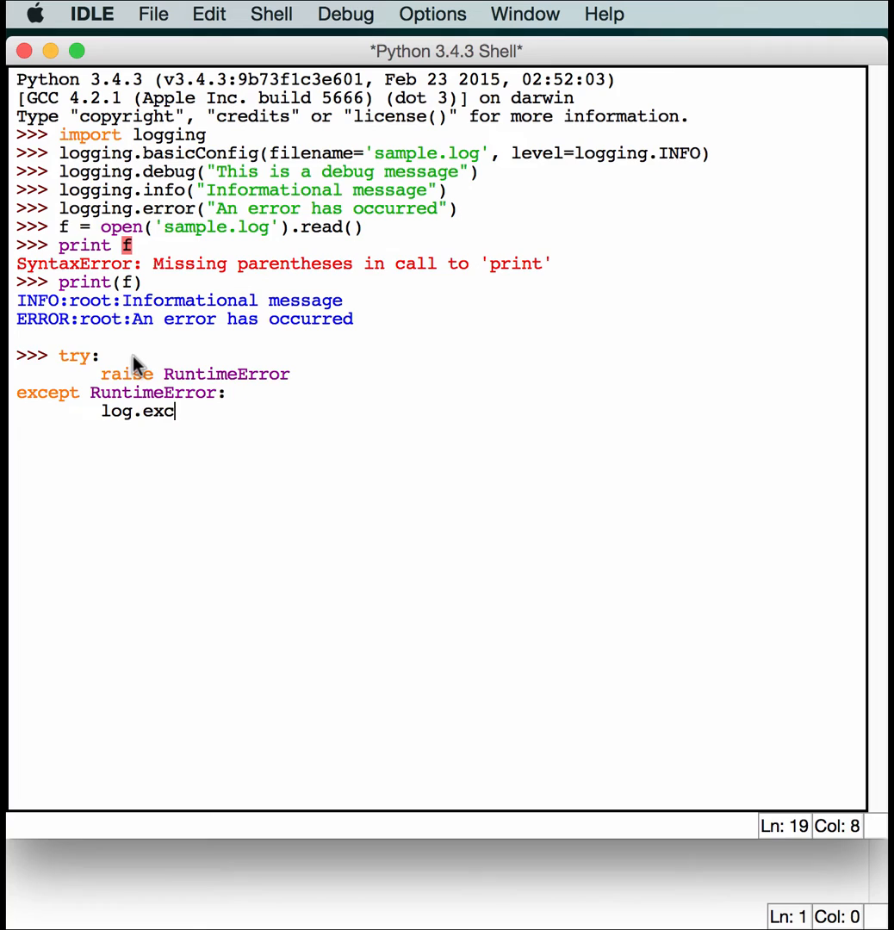
type("eption(")
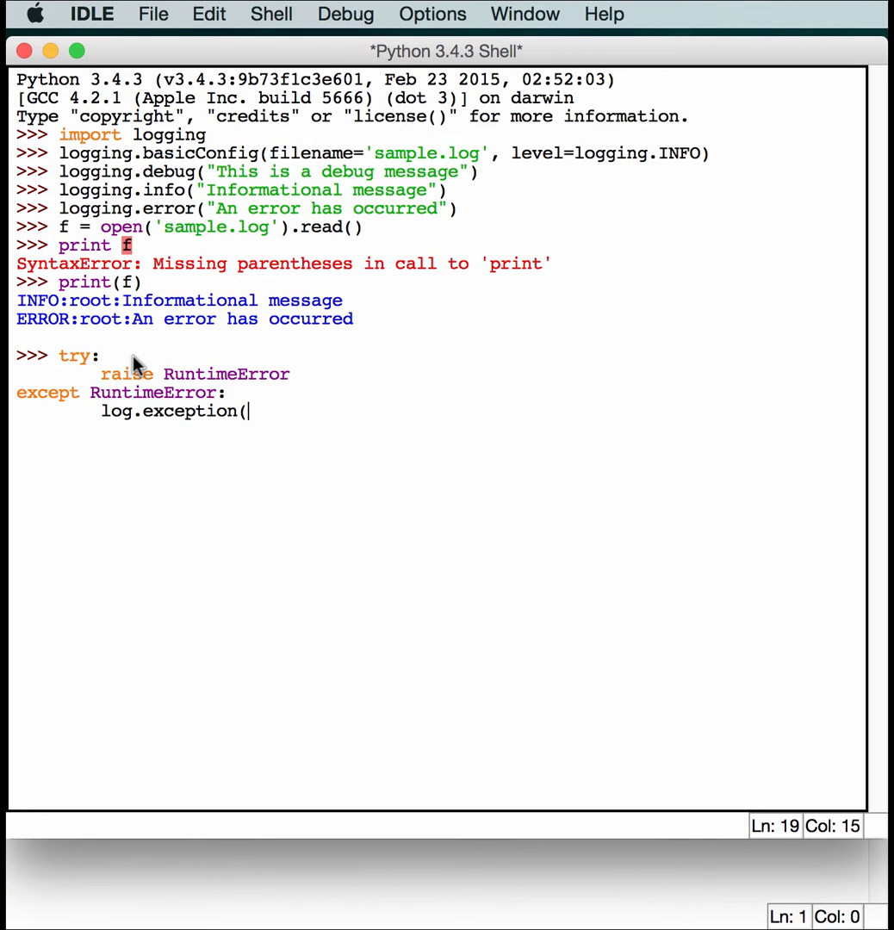
type("'Error")
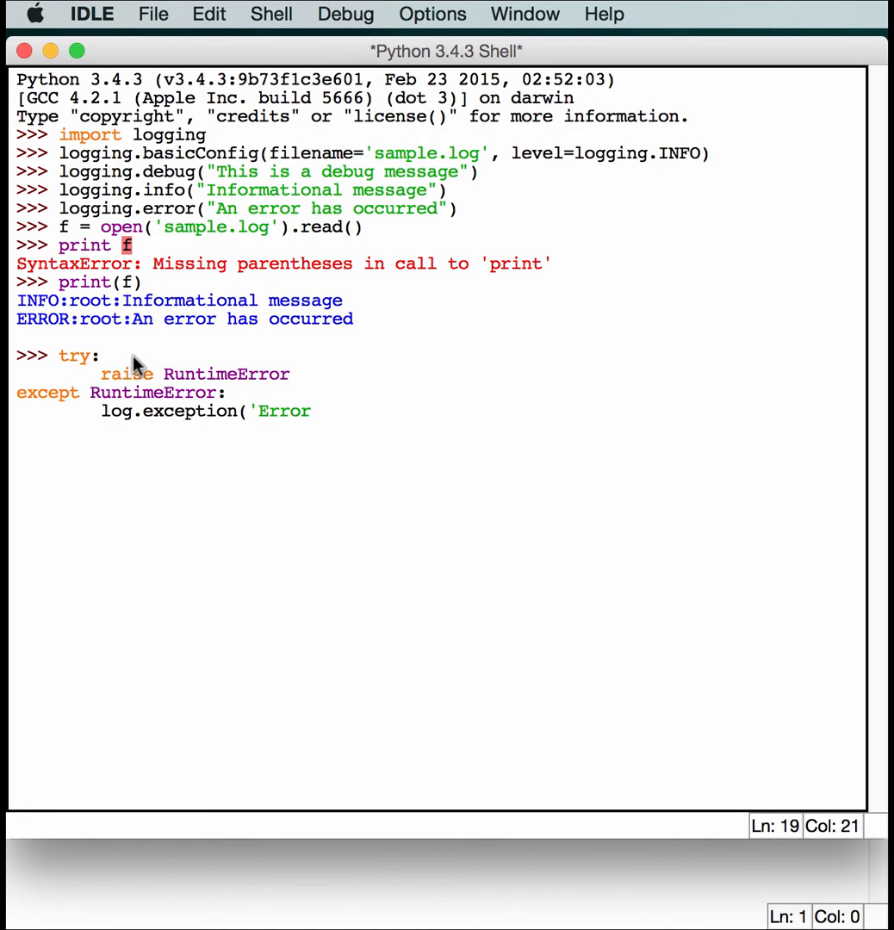
type("')")
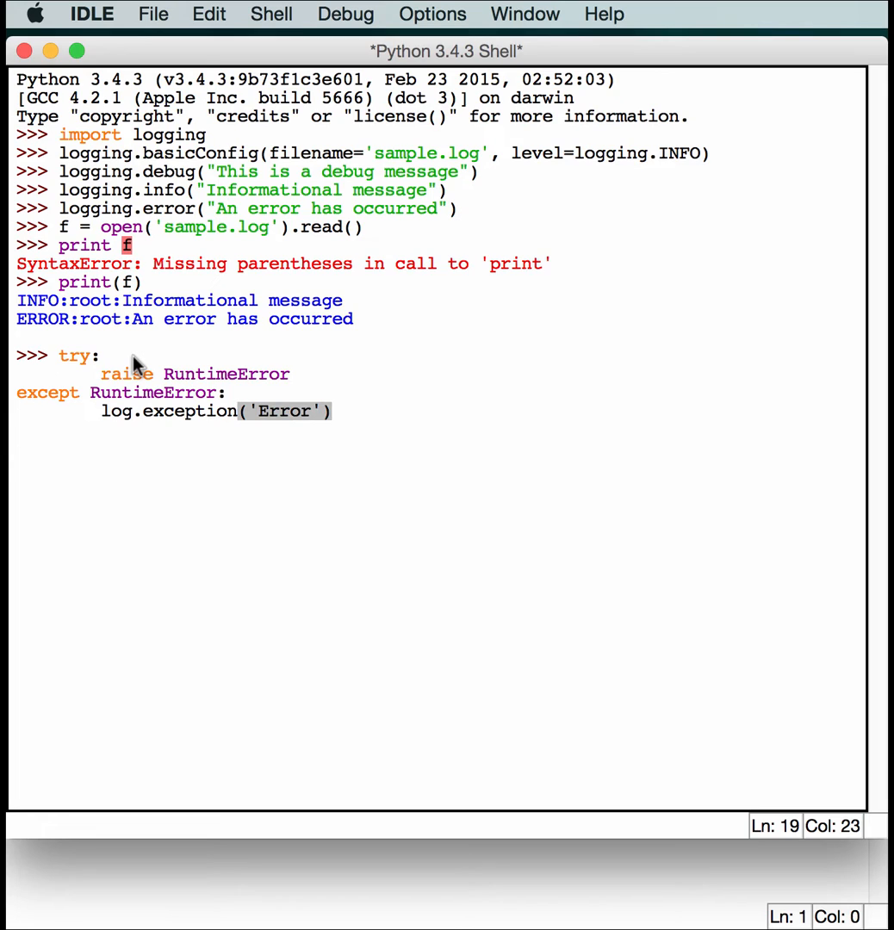
key("Return")
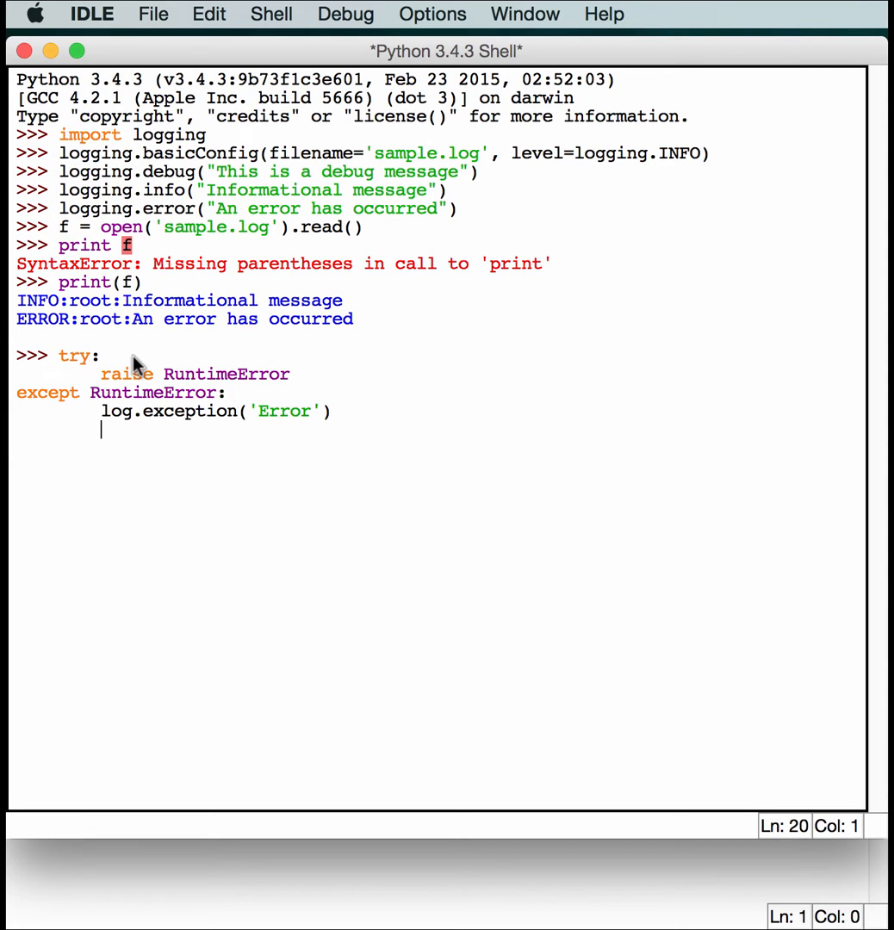
key("Return")
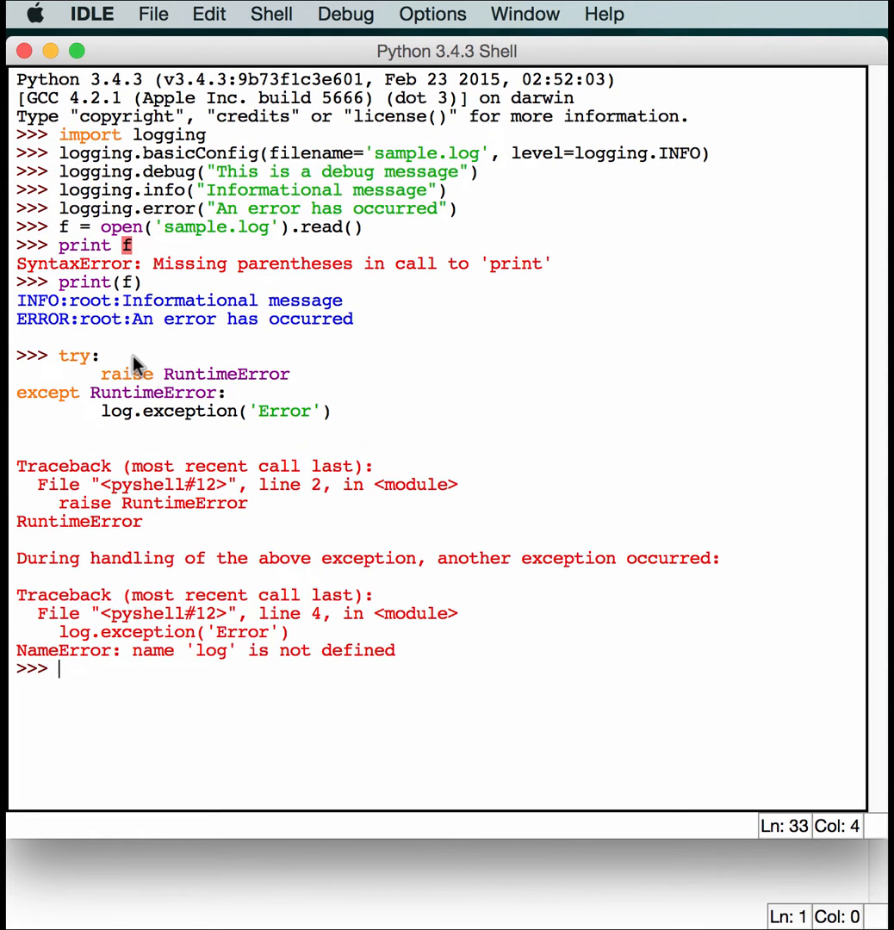
mouse_move(139, 375)
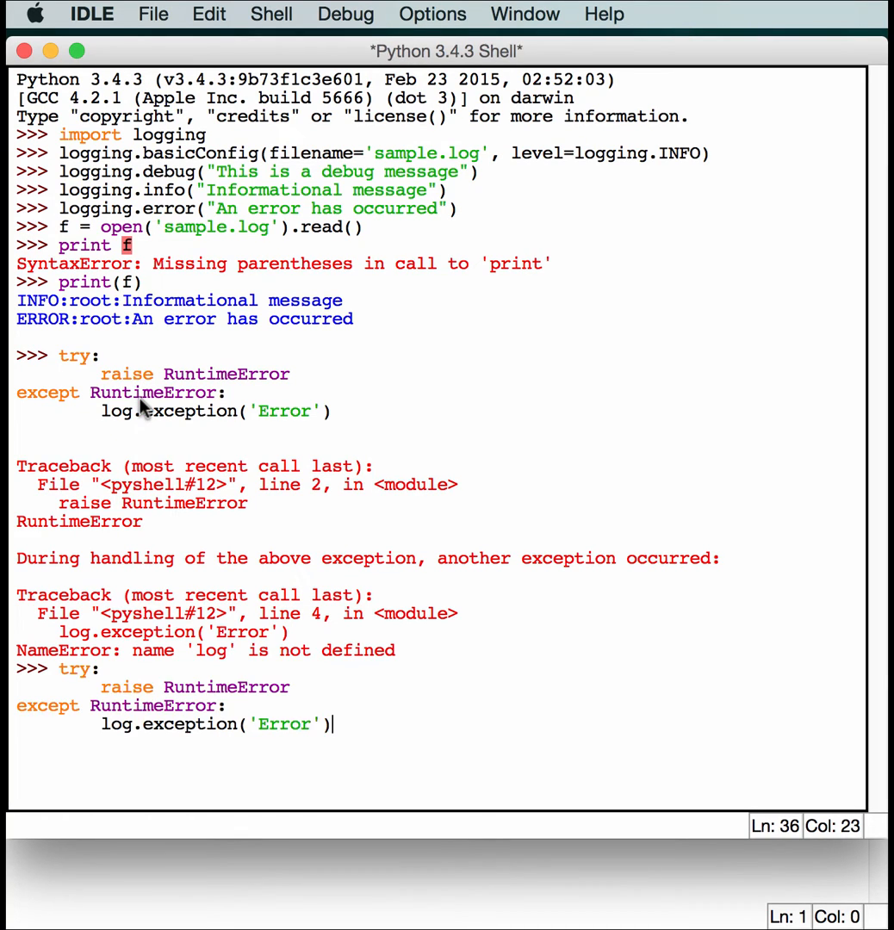
Correct log.exception to logging.exception('Error') and rerun the block.
left_click(196, 723)
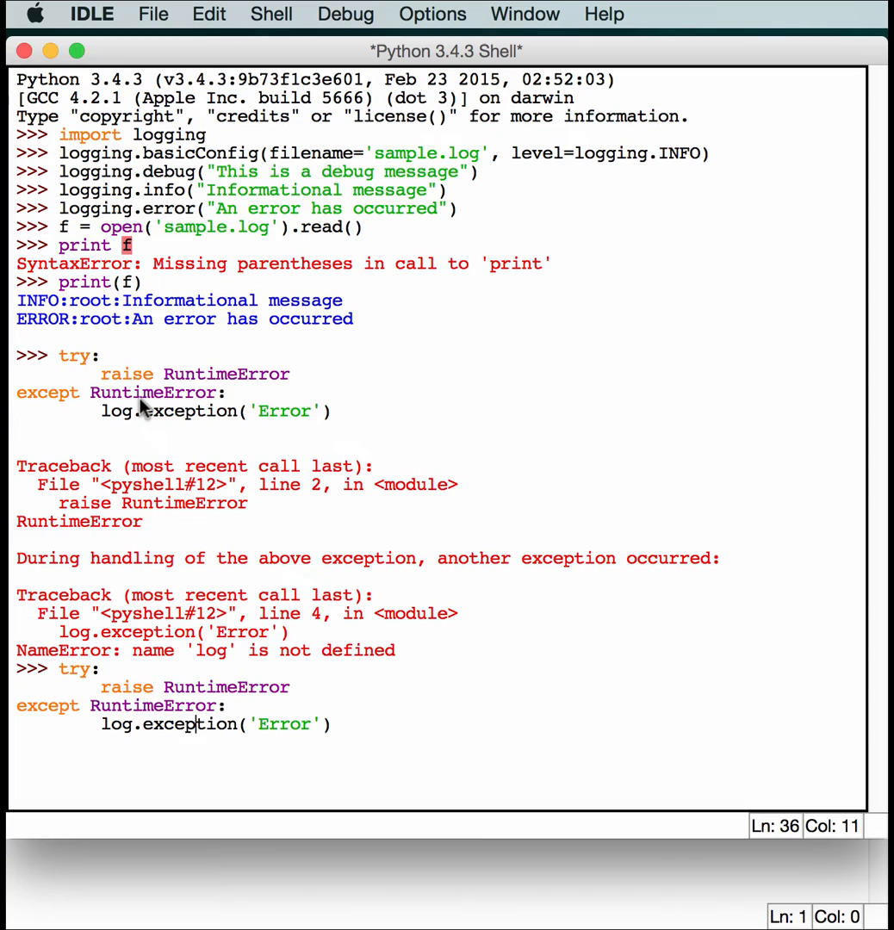
type("ging")
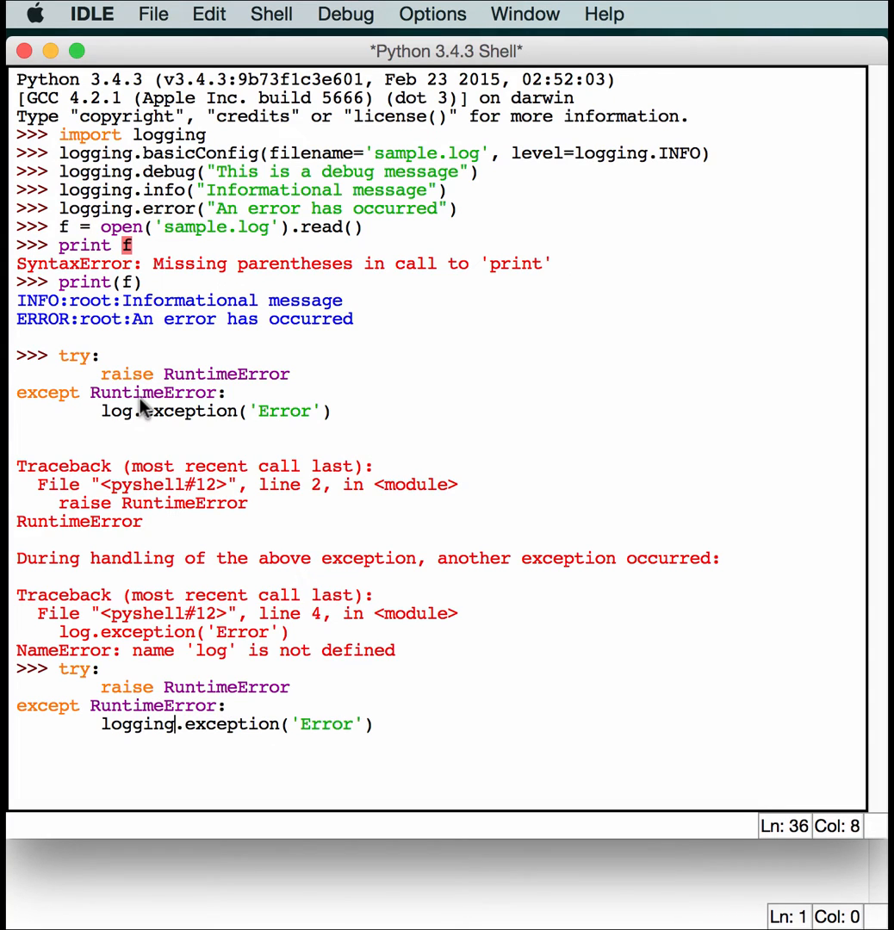
key("Return")
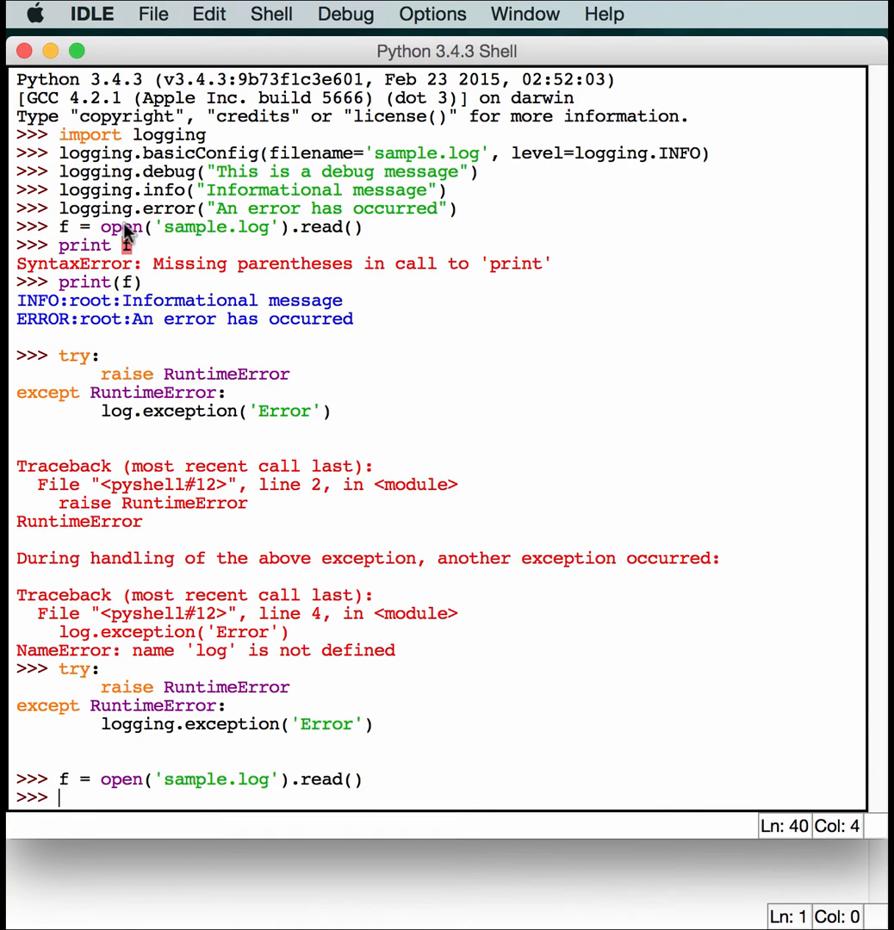
mouse_move(112, 290)
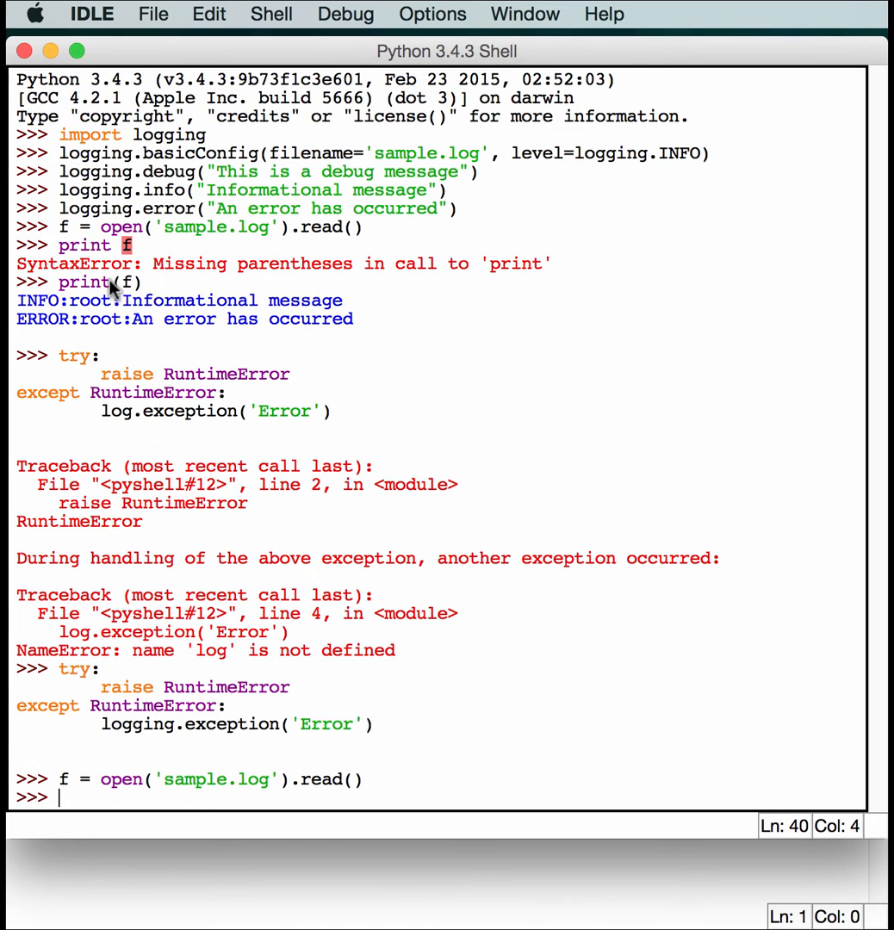
Print f to show the ERROR:root:Error entry with its RuntimeError traceback.
key("Return")
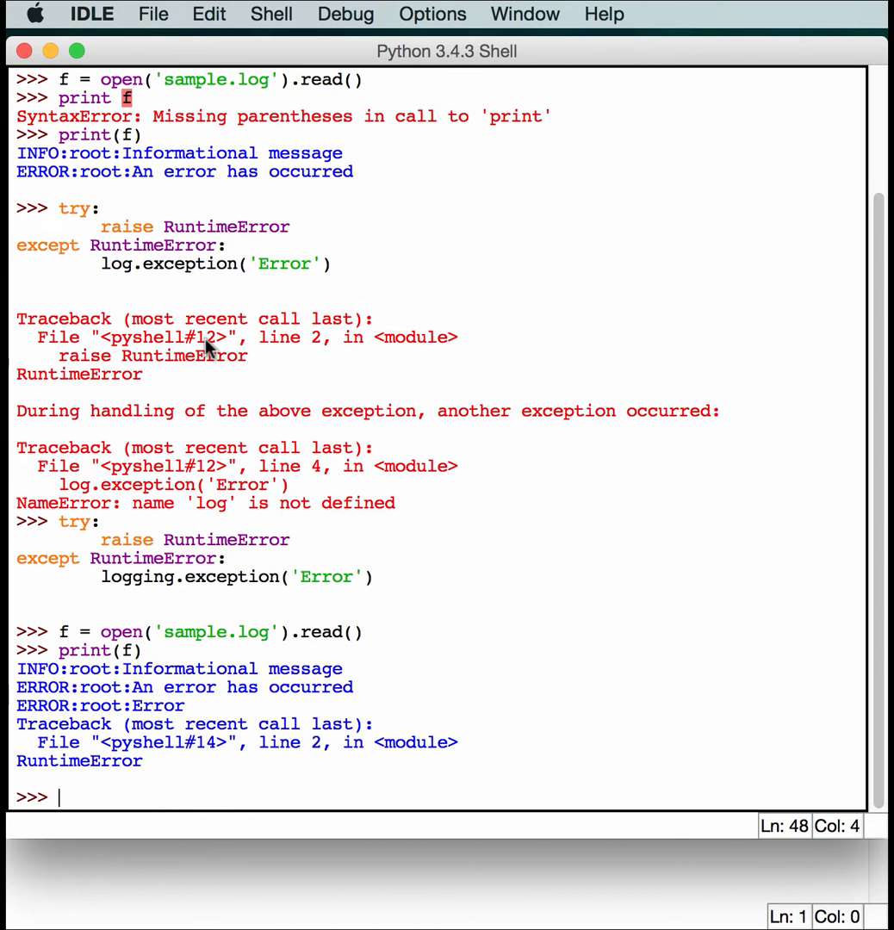
mouse_move(514, 528)
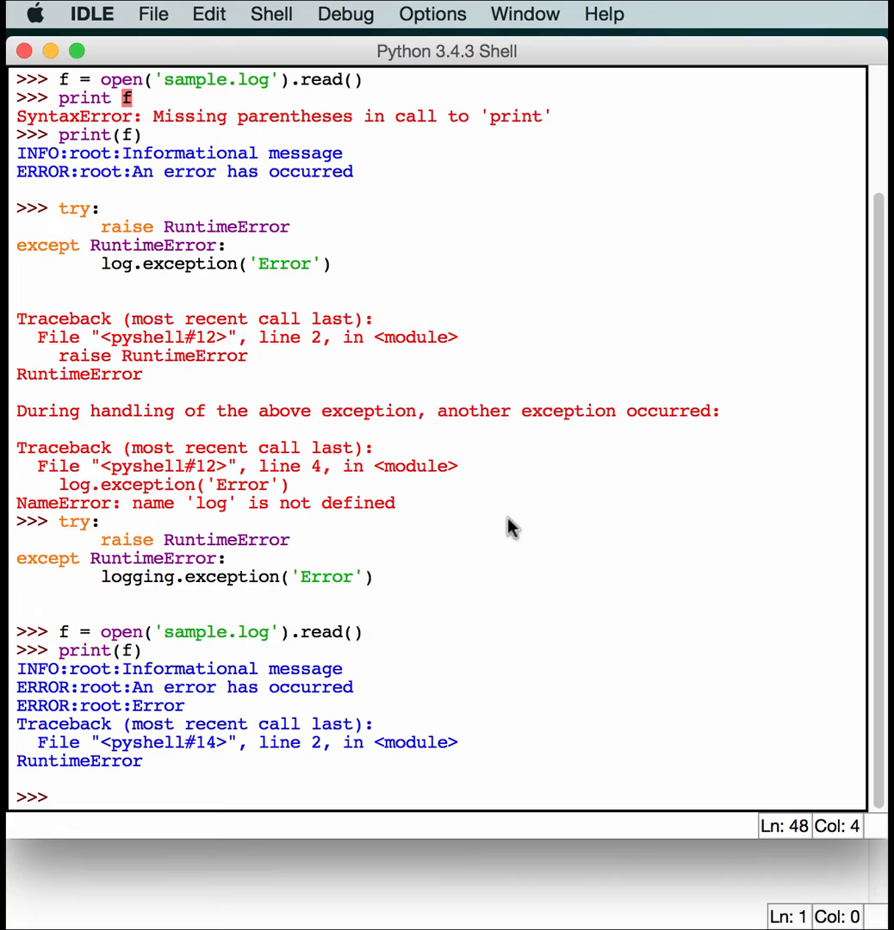
mouse_move(503, 554)
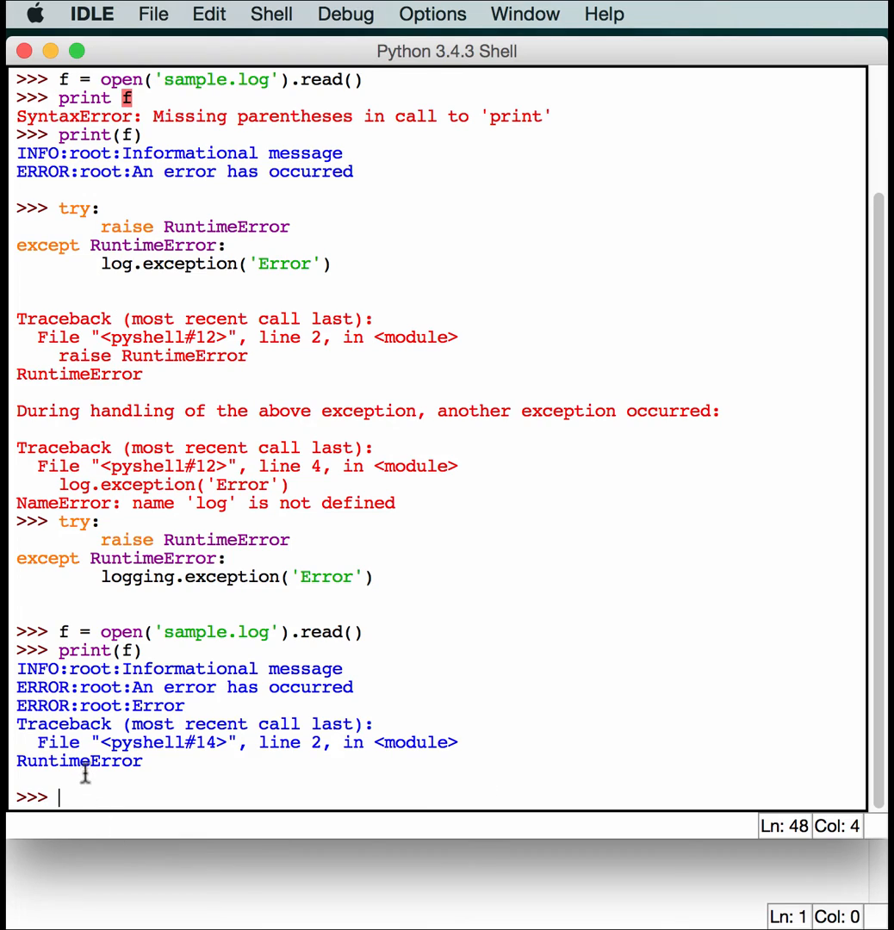
mouse_move(576, 822)
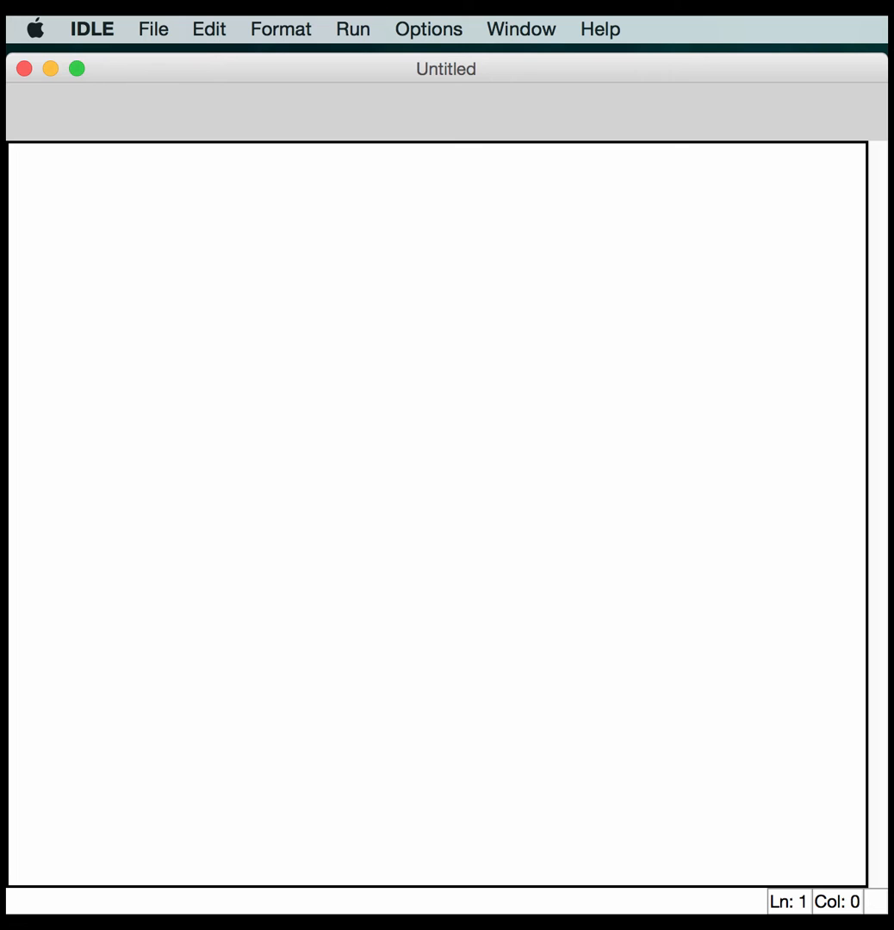
Import logging and other_mod, then start defining main().
type("im")
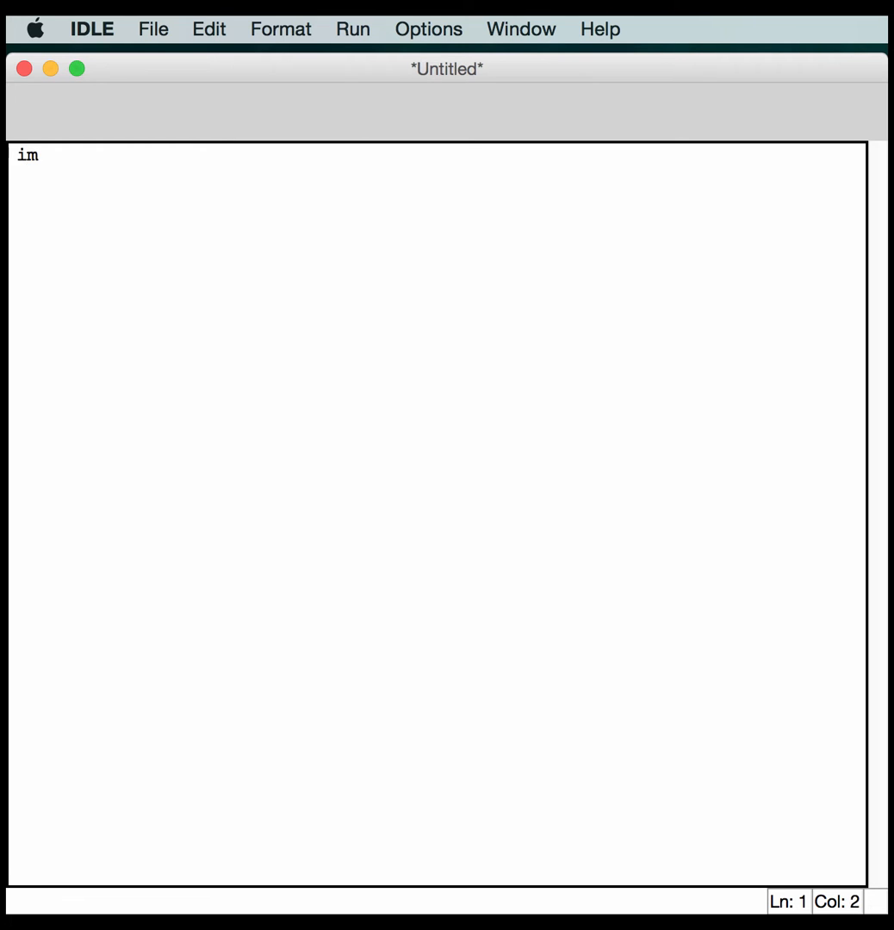
type("port l")
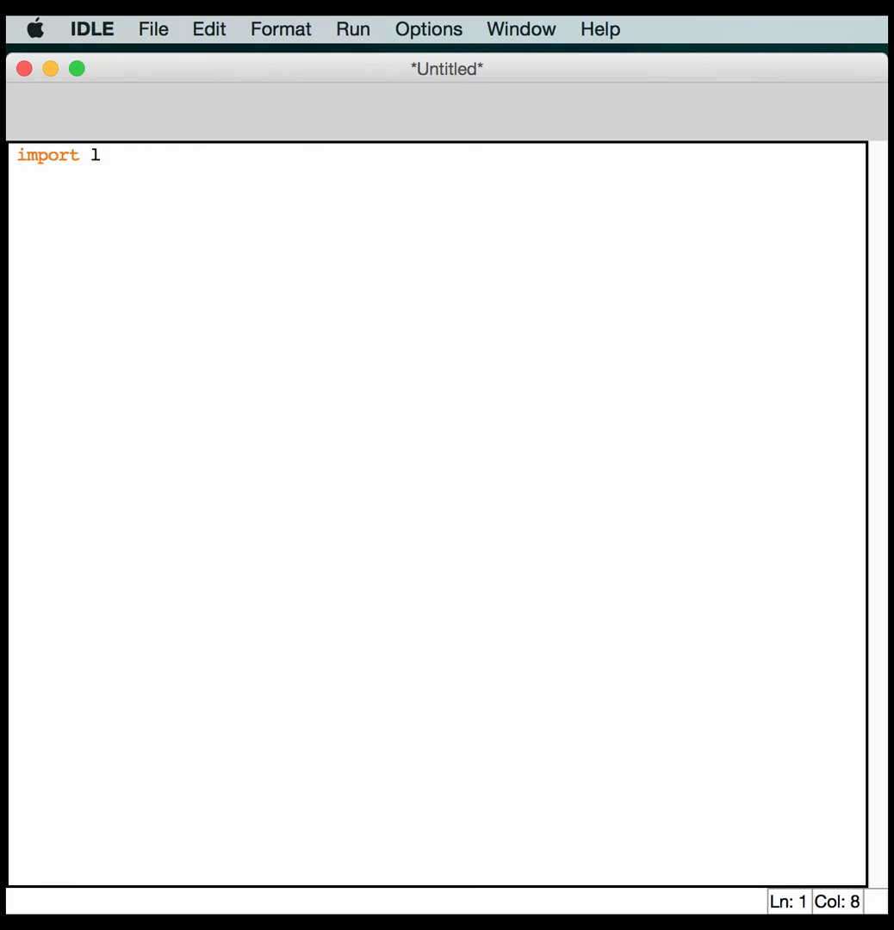
type("ogging")
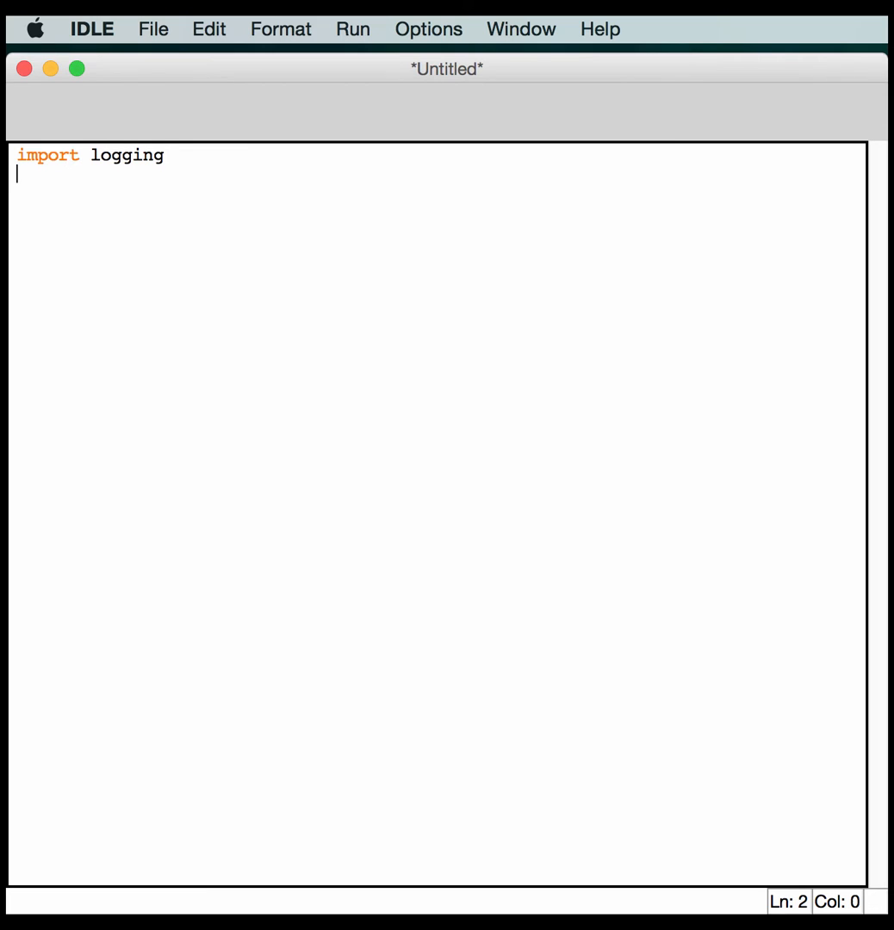
type("import")
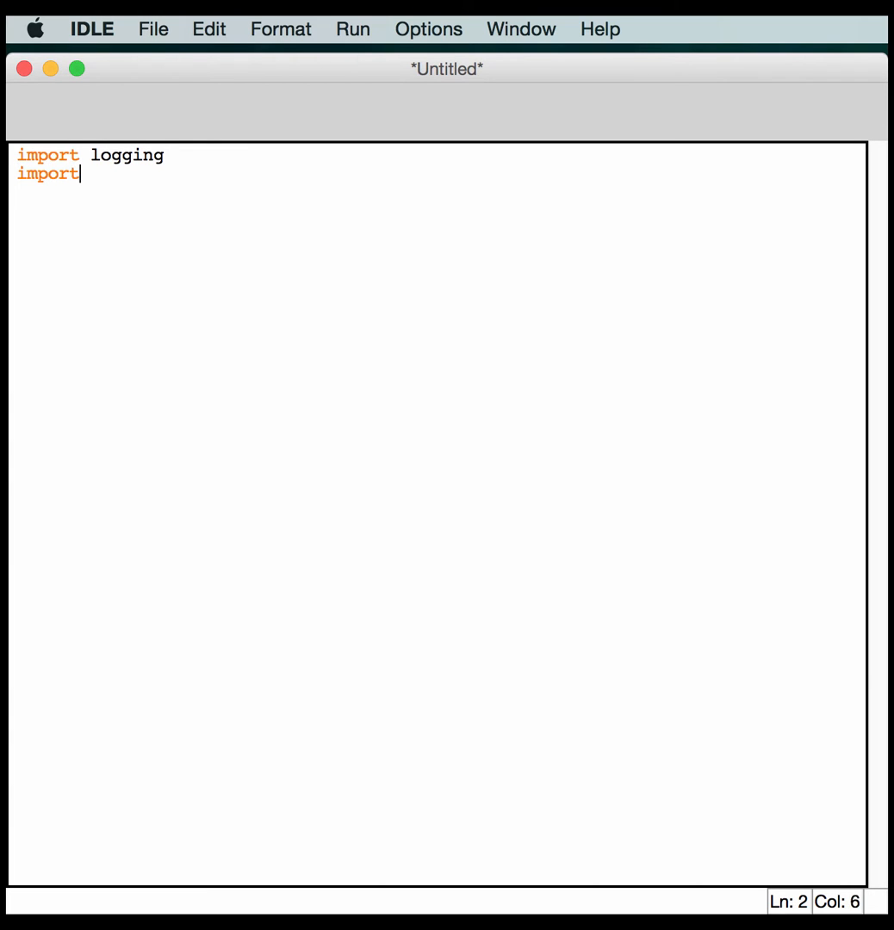
type("o")
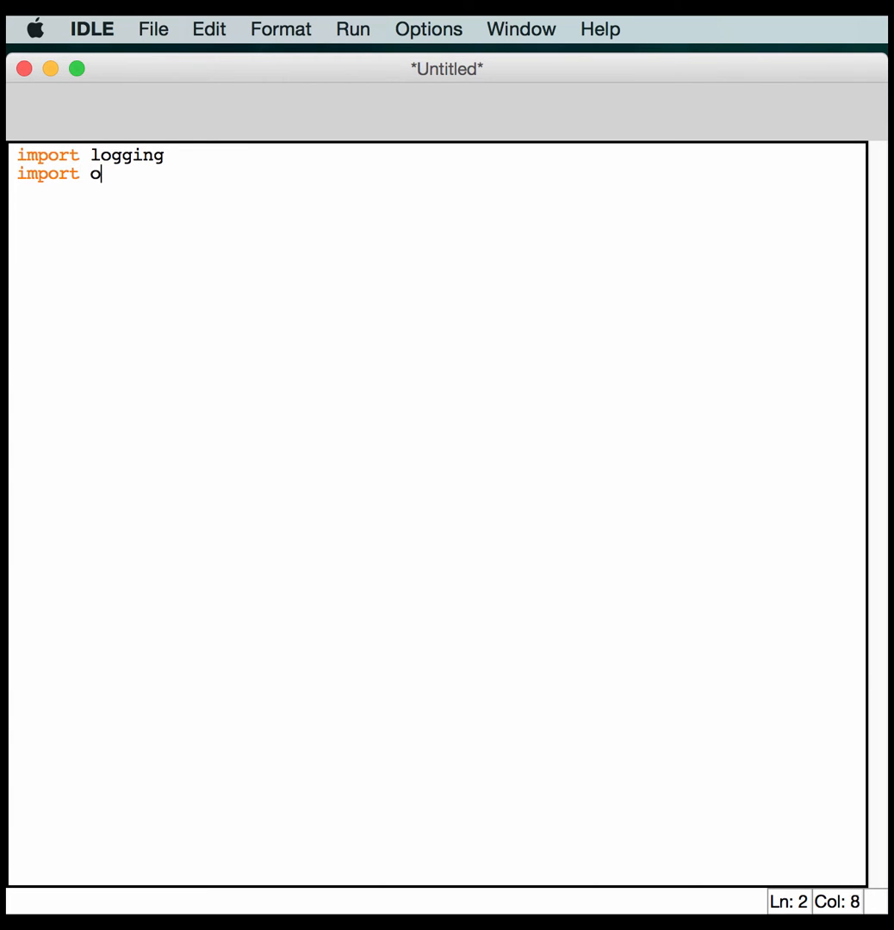
type("ther_mod")
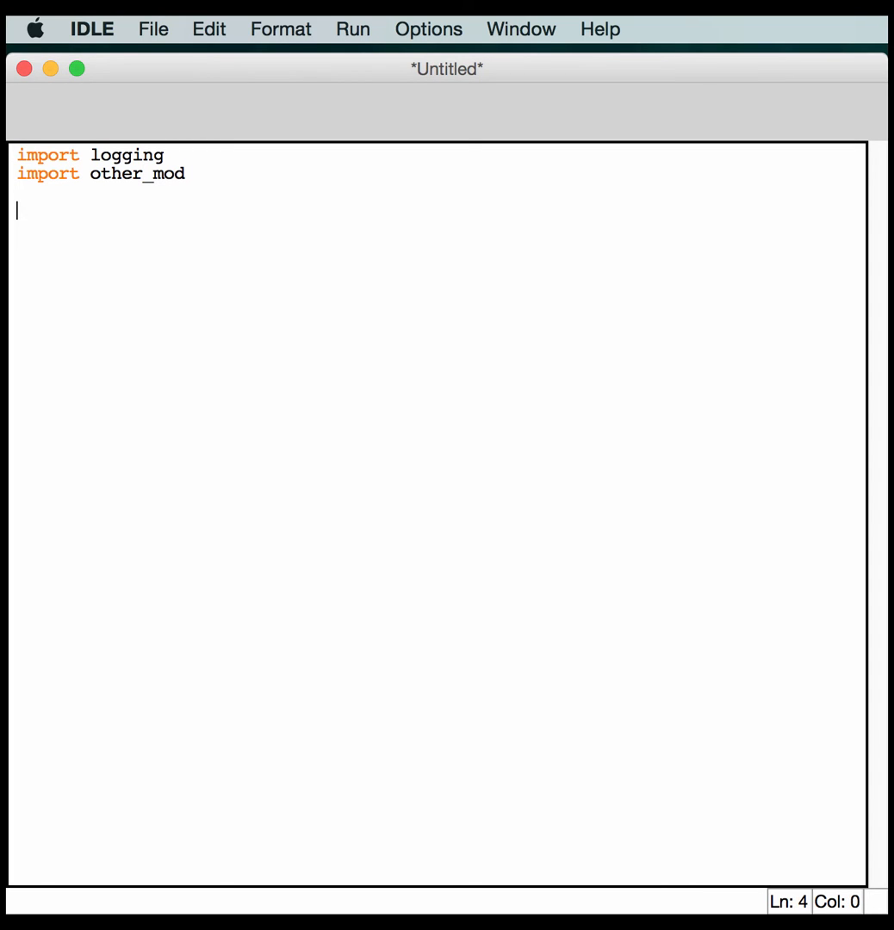
type("def m")
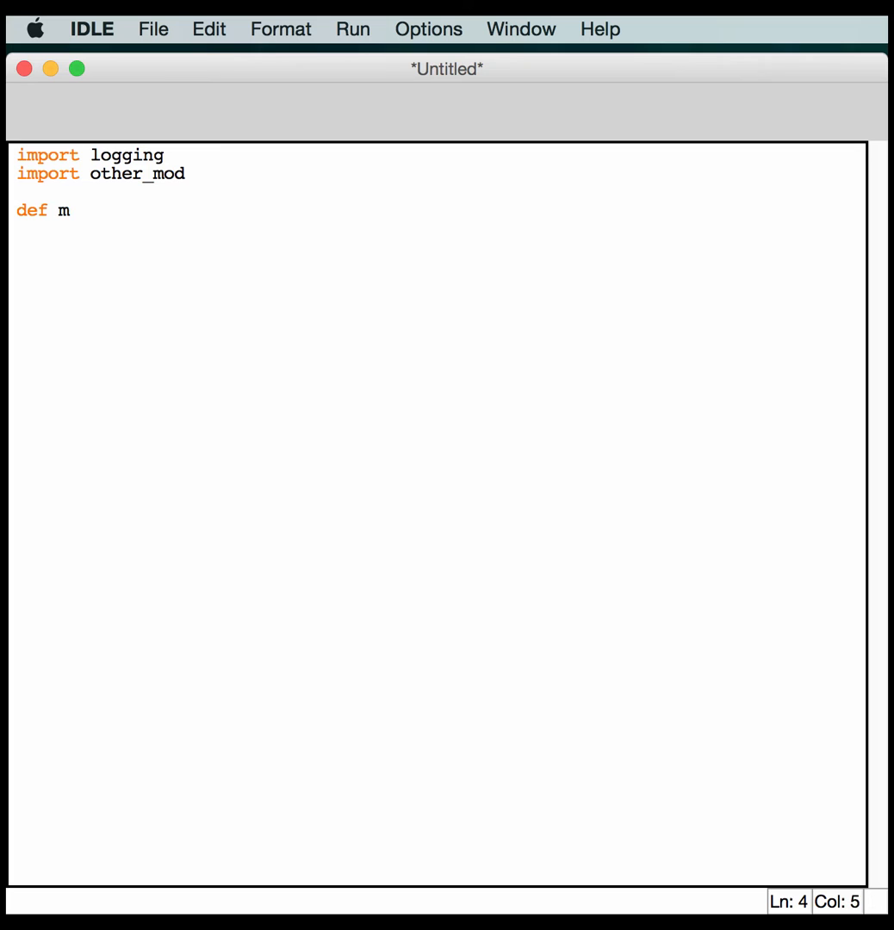
type("ain():")
type("logging")
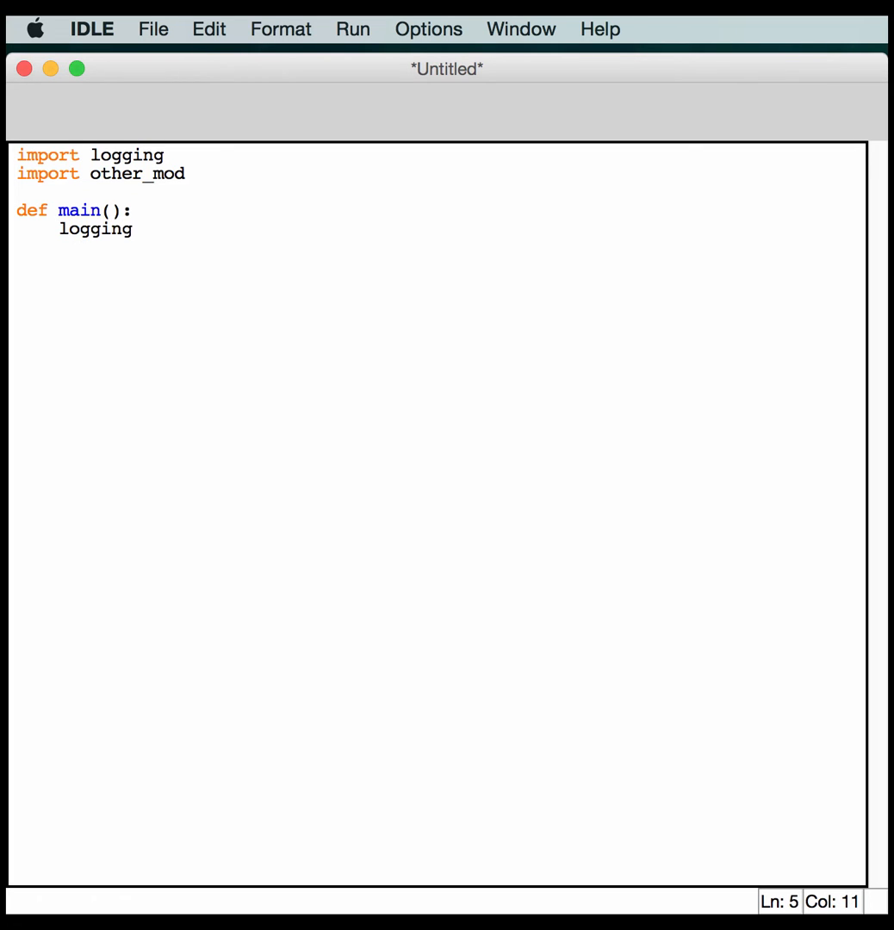
Configure basicConfig for test.log at INFO level and log 'Program started'.
type(".basicC")
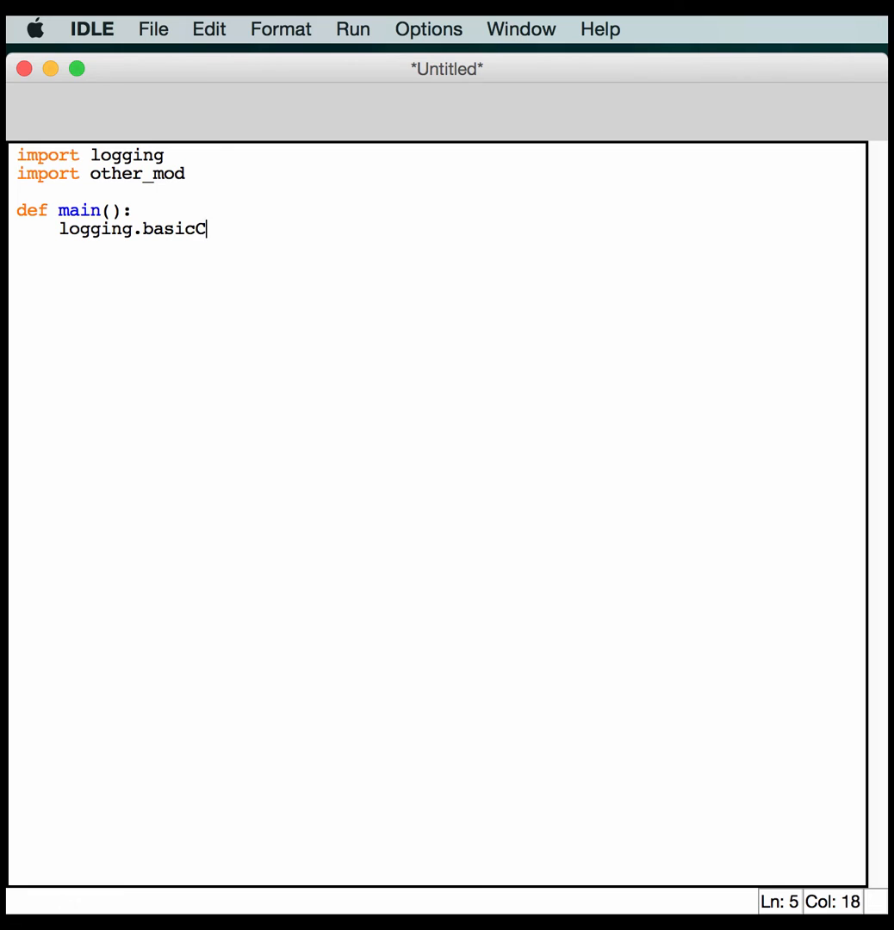
type("onfig(")
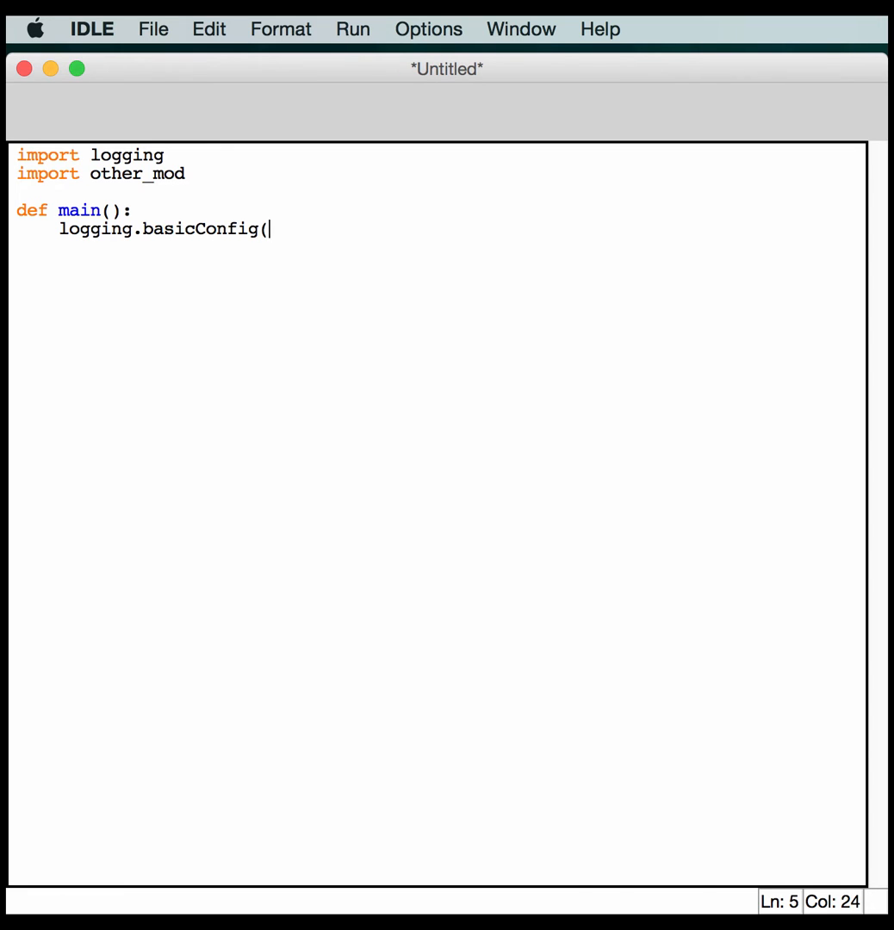
type("filename=")
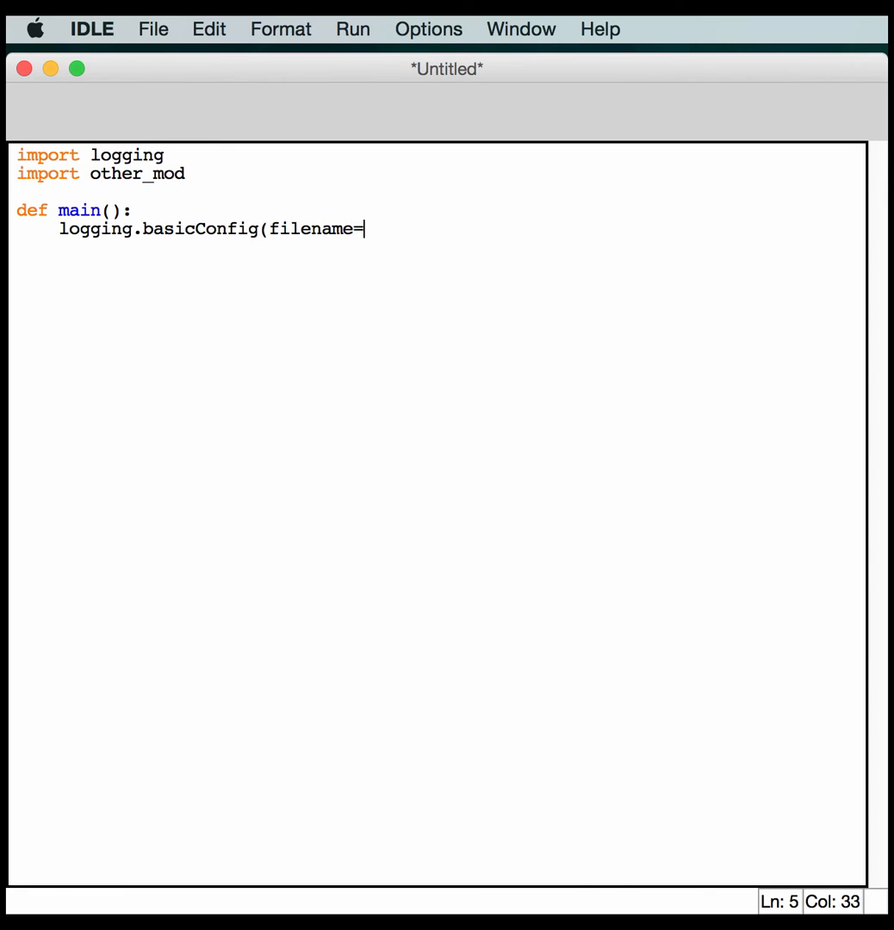
type("'tes")
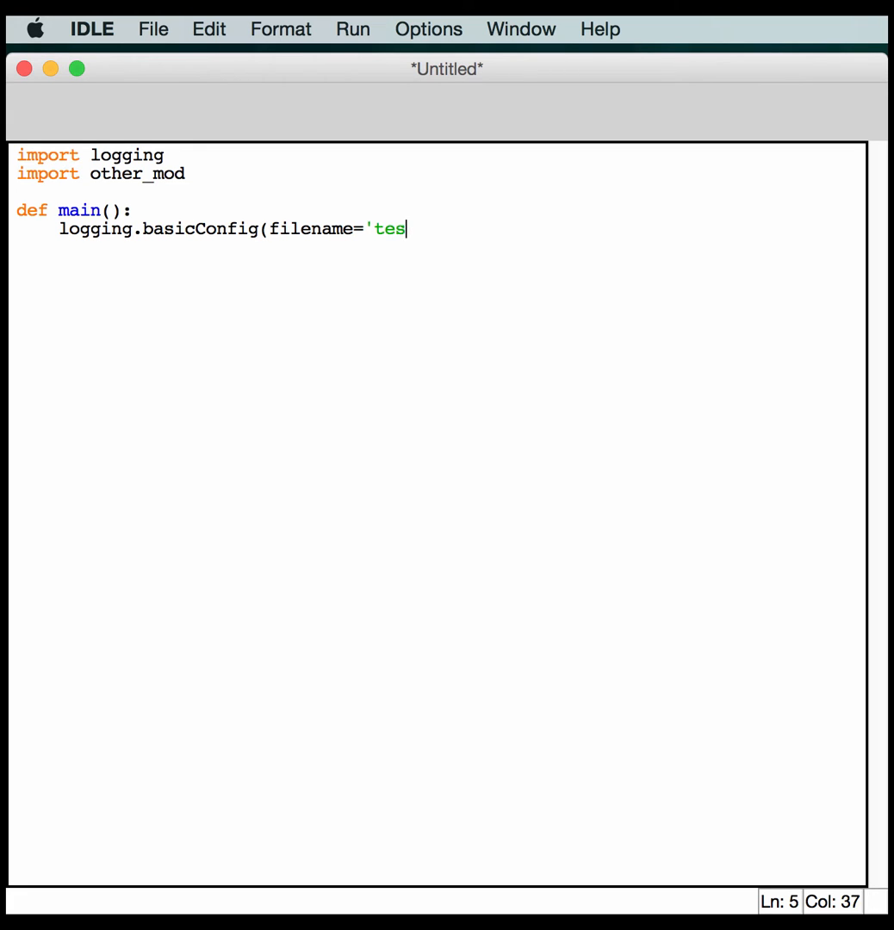
type("t.log'")
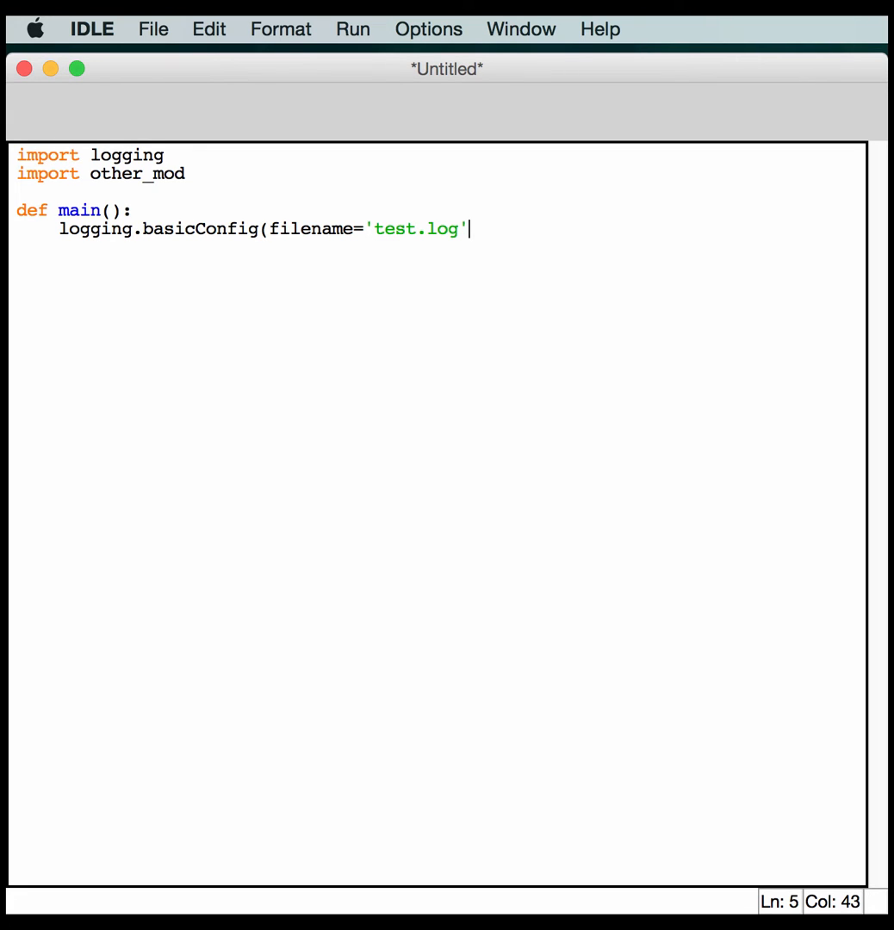
type(", level=")
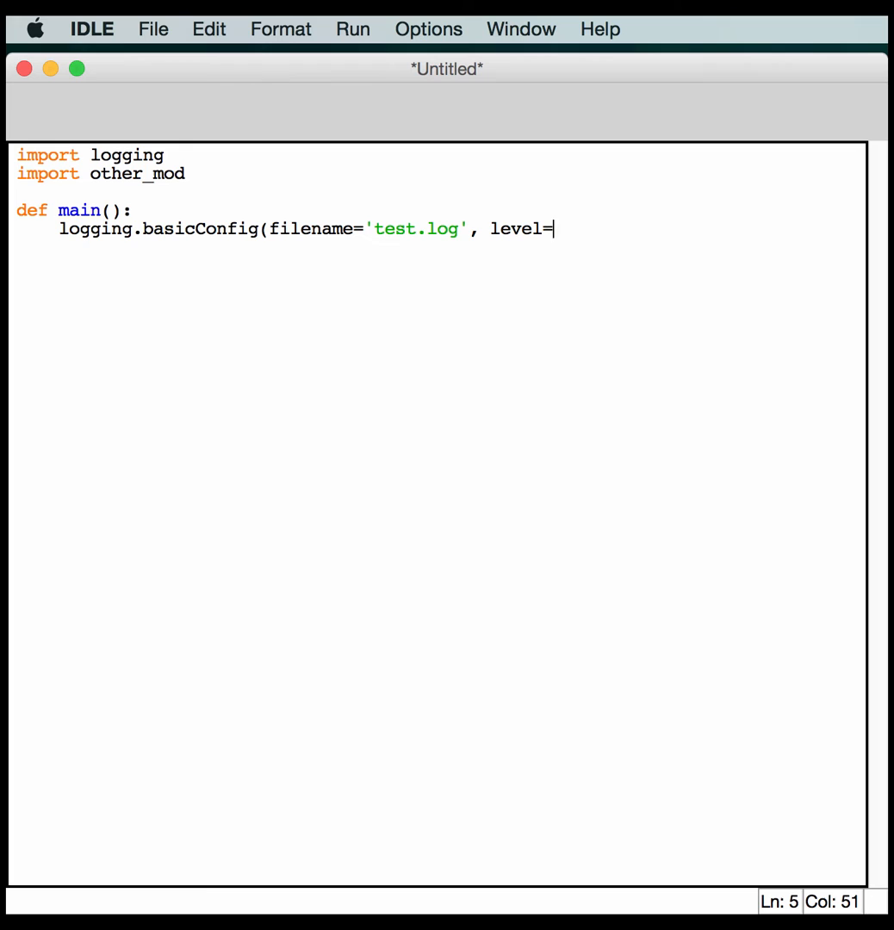
type("logging.")
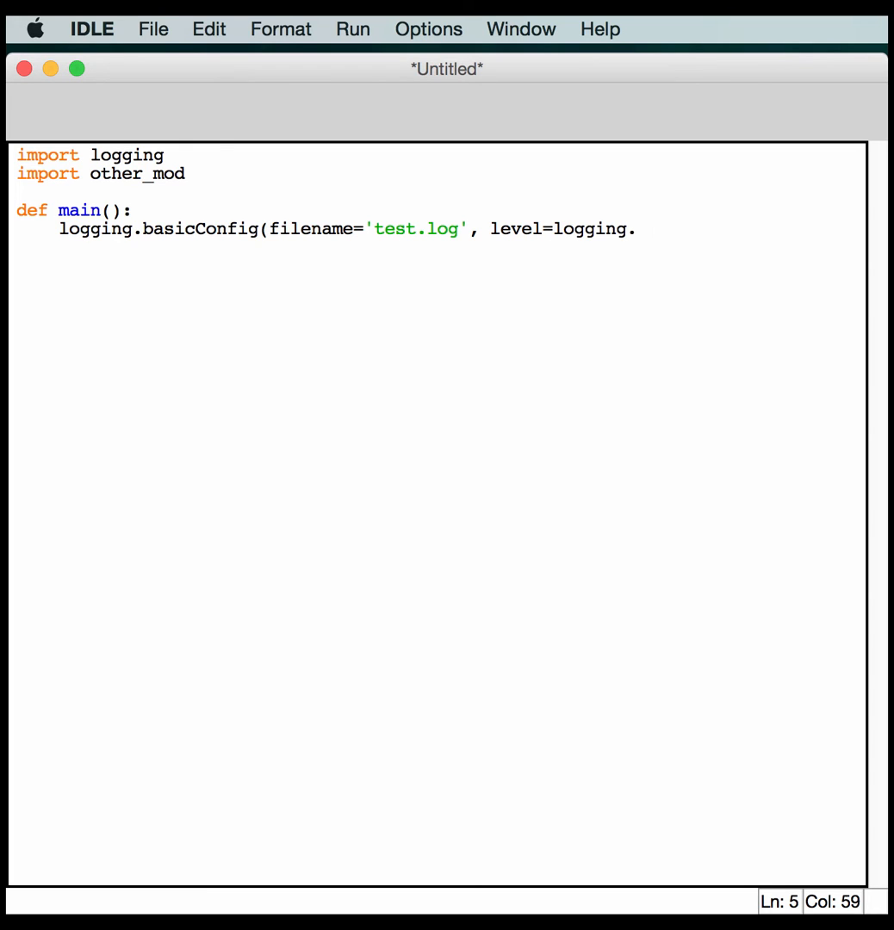
type("INFO)")
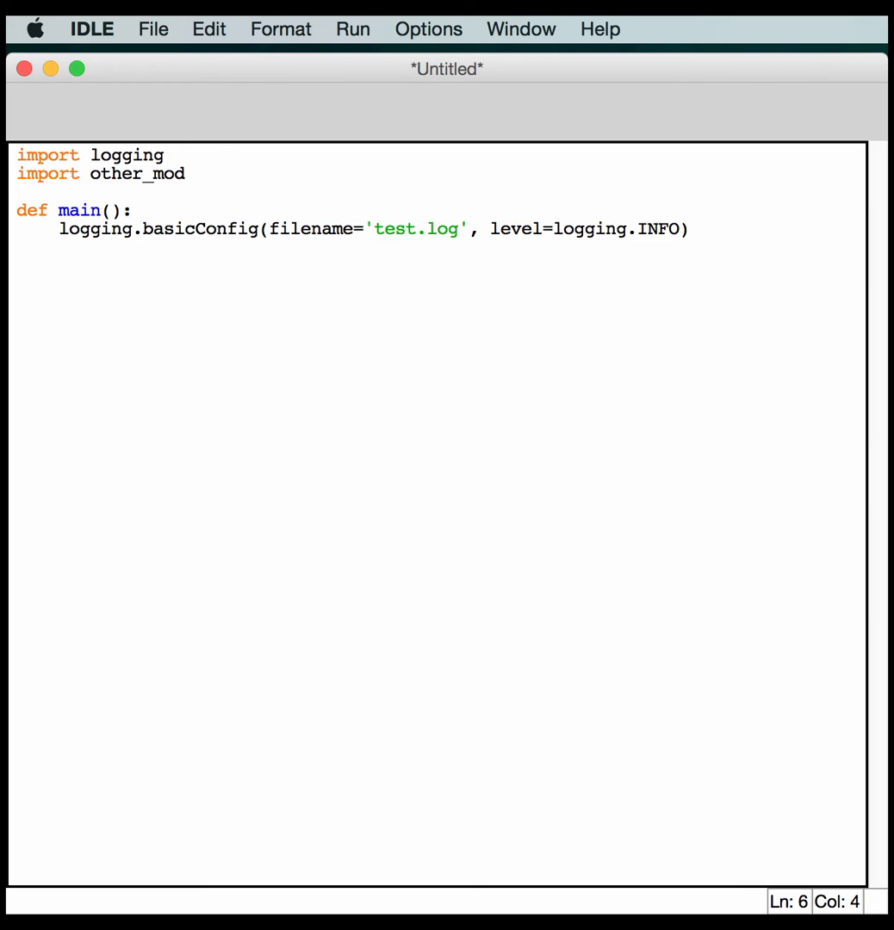
type("logging.info(")
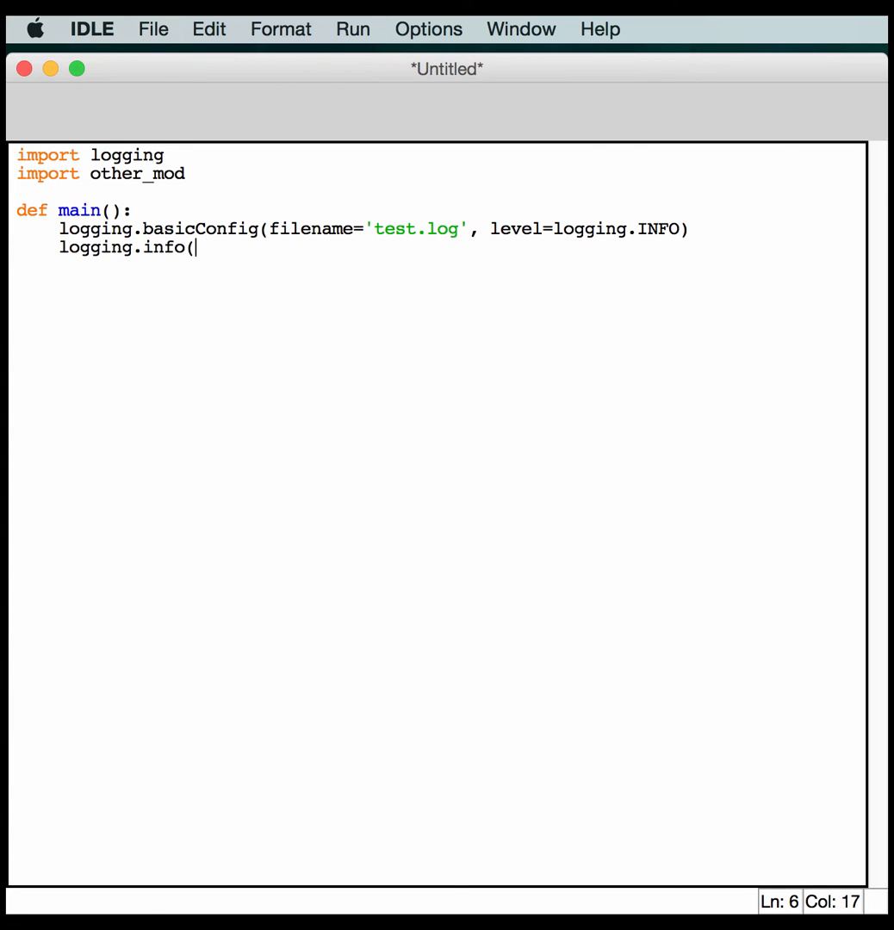
type("'Progr")
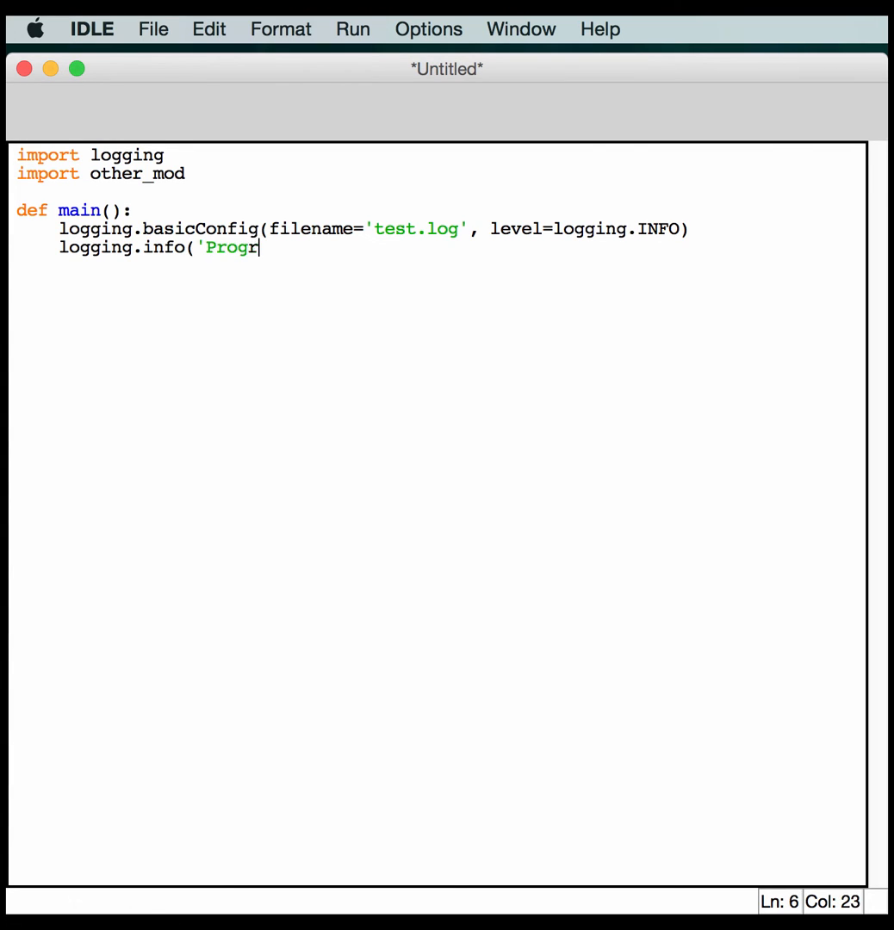
type("am starte")
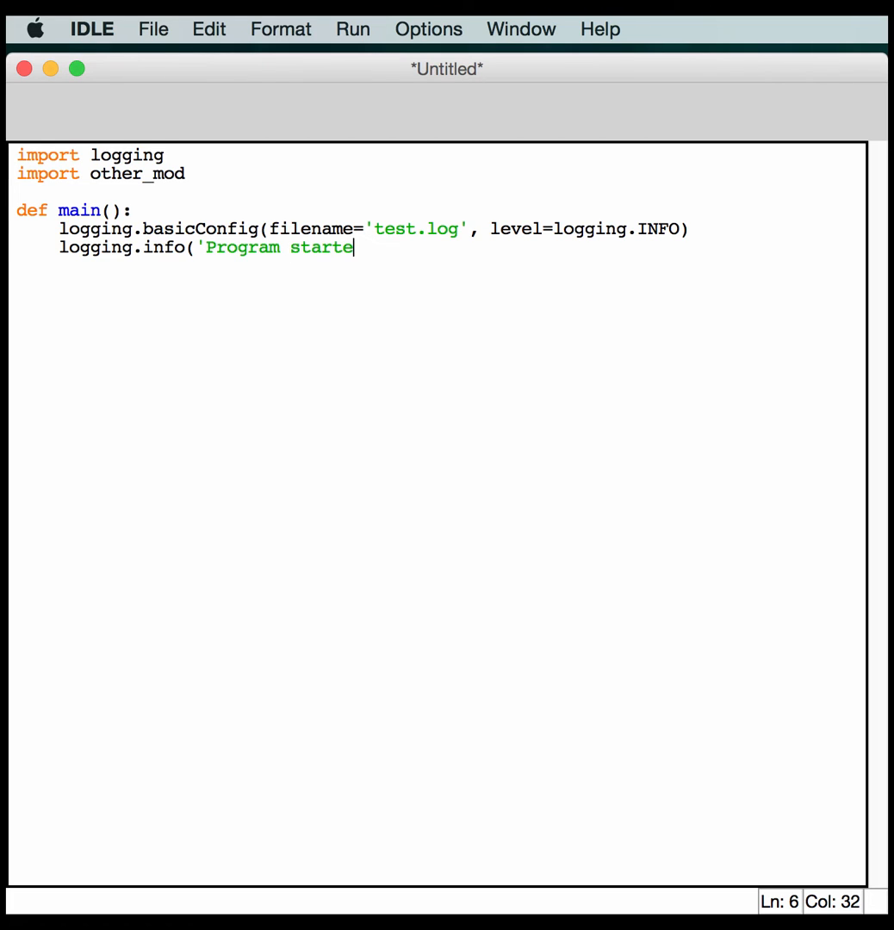
type("d')")
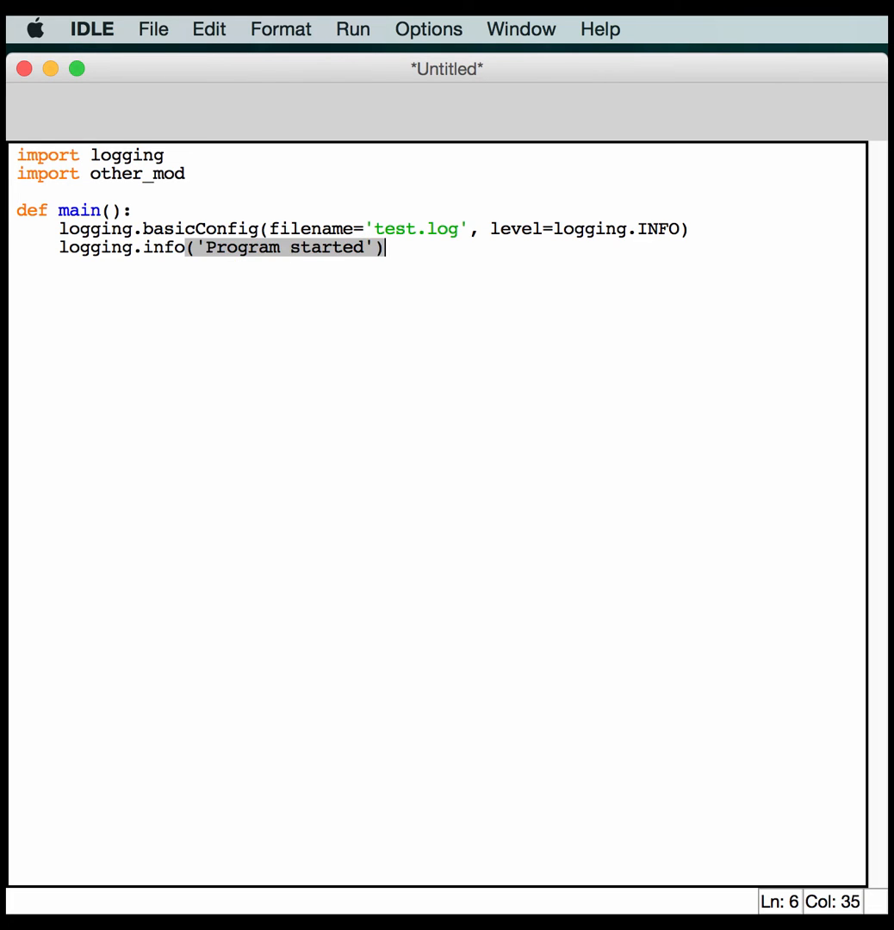
key("Return")
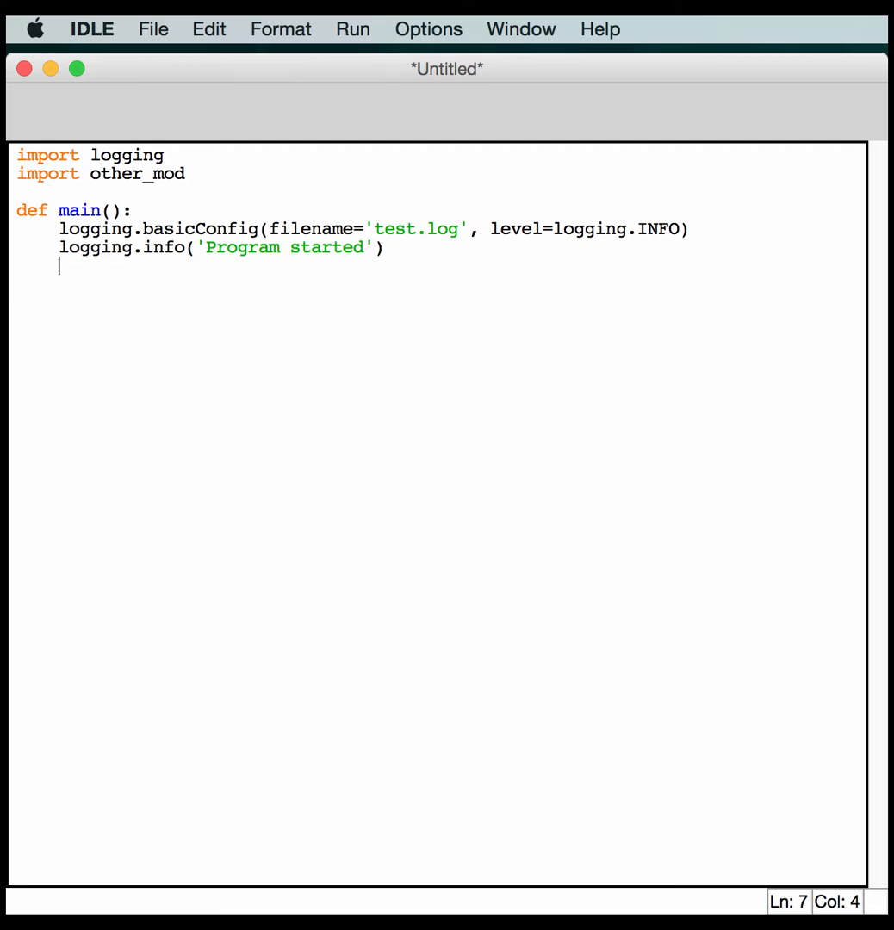
Store result = other_mod.add(7, 8) and log 'Done!' with logging.info.
type("result =")
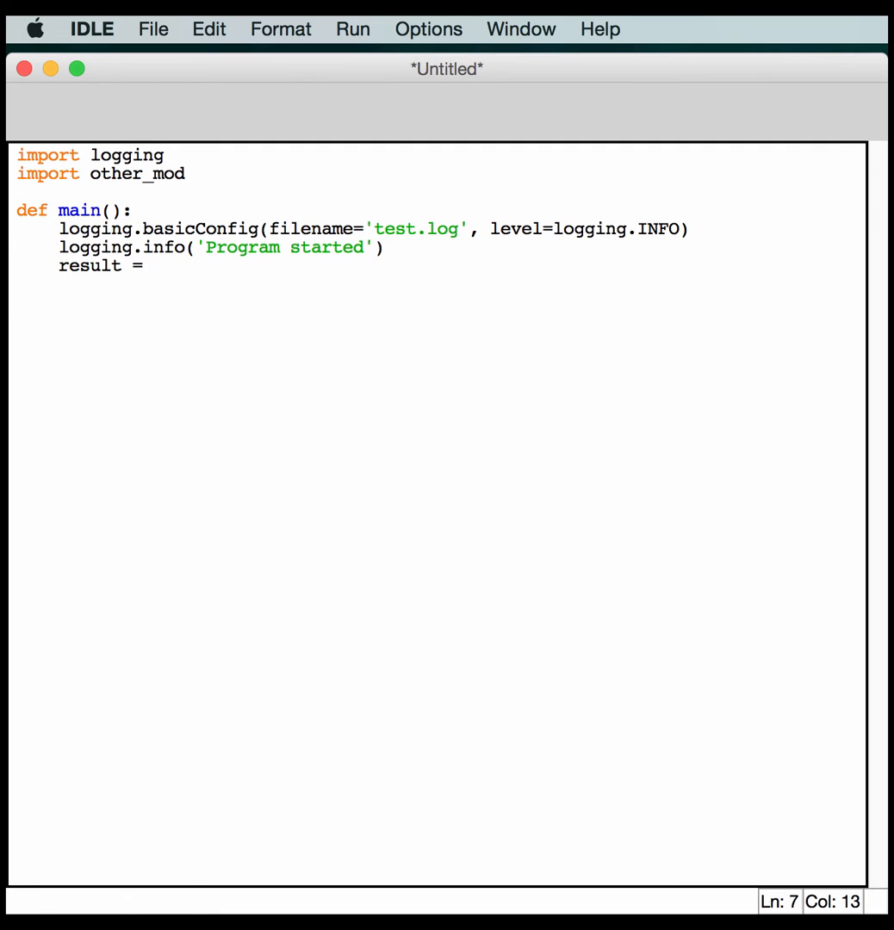
type("other_mod")
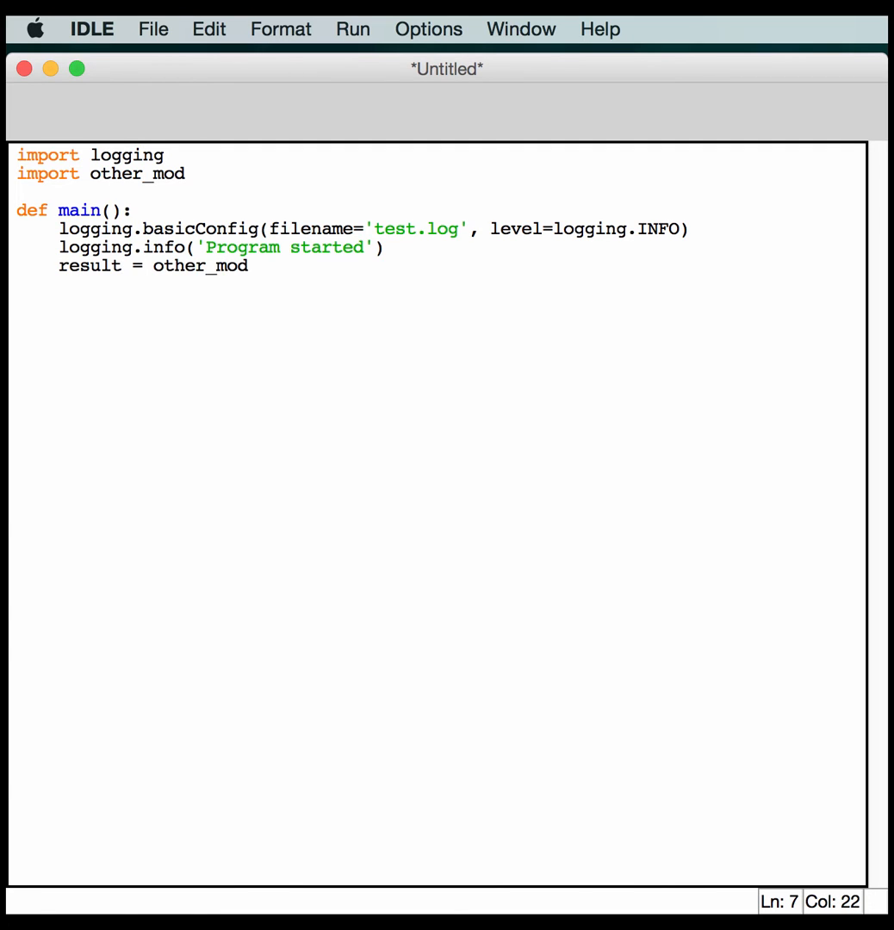
type(".add(")
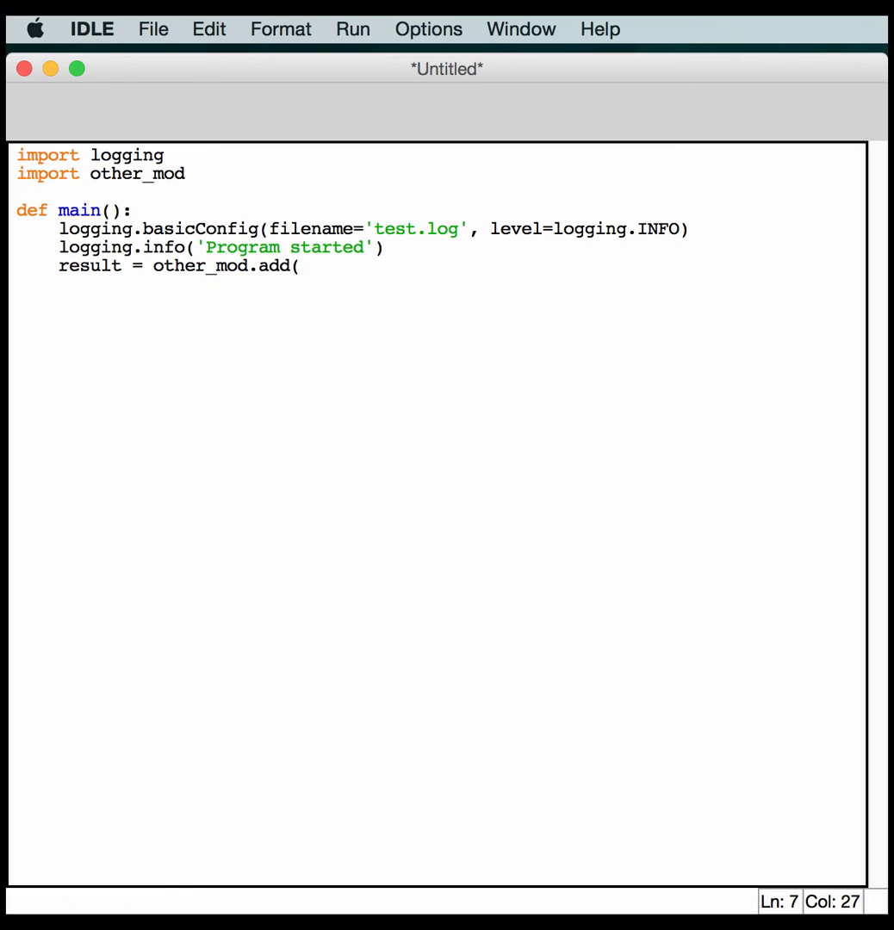
type("7, 8")
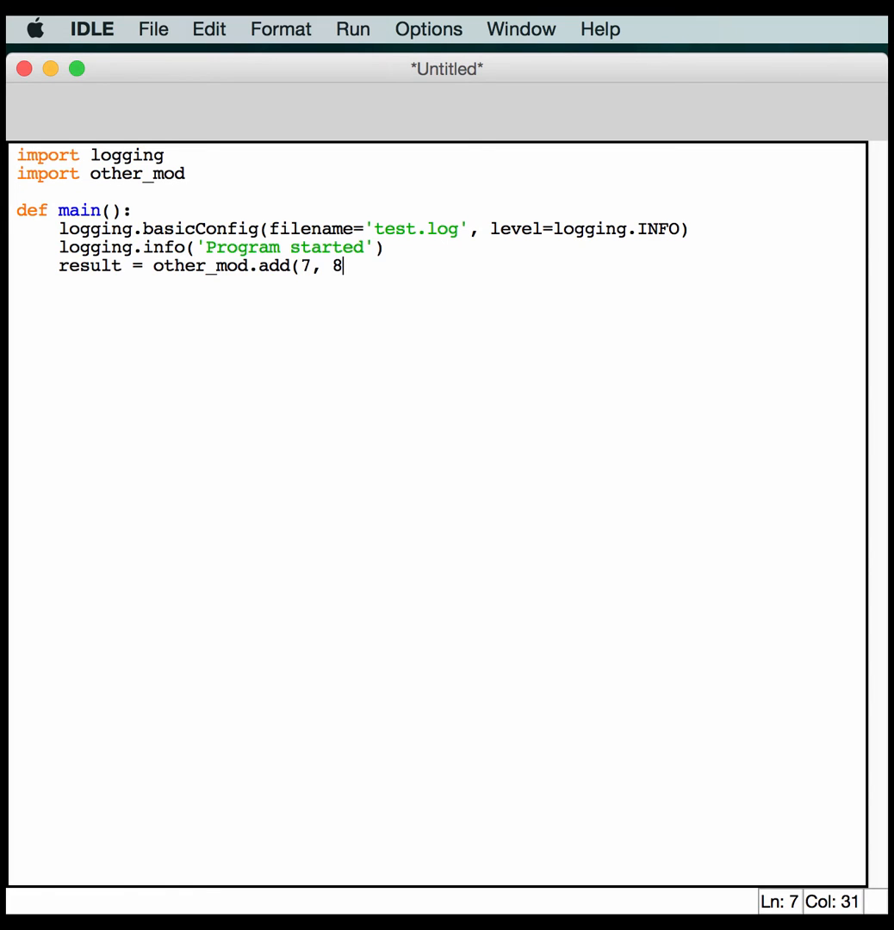
type(")")
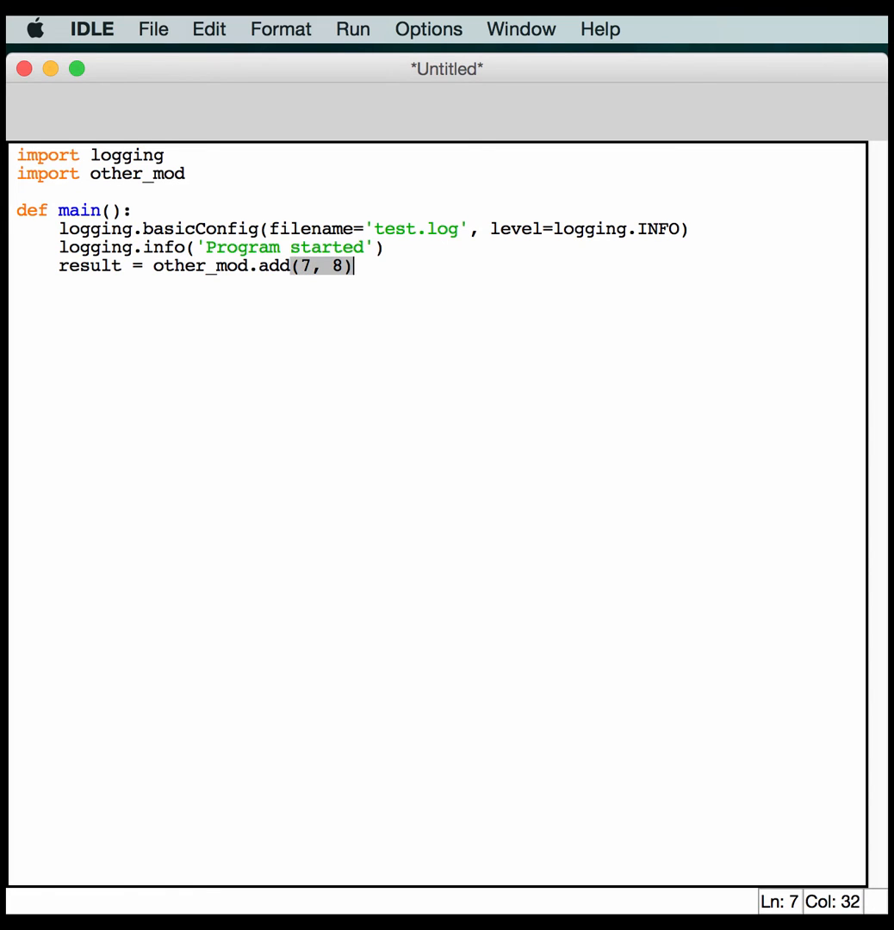
type("1")
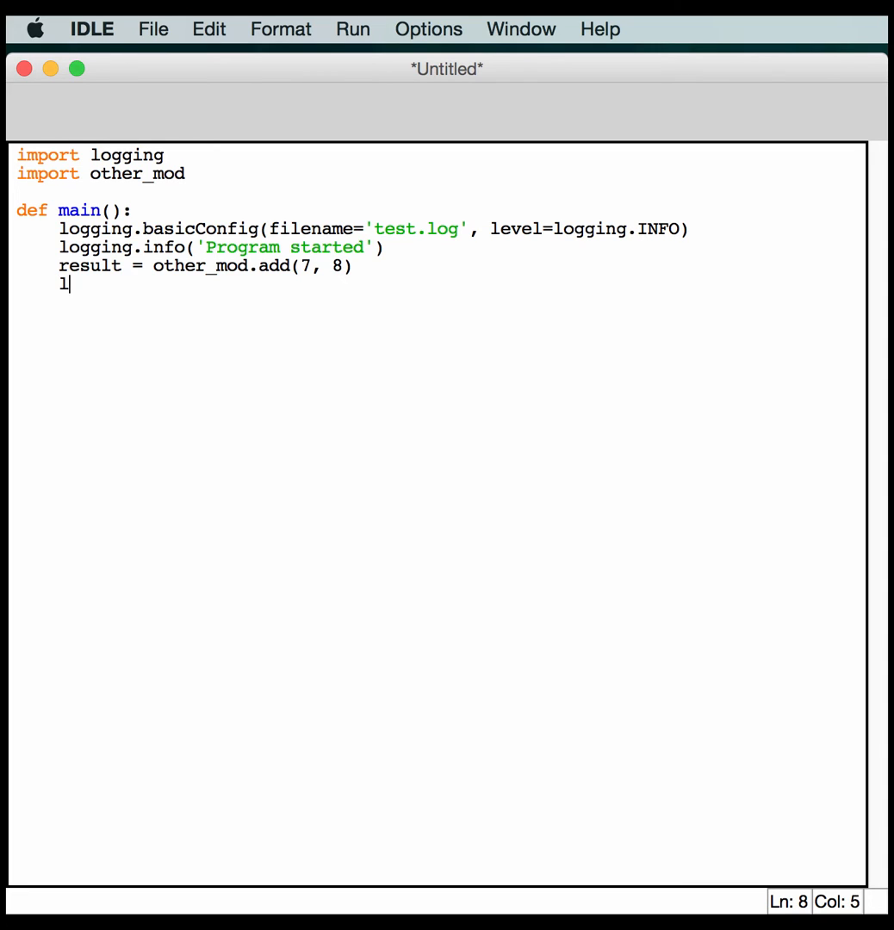
type("logging.")
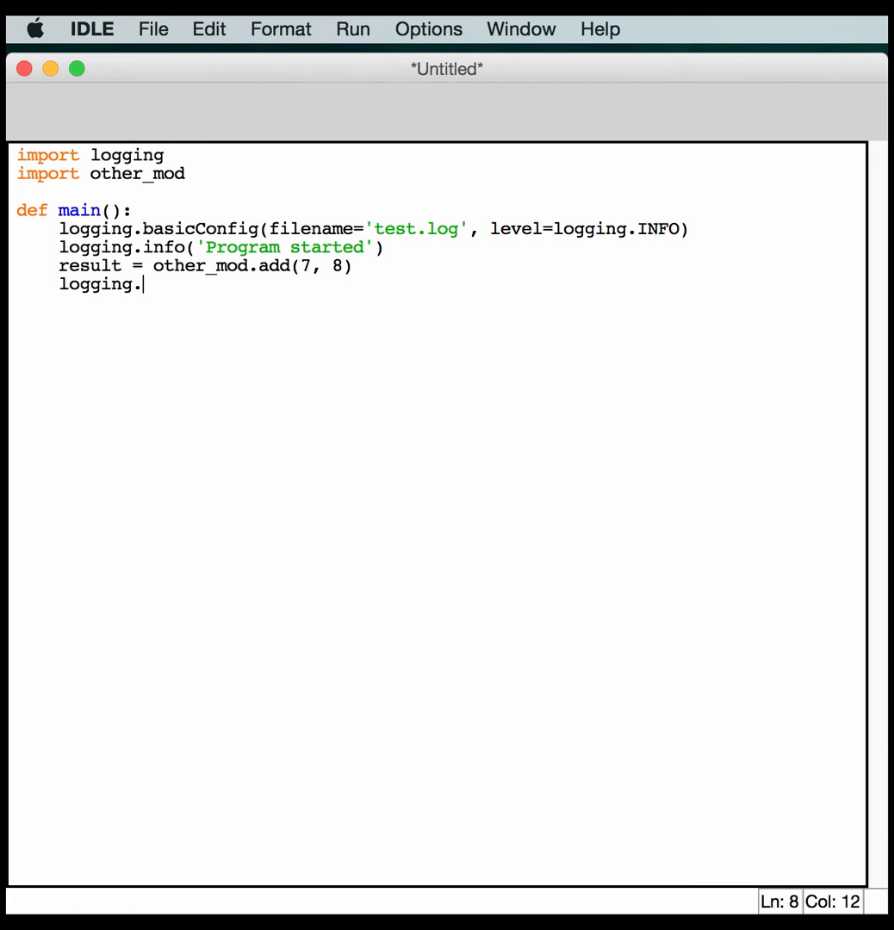
type("info('")
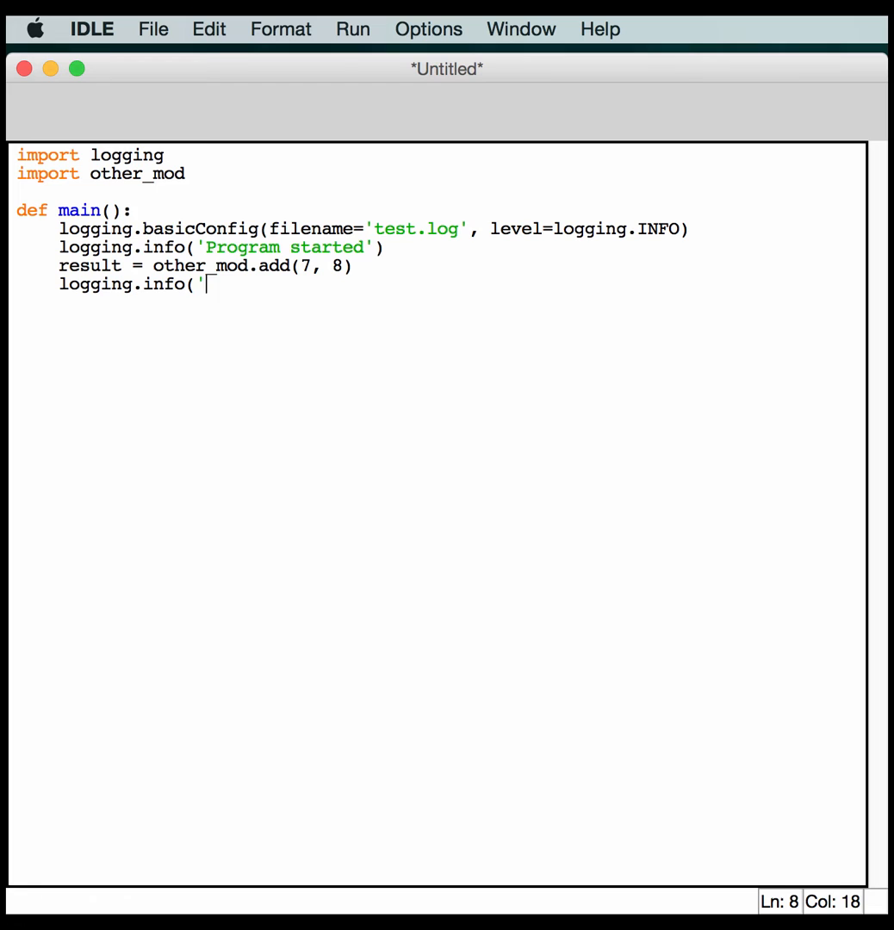
type("Done!'")
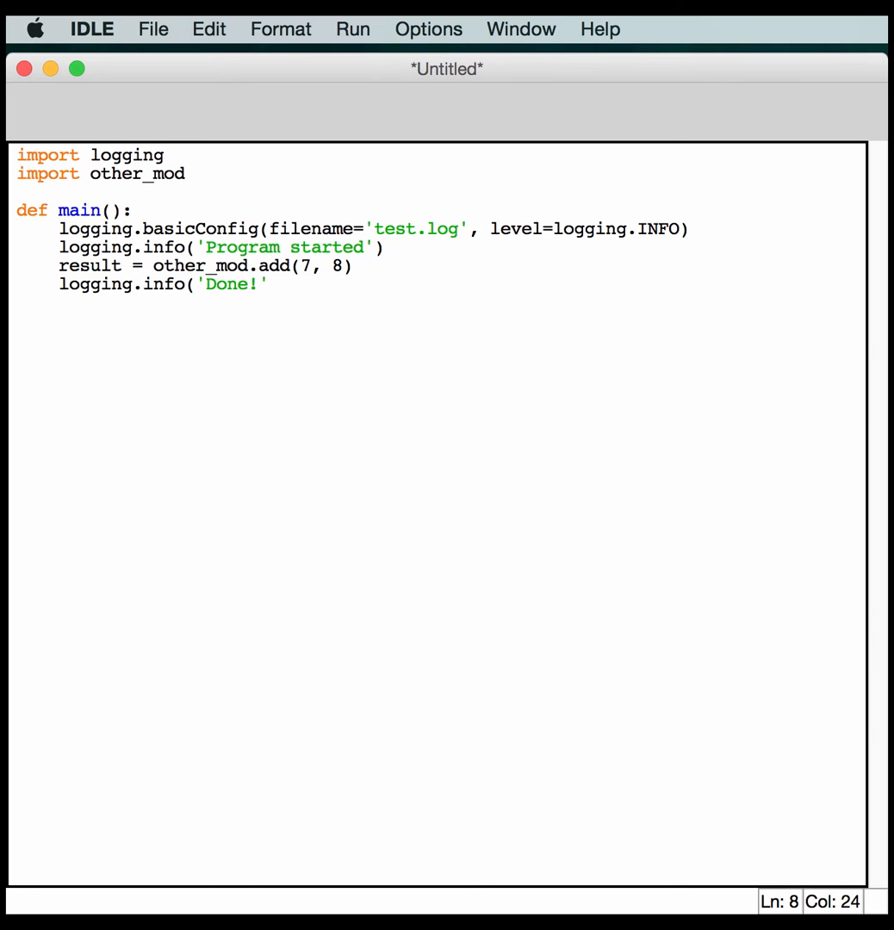
Add an if __name__ == '__main__': guard calling main().
double_click(231, 285)
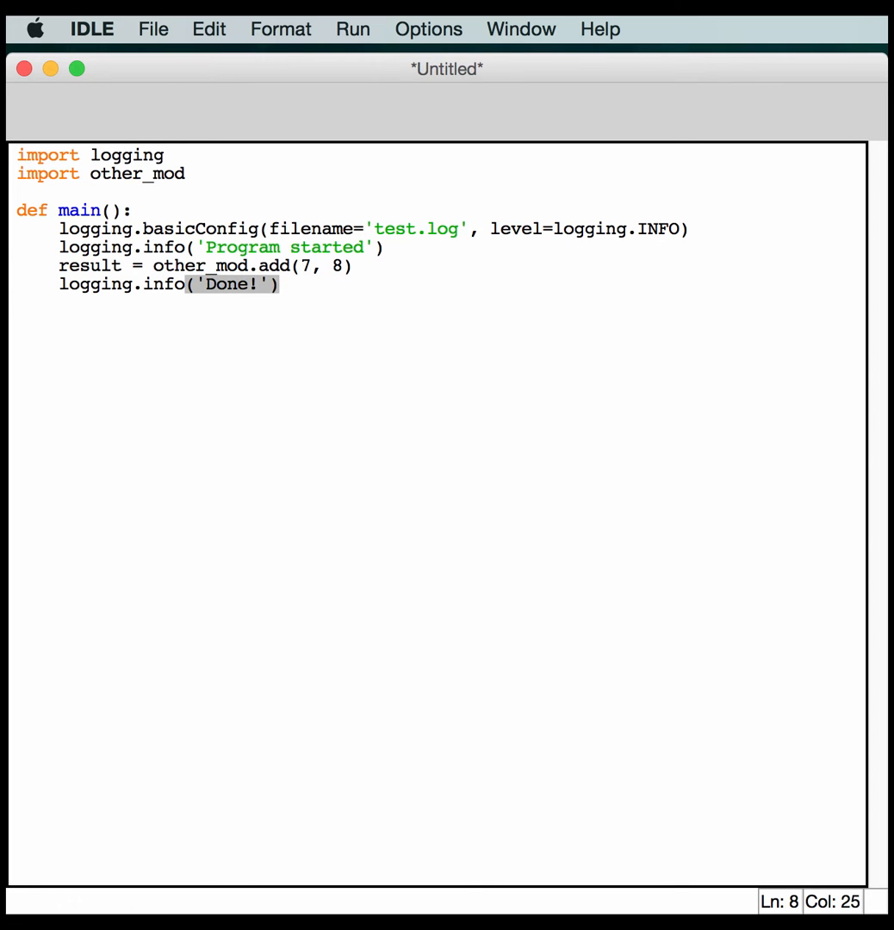
type("=")
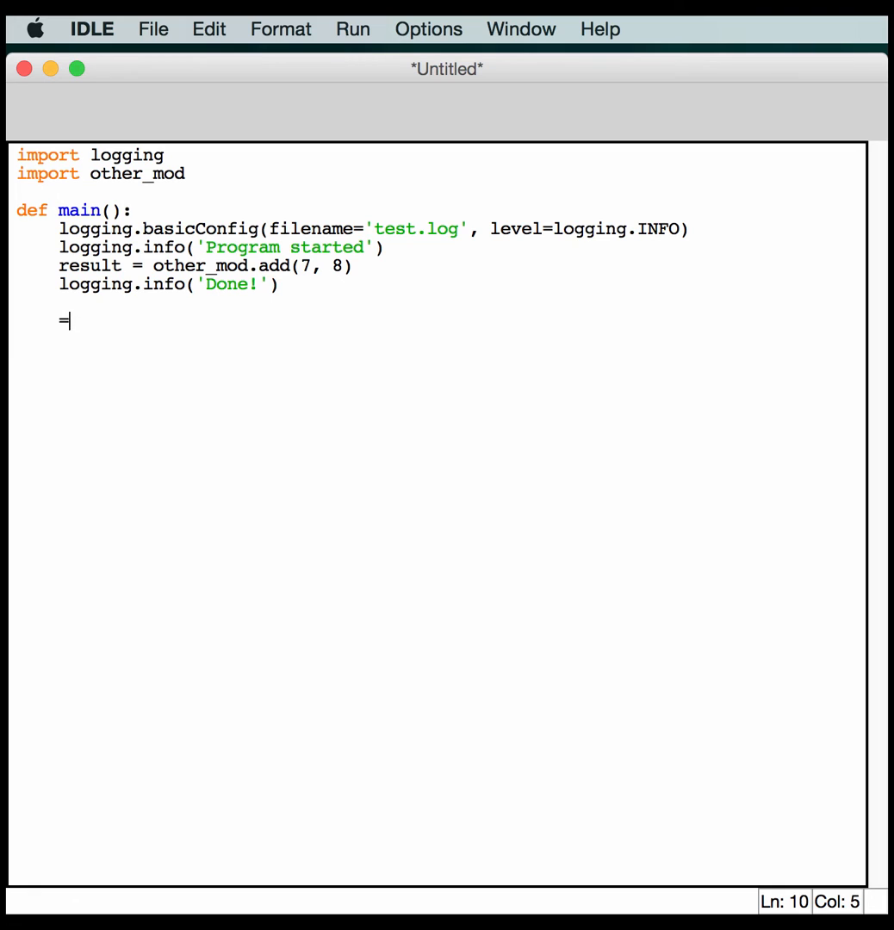
type("if")
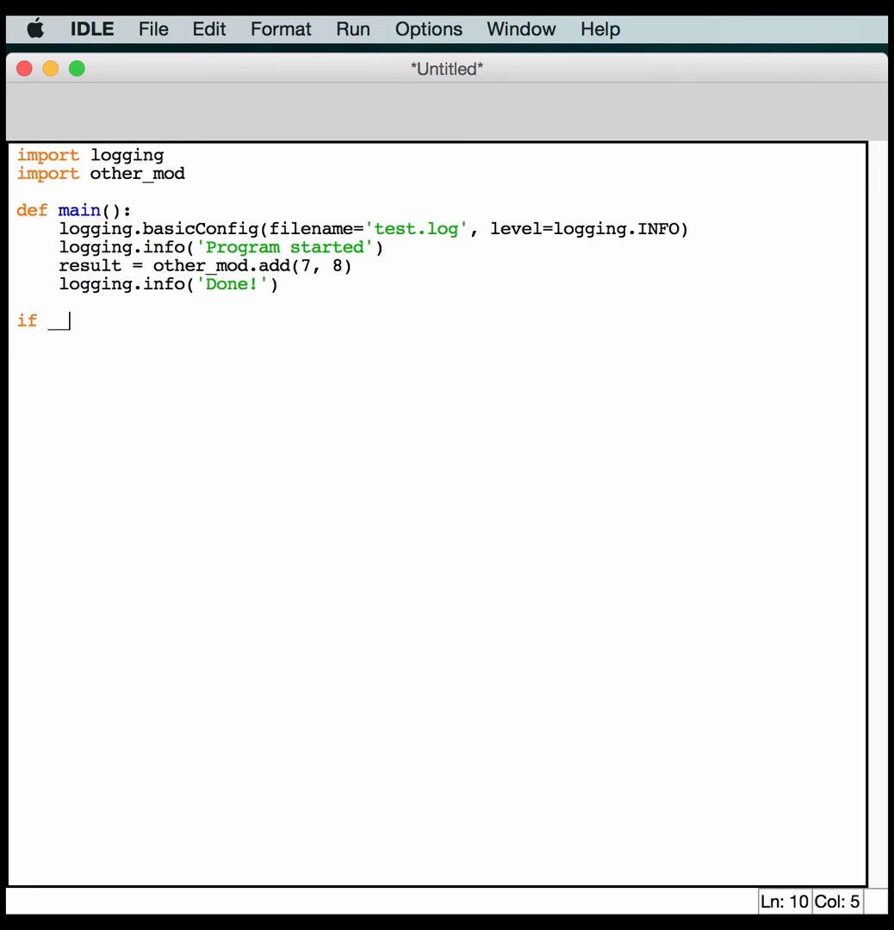
type("__name__")
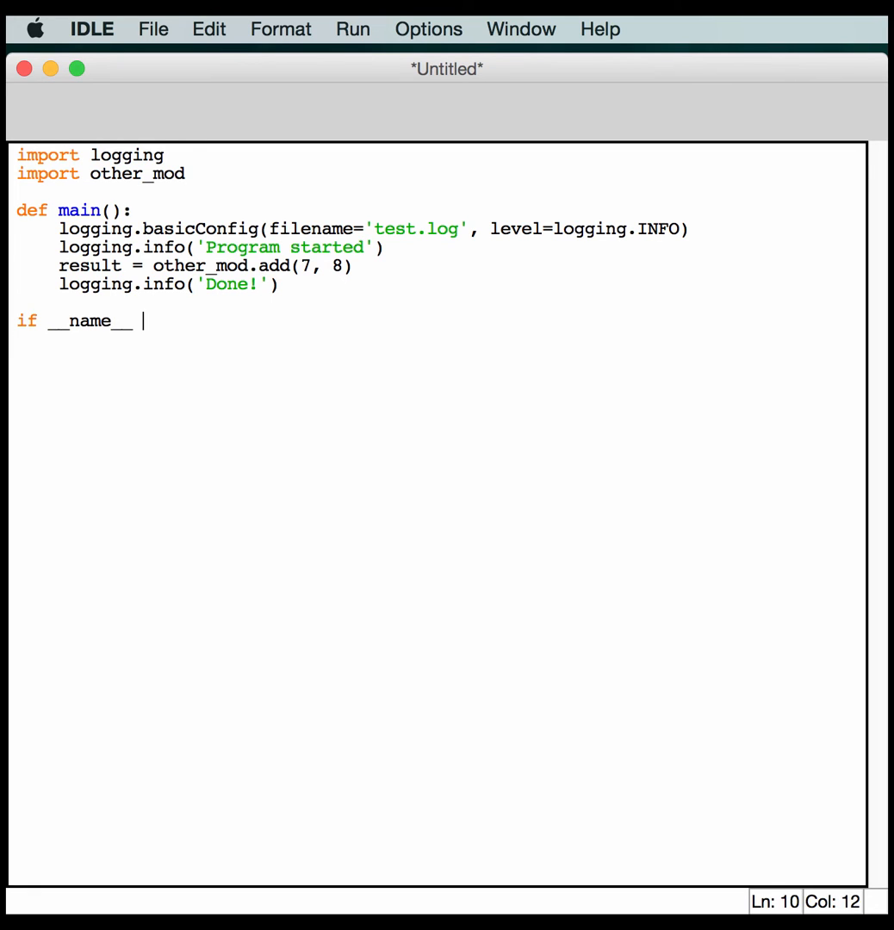
type("== '__ma")
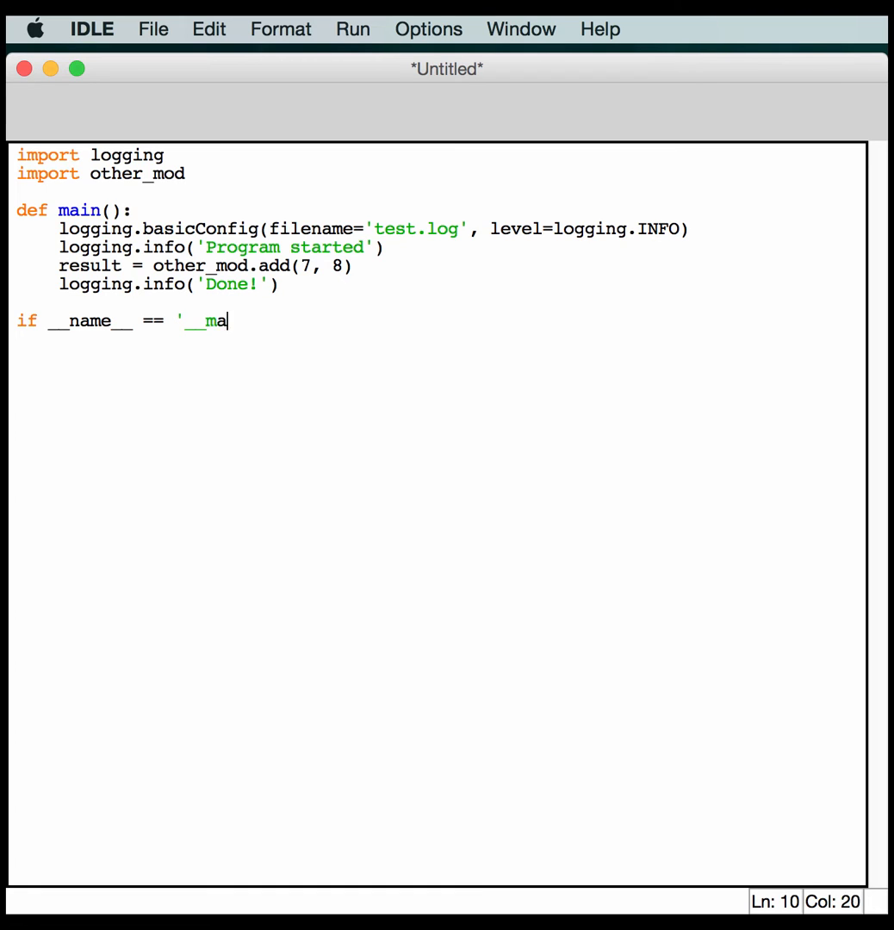
type("in__'")
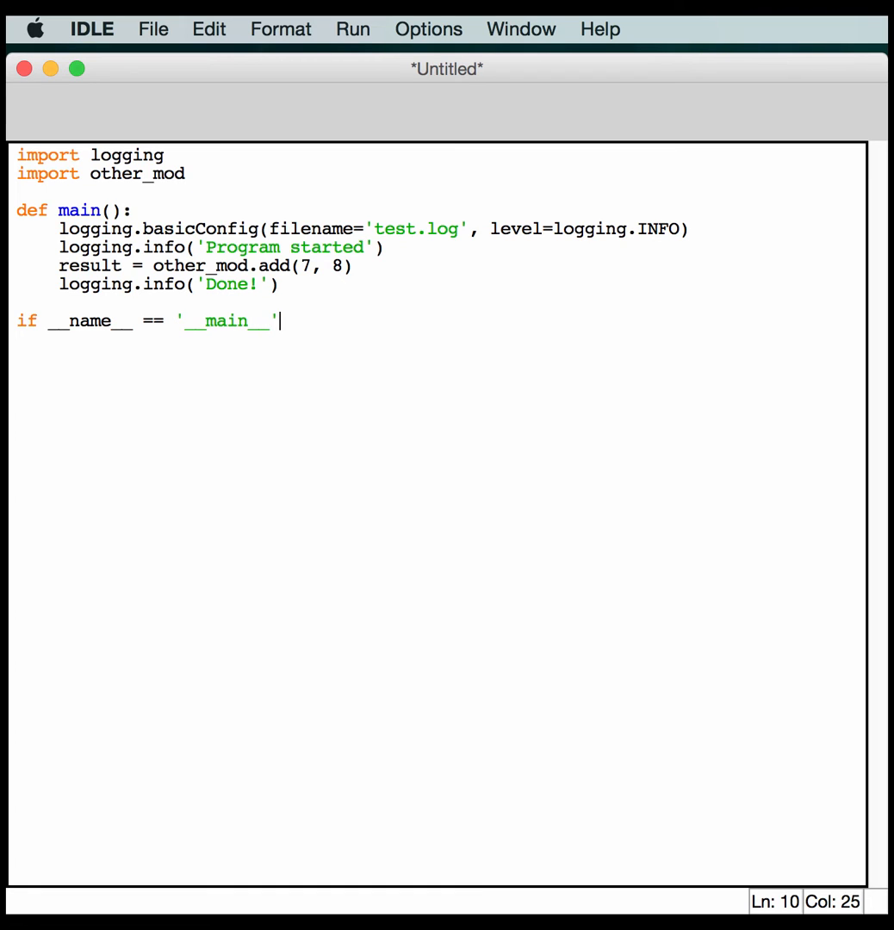
type(":")
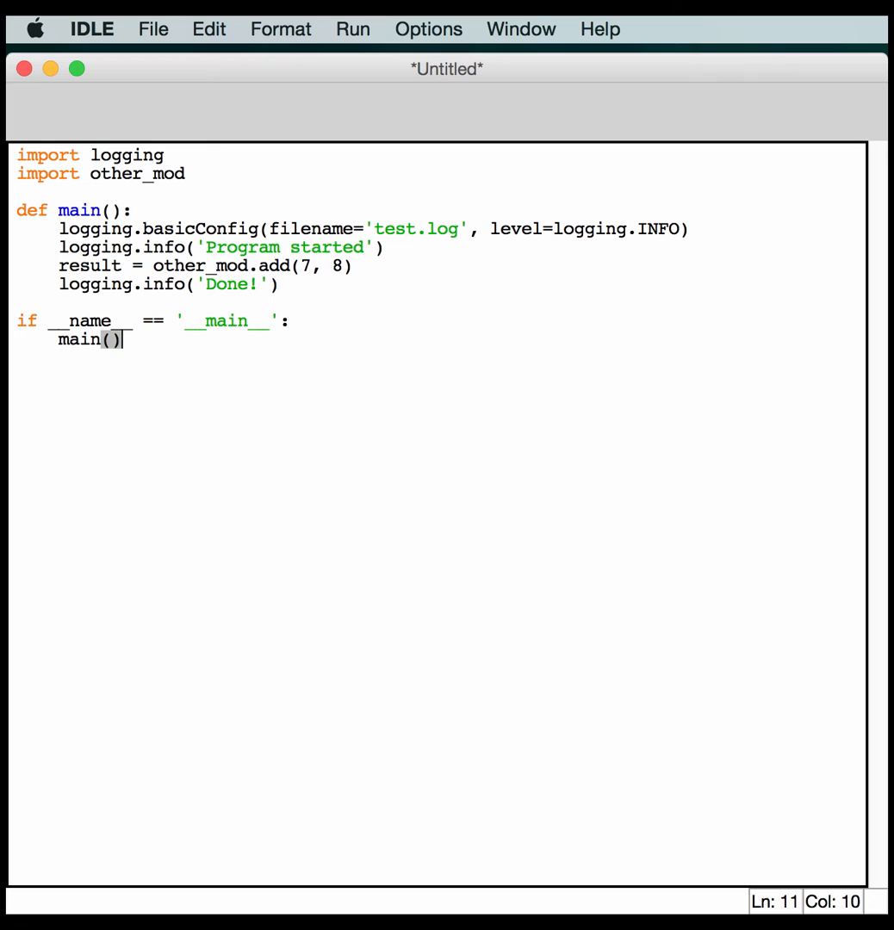
mouse_move(182, 834)
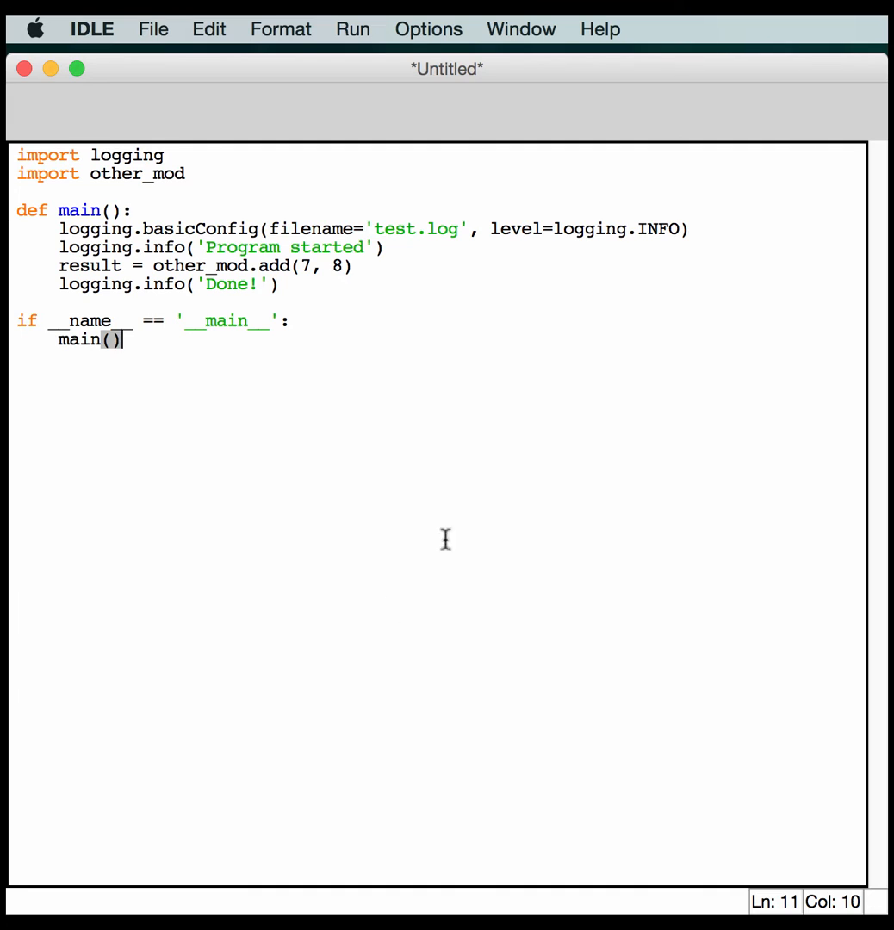
mouse_move(330, 475)
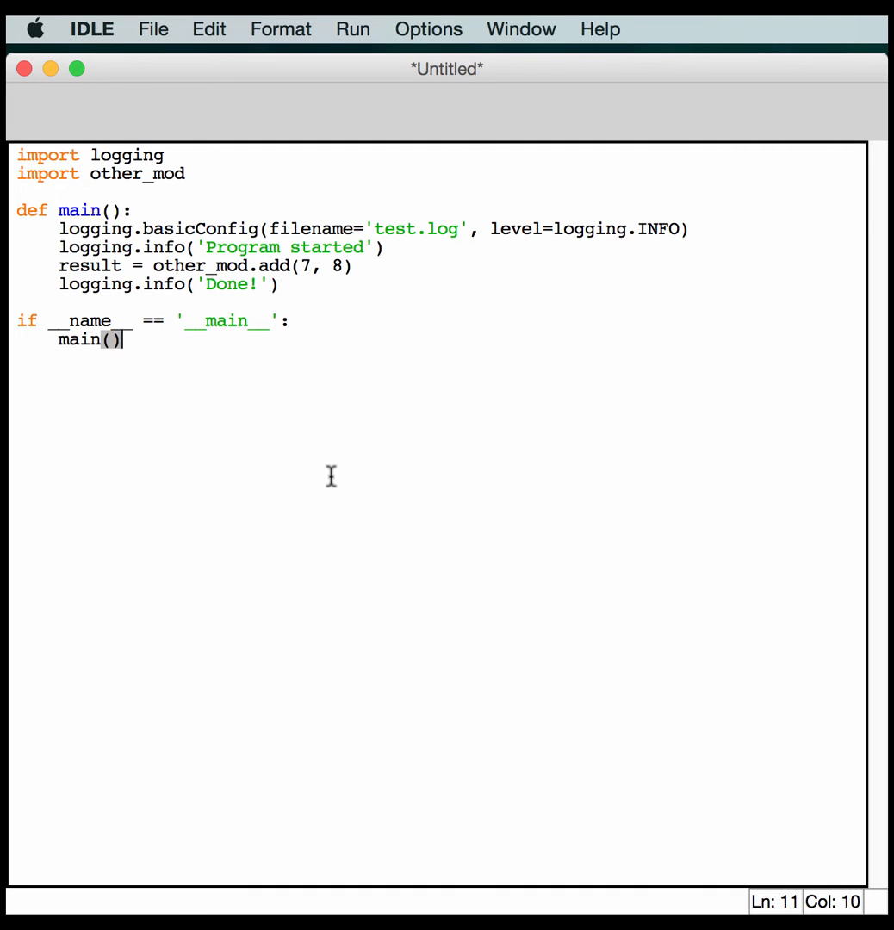
mouse_move(351, 345)
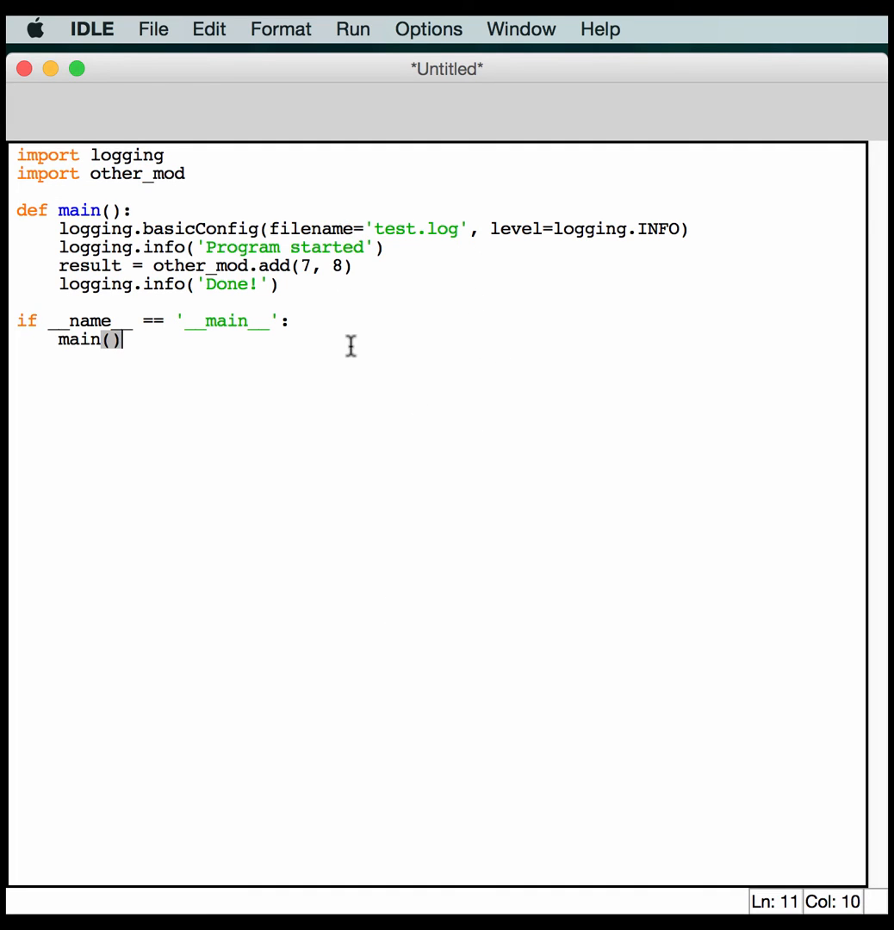
mouse_move(255, 284)
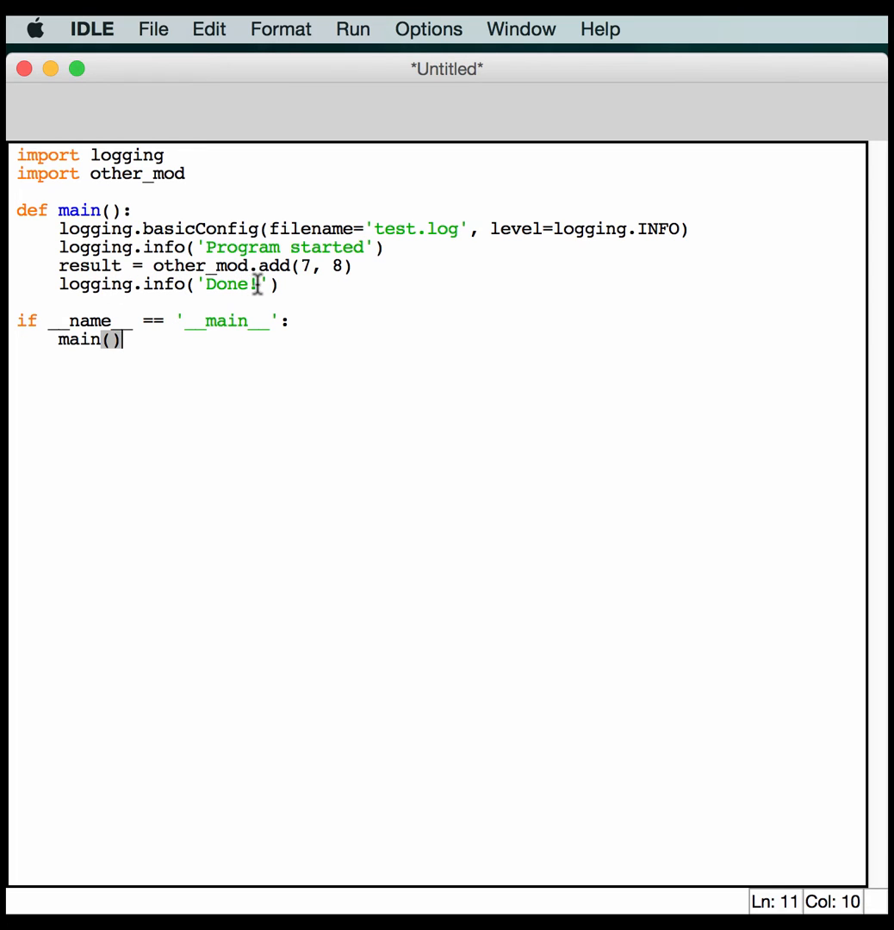
mouse_move(286, 324)
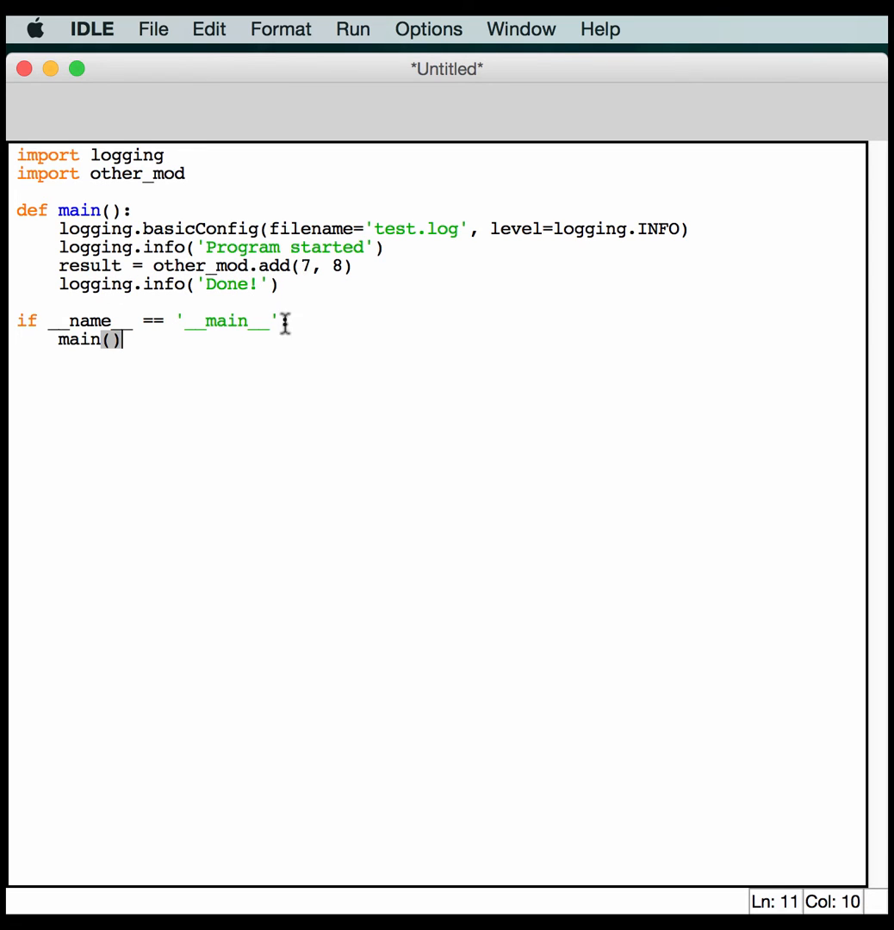
mouse_move(406, 558)
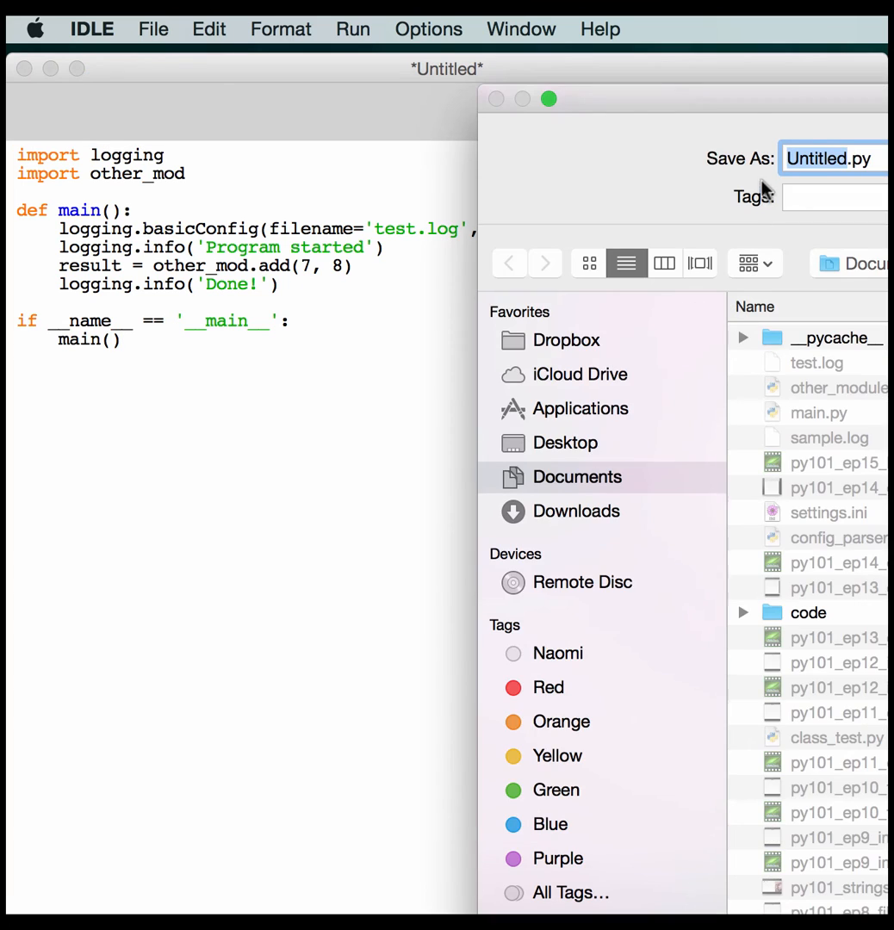
Save the script as mainlog.py inside the Documents/code folder.
left_click(808, 614)
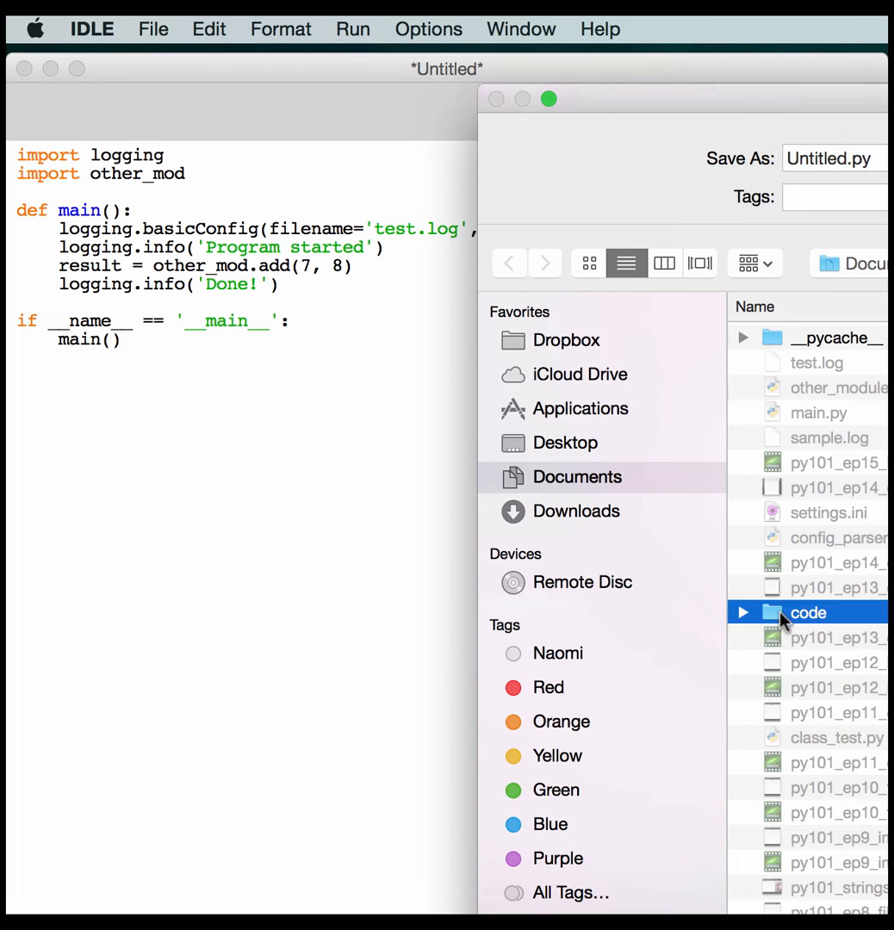
double_click(807, 614)
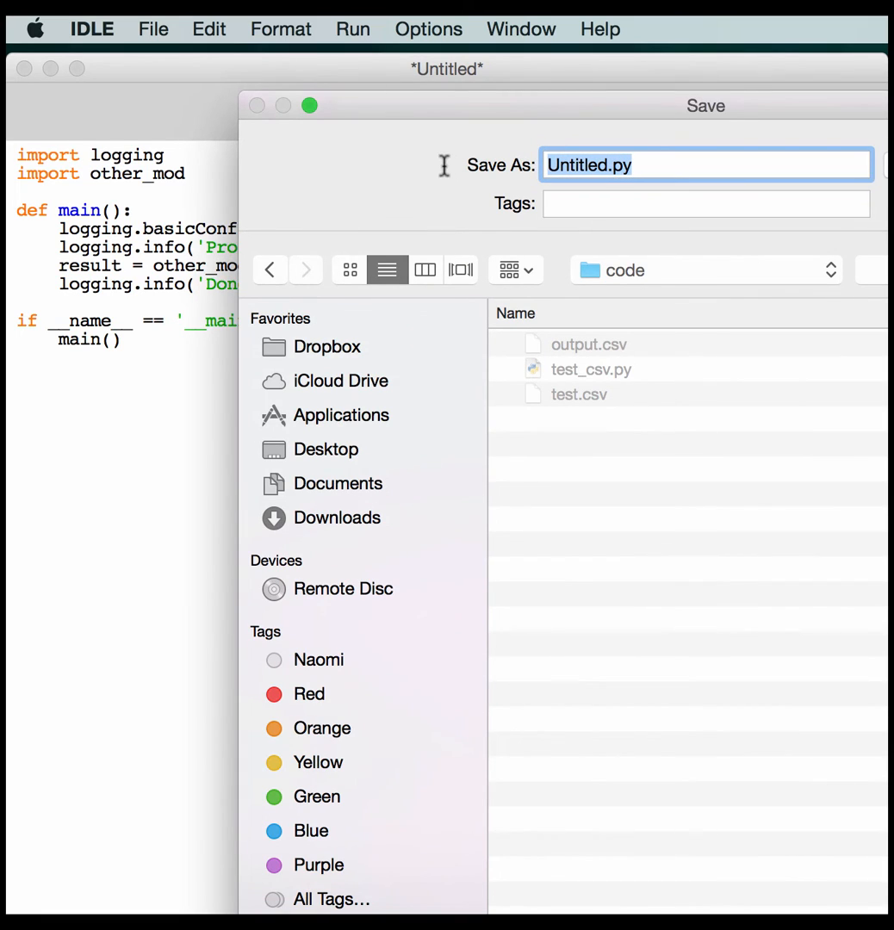
type("main")
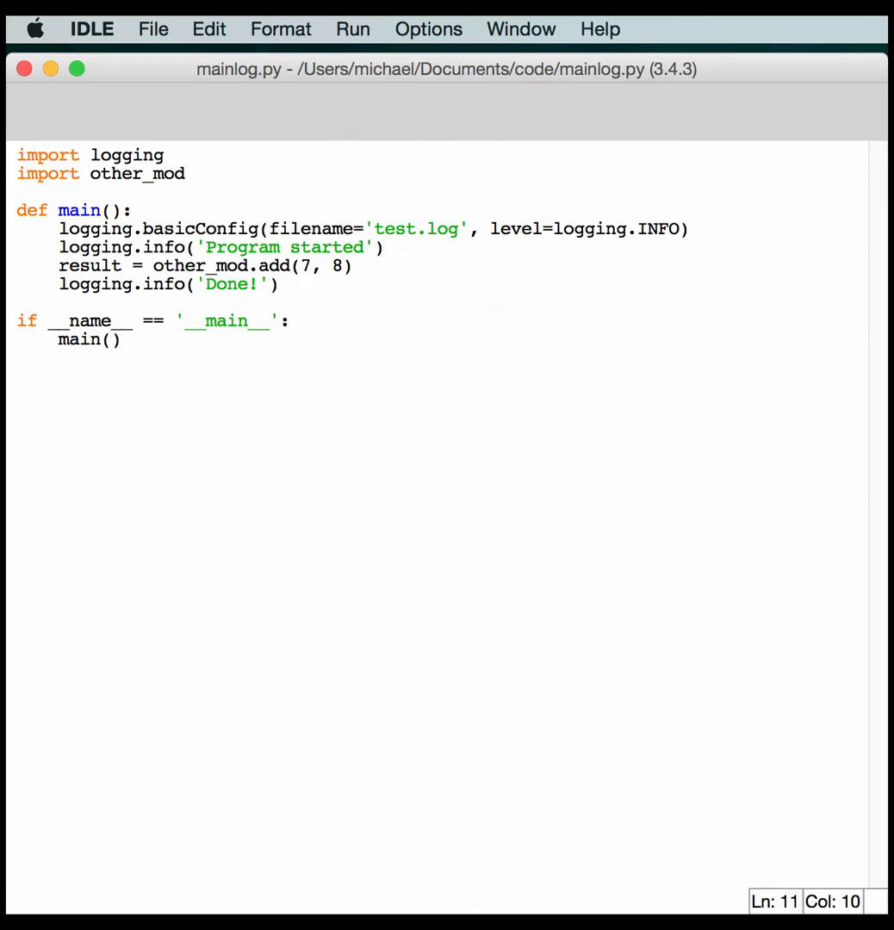
left_click(289, 321)
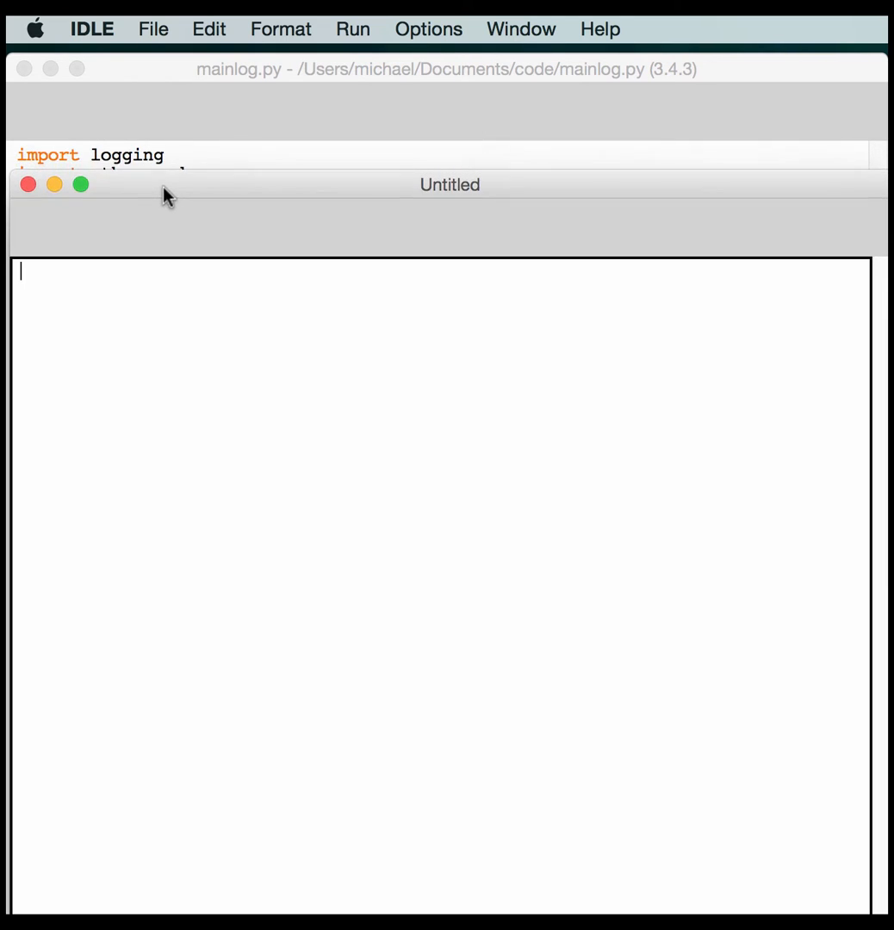
Import logging and define add(x, y) returning x + y.
type("i")
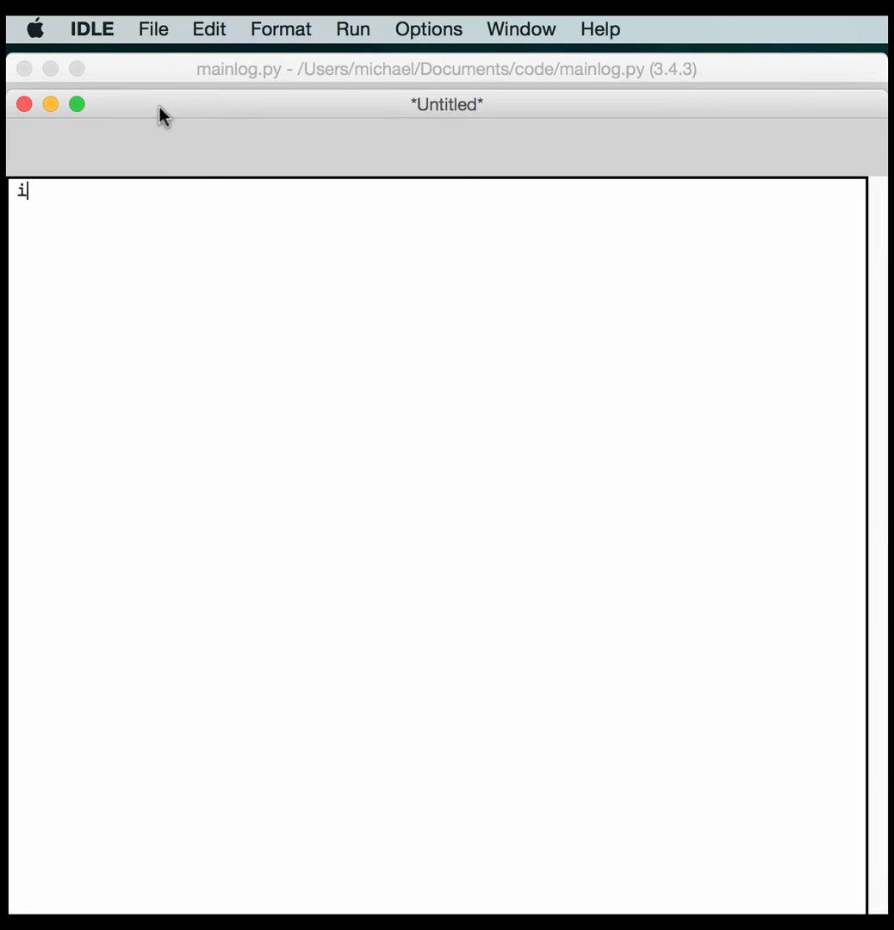
type("mport logging")
type("# other_mod.py")
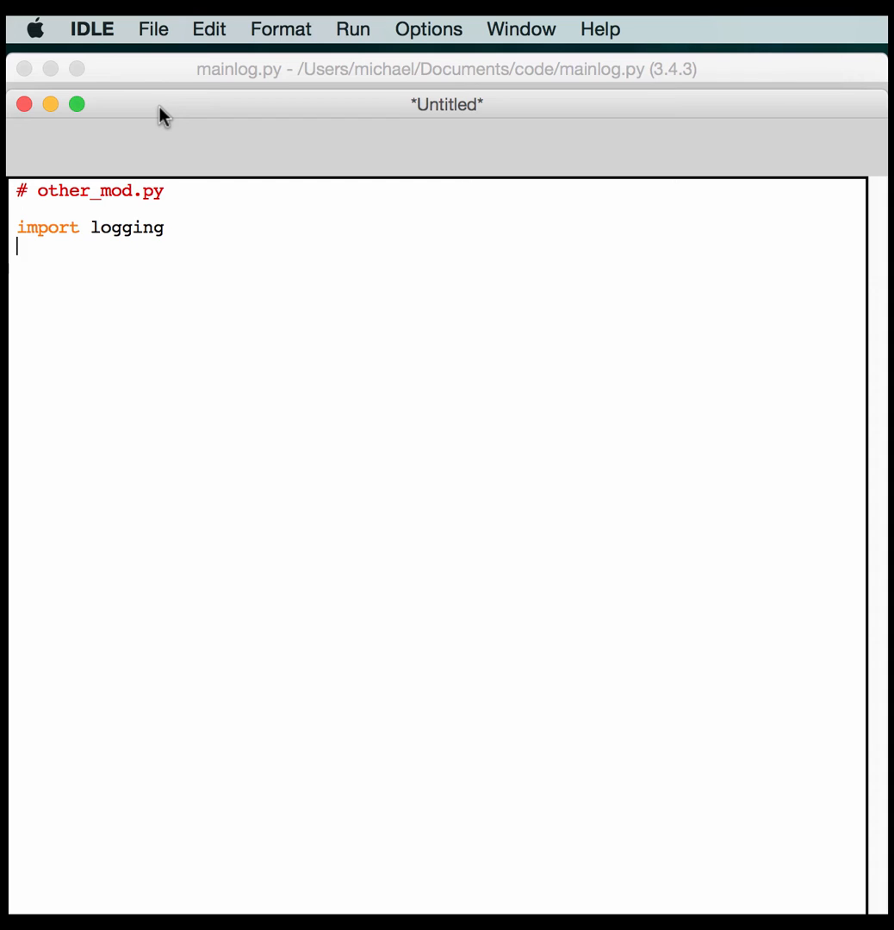
key("Return")
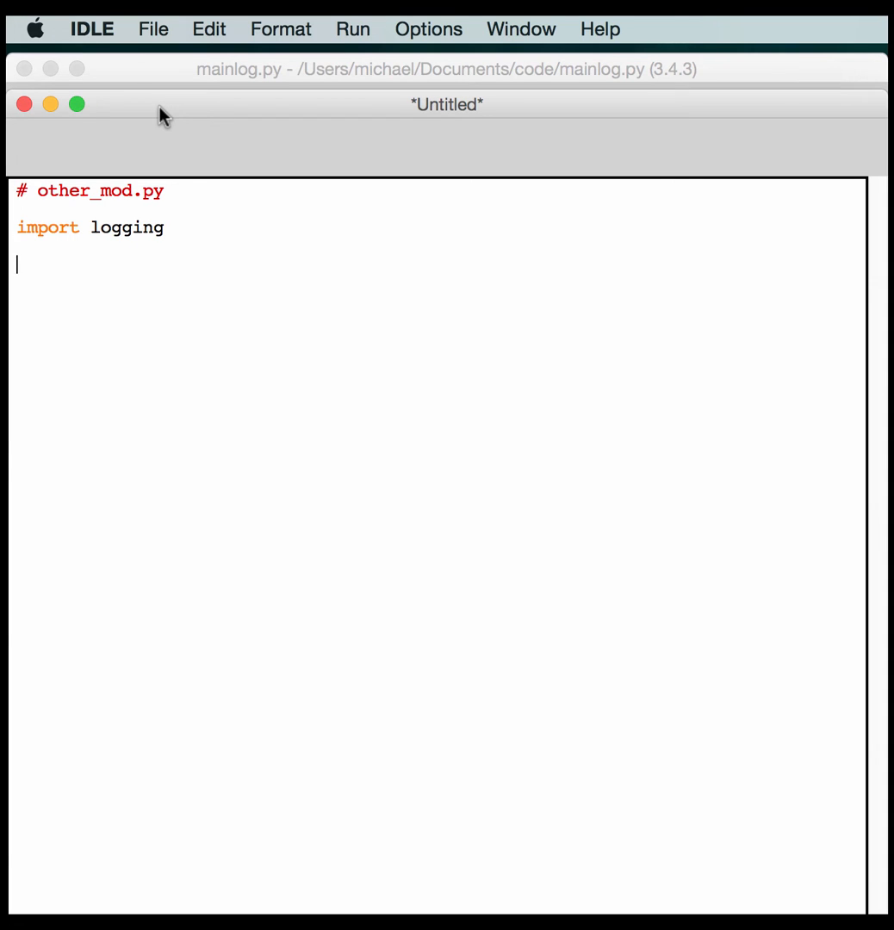
type("def A")
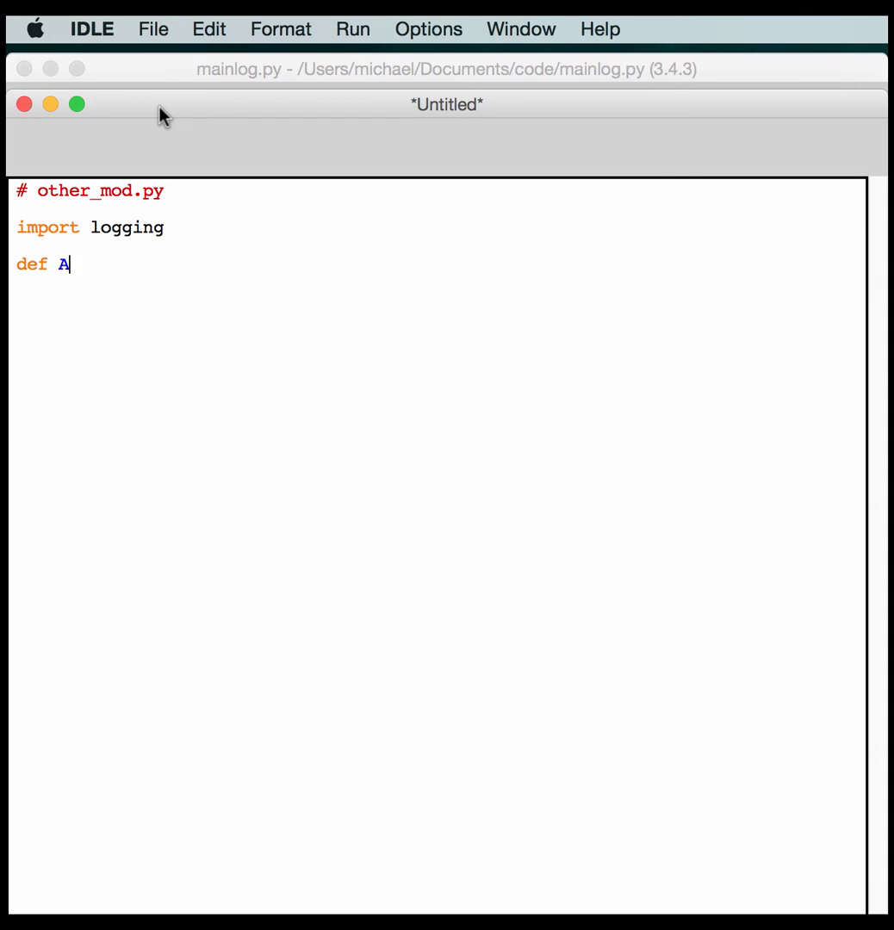
type("dd")
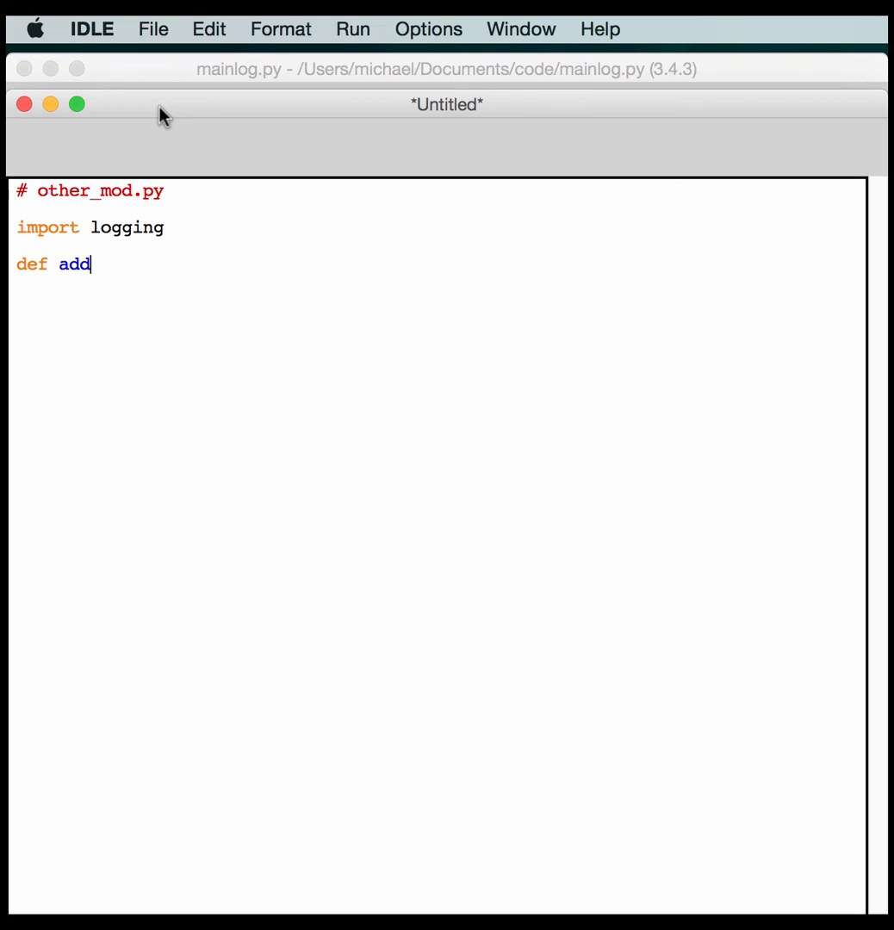
type("(x,")
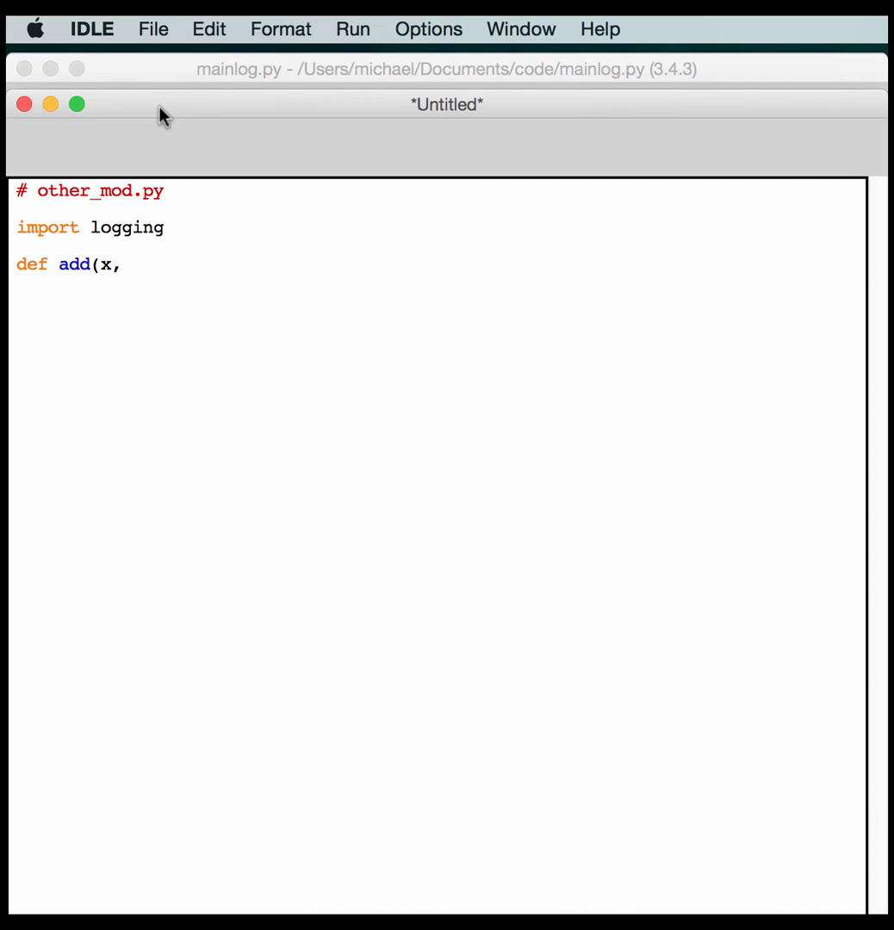
type("y):")
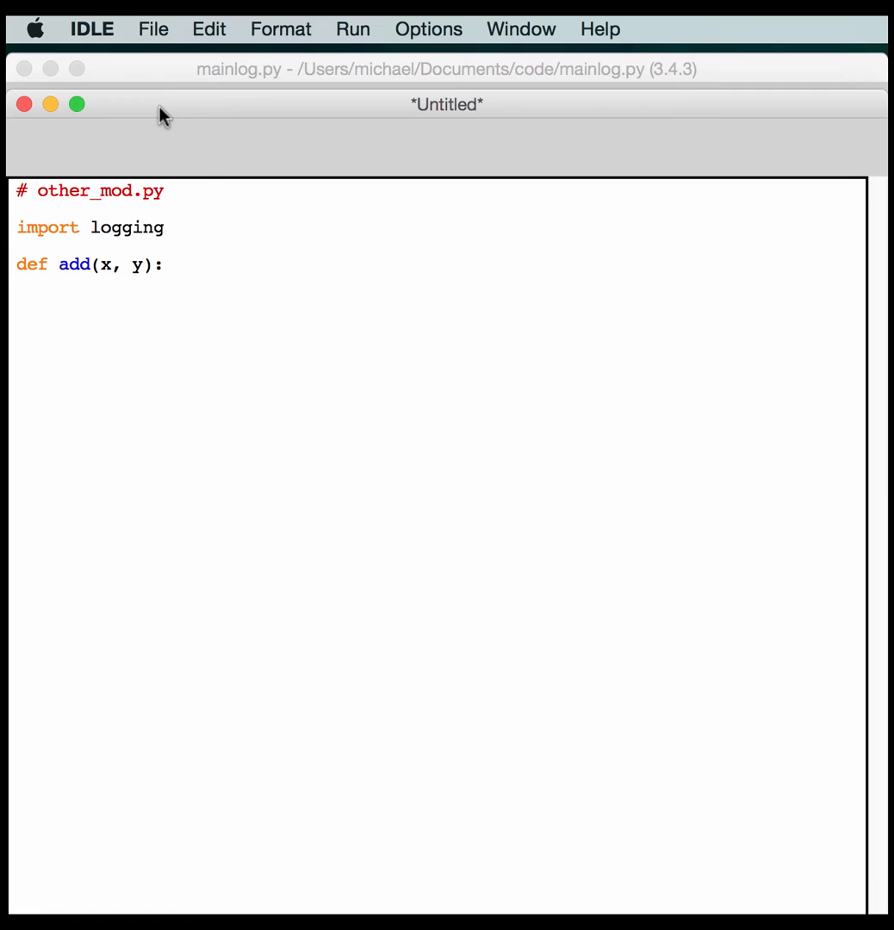
type("return")
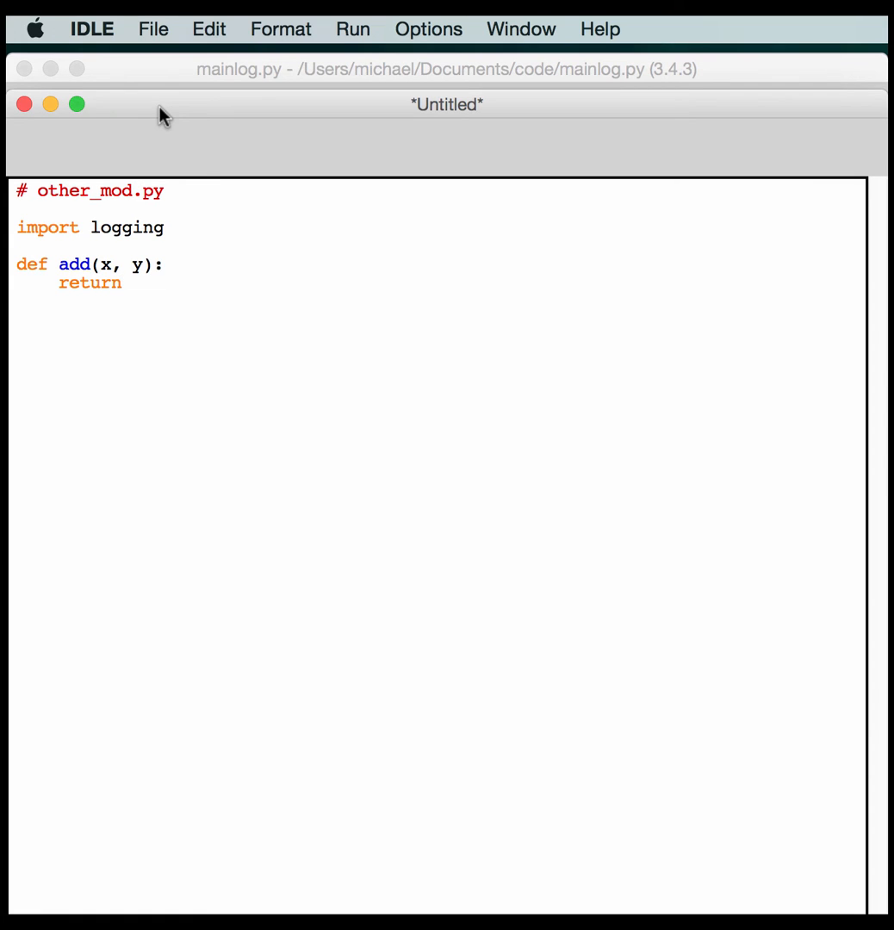
type("x +")
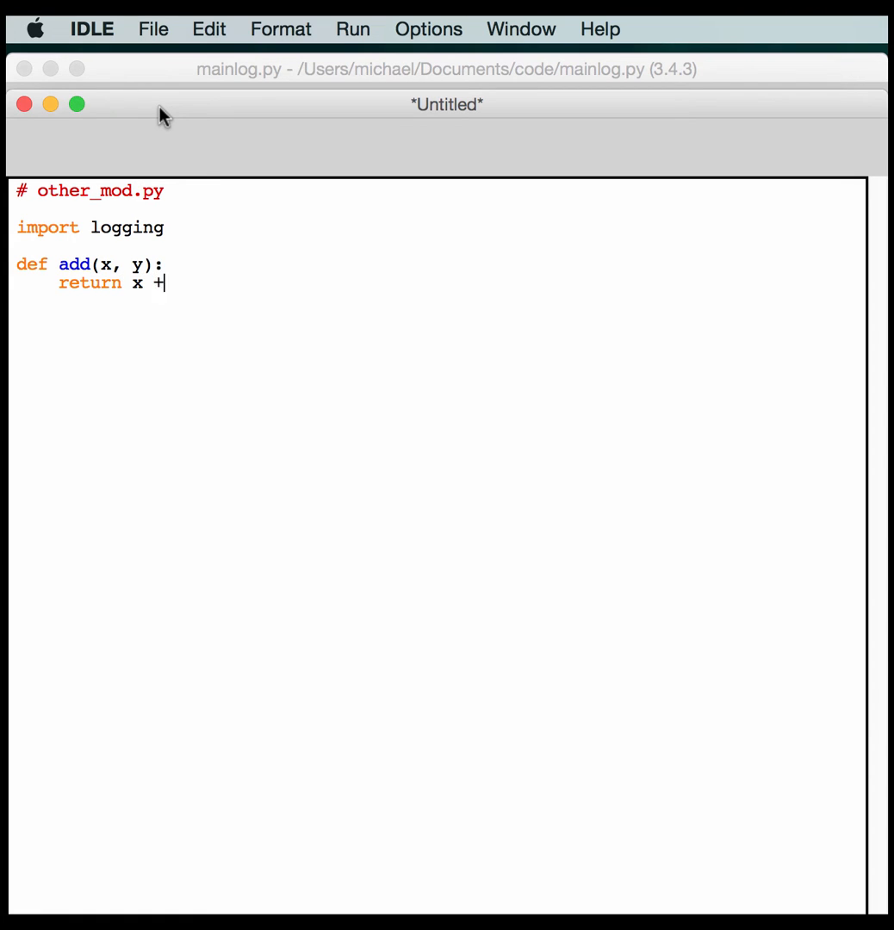
type("y")
type("logg")
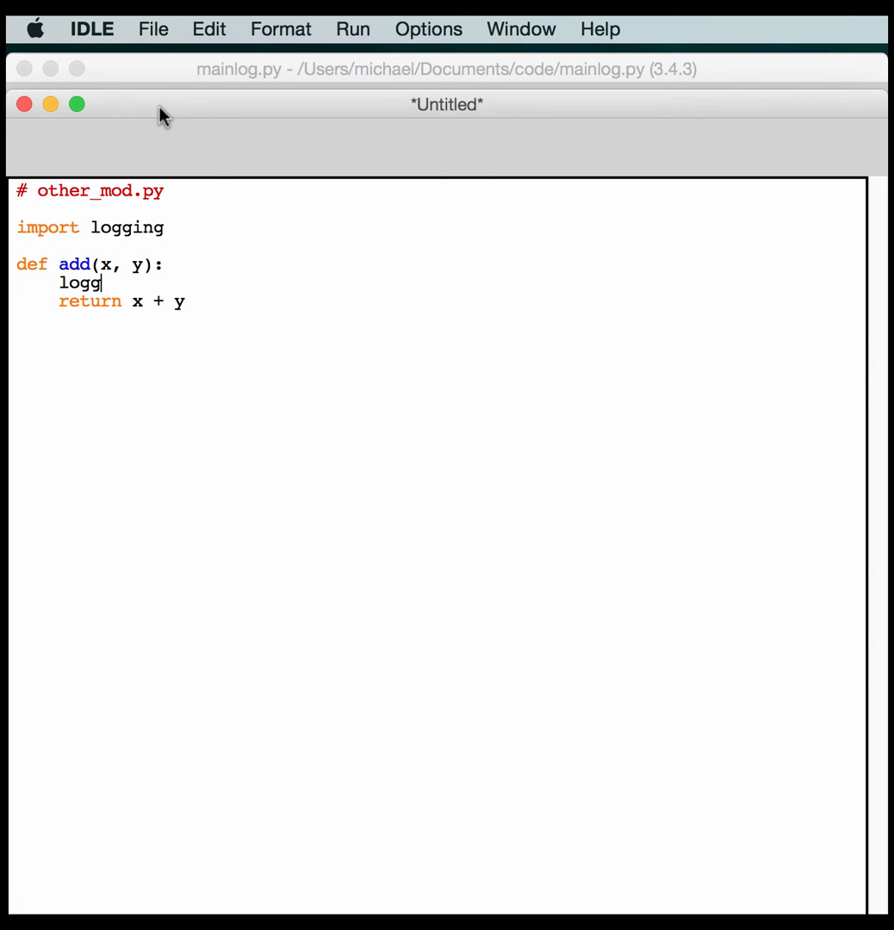
Log 'added %s and %s to get %s' % (x, y, x+y) inside add and start saving.
type("ing.i")
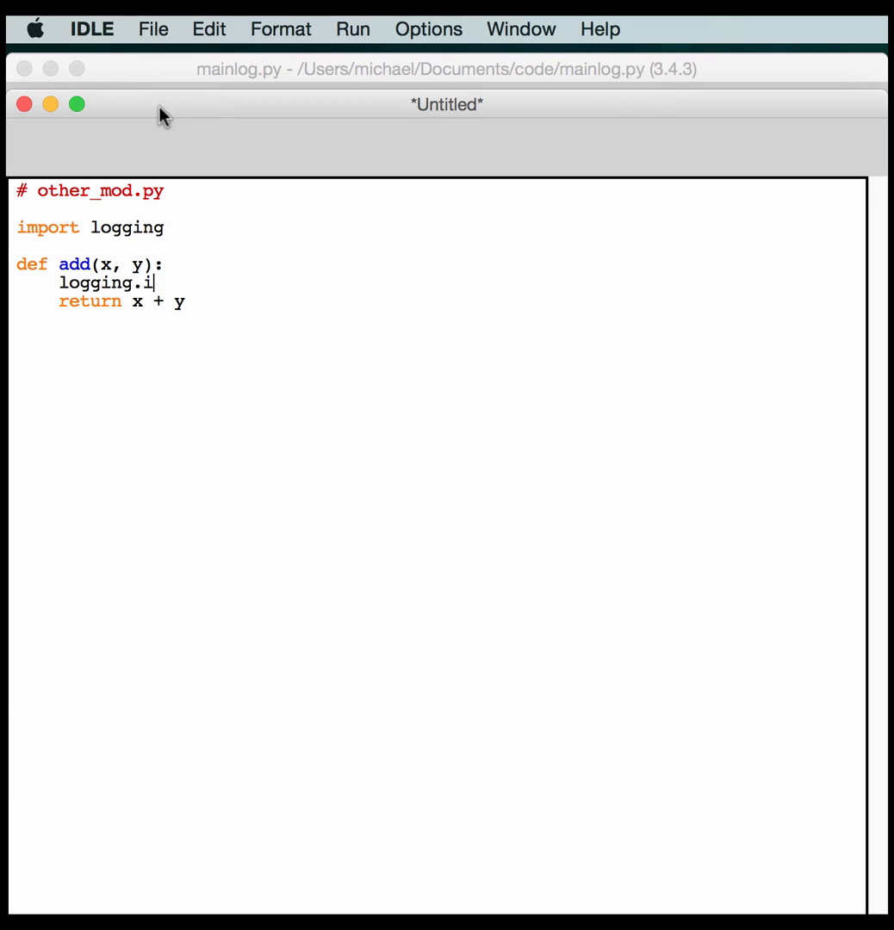
type("nfo(")
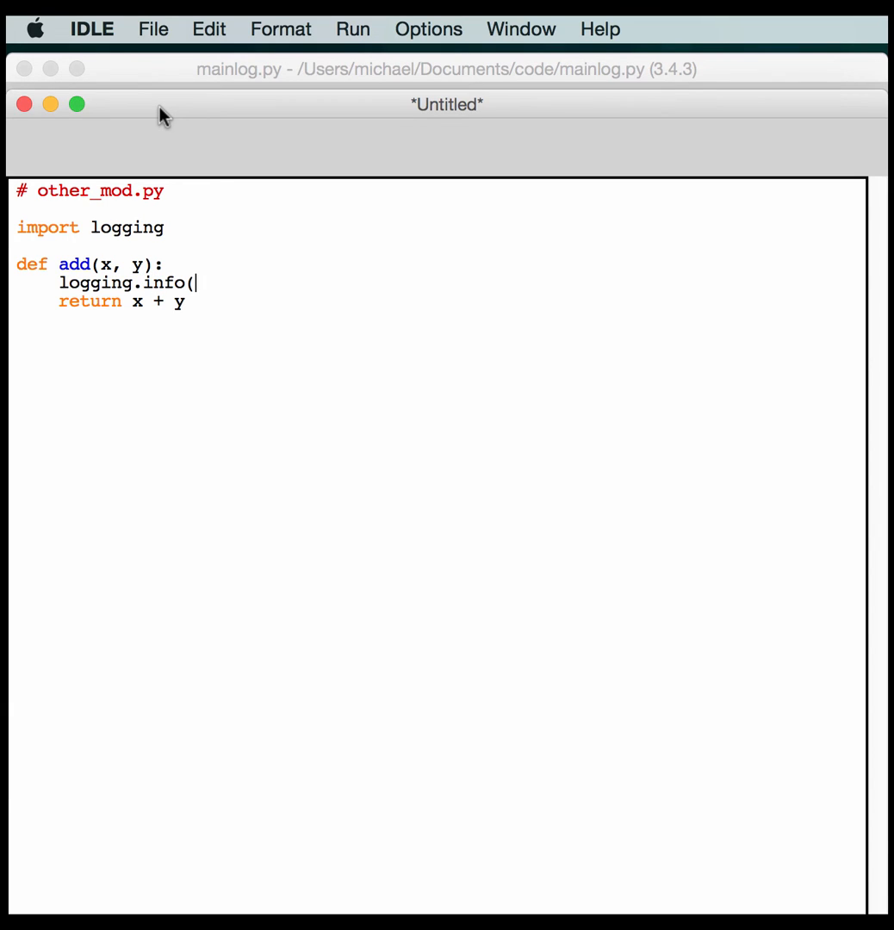
type("'added %s a")
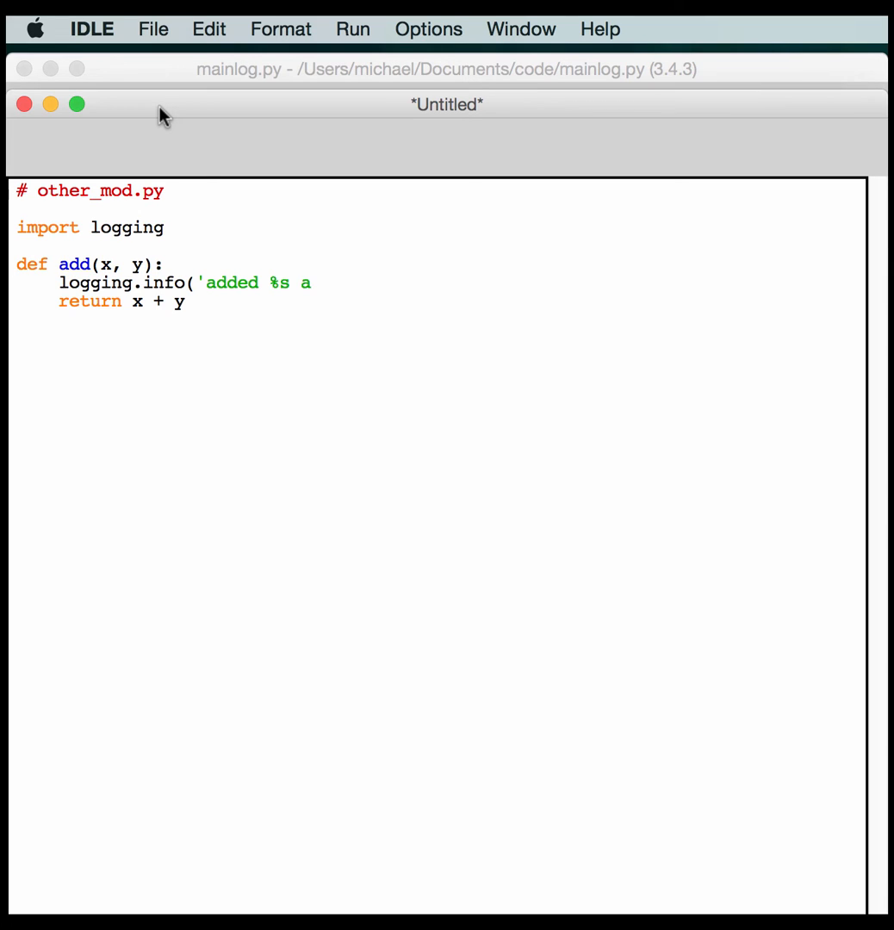
type("nd %s")
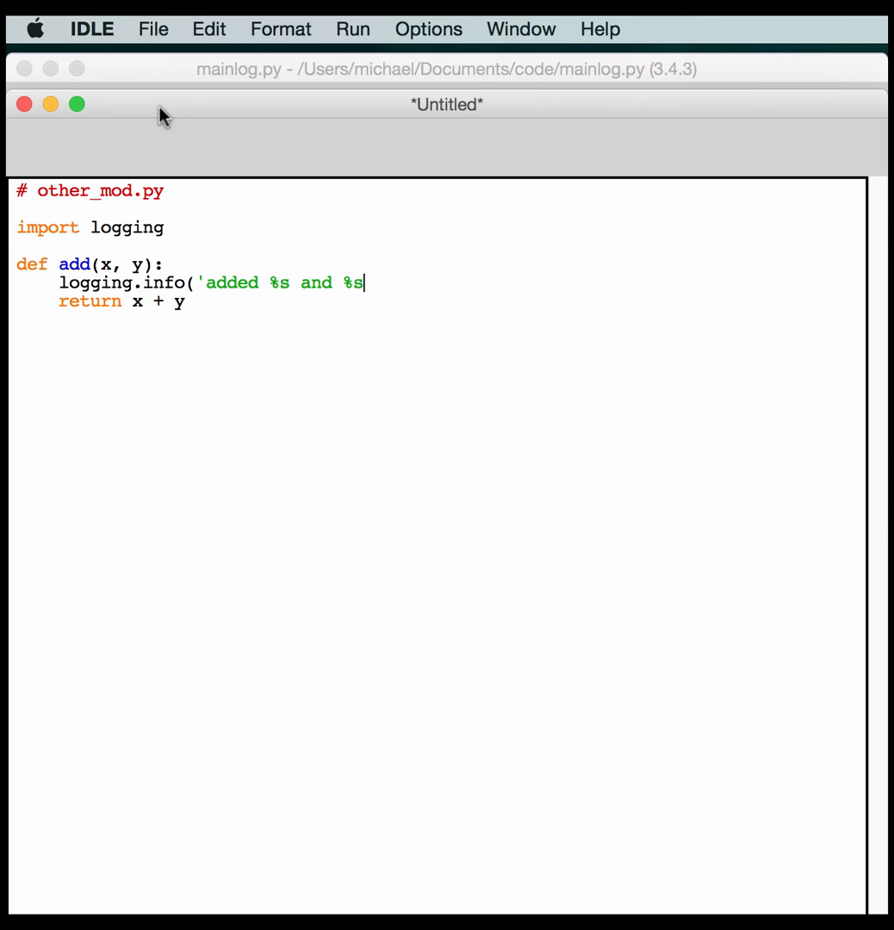
type("t")
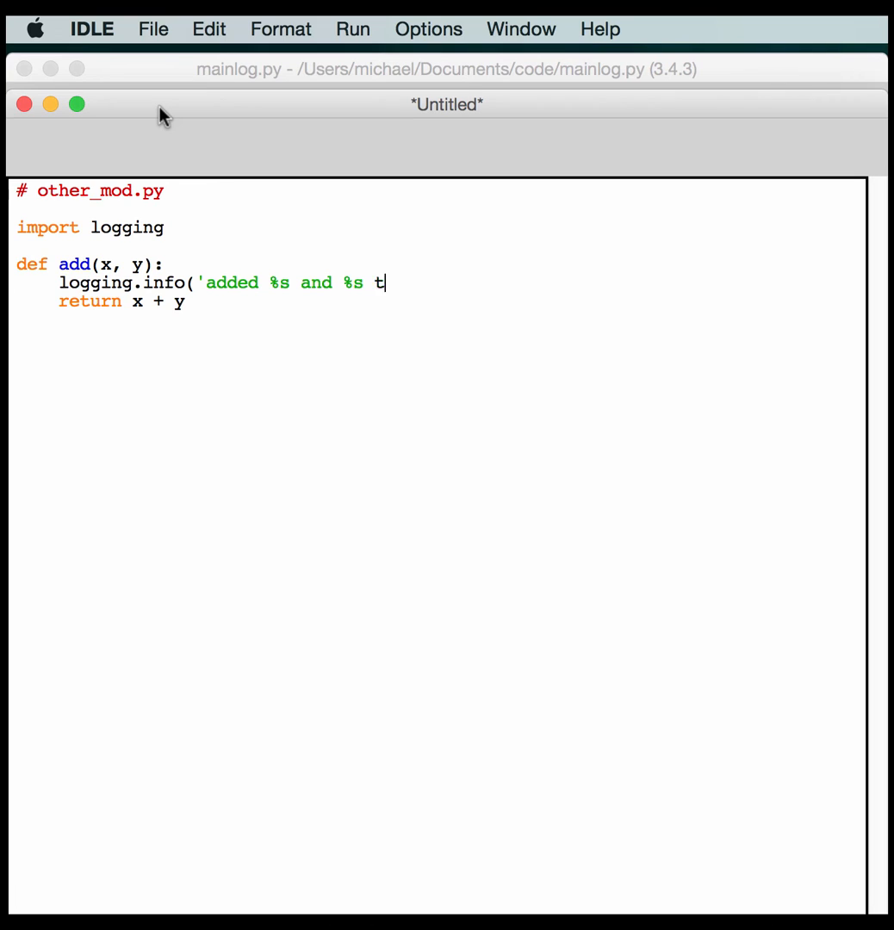
type("o get %s")
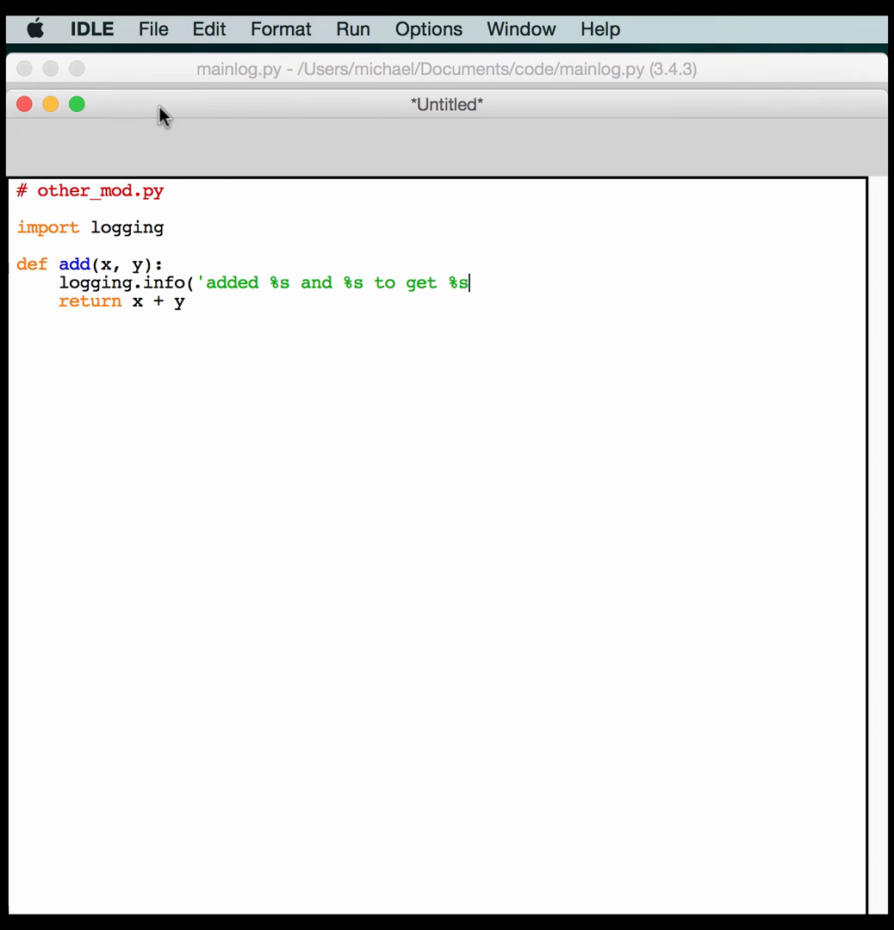
type("'")
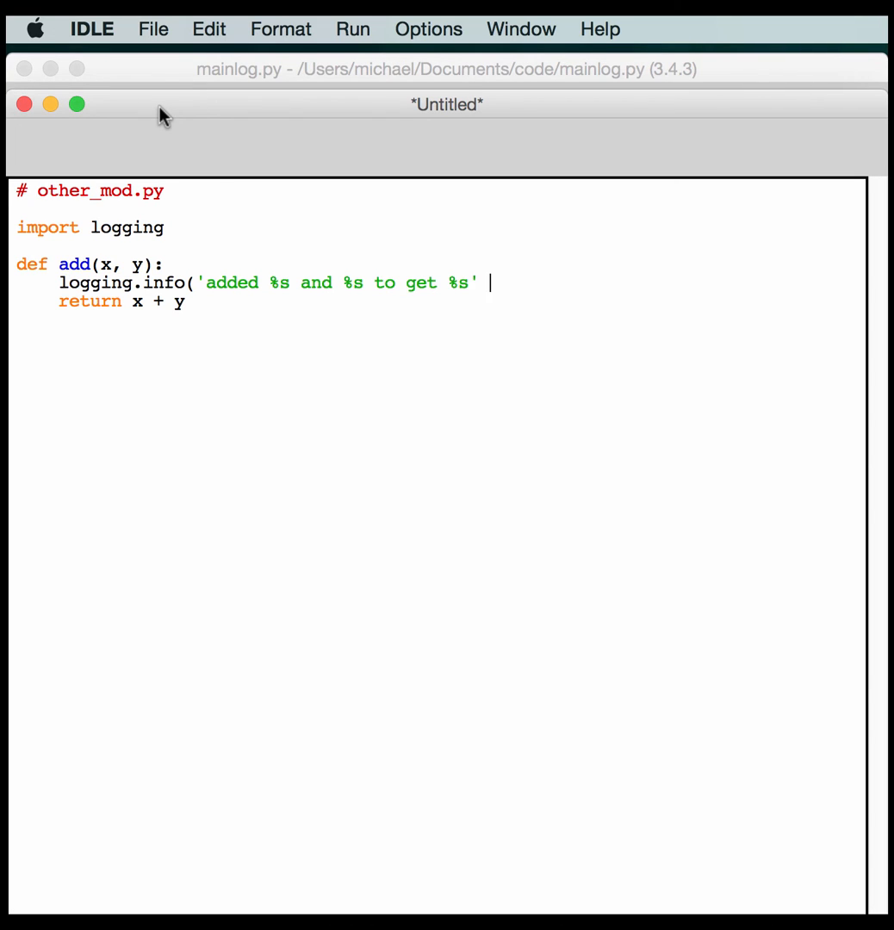
type("%")
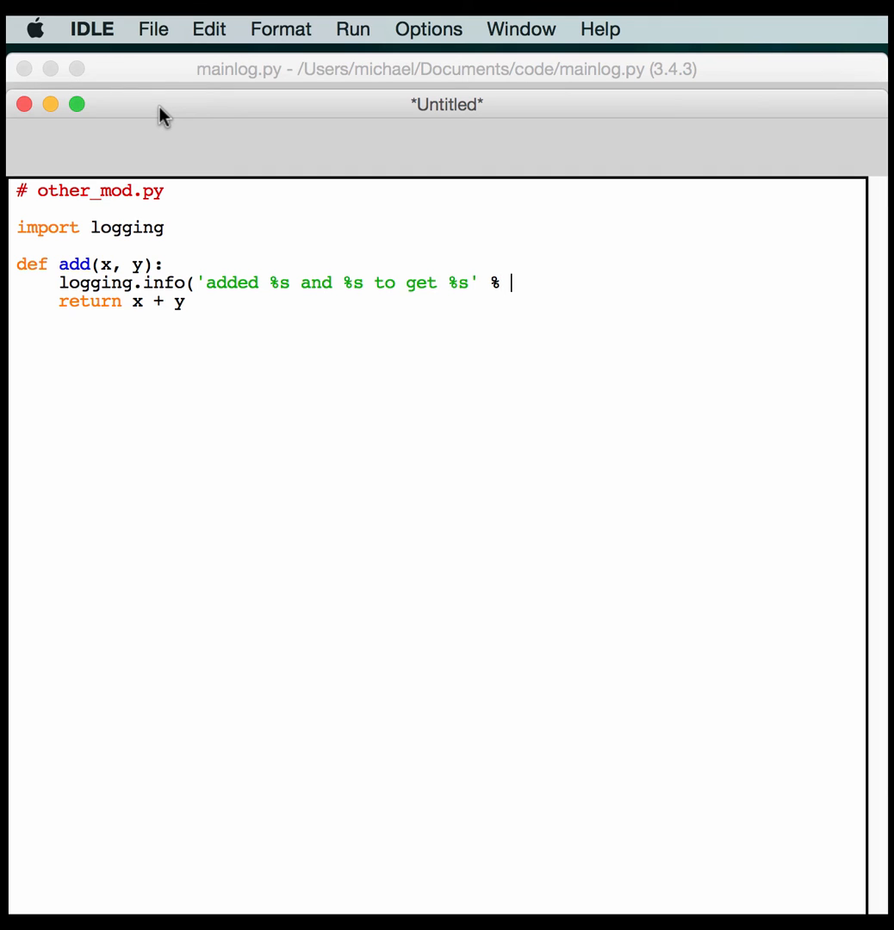
type("(x y")
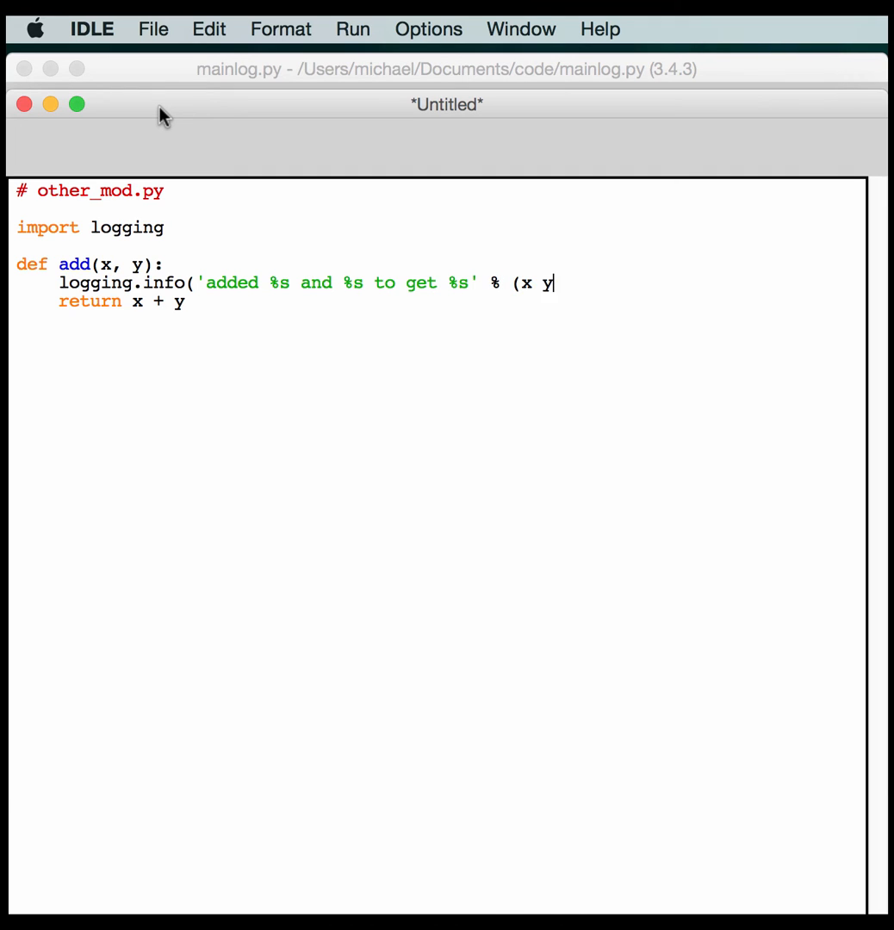
type(", y,")
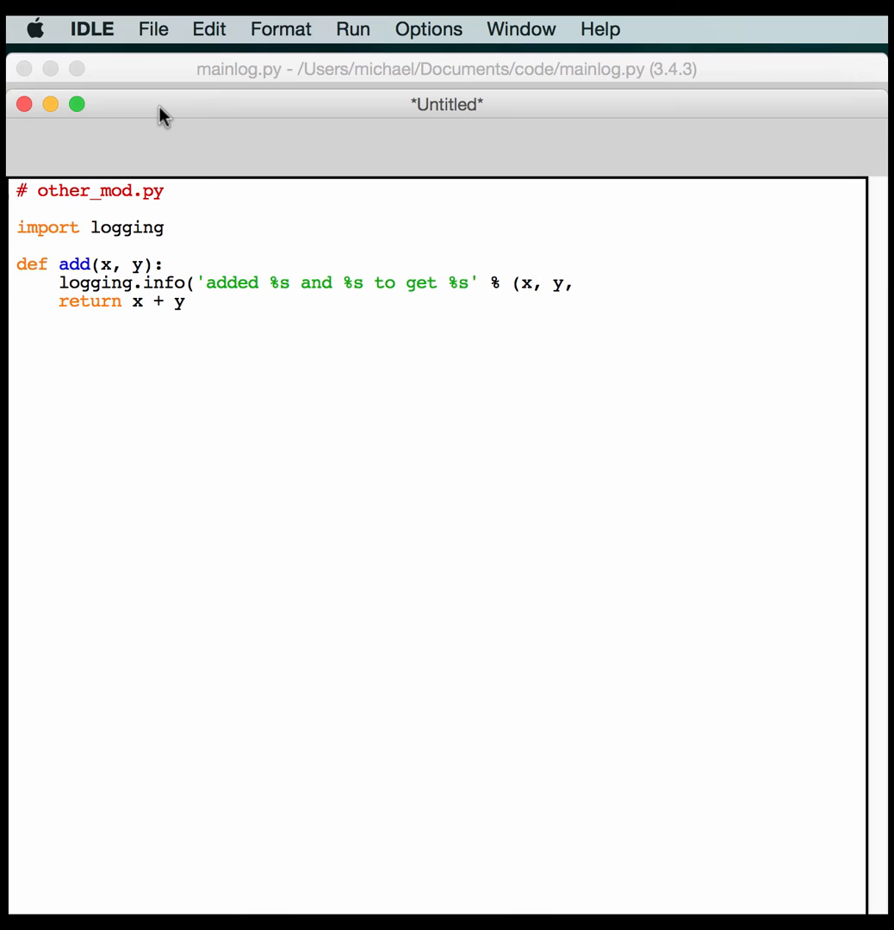
type("(x, y, x+y)")
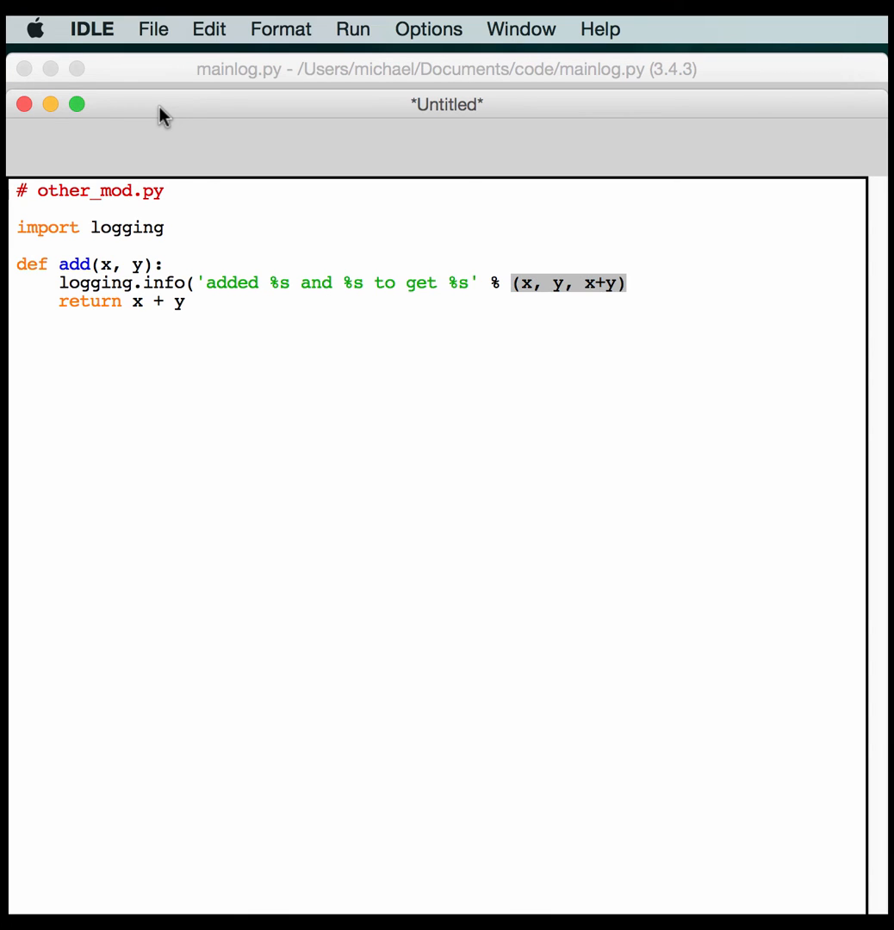
left_click(624, 283)
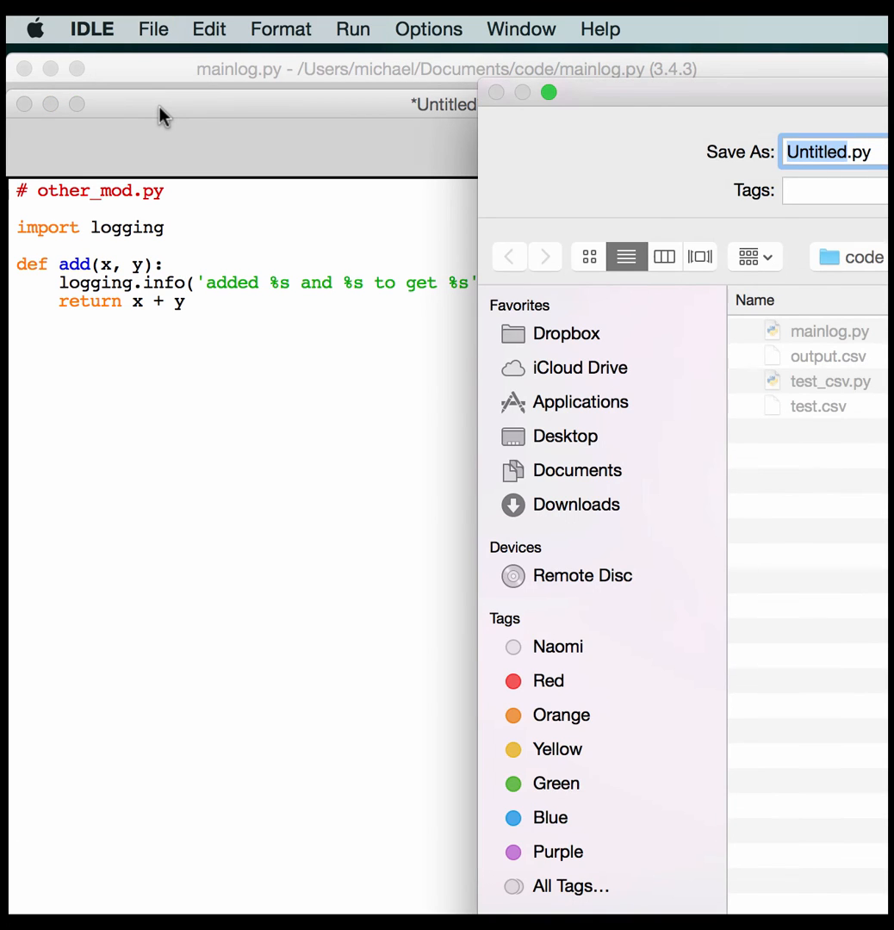
Save the module as other_mod.py in the code folder and return to mainlog.py.
type("other_.py")
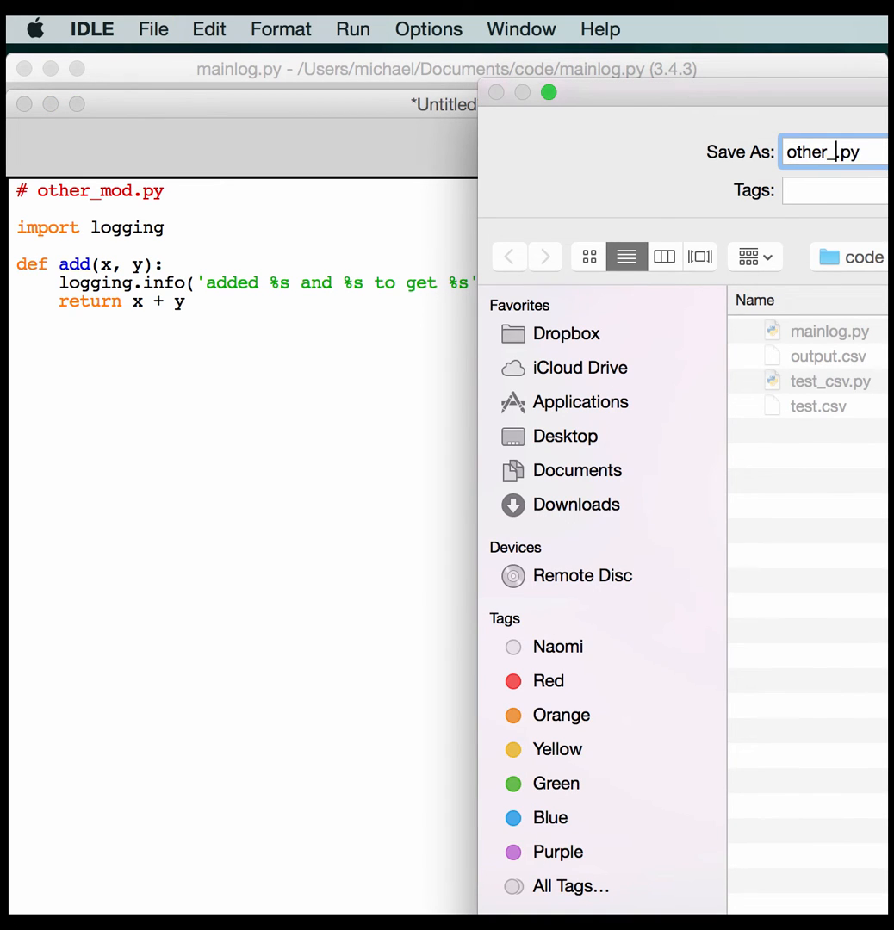
type("mod")
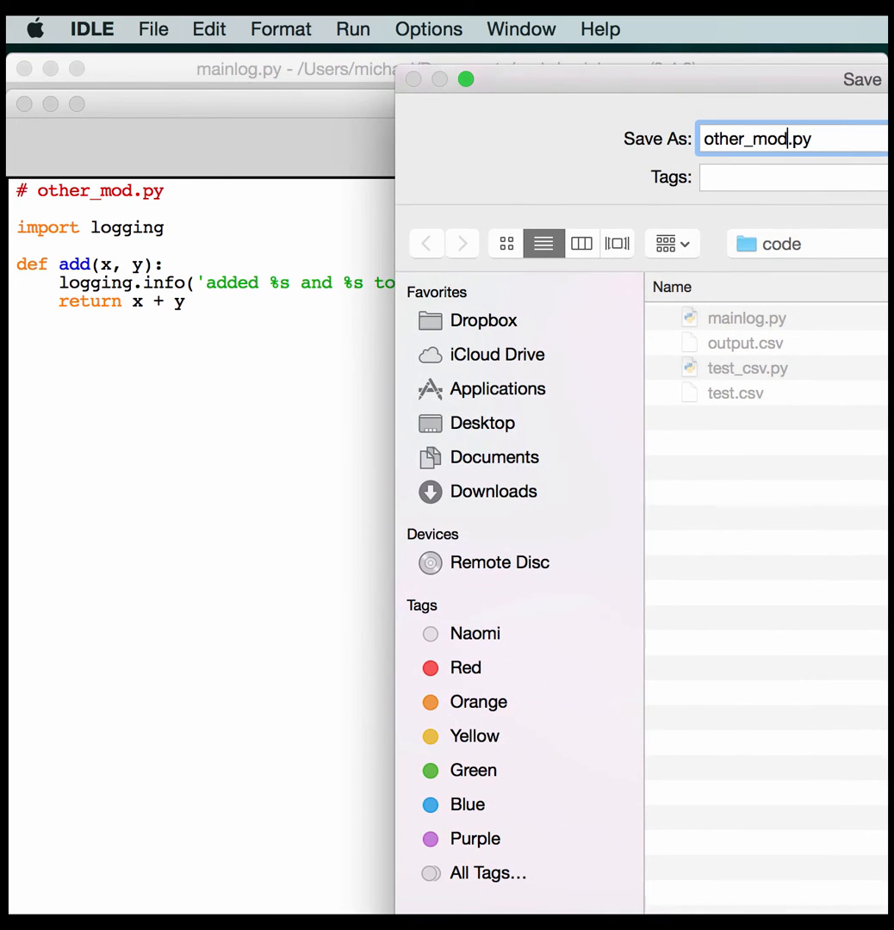
left_click(861, 79)
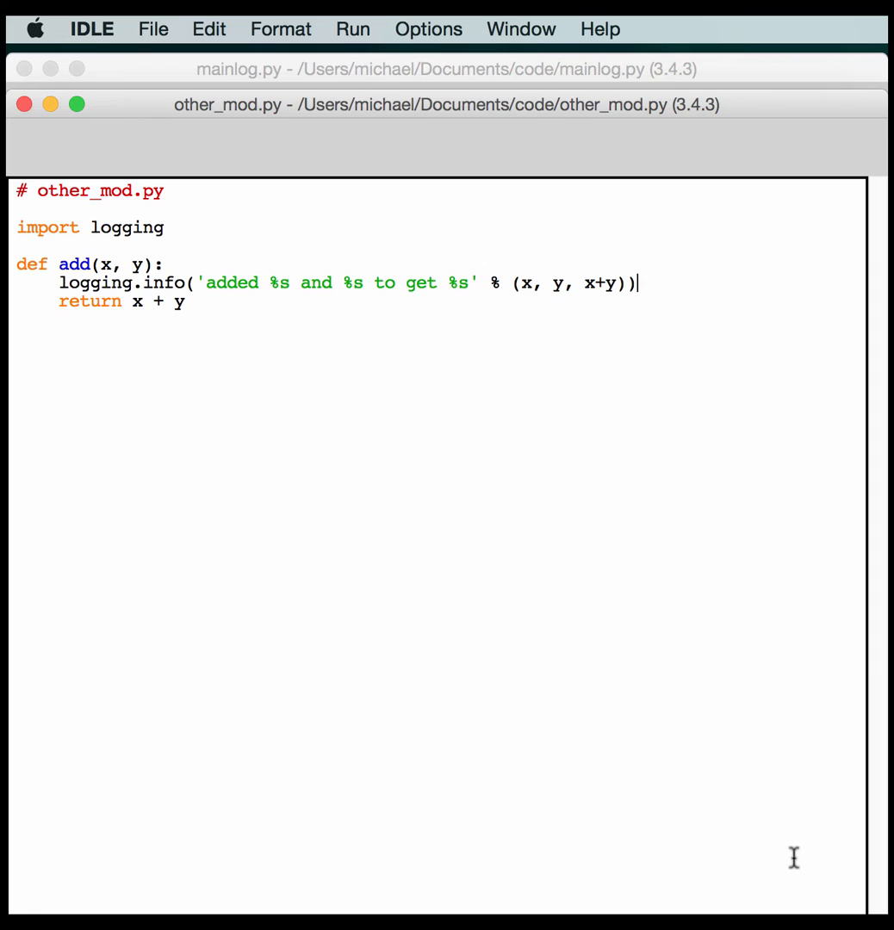
mouse_move(375, 79)
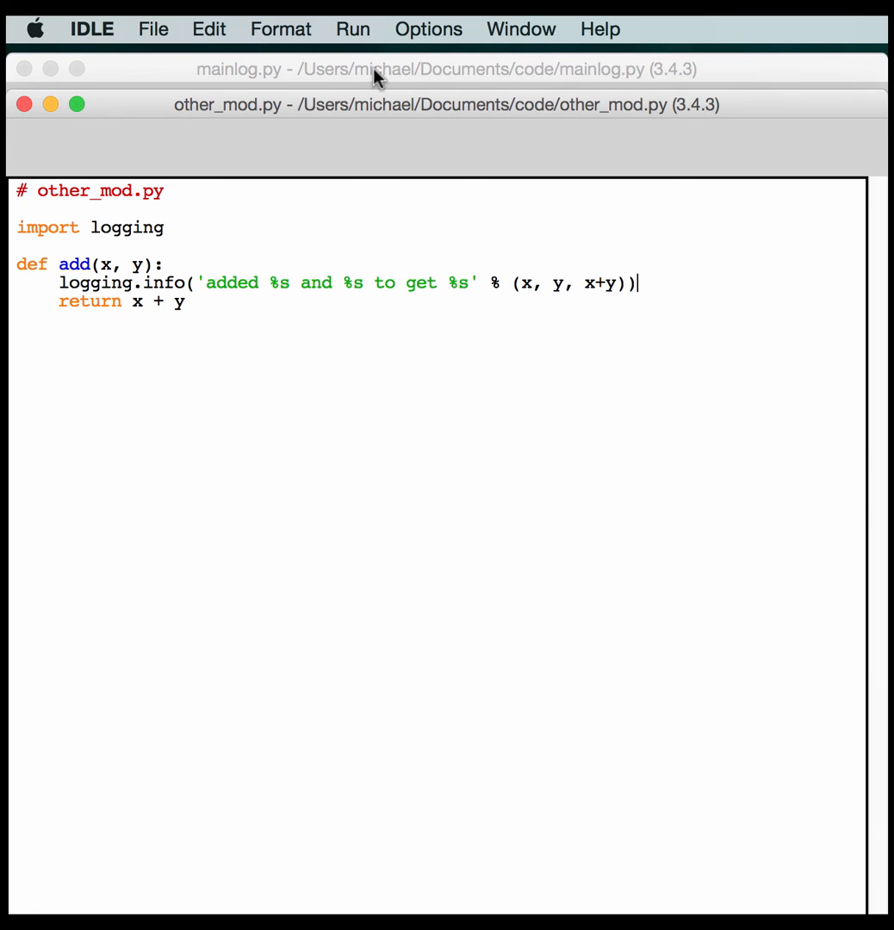
left_click(445, 69)
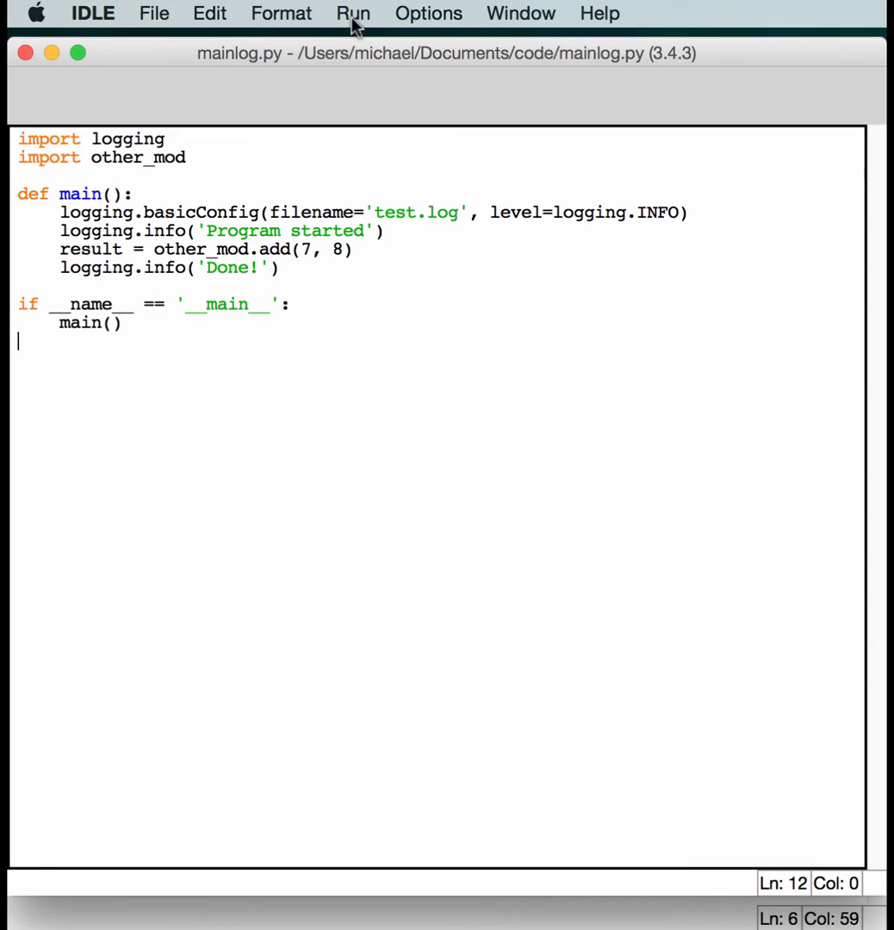
mouse_move(395, 119)
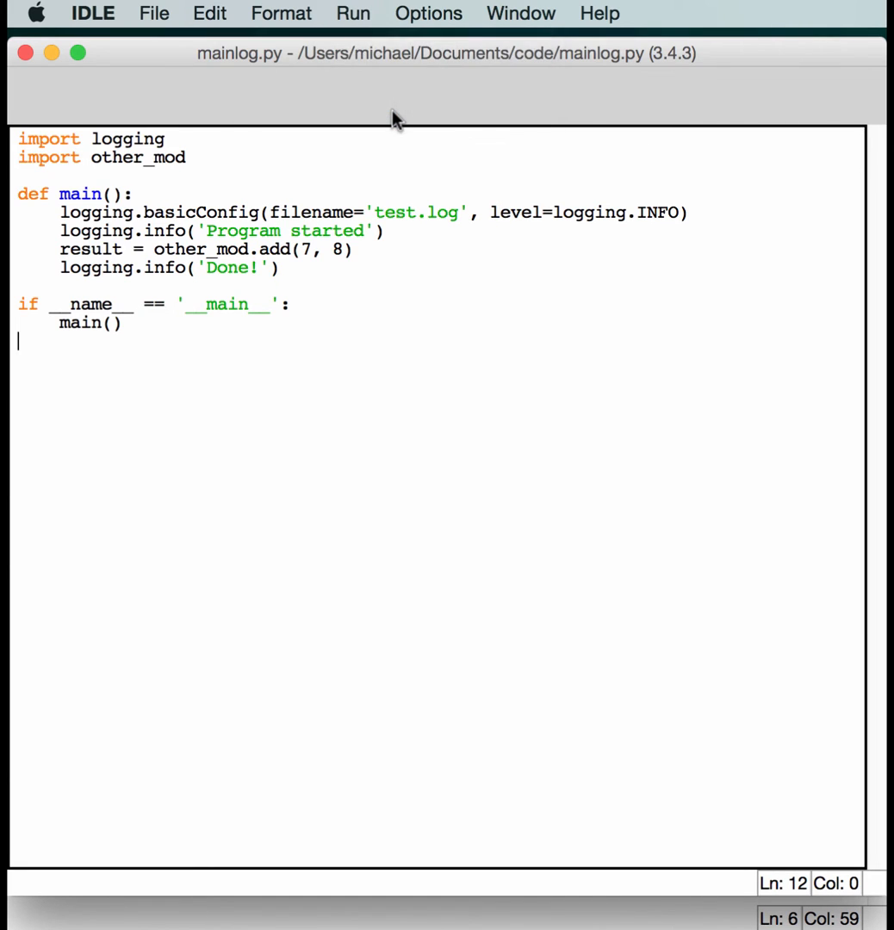
Run mainlog.py with Run Module, restarting the Python shell.
left_click(351, 13)
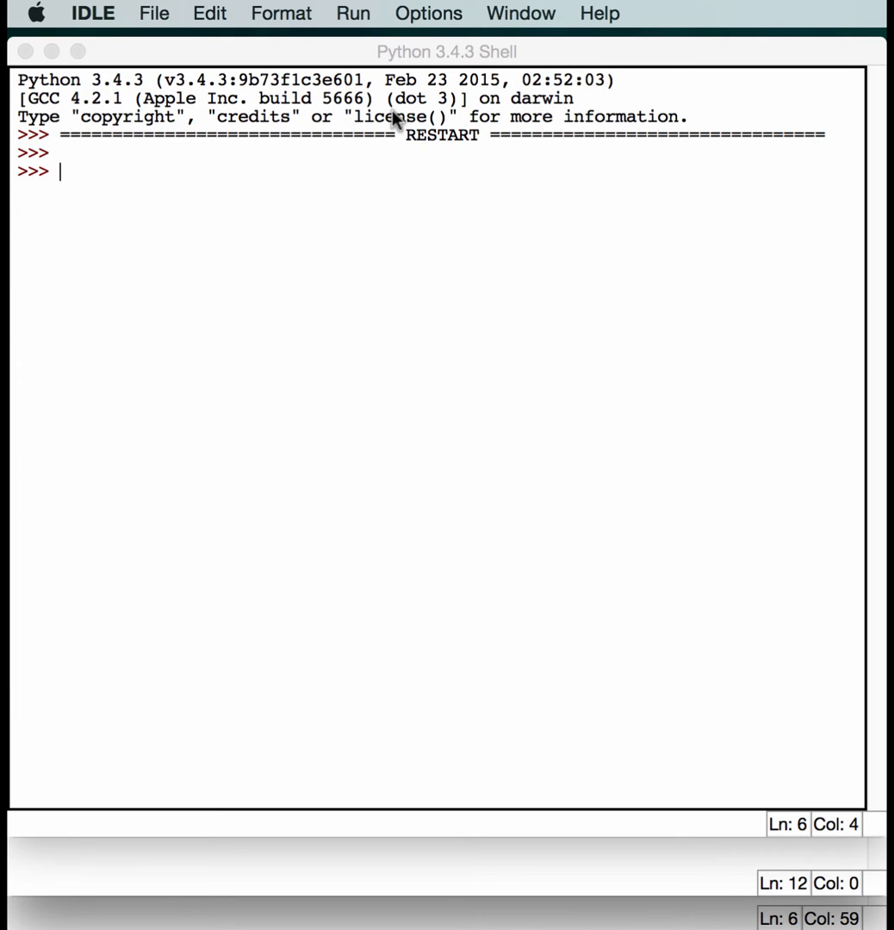
mouse_move(362, 451)
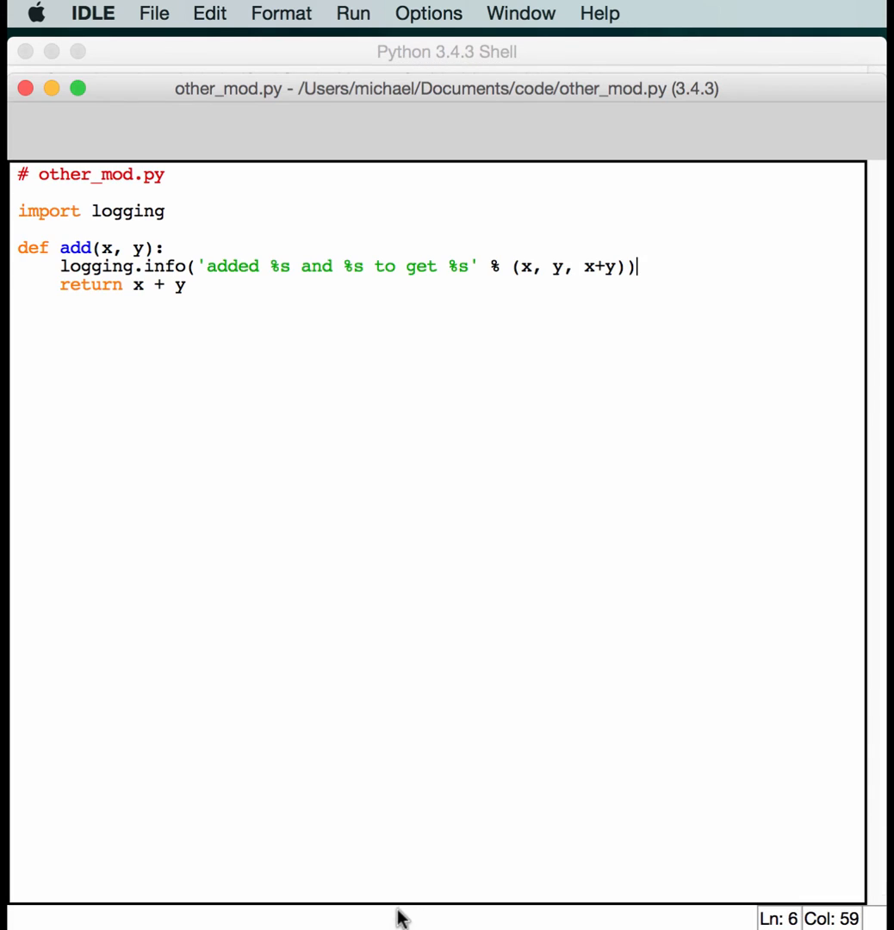
mouse_move(532, 107)
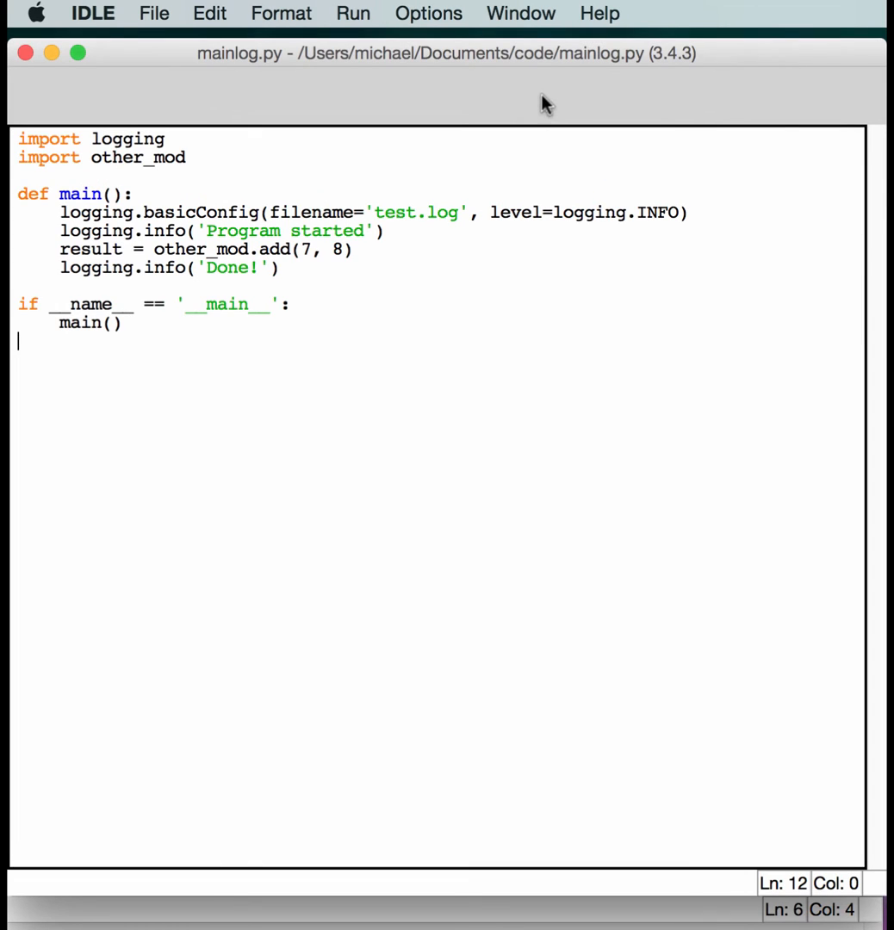
mouse_move(434, 914)
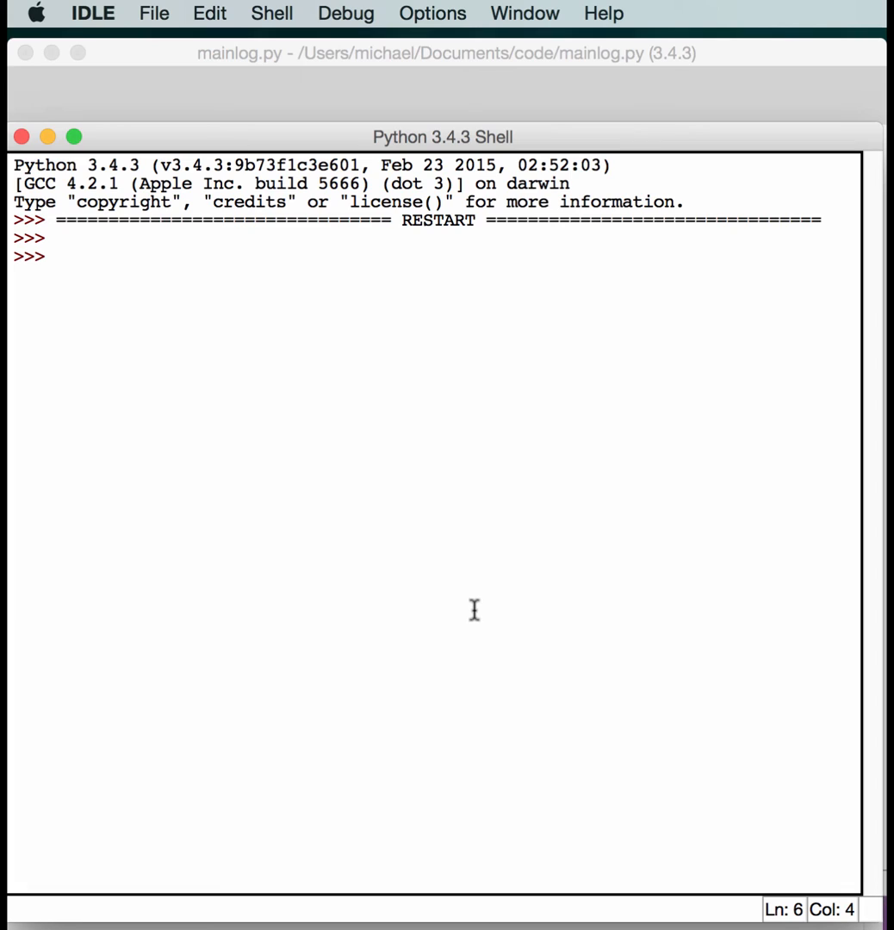
In the shell, read test.log into x and print it, showing the three INFO root lines.
type("o")
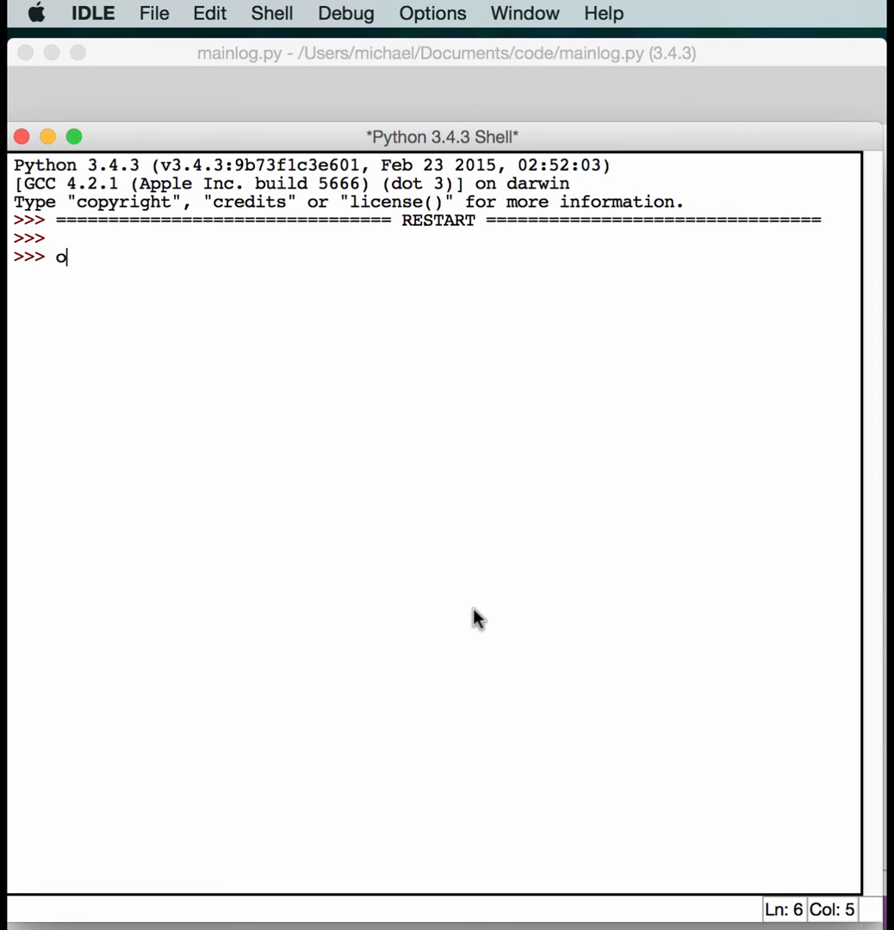
type("x =")
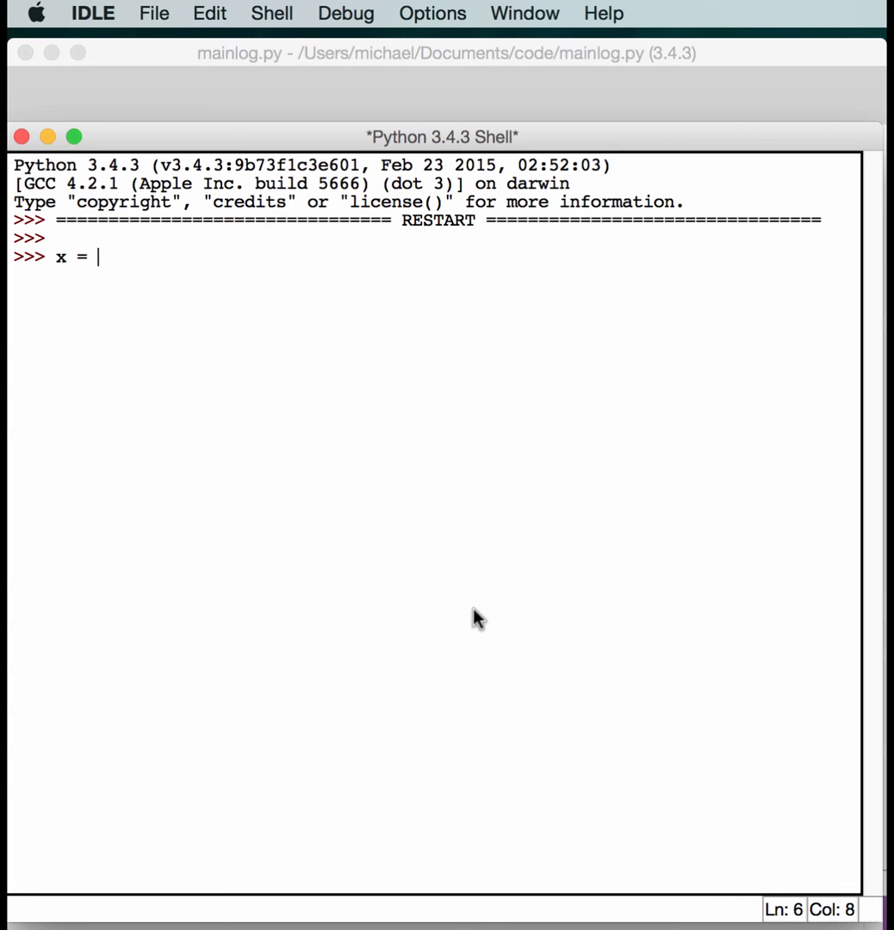
type("open(t")
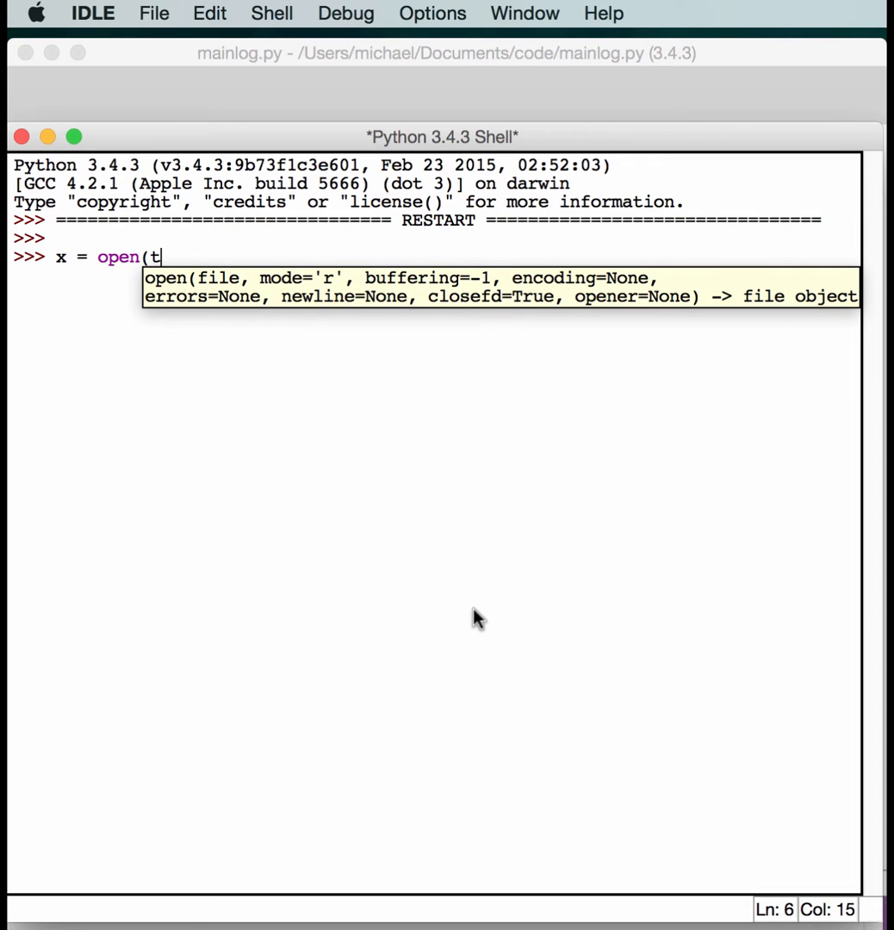
type("'te")
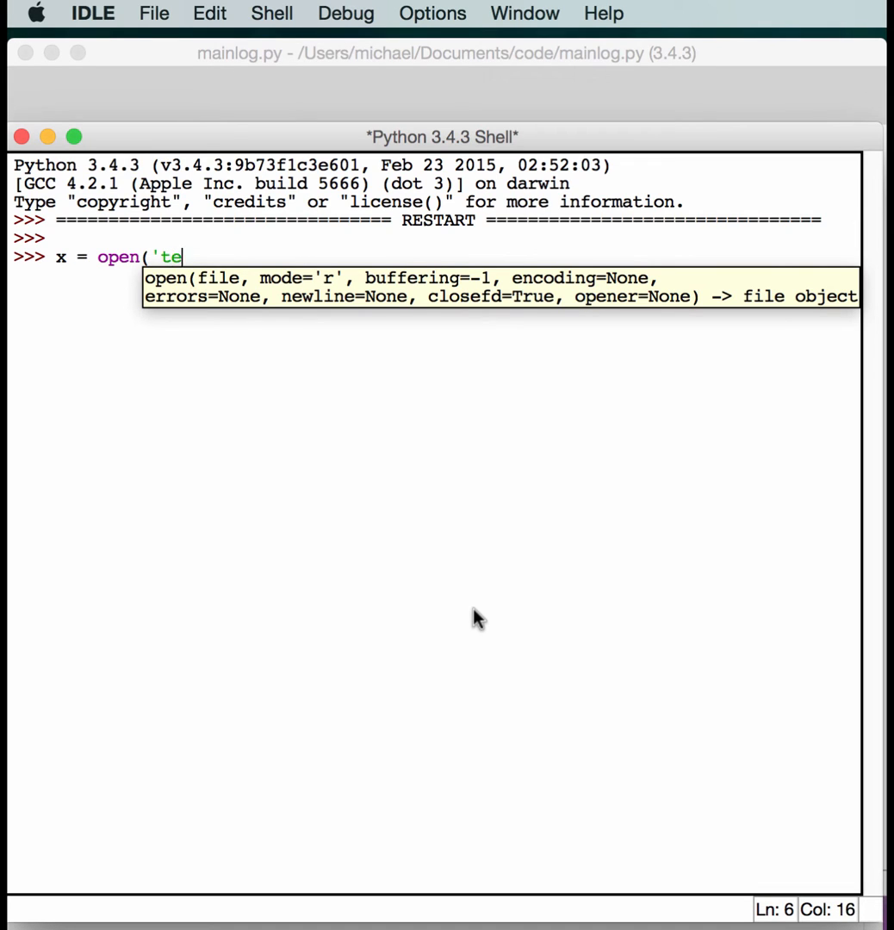
type("st.log'")
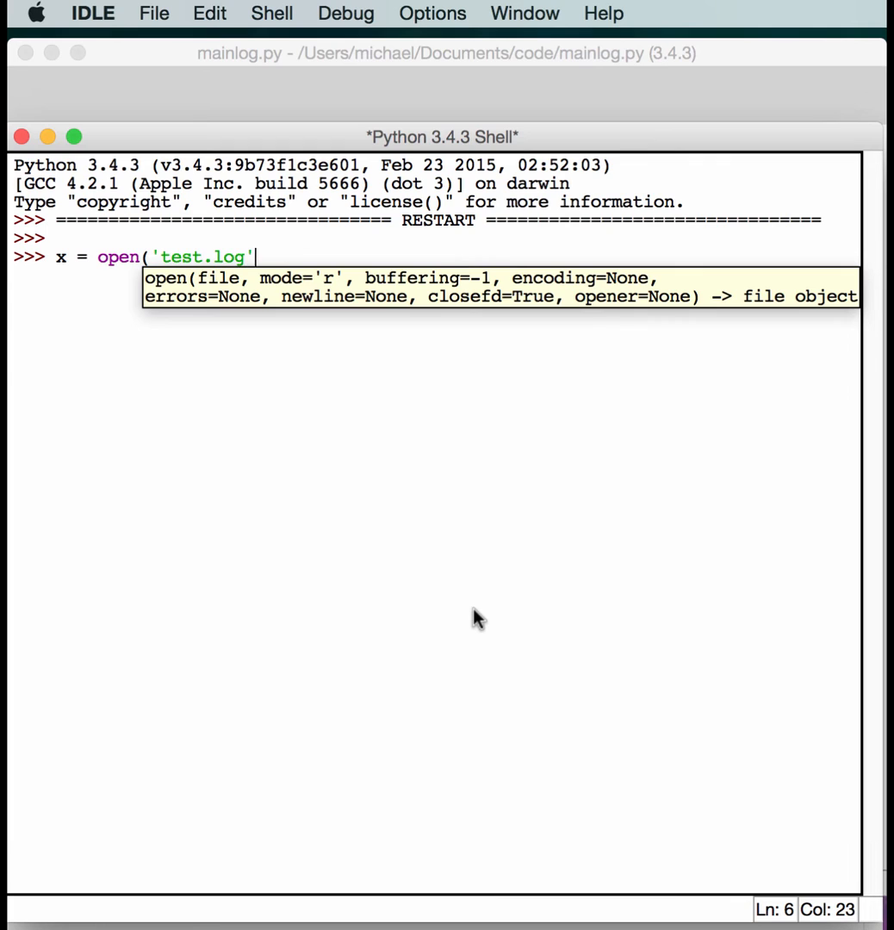
type(").read(")
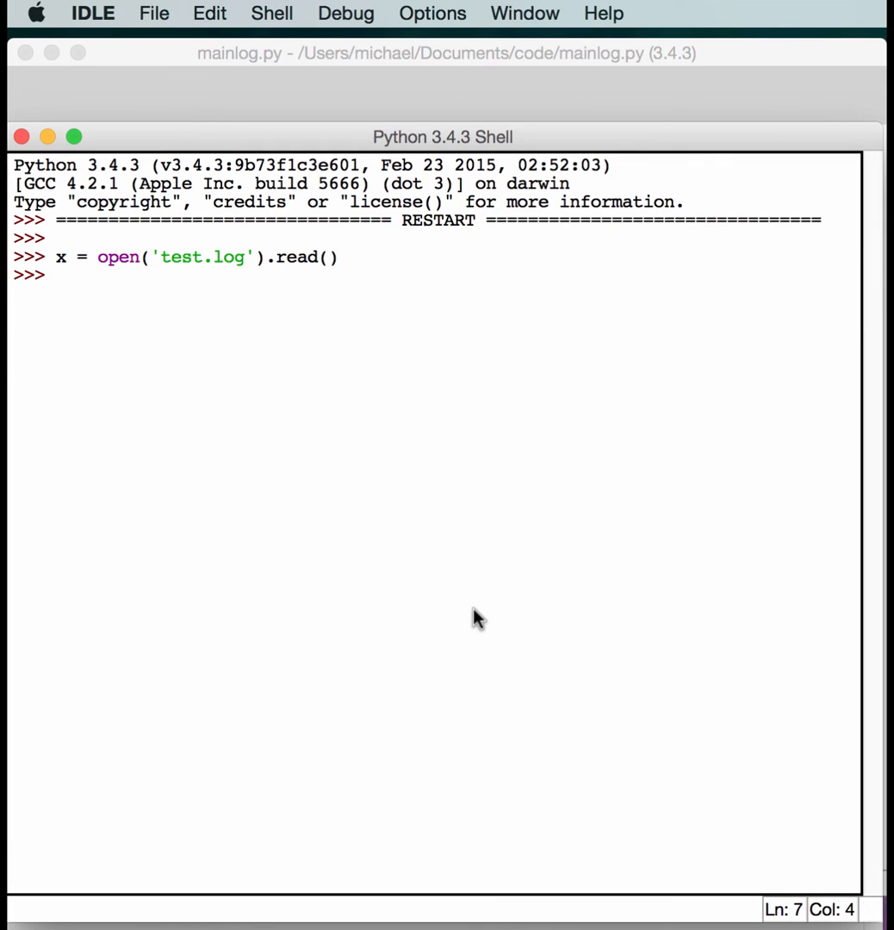
type("print(")
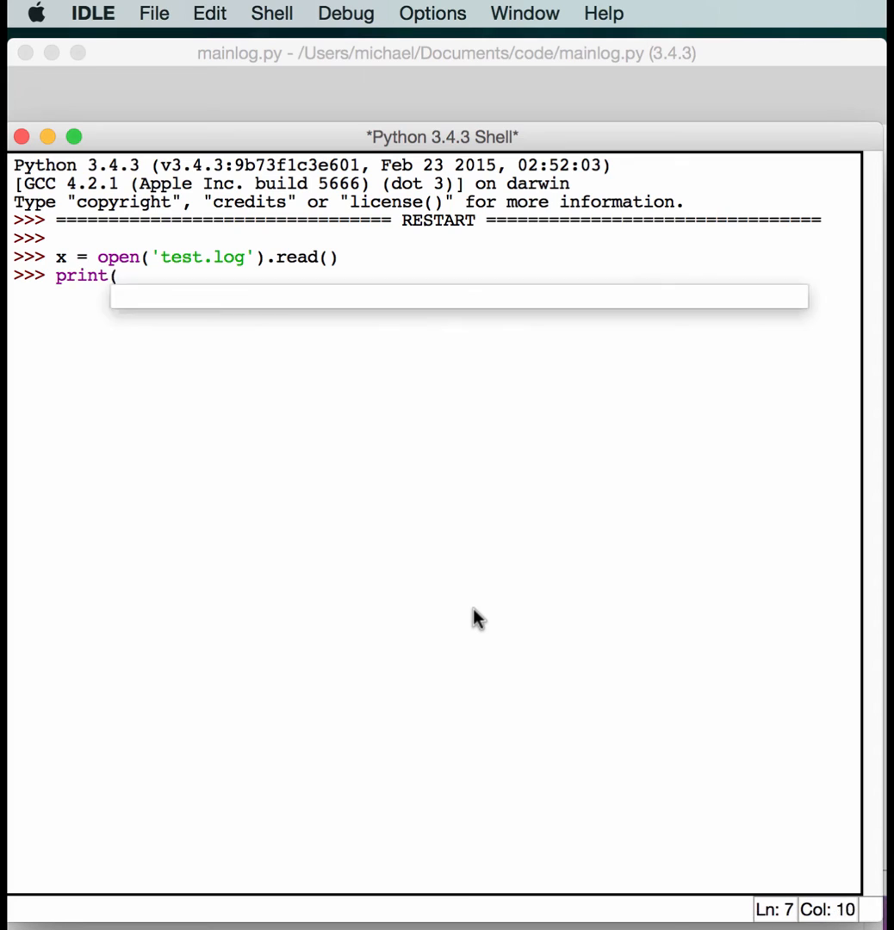
key("Return")
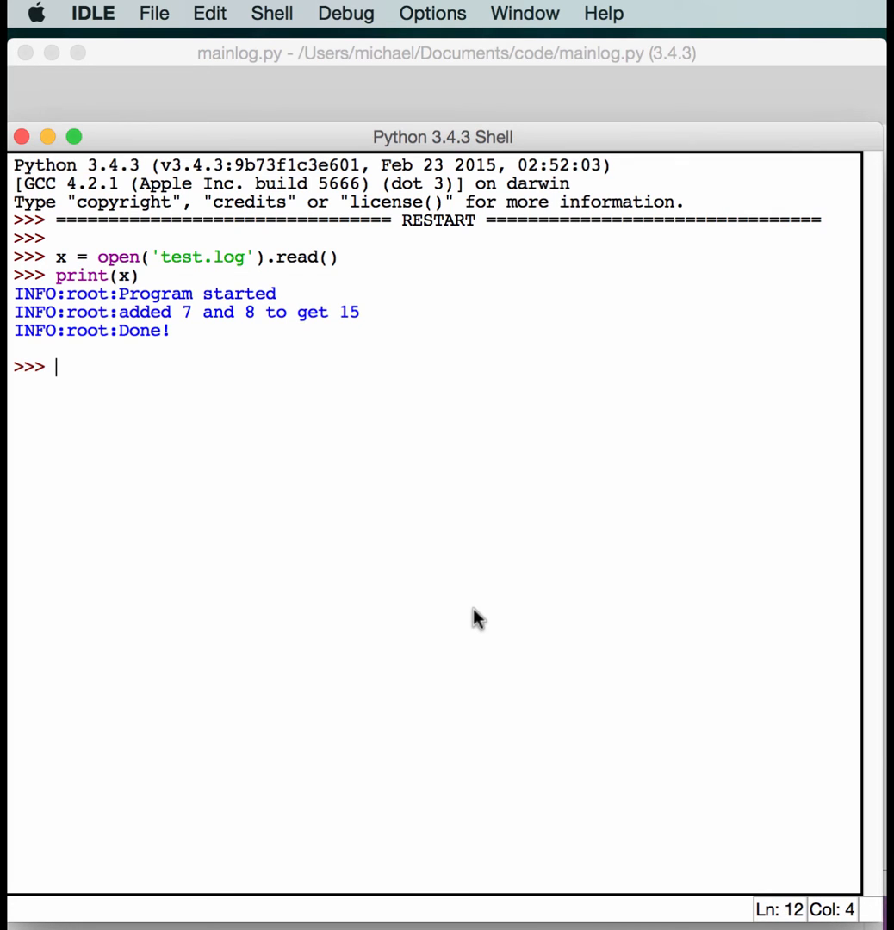
mouse_move(96, 622)
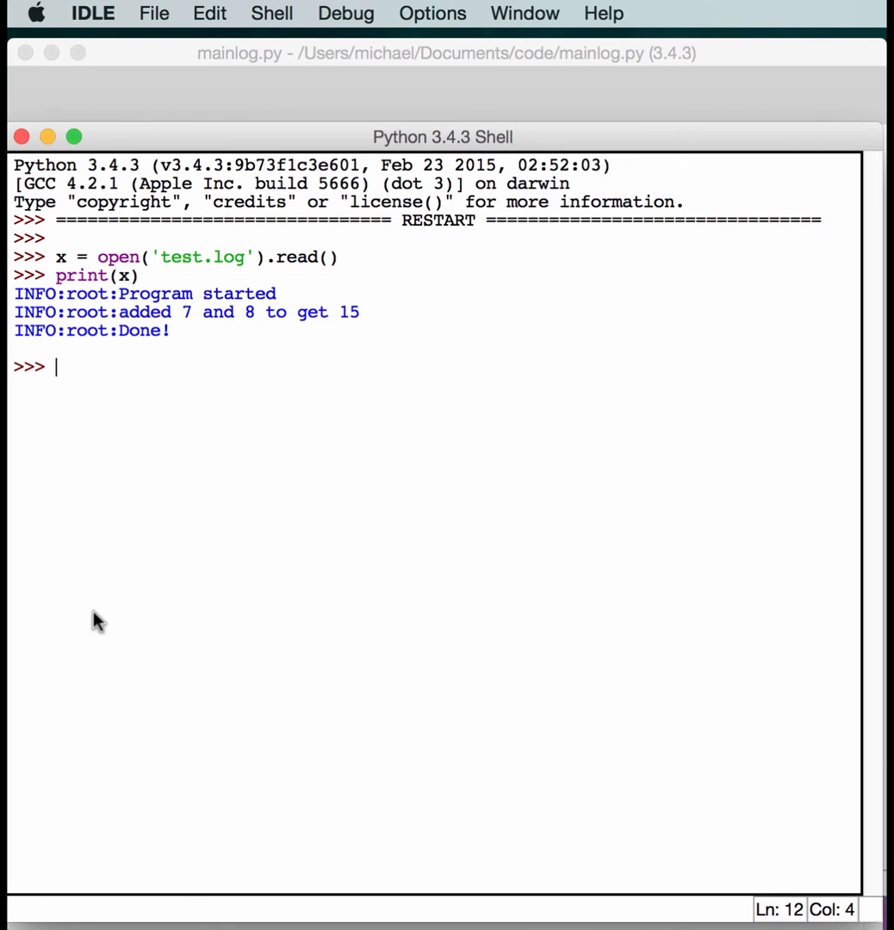
mouse_move(103, 308)
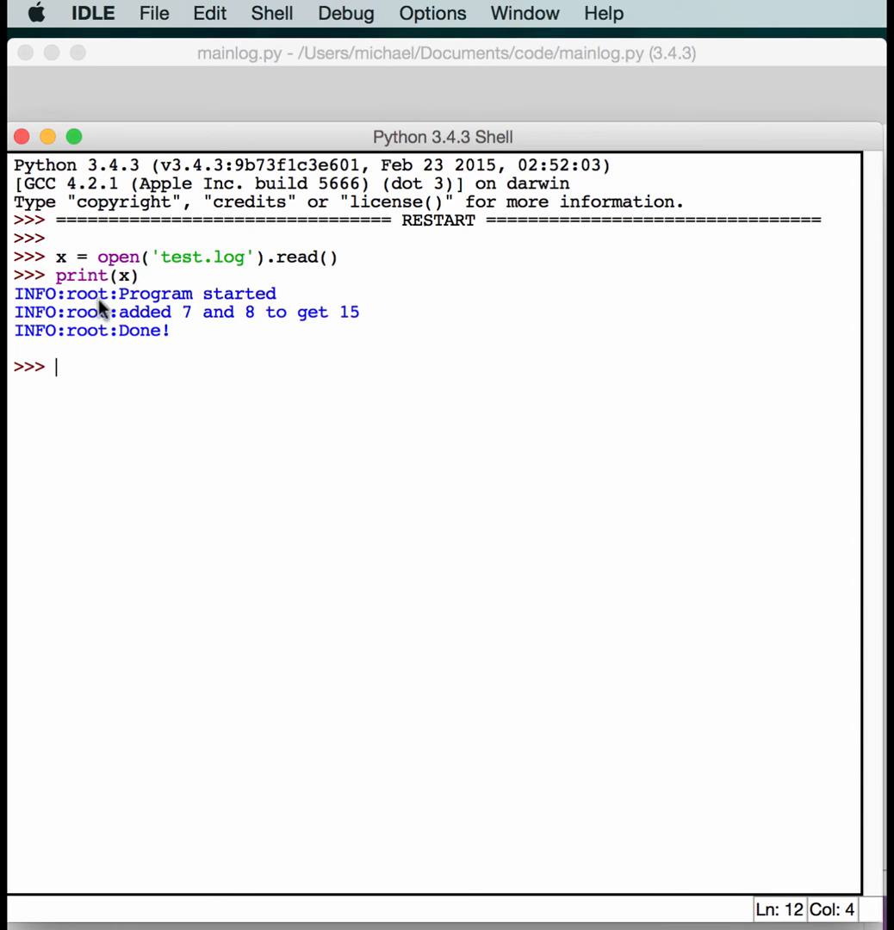
mouse_move(248, 728)
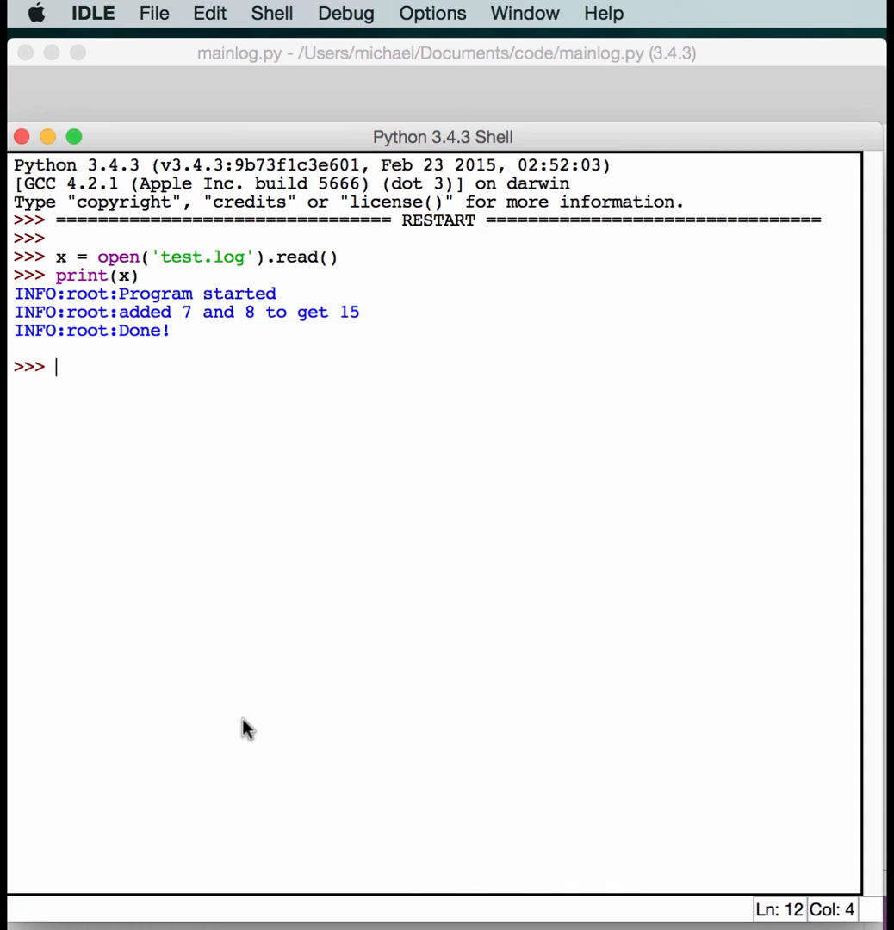
mouse_move(593, 309)
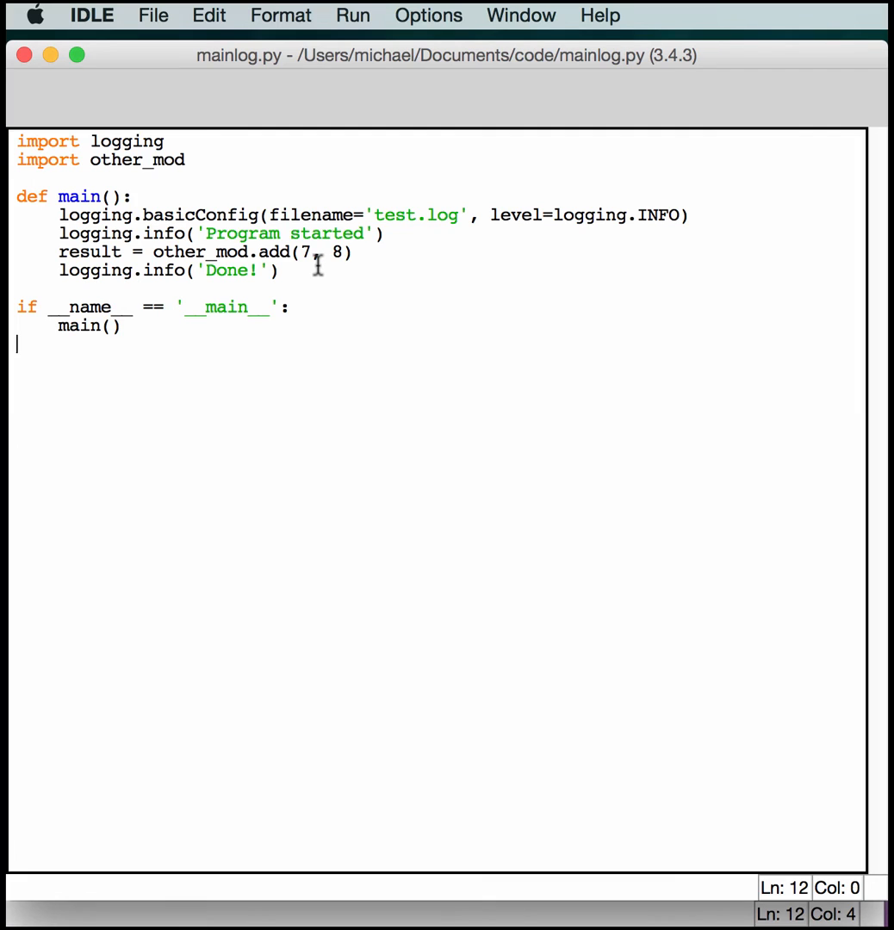
mouse_move(520, 241)
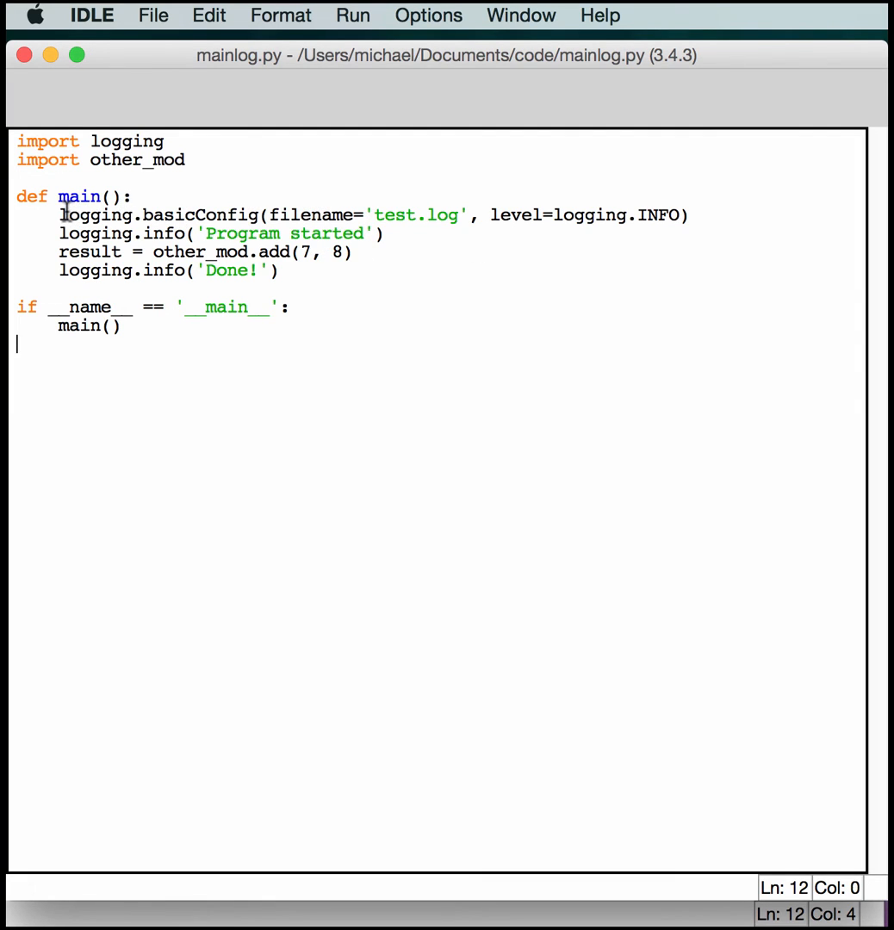
Start main() with logger = logging.getLogger('exampleApp') in place of basicConfig.
left_click(689, 216)
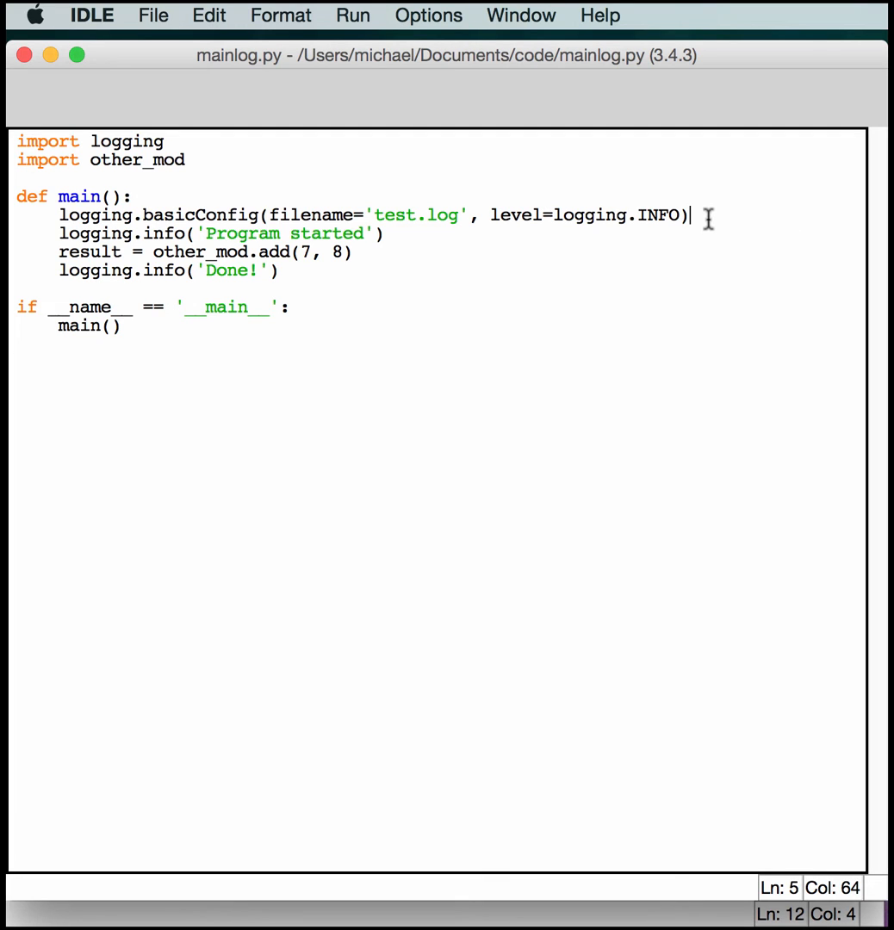
left_click(134, 197)
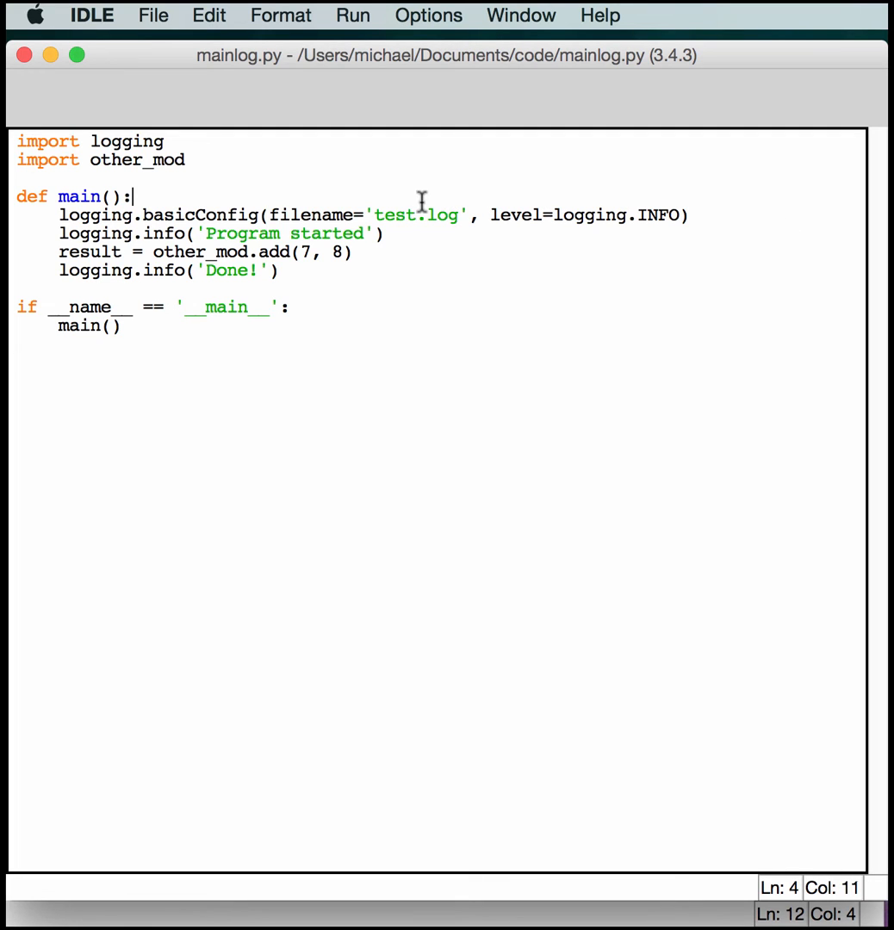
key("Return")
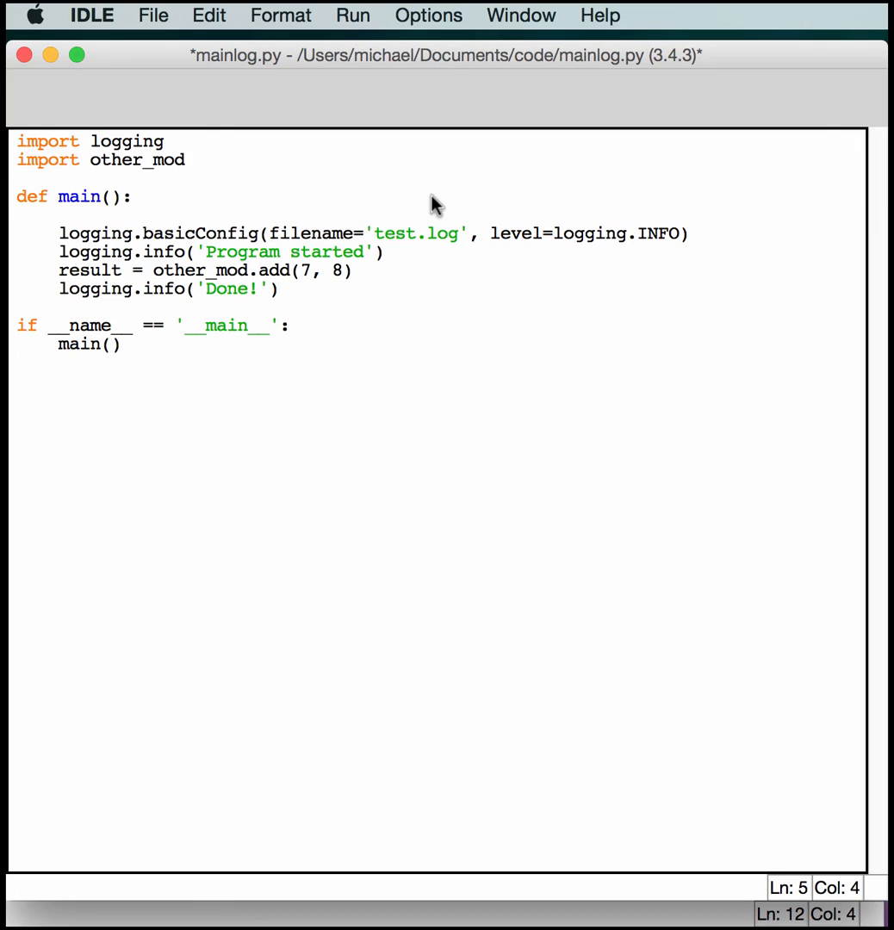
type("logger =")
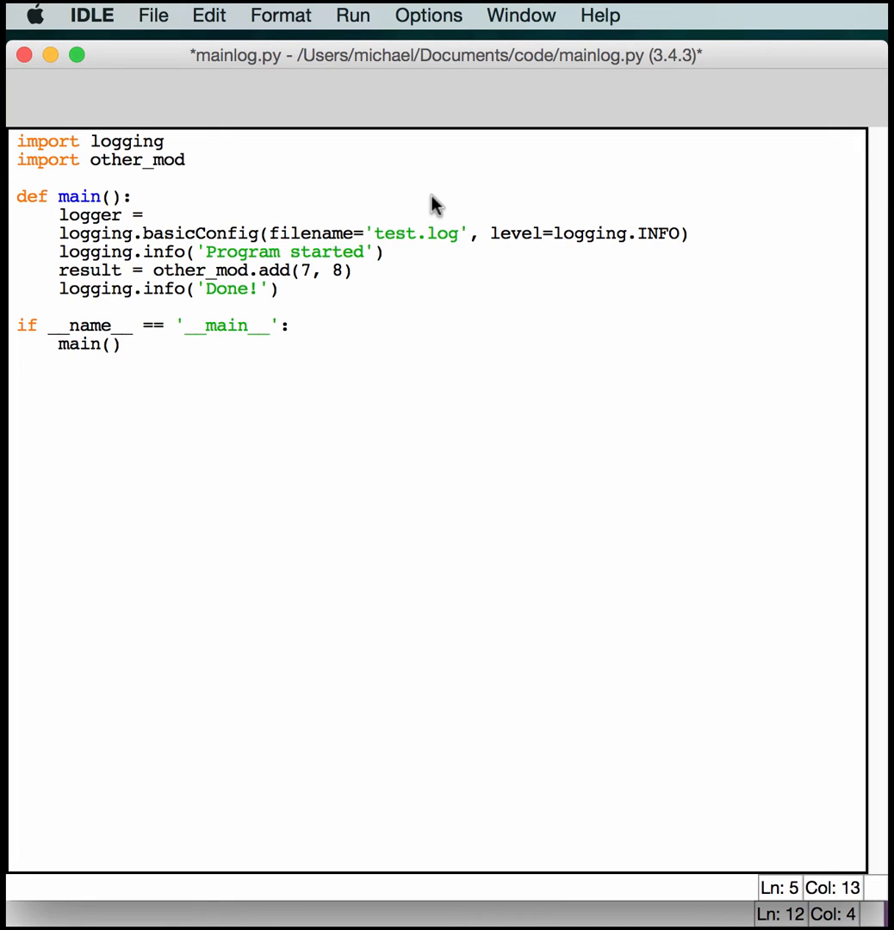
type("logging.g")
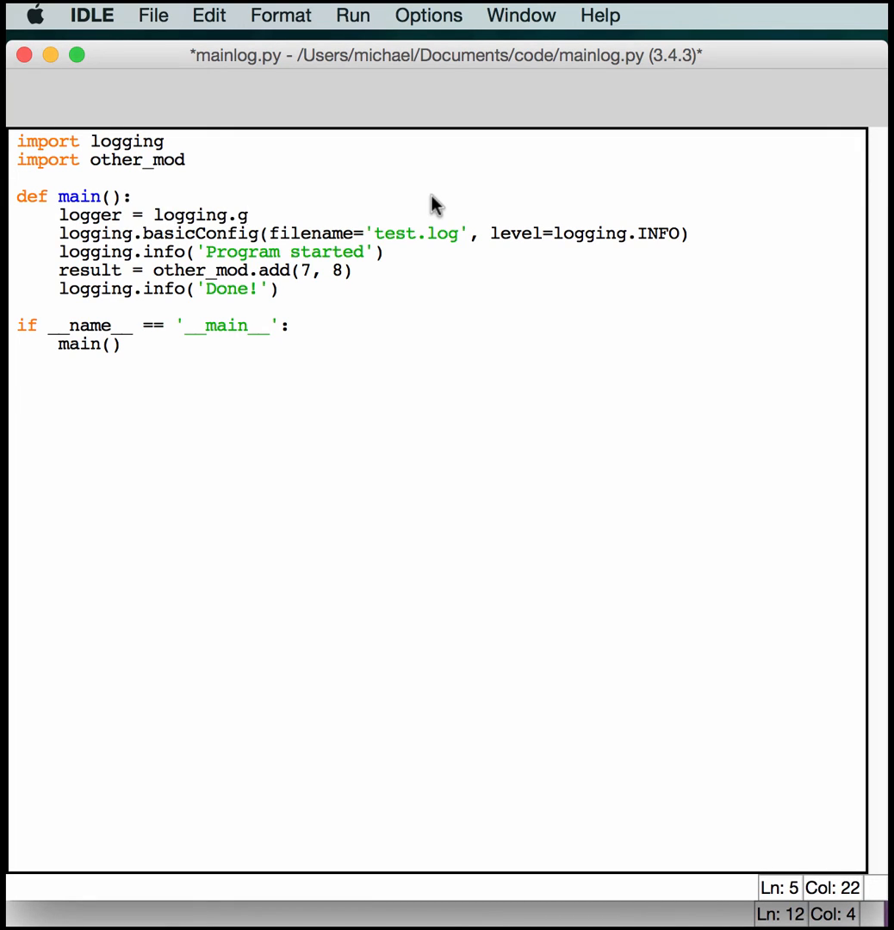
type("etLogger")
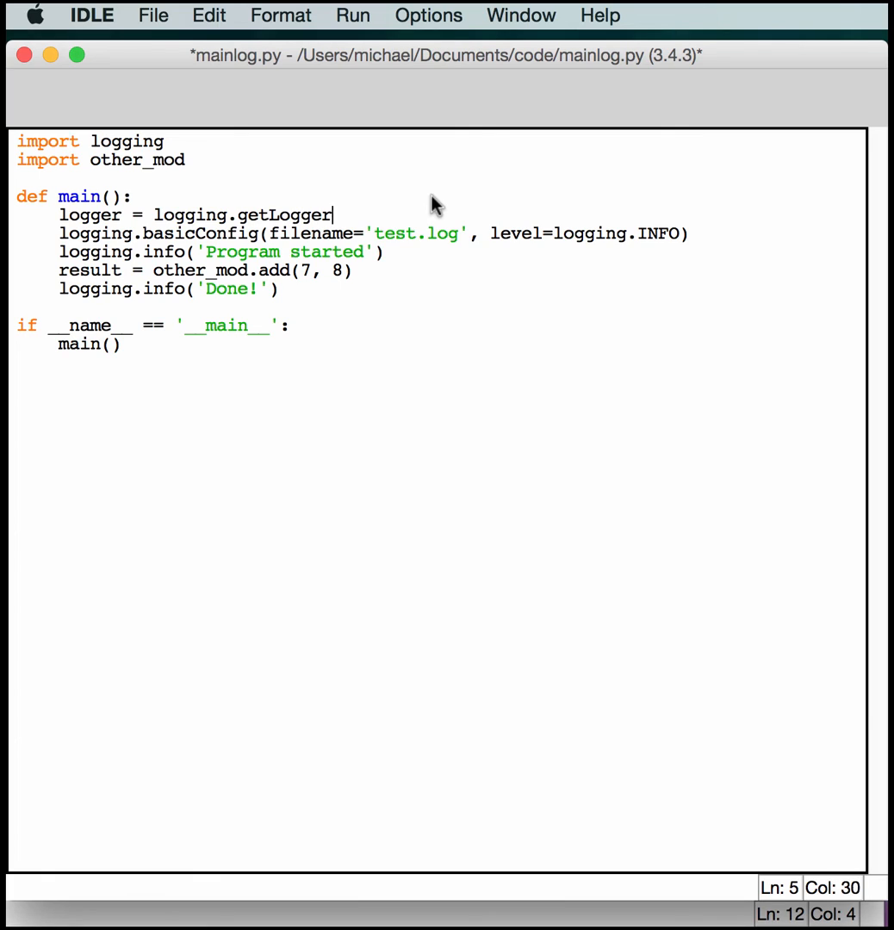
type("('e")
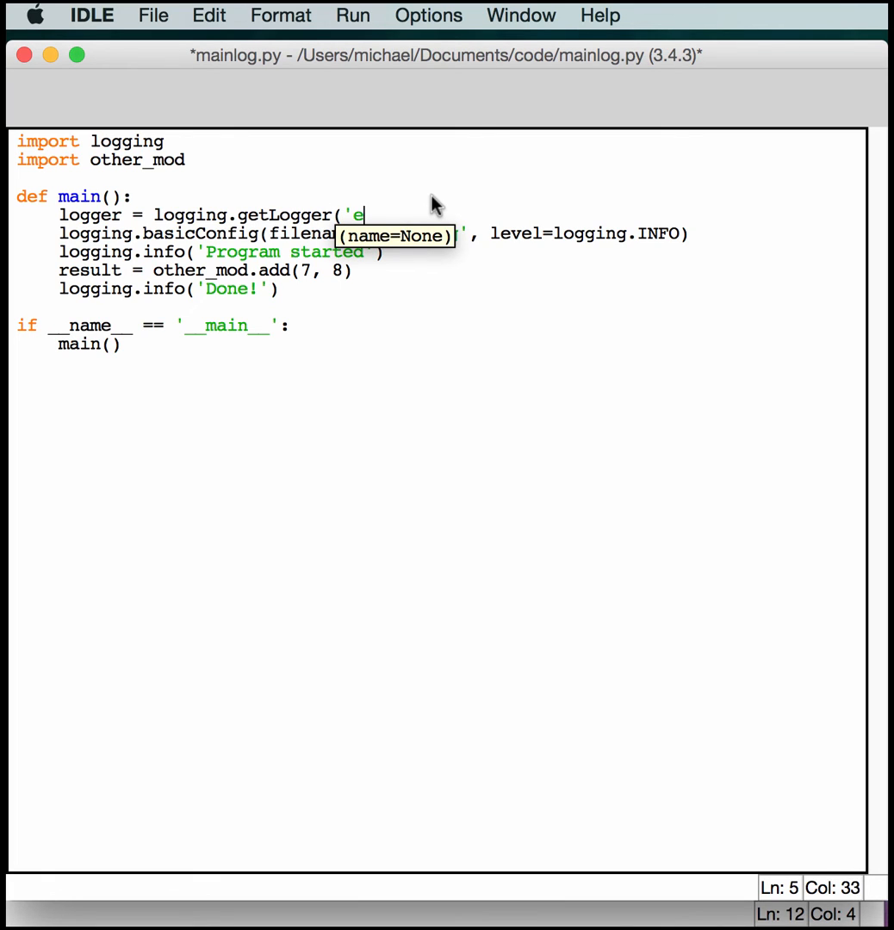
type("xample")
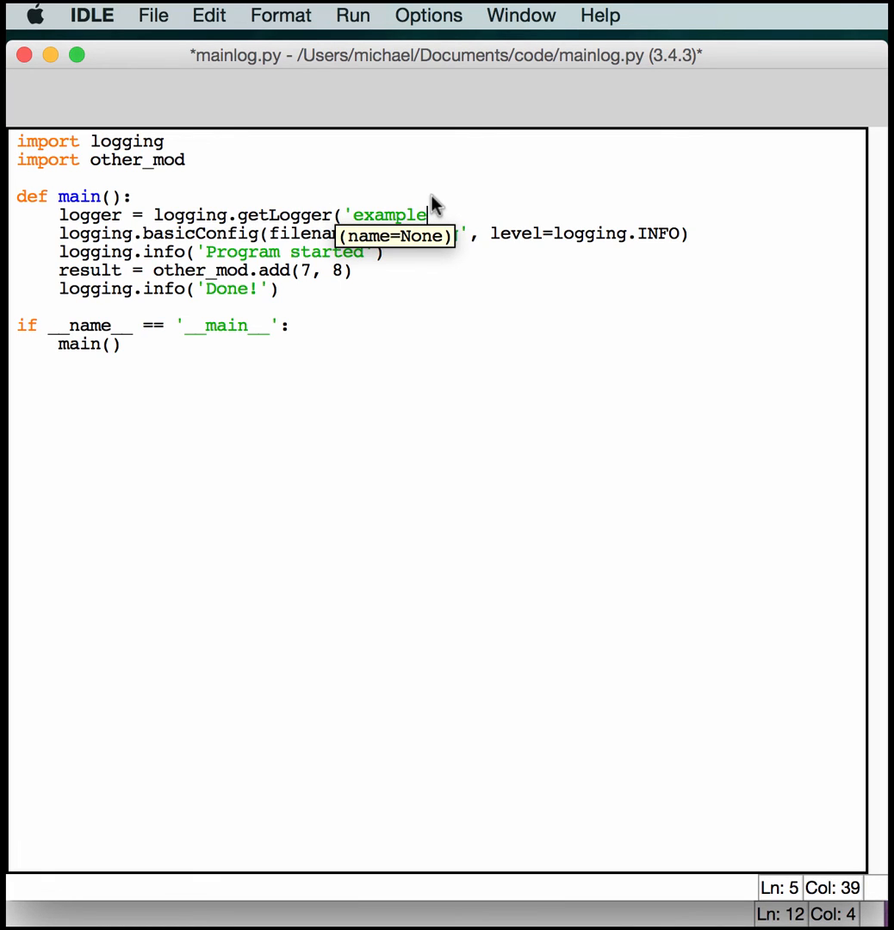
type("App")
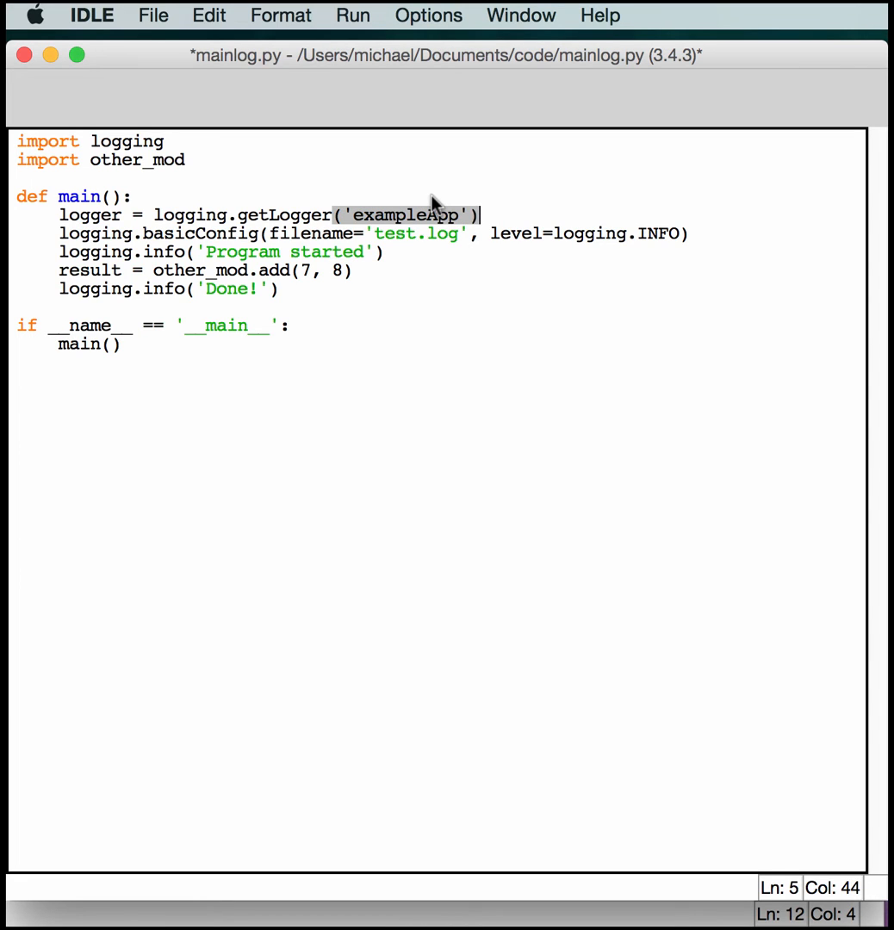
Add logger.setLevel(logging.INFO) below it, followed by blank lines.
left_click(293, 248)
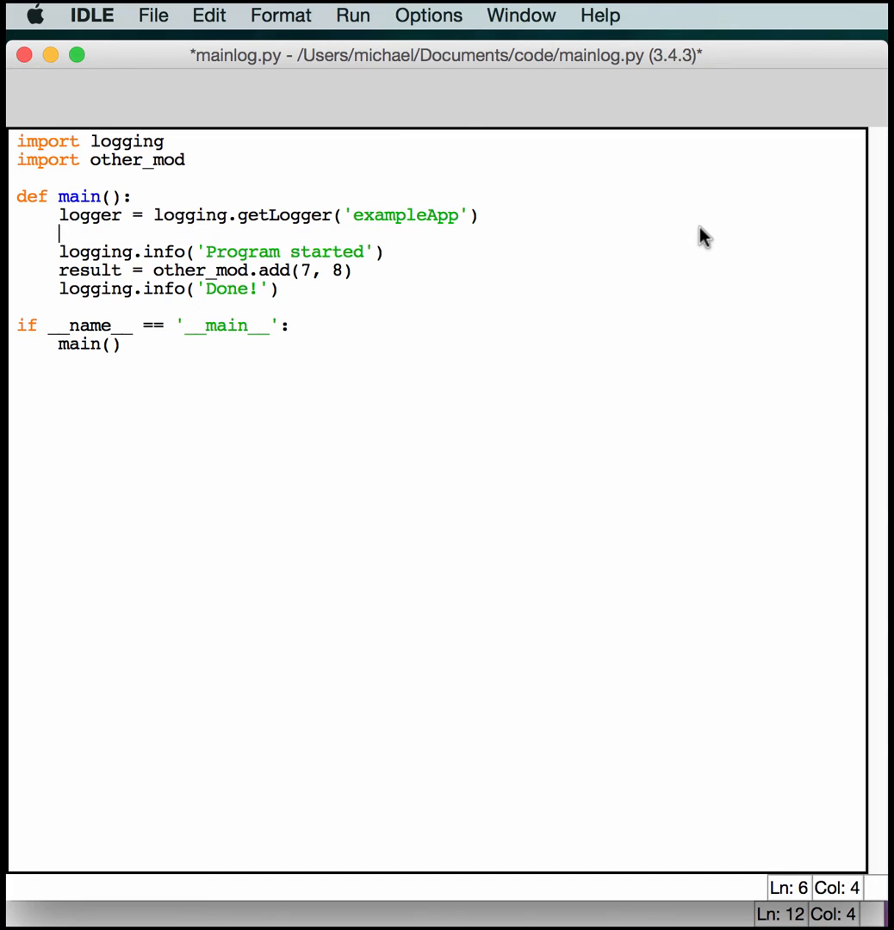
type("logge")
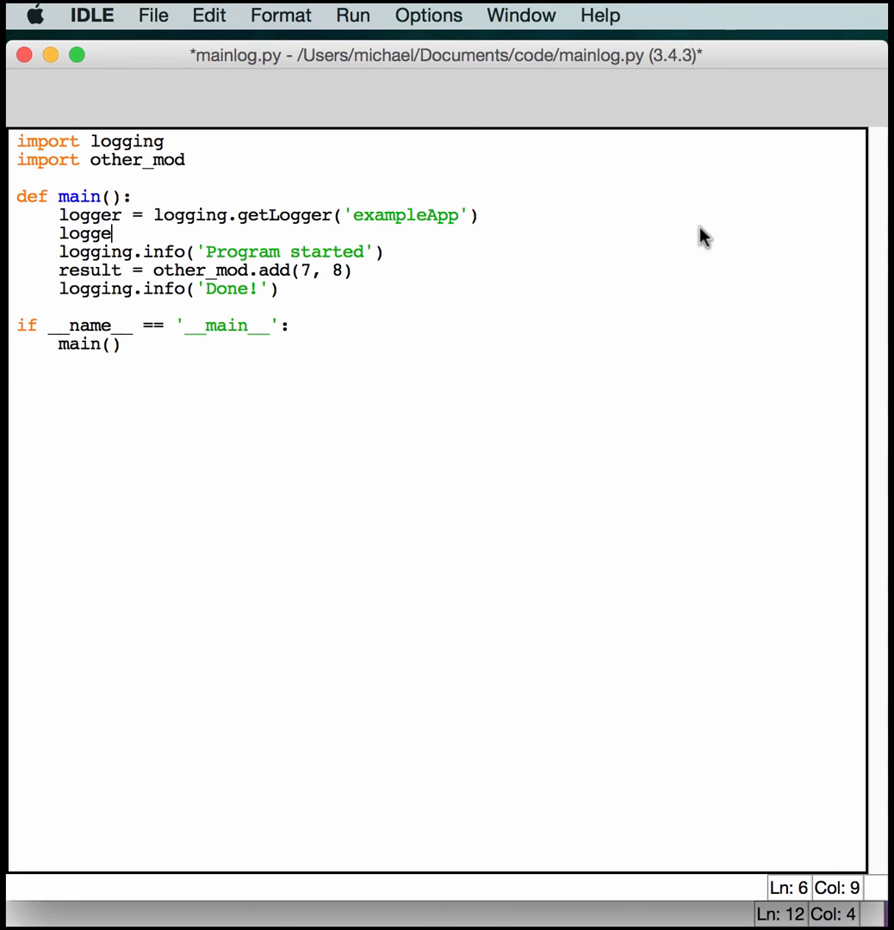
type("r.setLevel")
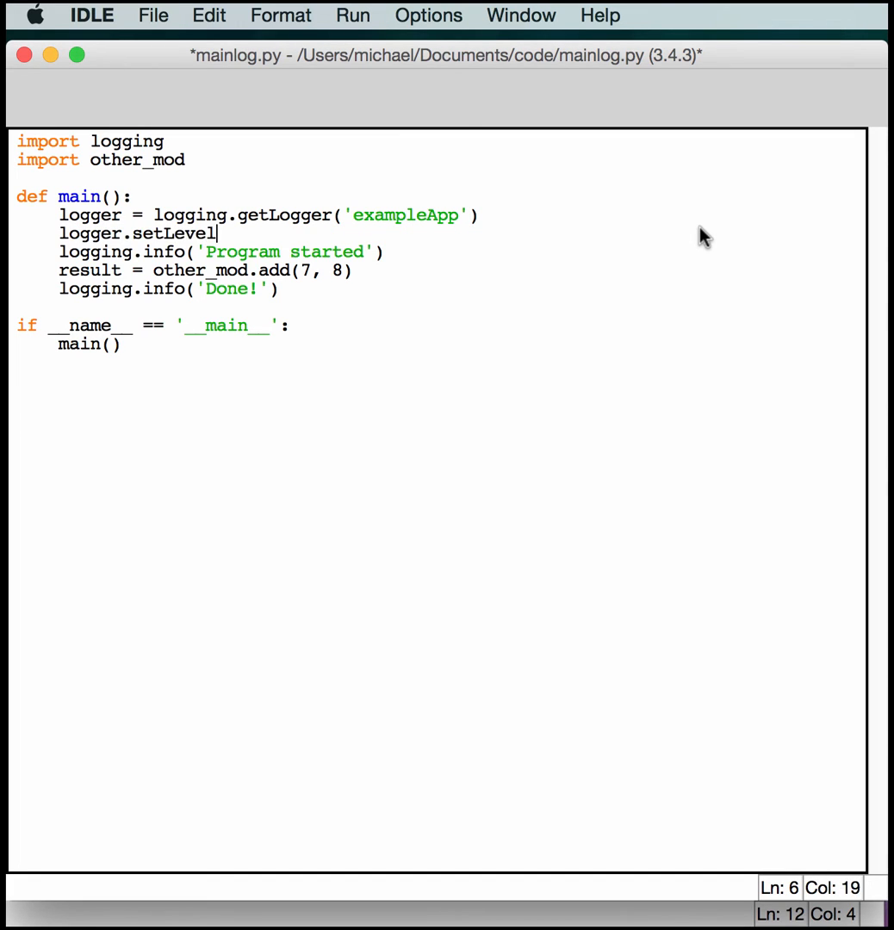
type("(logg")
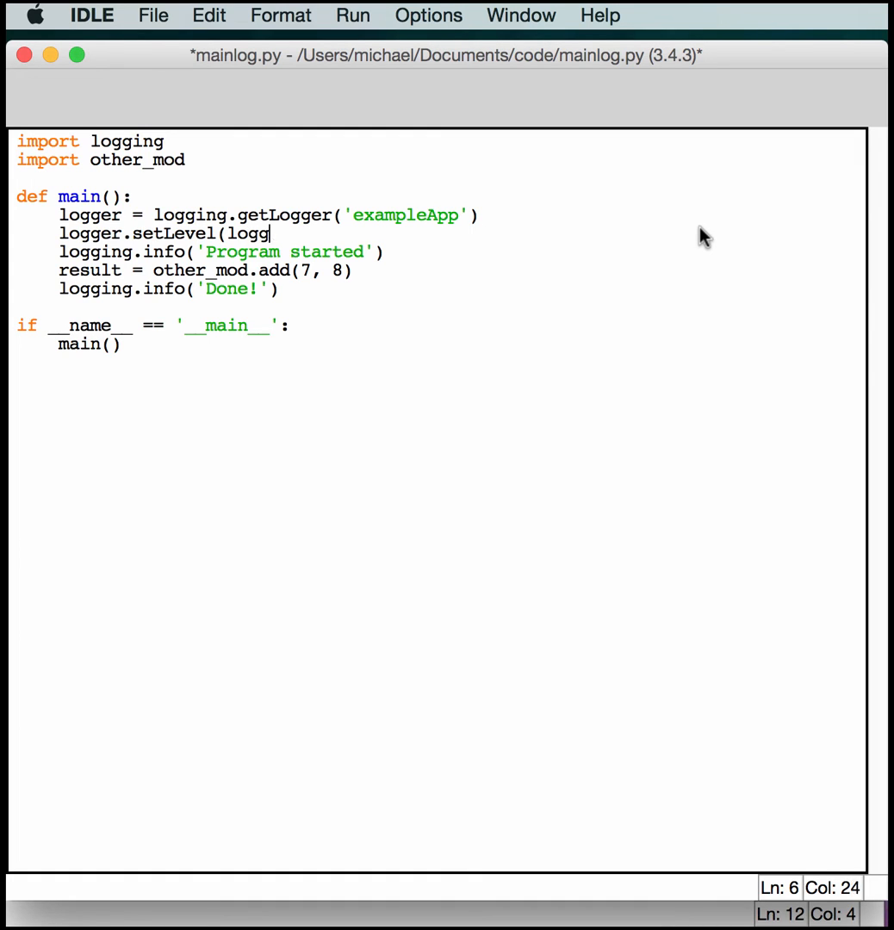
type("ing.INFO)")
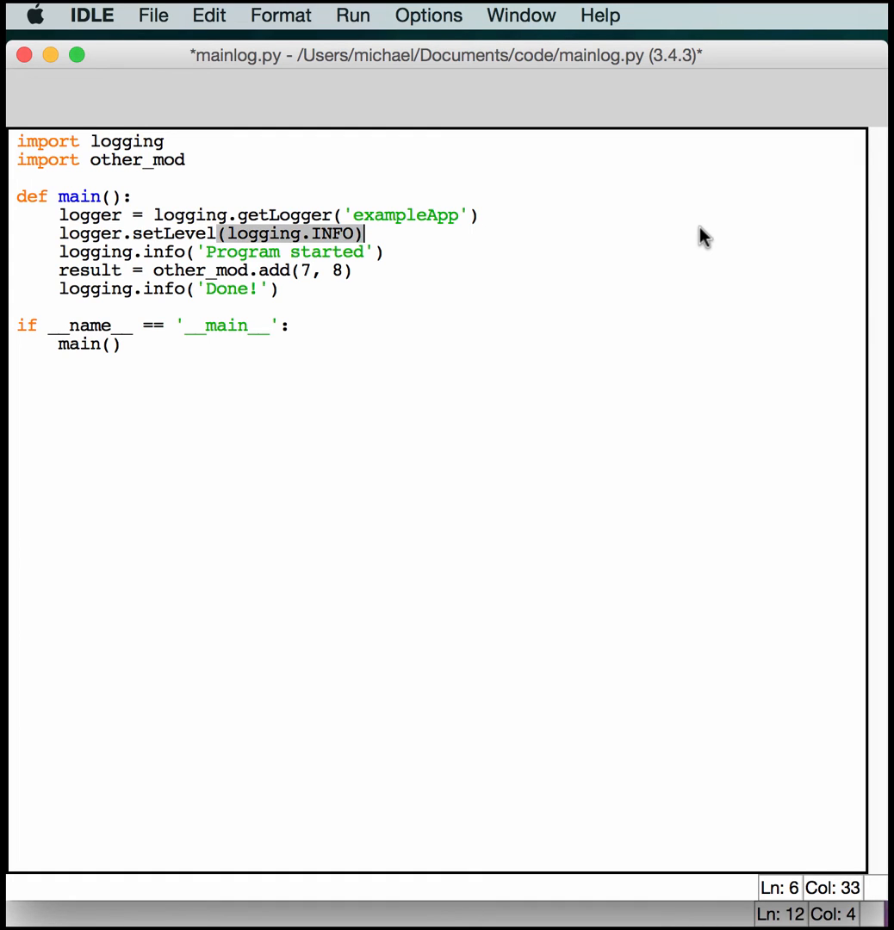
key("Return")
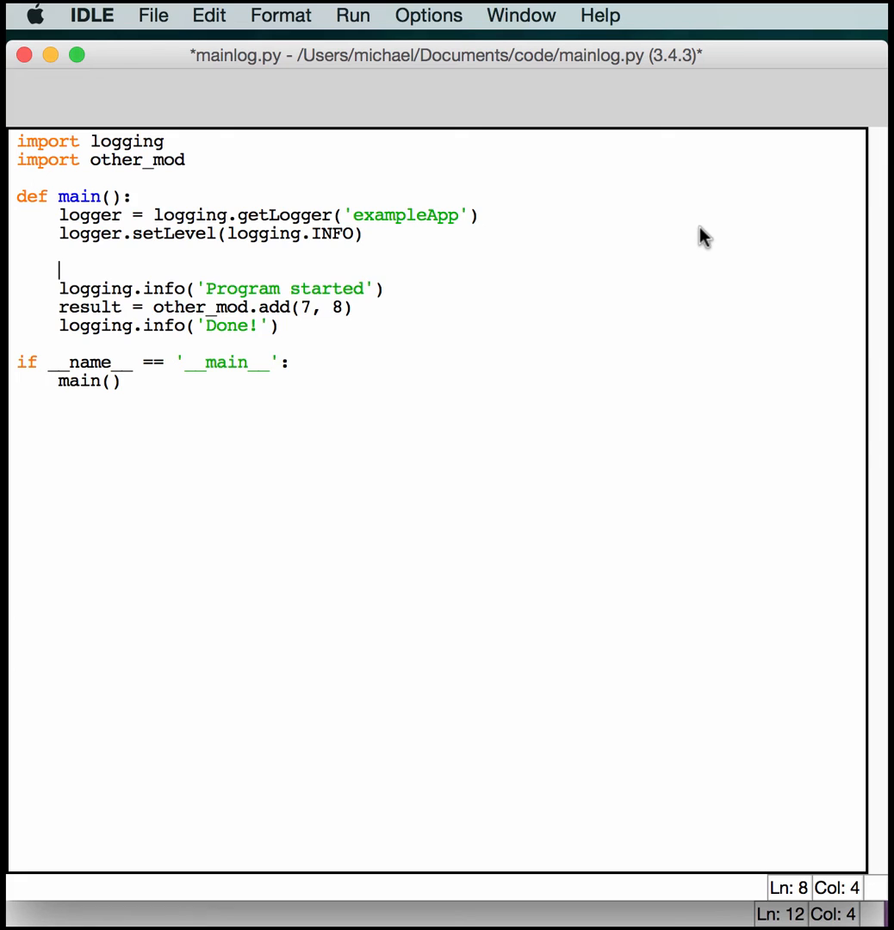
Add fh = logging.FileHandler('new.log') to main() below the setLevel line.
type("fh =")
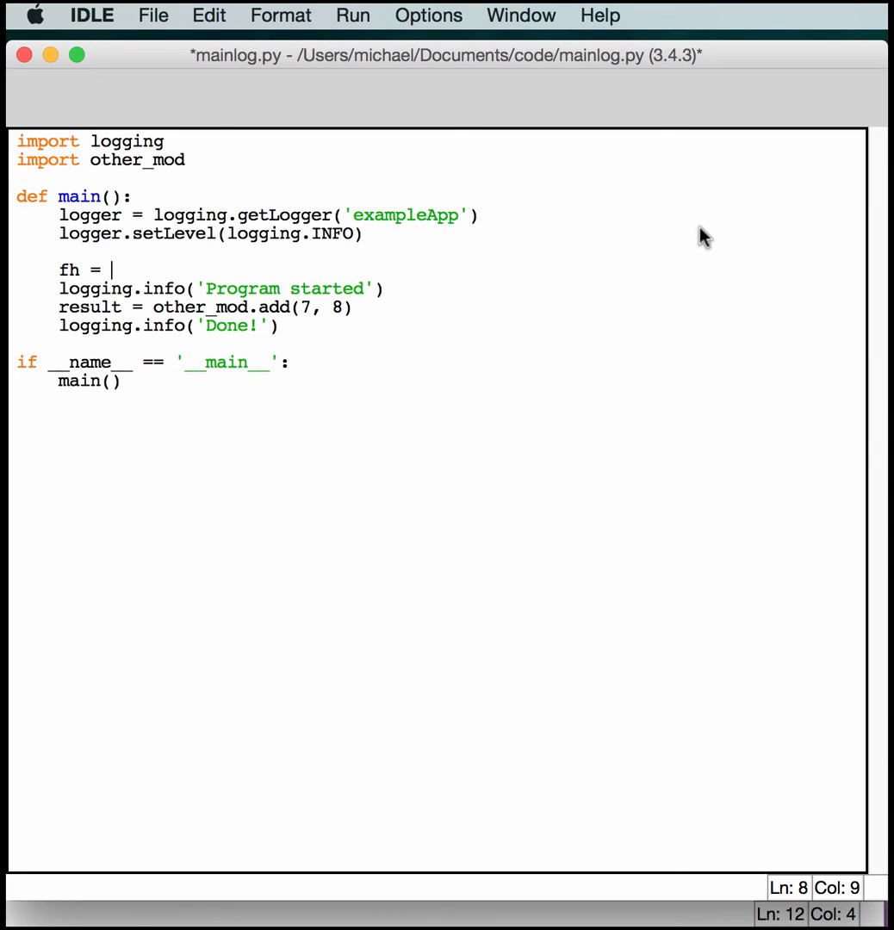
type("logging.")
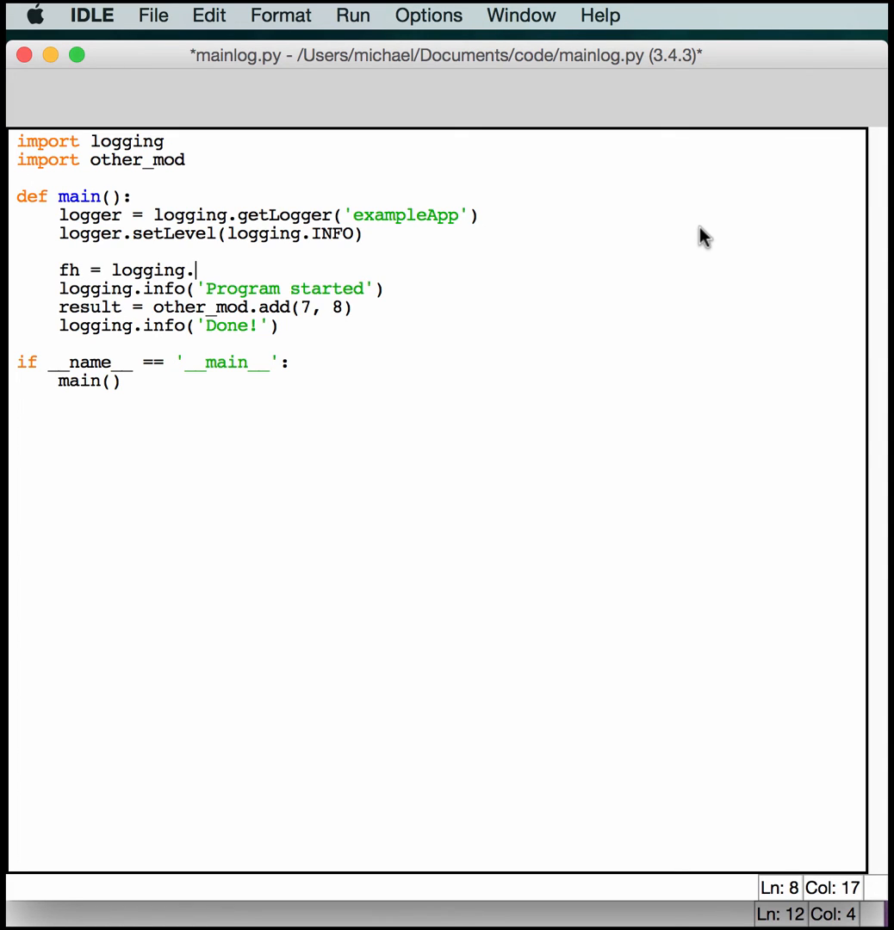
type("FileHand")
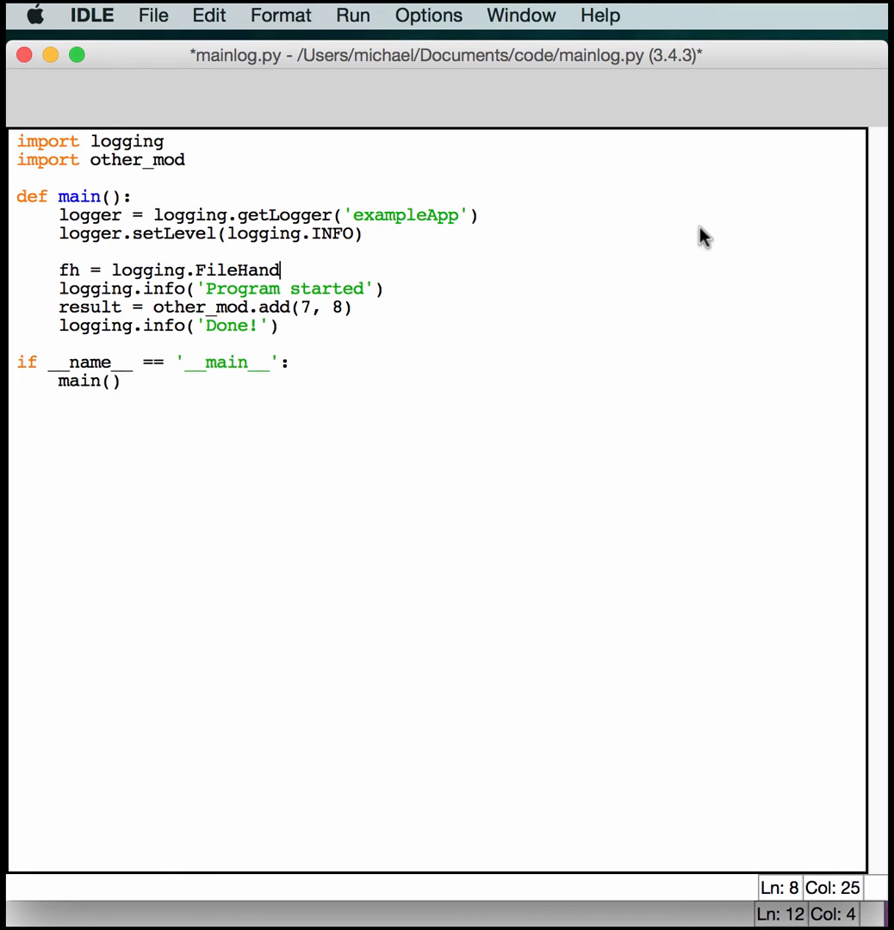
type("ler(")
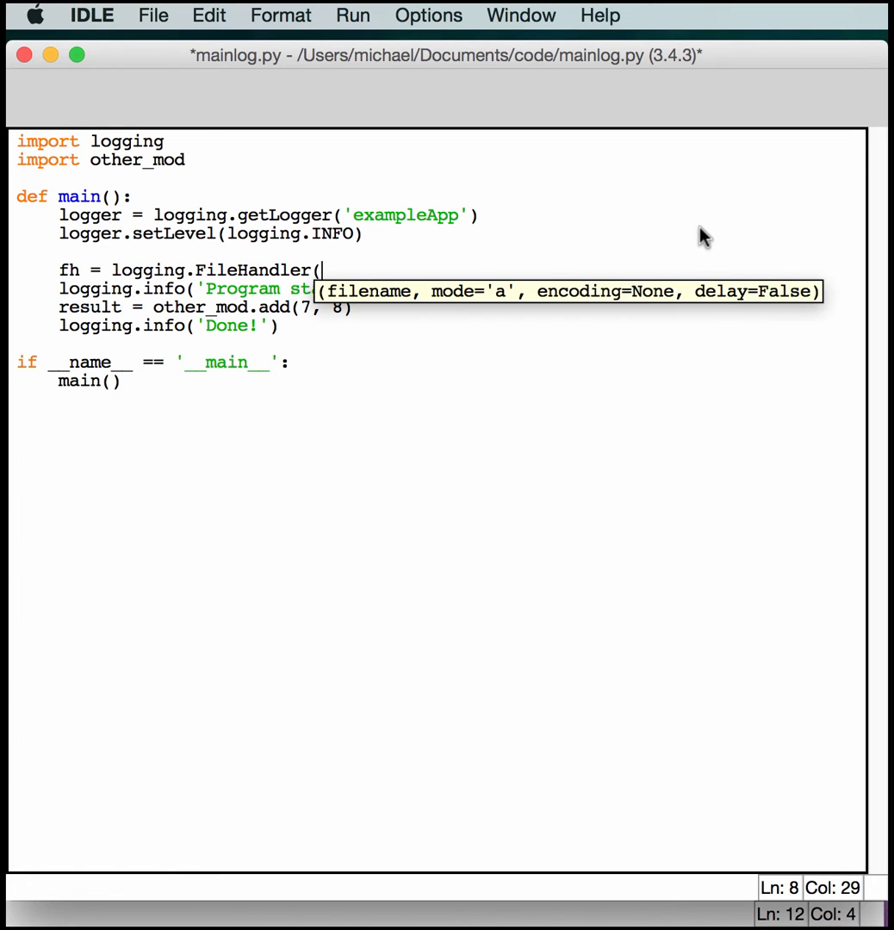
type("'")
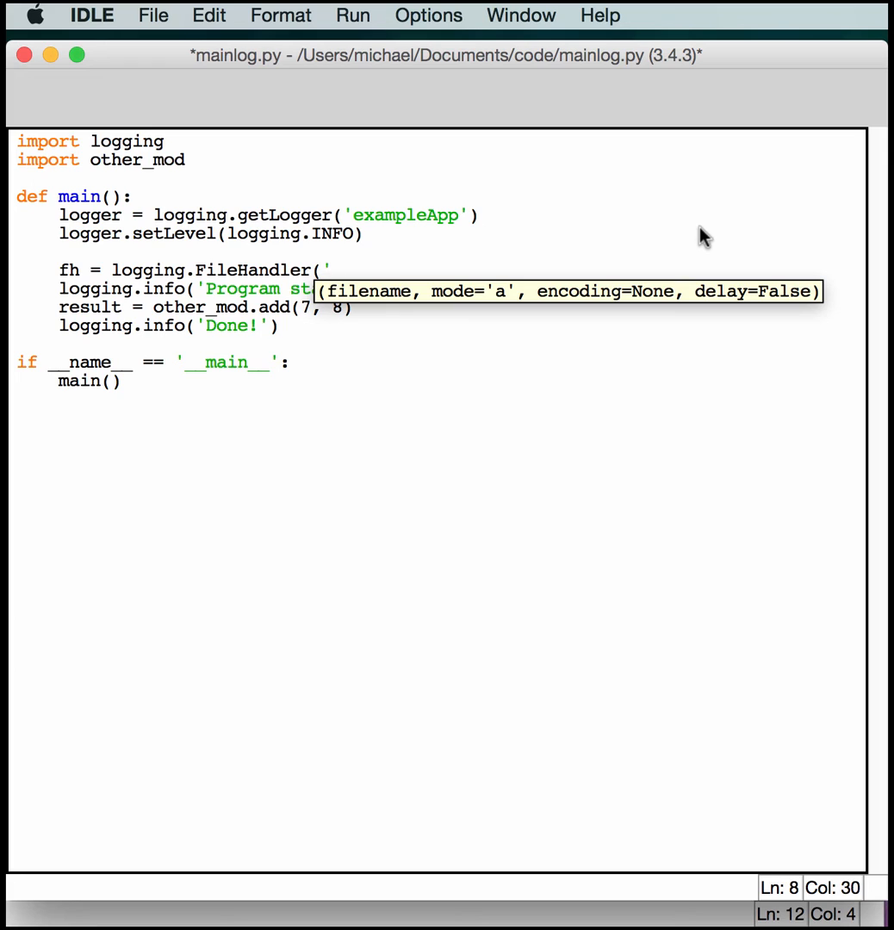
type("new_l")
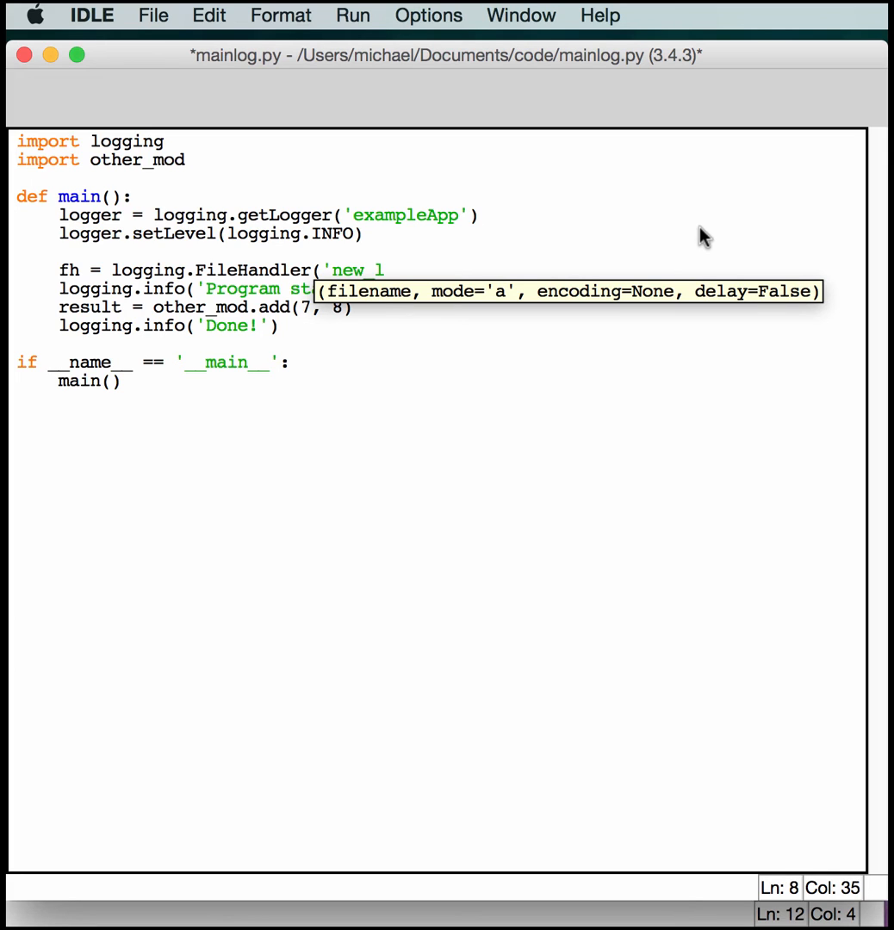
type("og'")
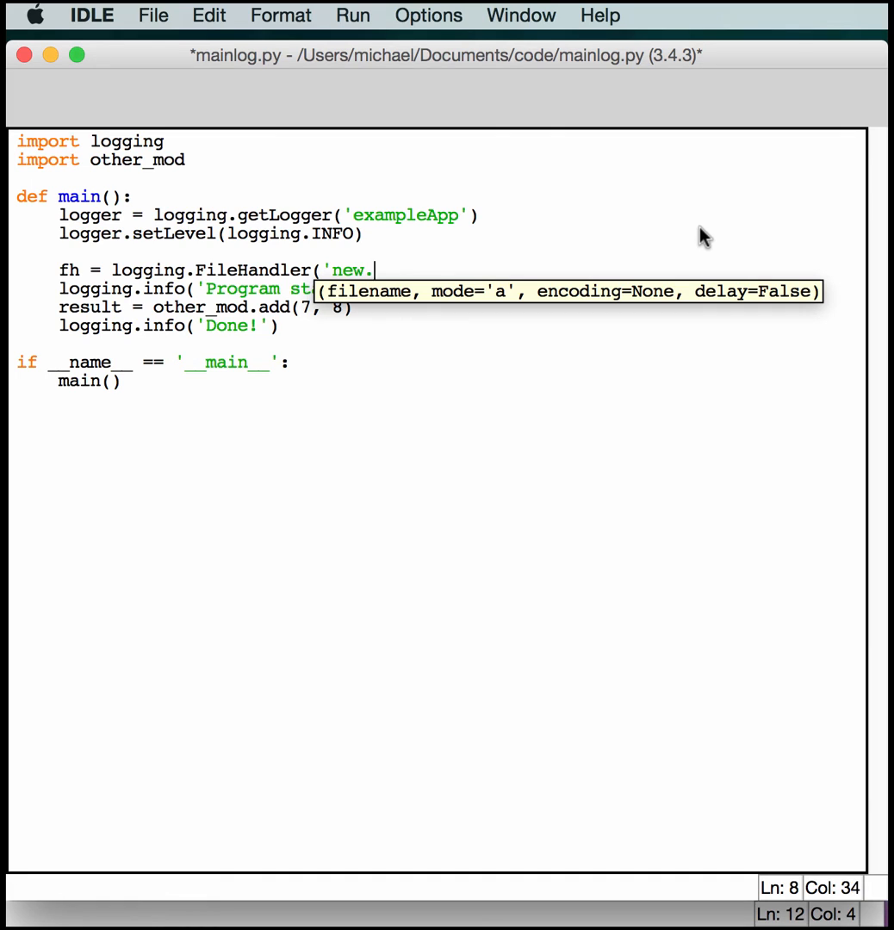
type("log')")
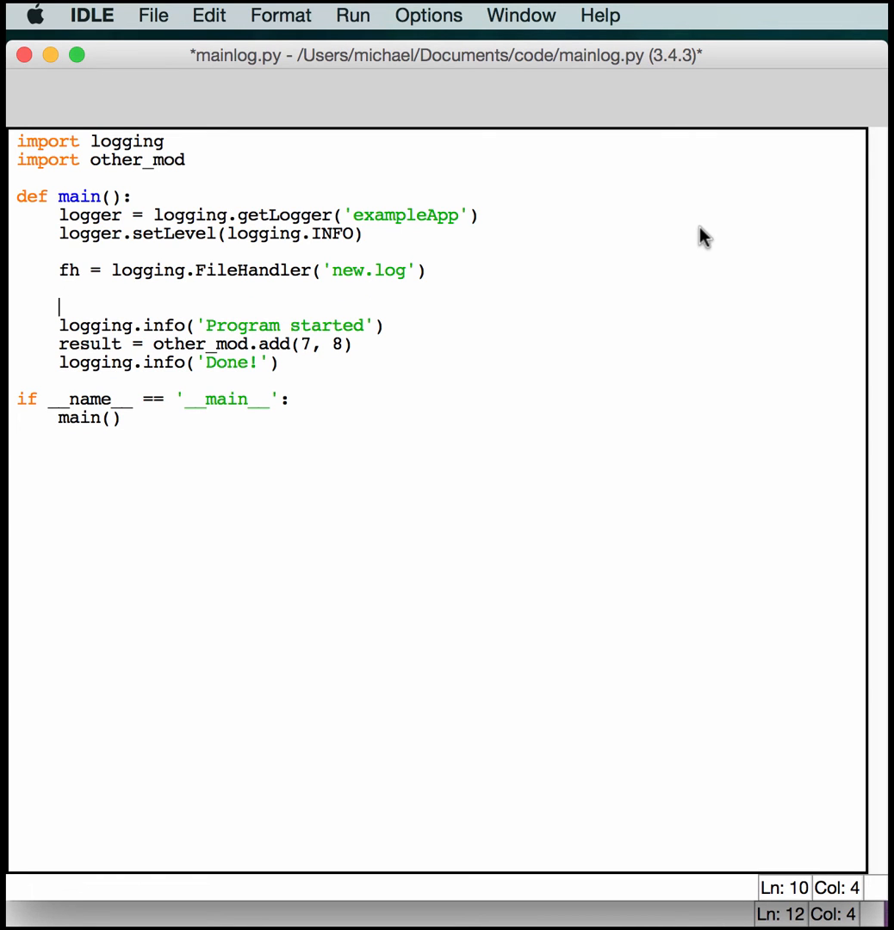
Begin formatter = logging.Formatter(' with the '%(asctime)s -' field.
type("formatter")
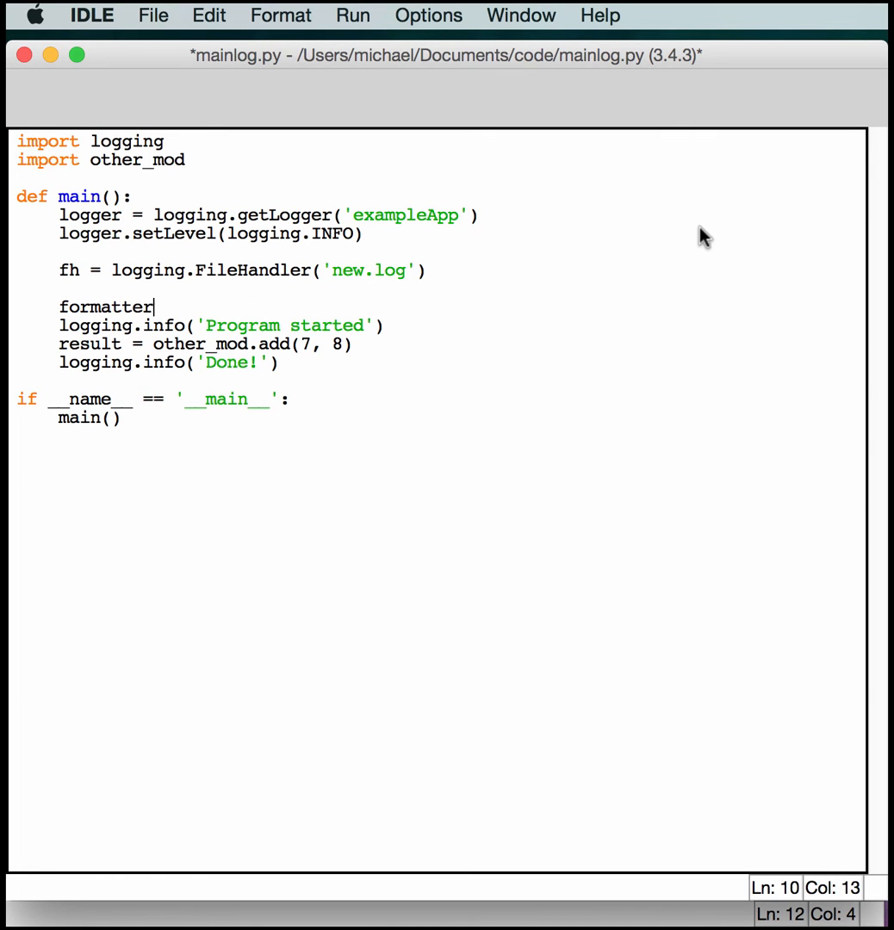
type("= logging.For")
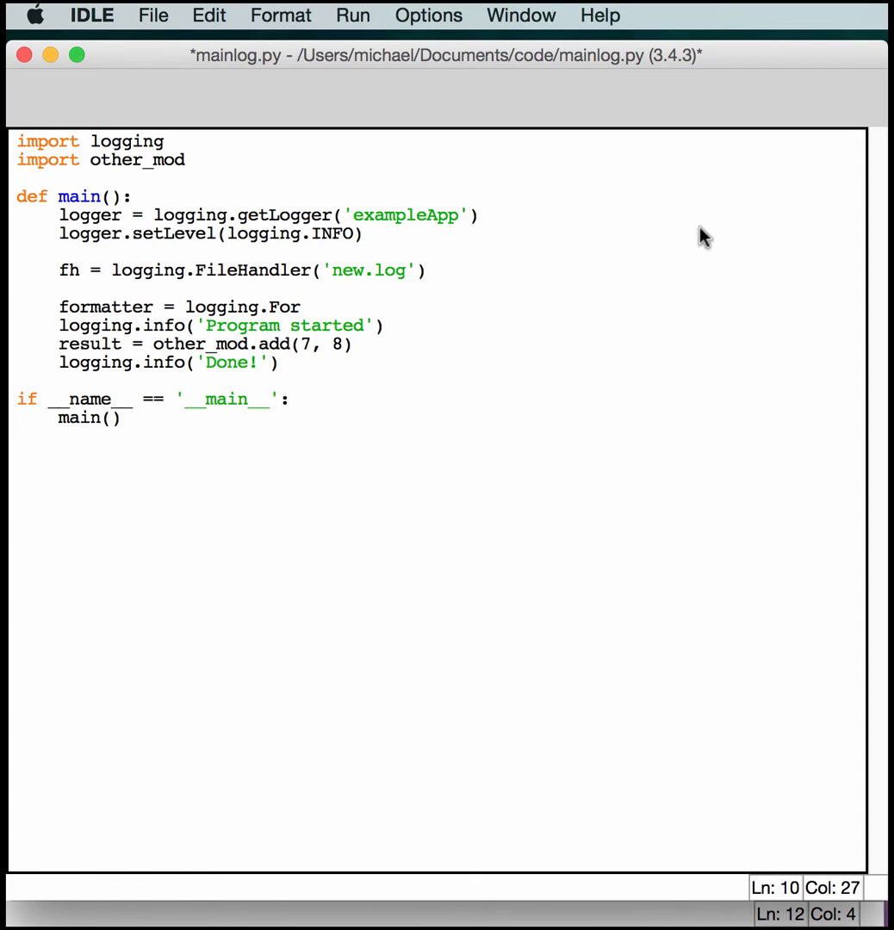
type("matter")
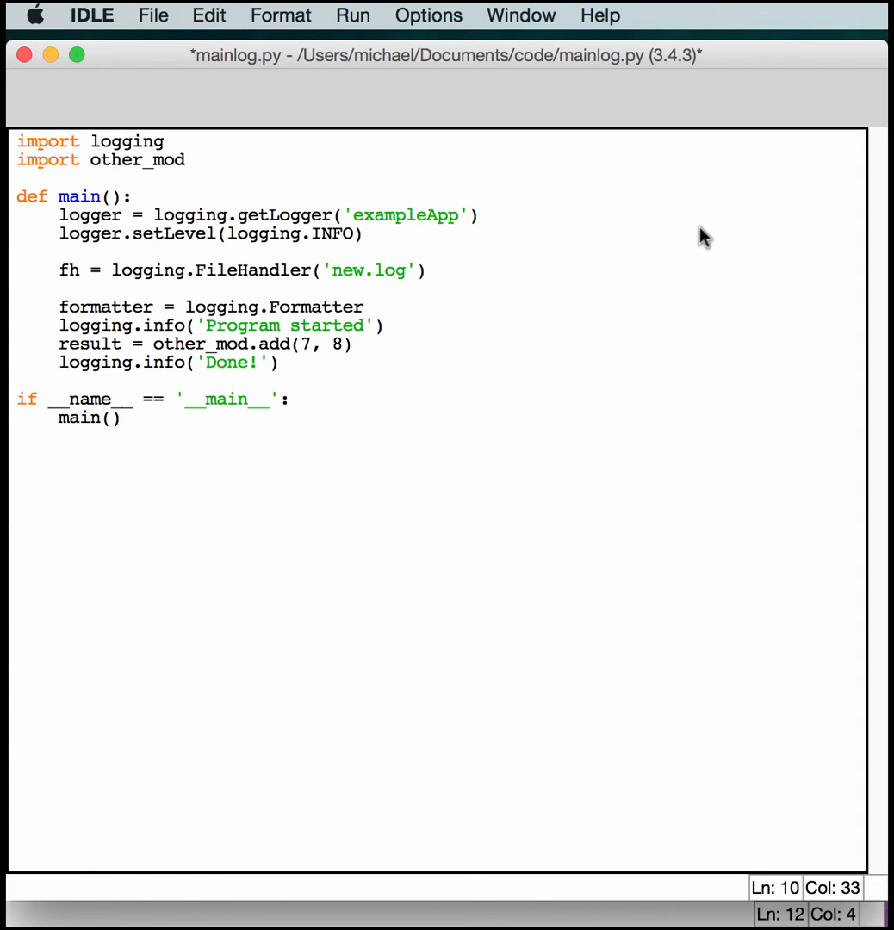
type("(")
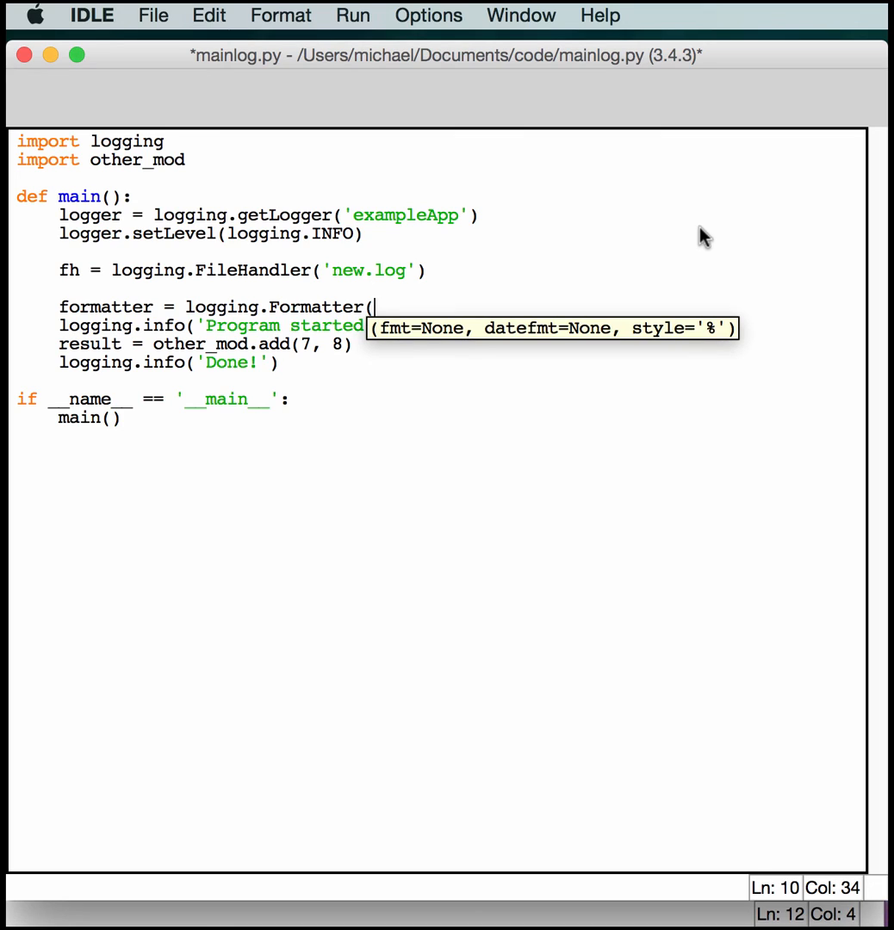
type("'")
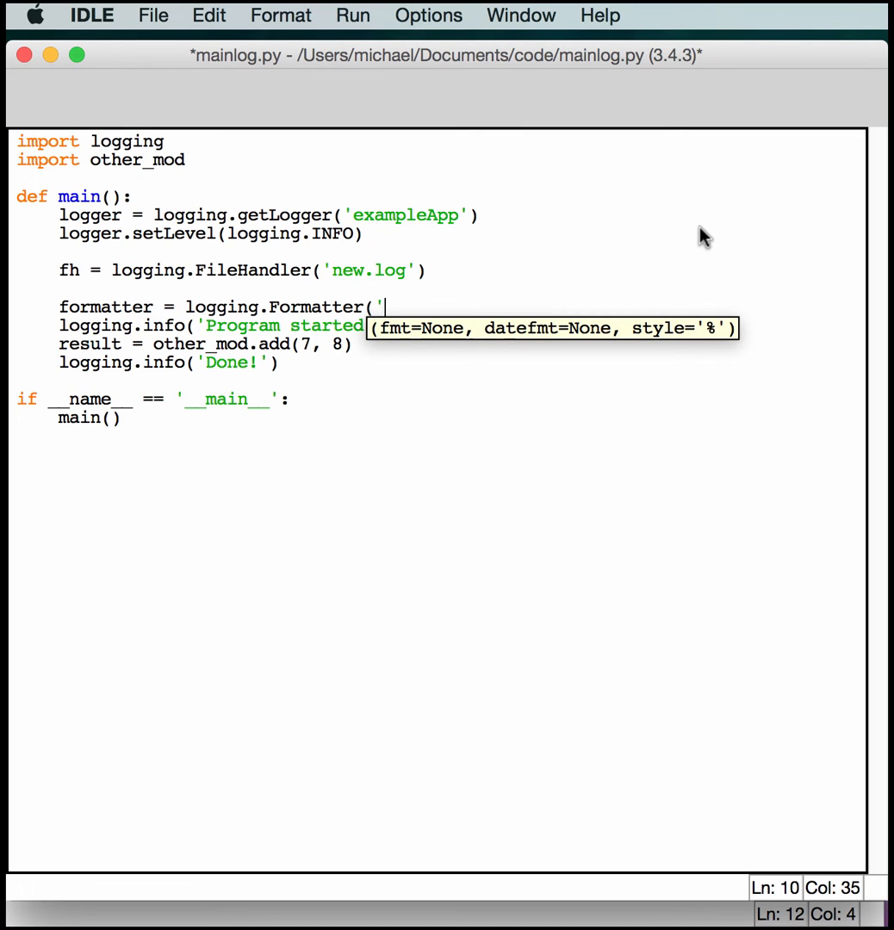
type("%")
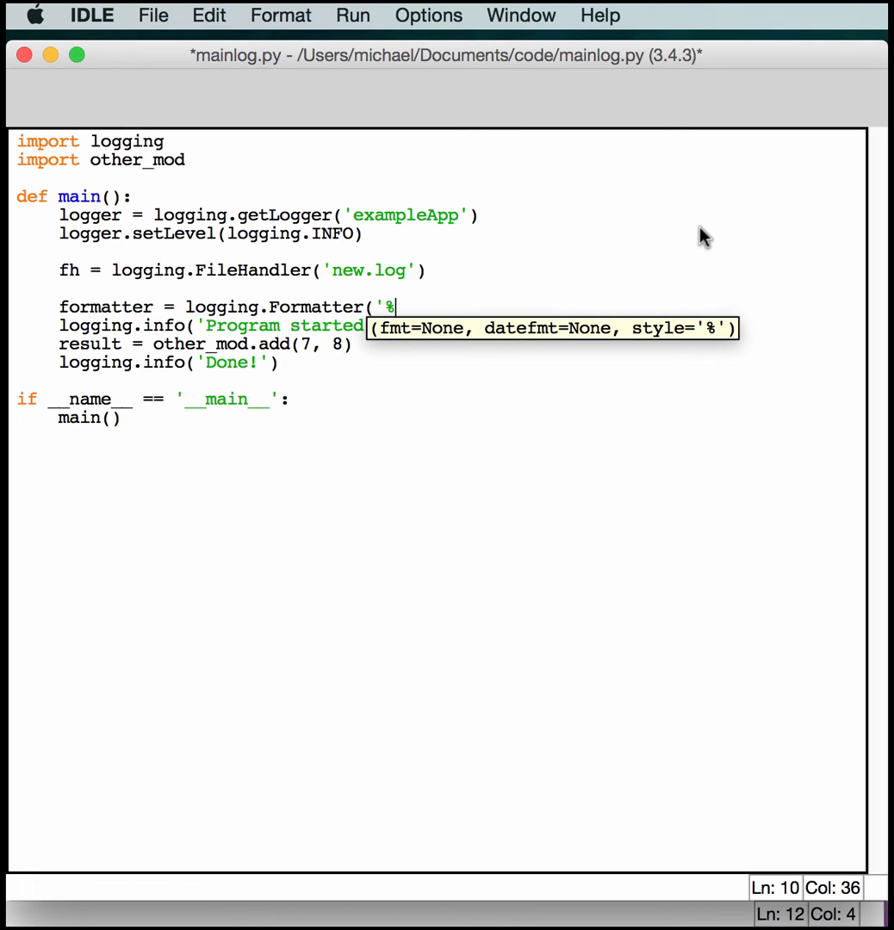
type("(")
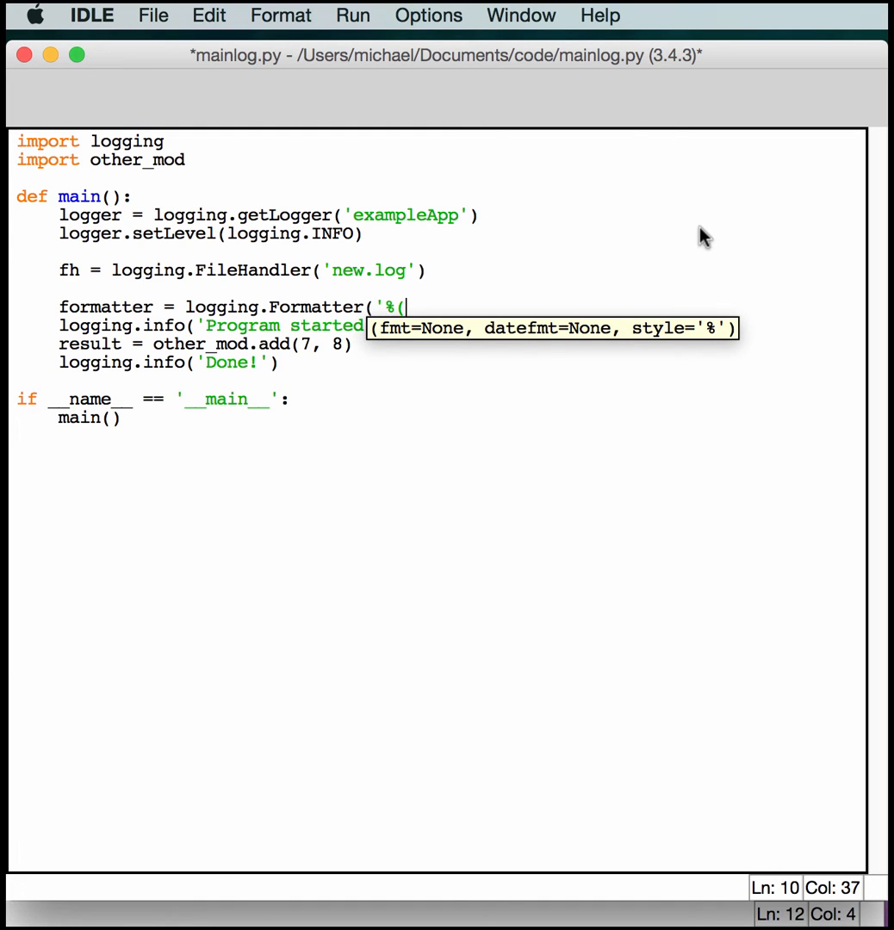
type("asctime")
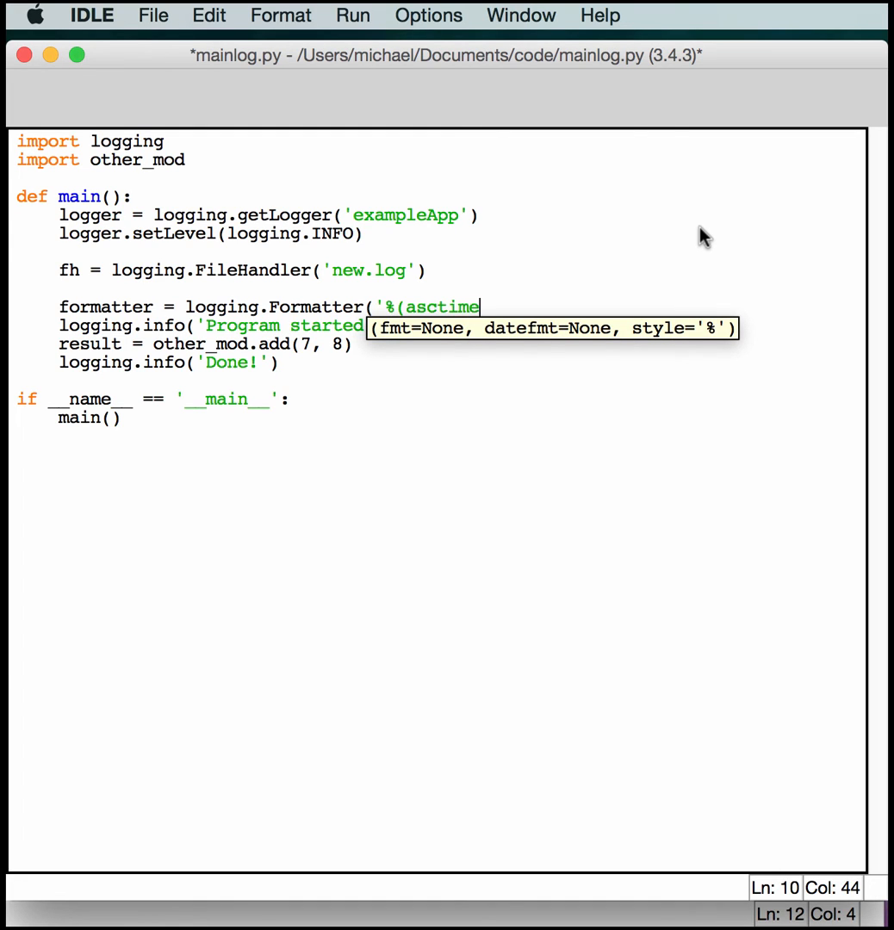
type(")s")
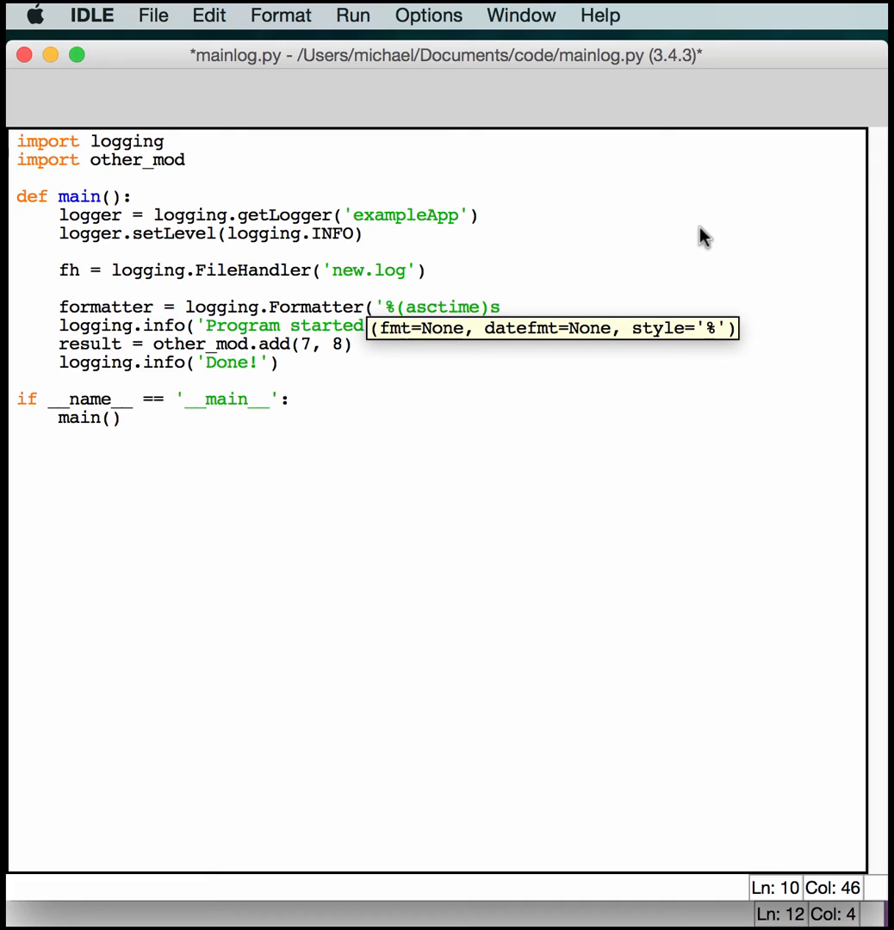
type("-")
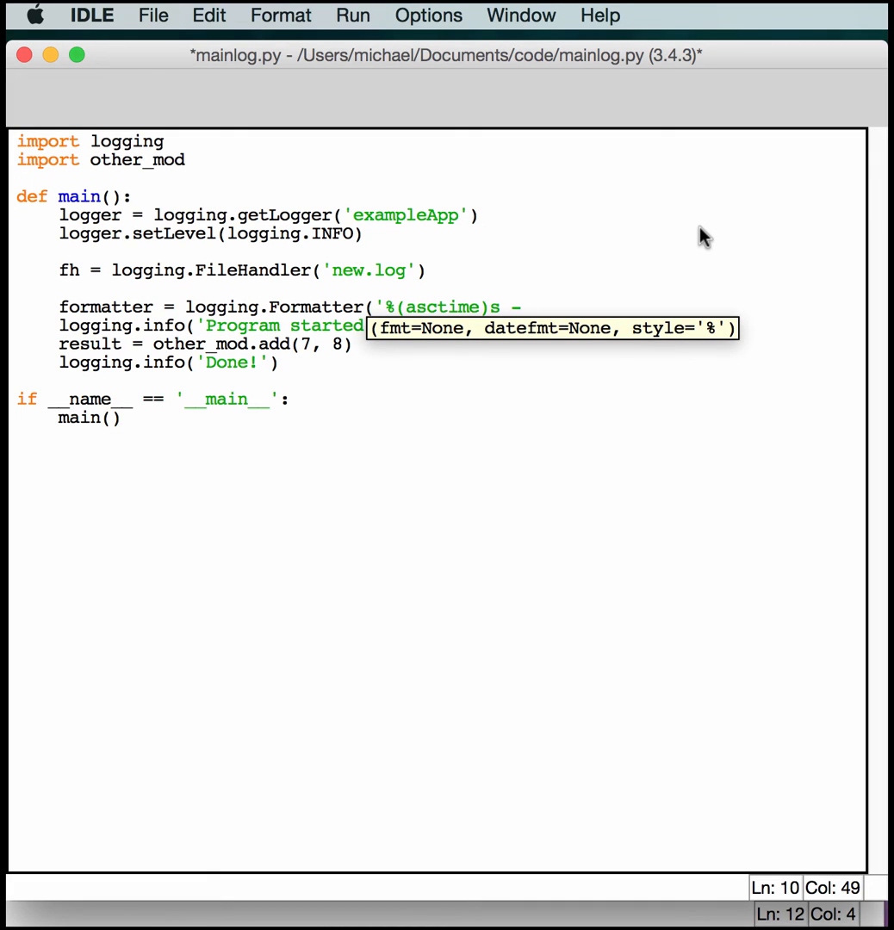
Complete the format string with '%(name)s - %s(levelname)s - %(message)s'.
type("%")
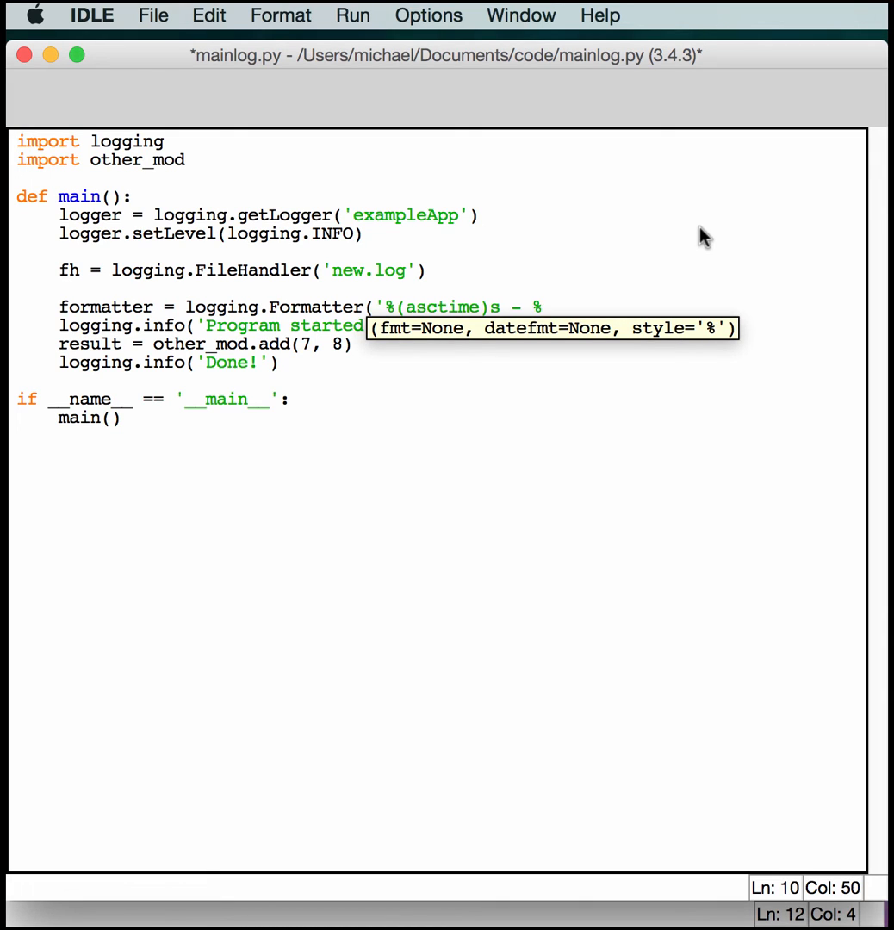
type("(name)")
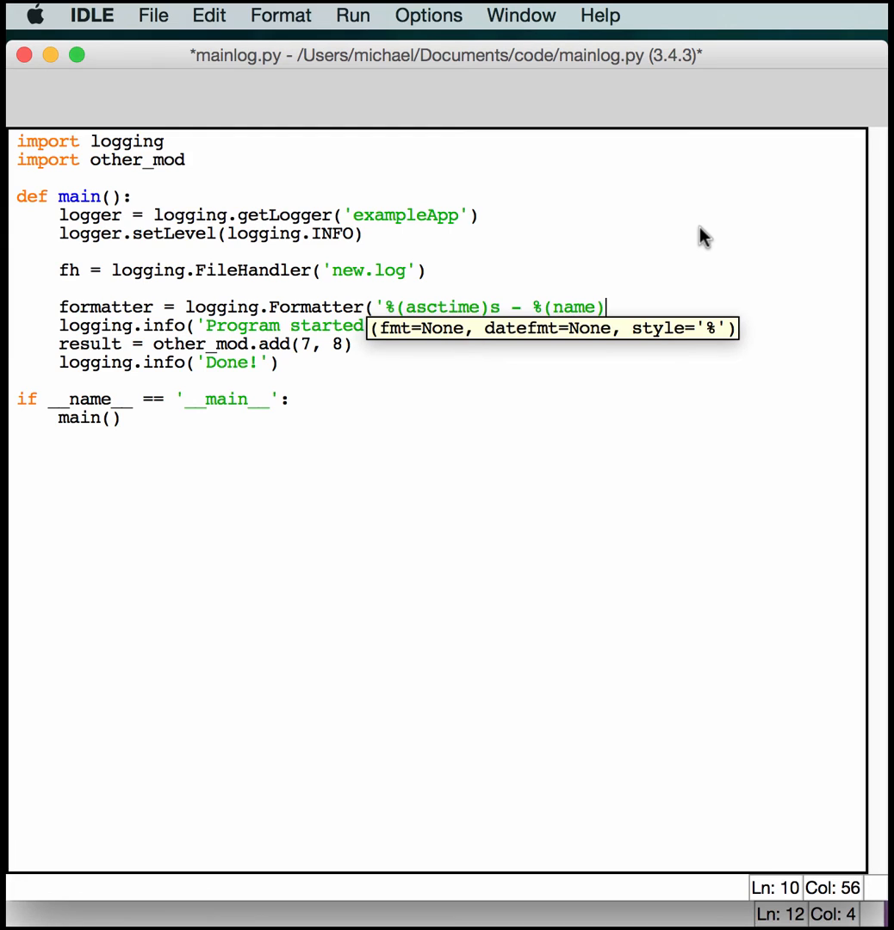
type("s -")
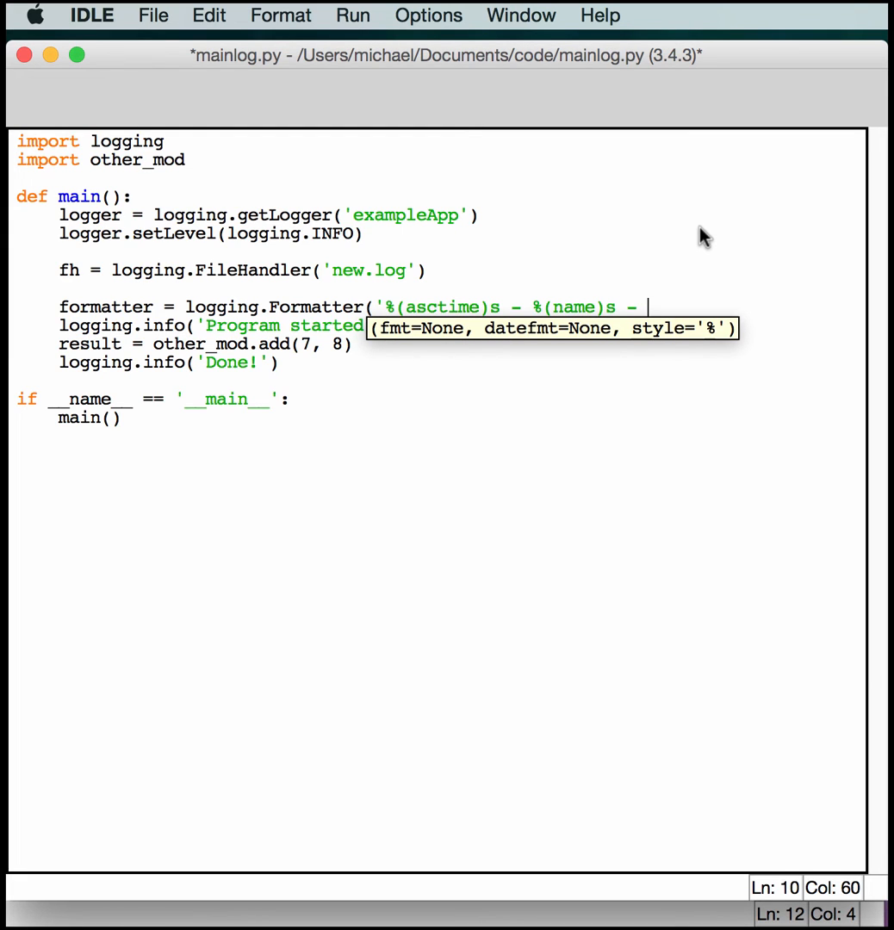
key("Backspace")
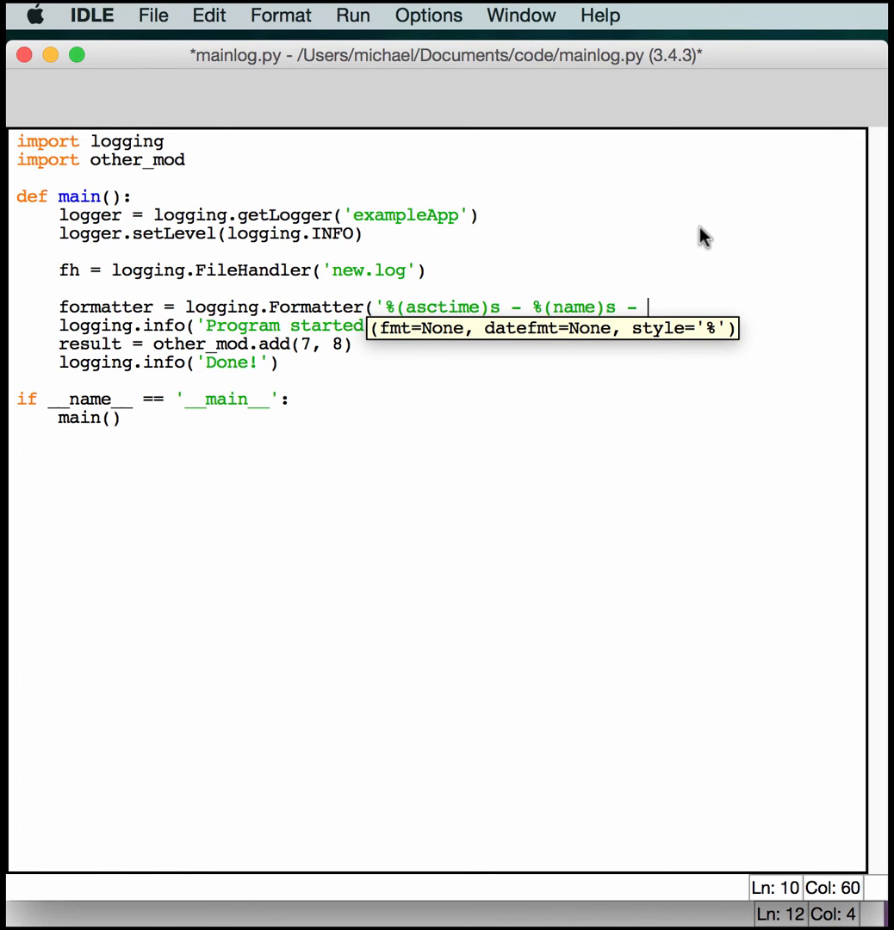
type("%s")
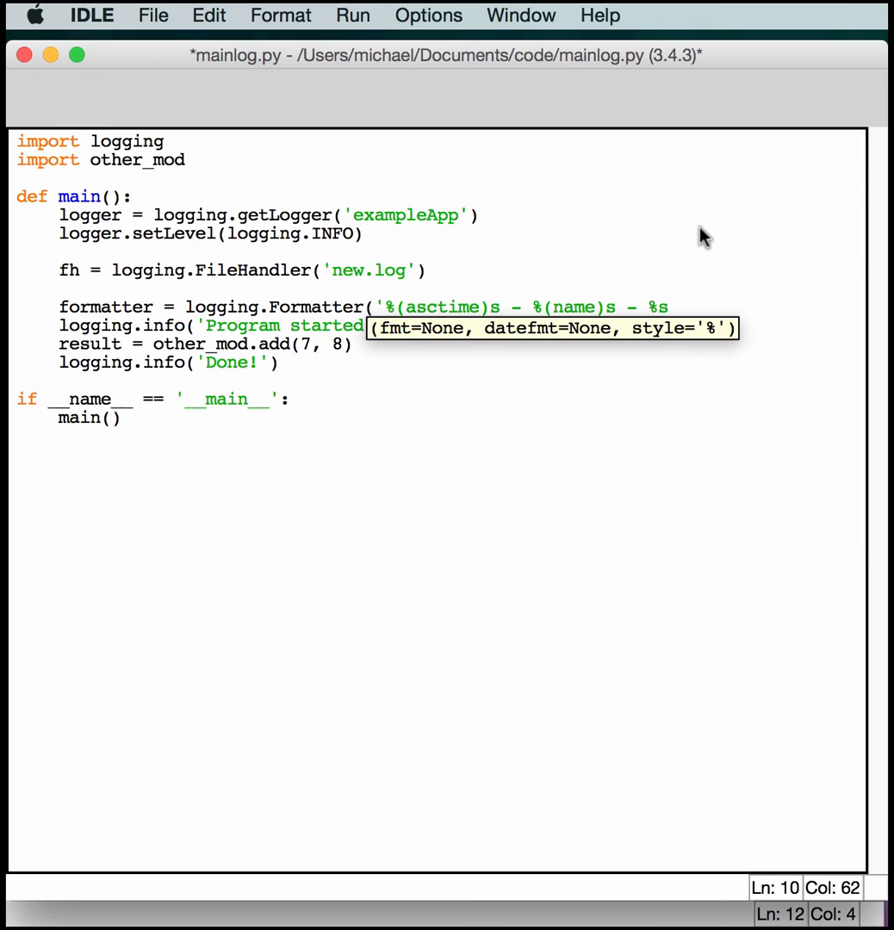
type("(levelname")
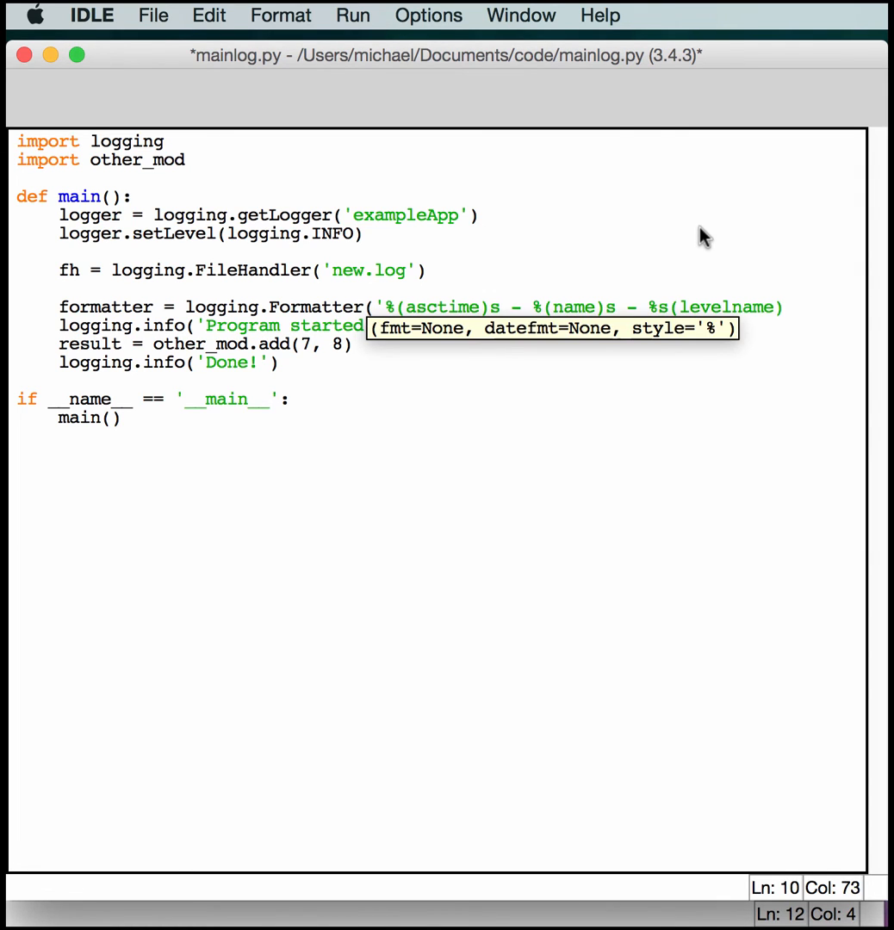
type("s")
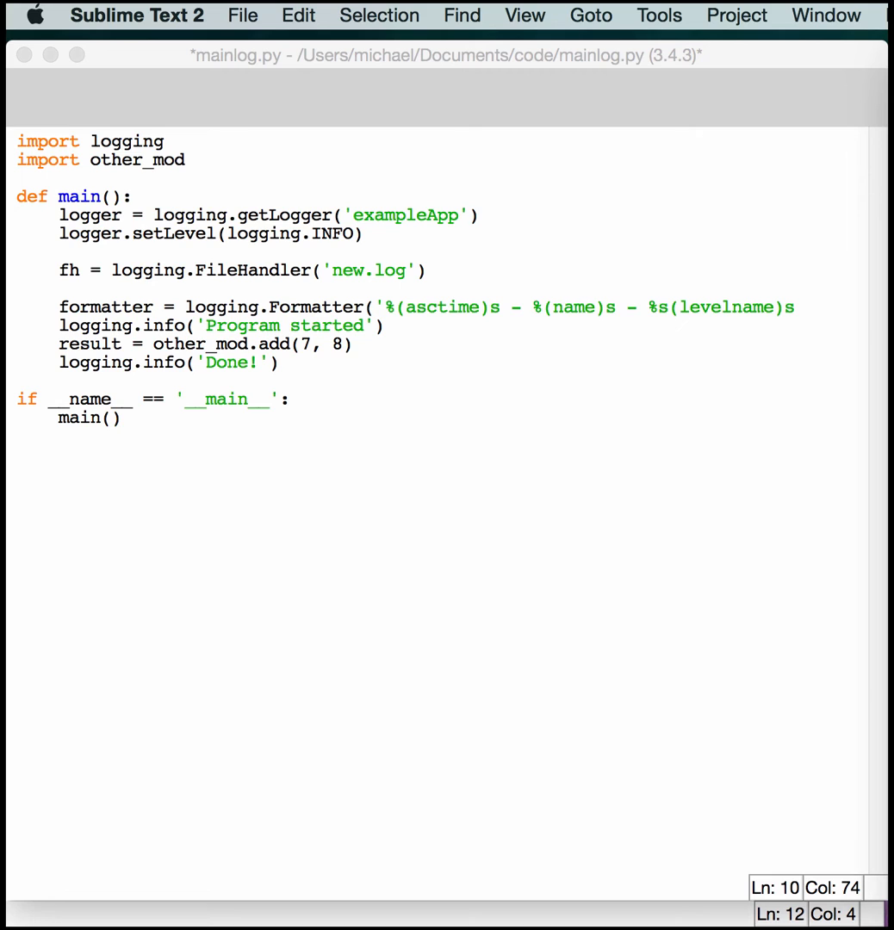
mouse_move(815, 317)
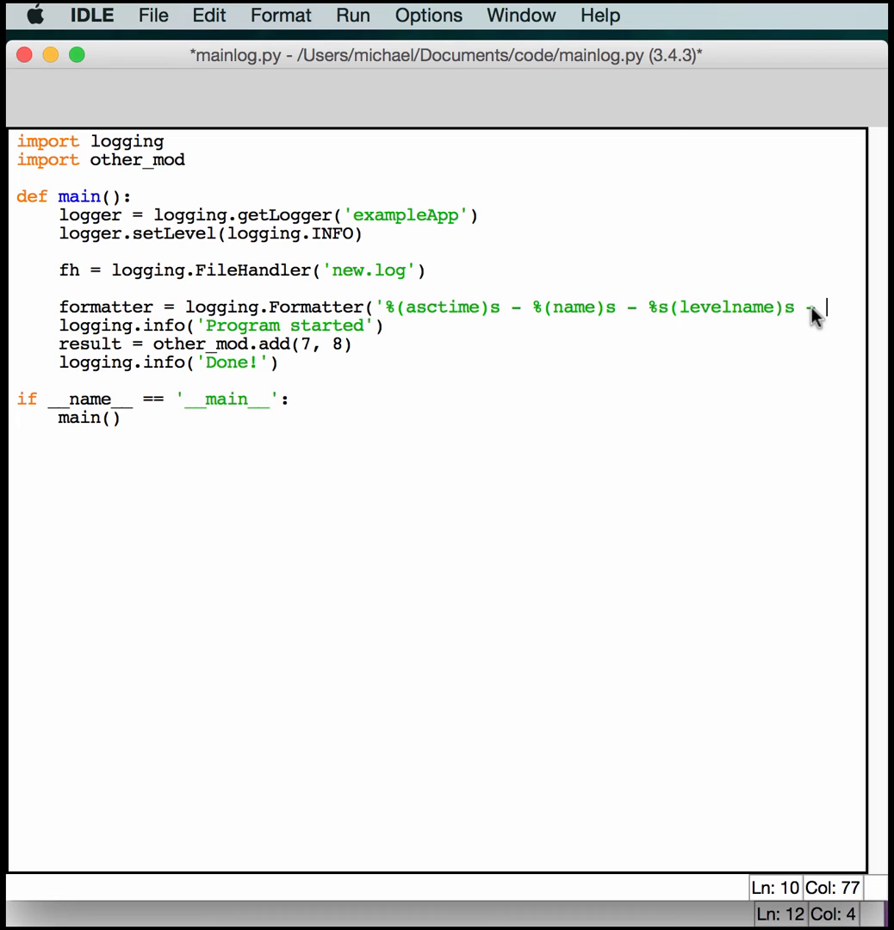
type("9m")
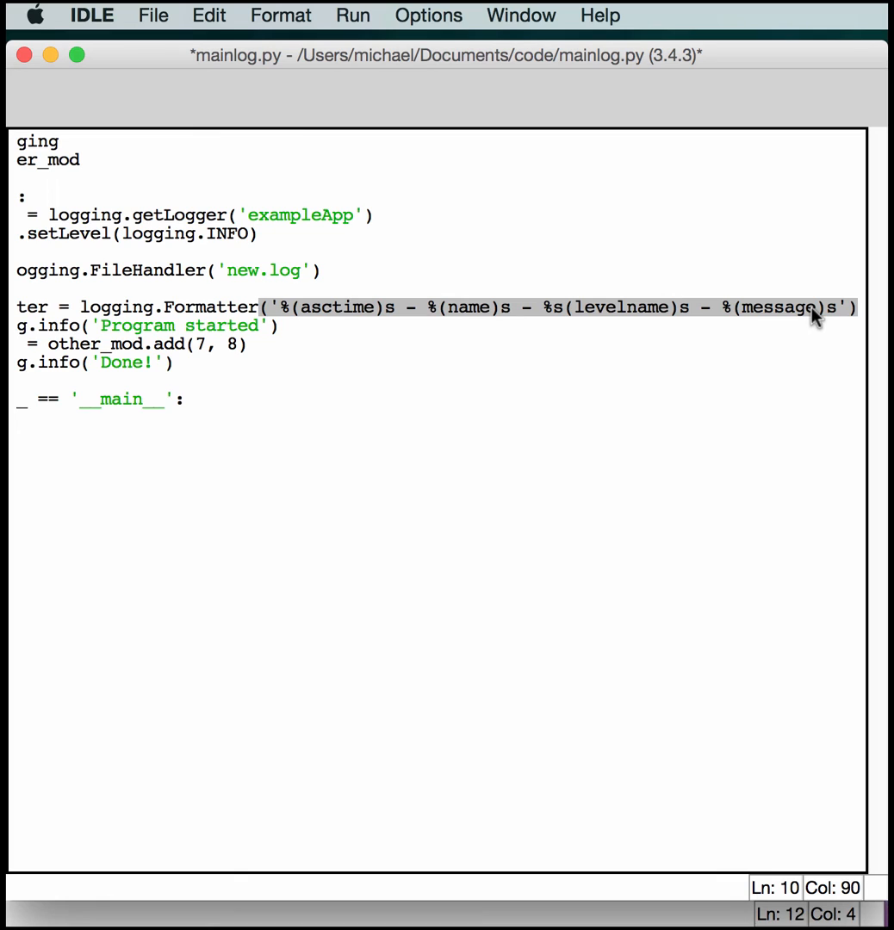
mouse_move(799, 310)
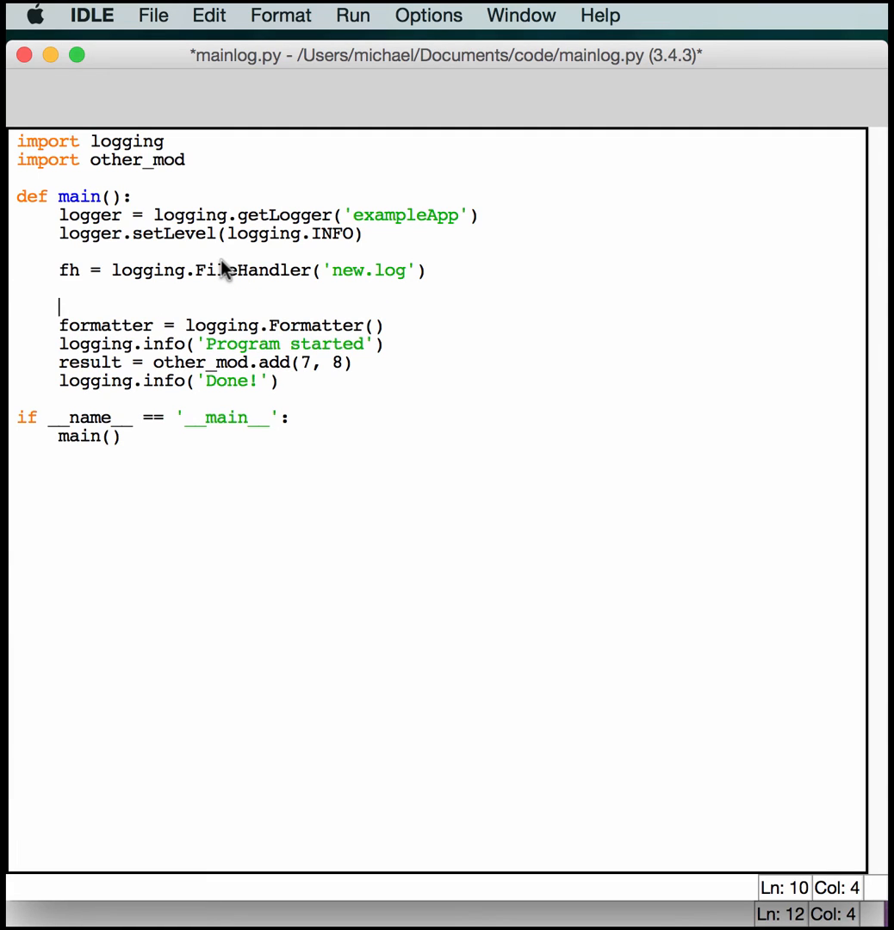
Store the format string in fmt and pass fmt to logging.Formatter(fmt).
type("fmt =")
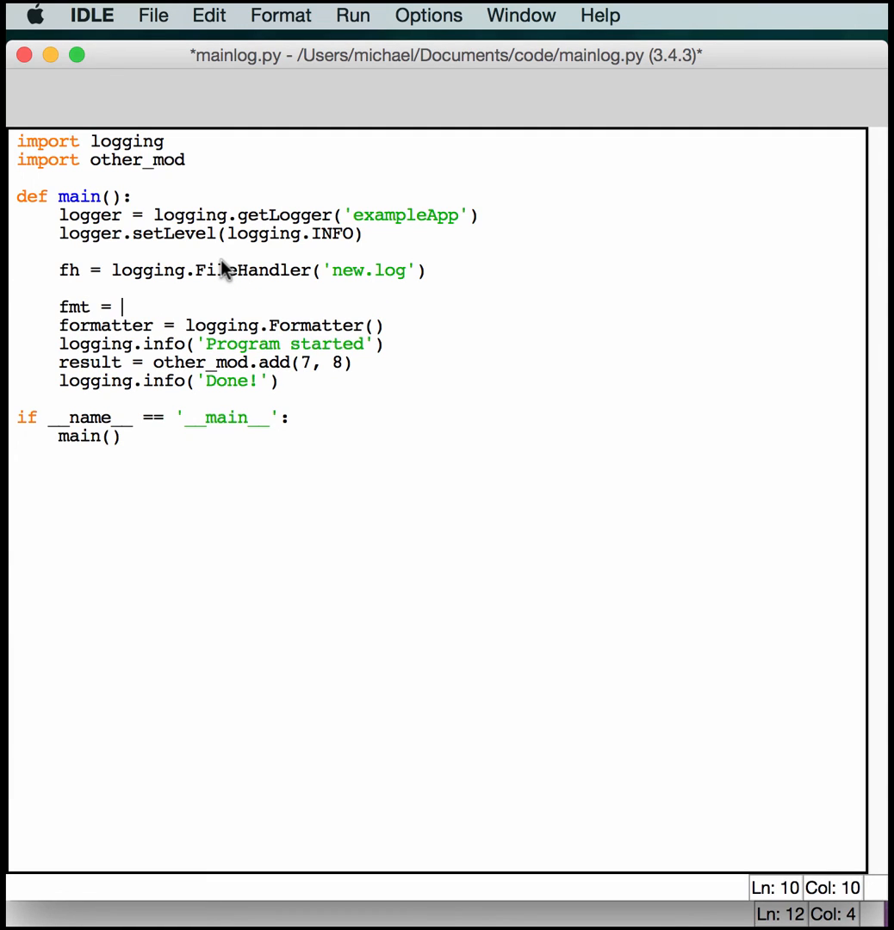
type("'%(asctime)s - %(name)s - %s(levelname)s - %(message)s'")
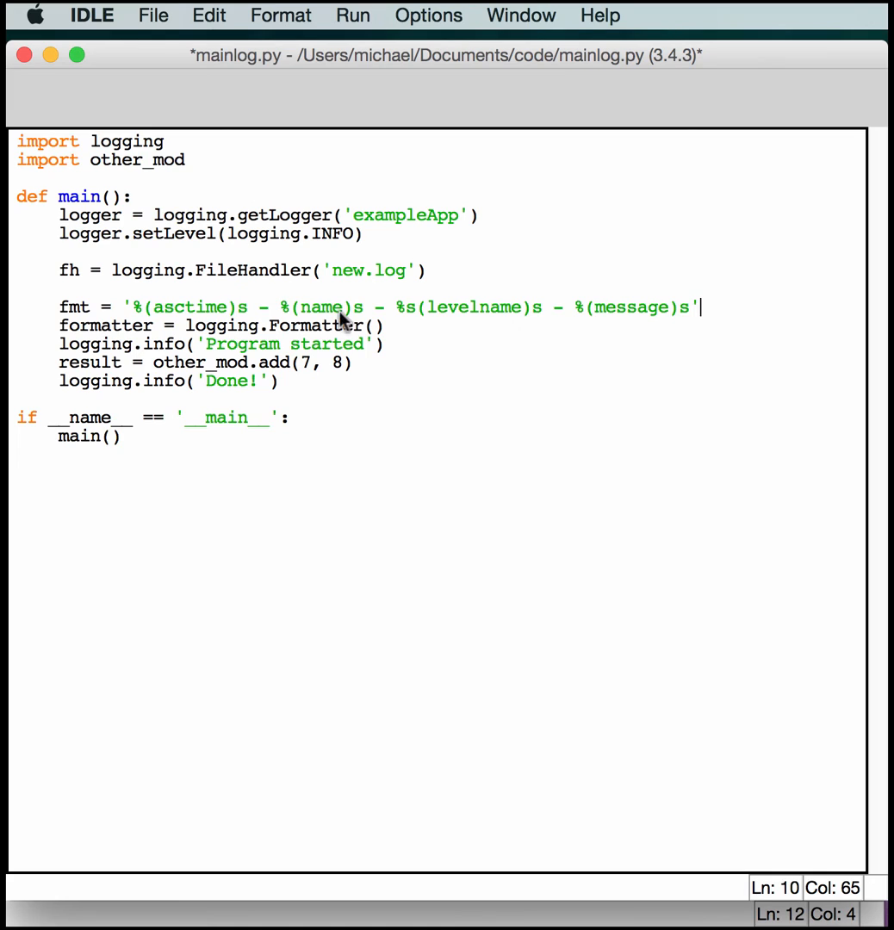
type("fm")
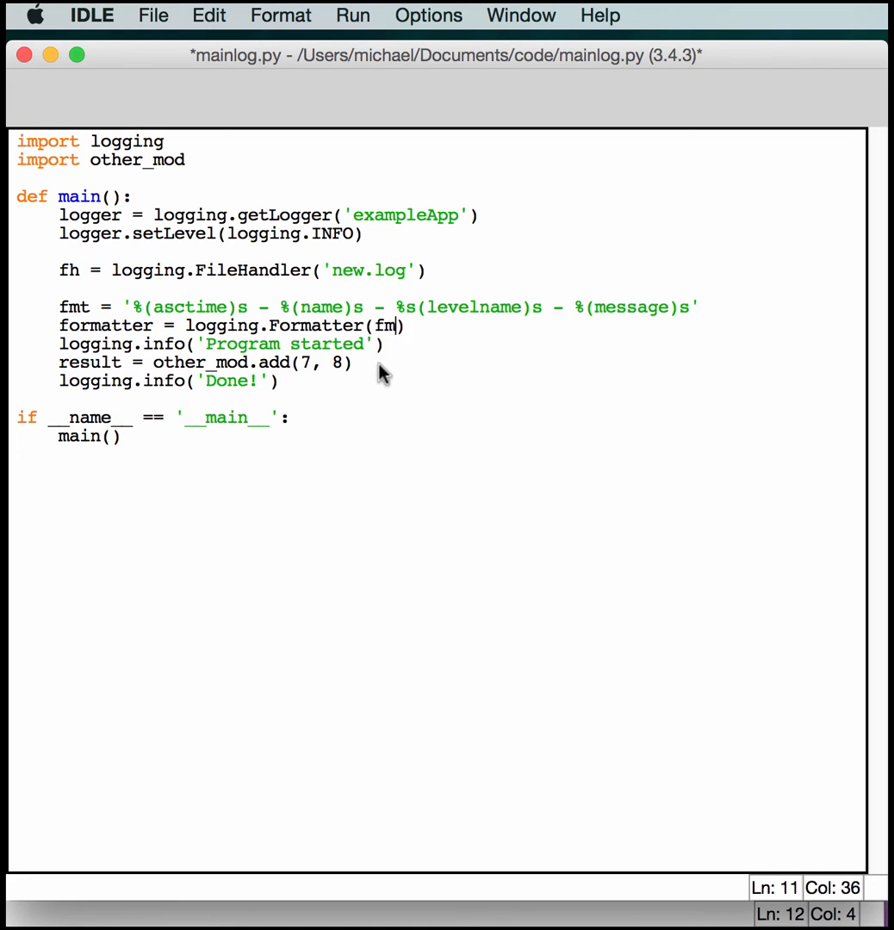
type("t")
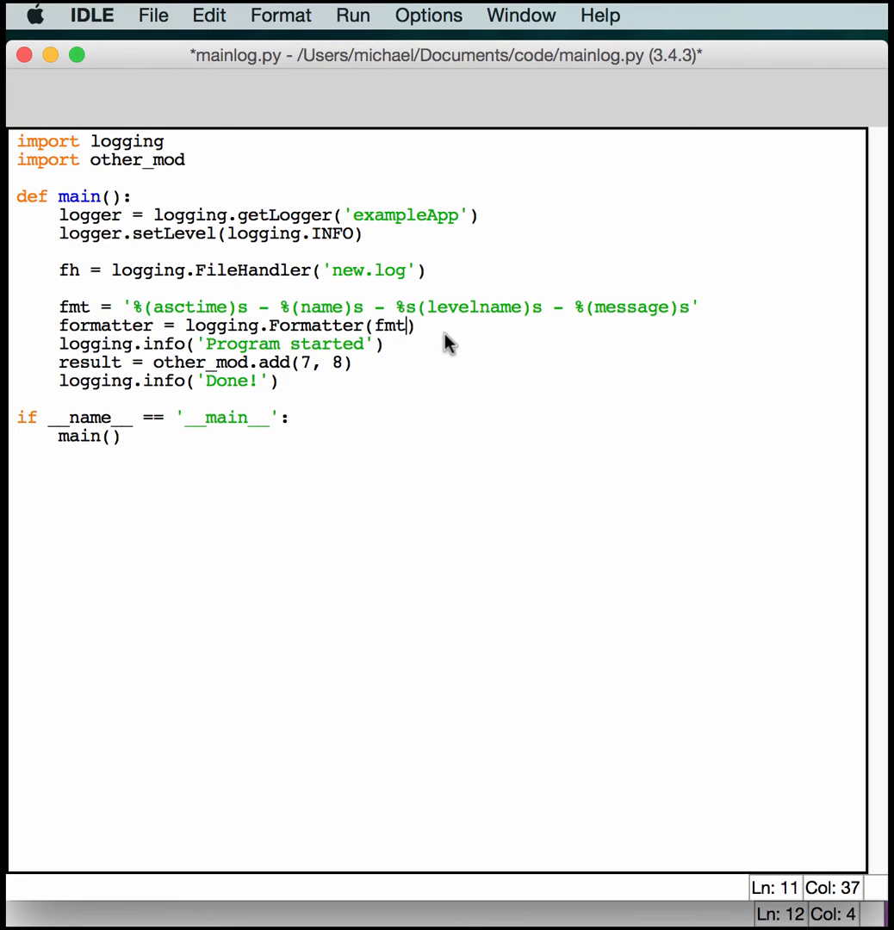
type(")")
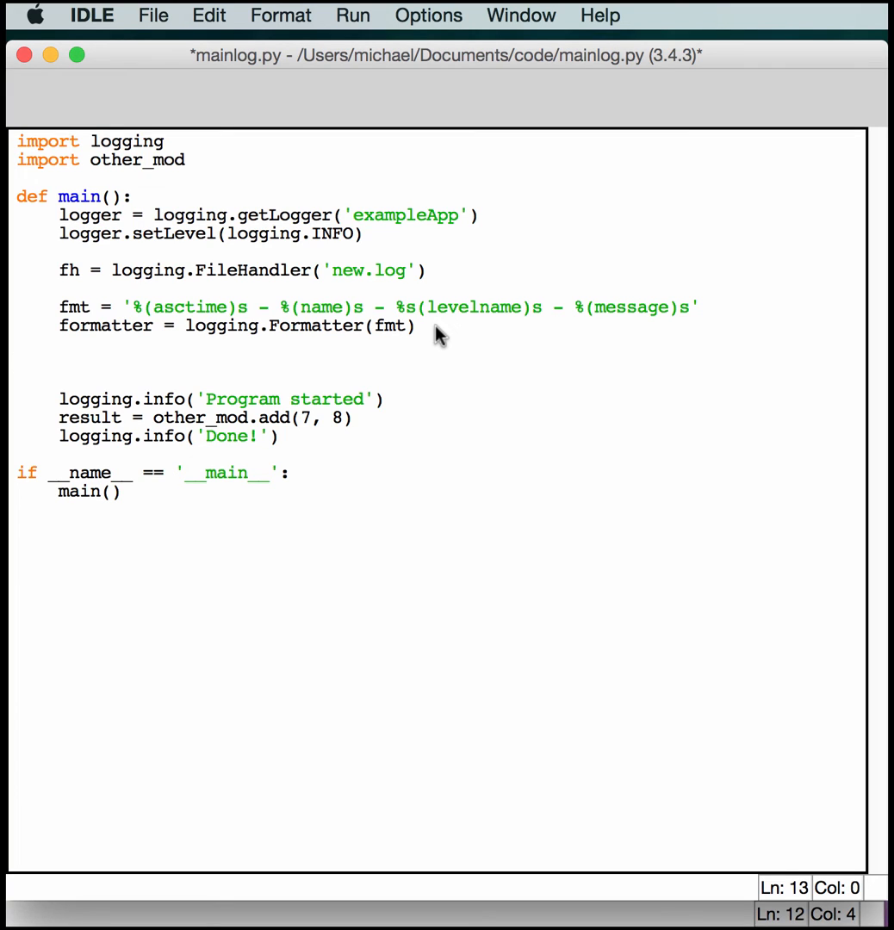
Add logger.setFormatter(formatter) and logger.addHandler(fh) in main().
type("logger")
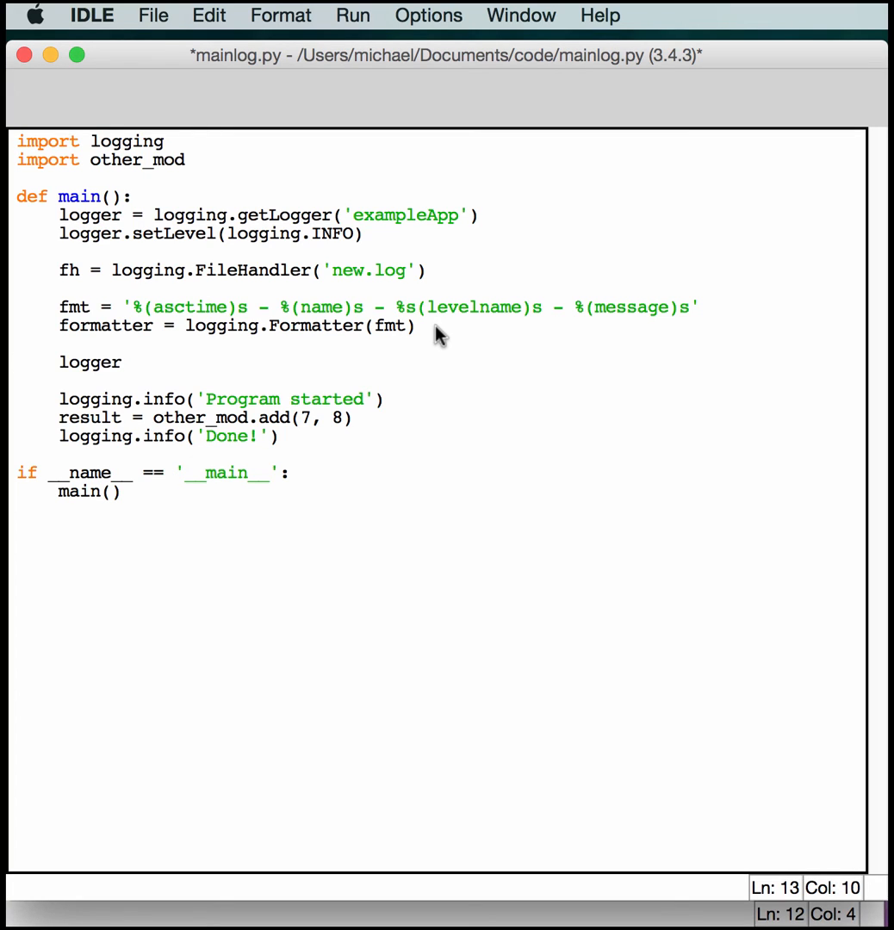
type(".setFo")
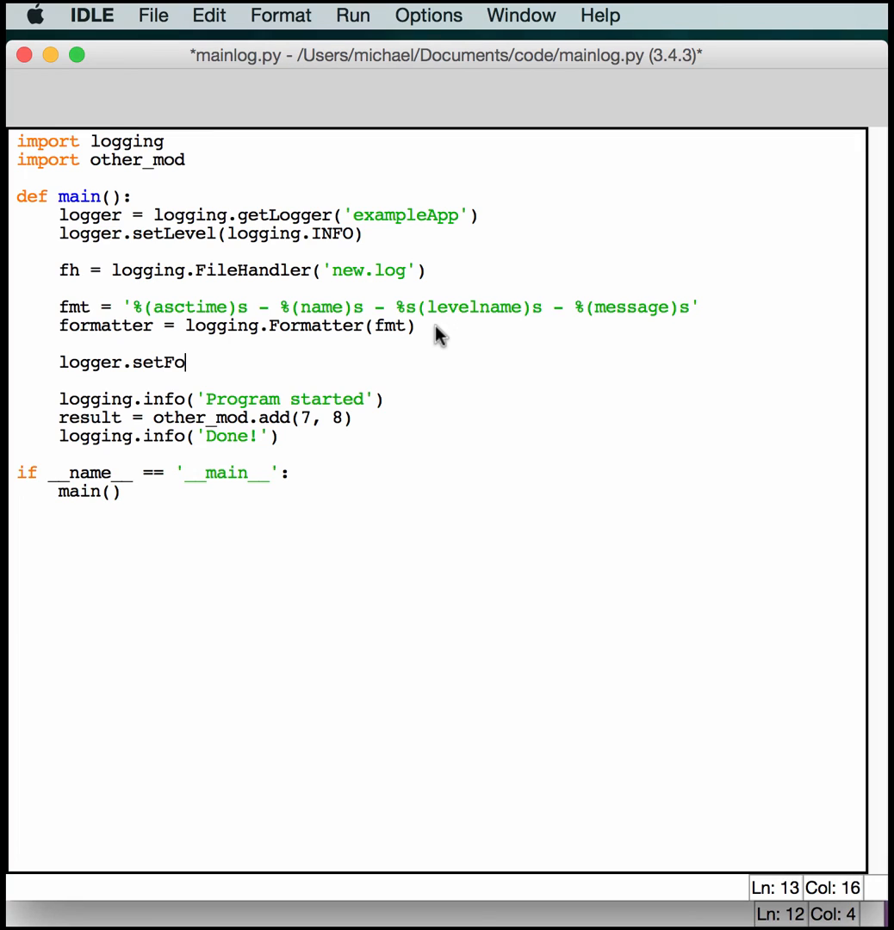
type("rmatter(formatter")
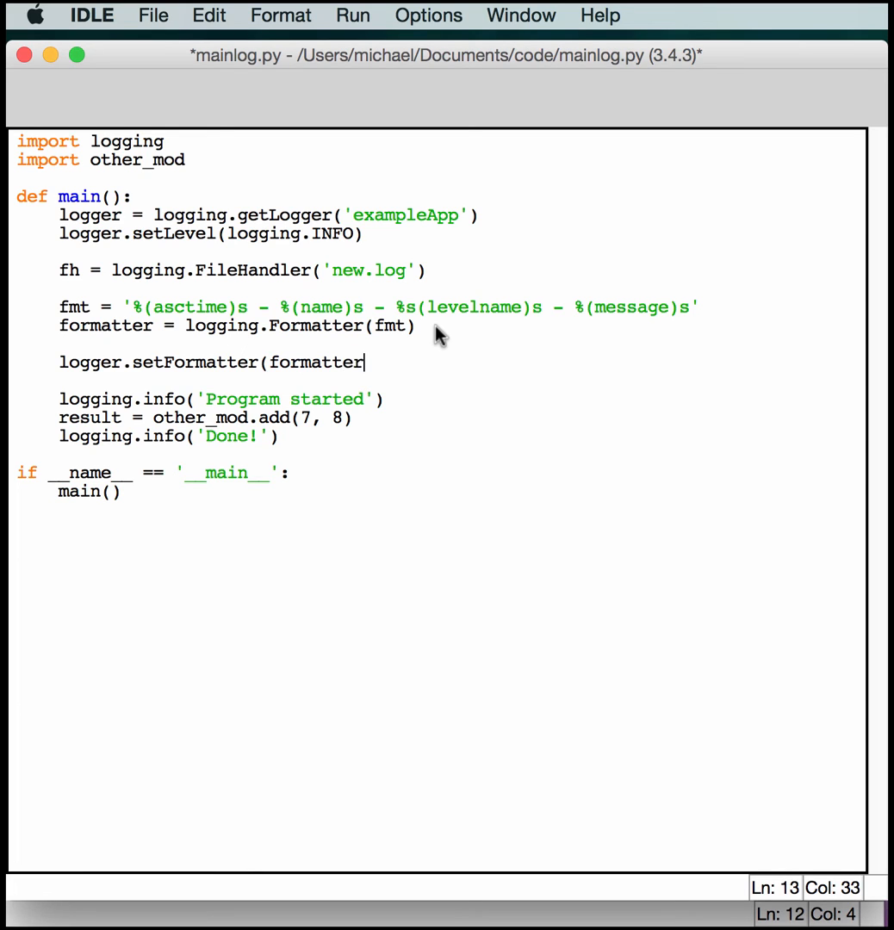
type(")")
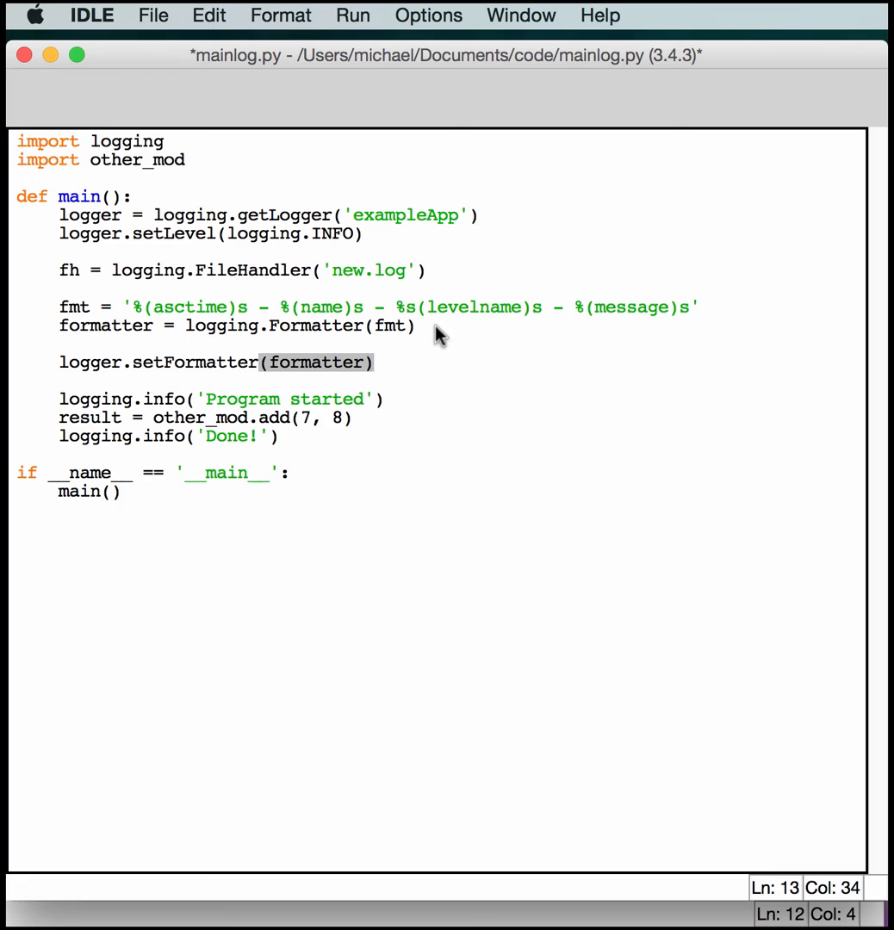
key("Return")
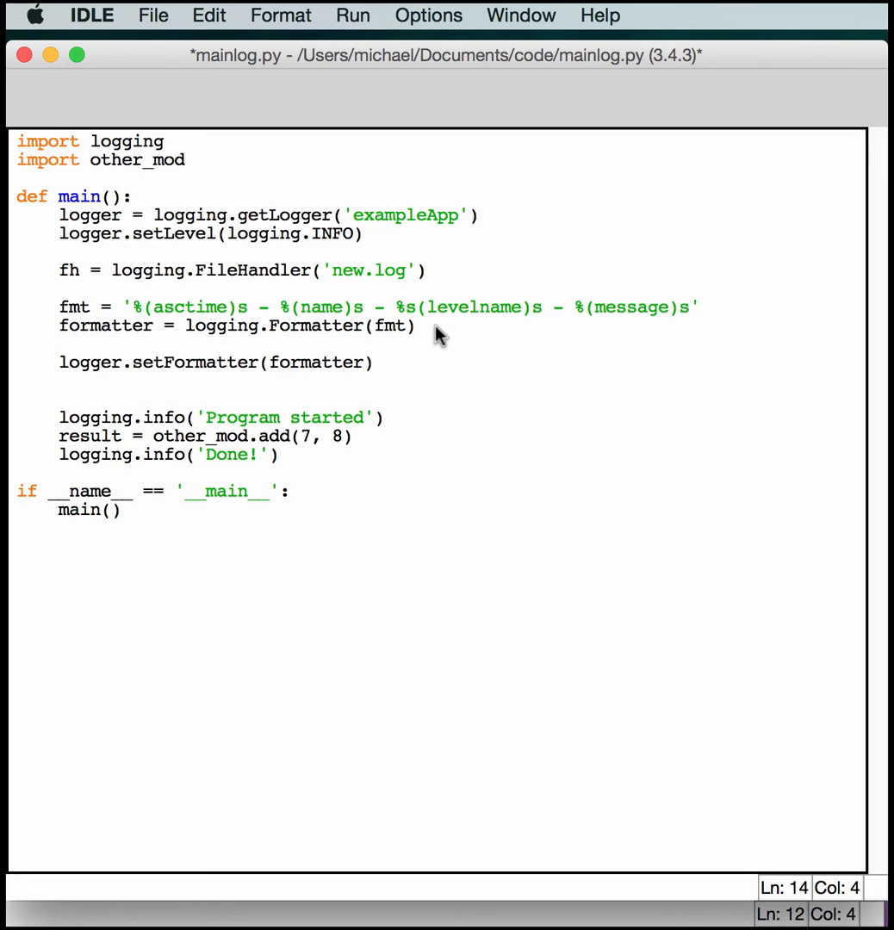
type("logger.addH")
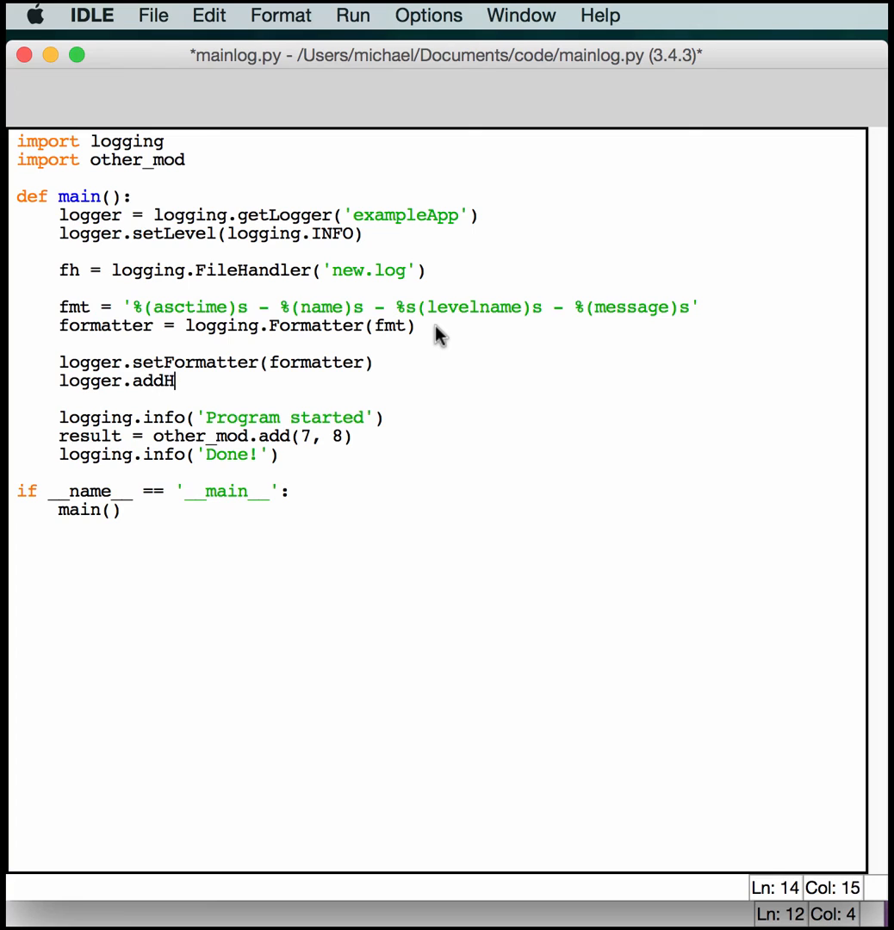
type("andler(")
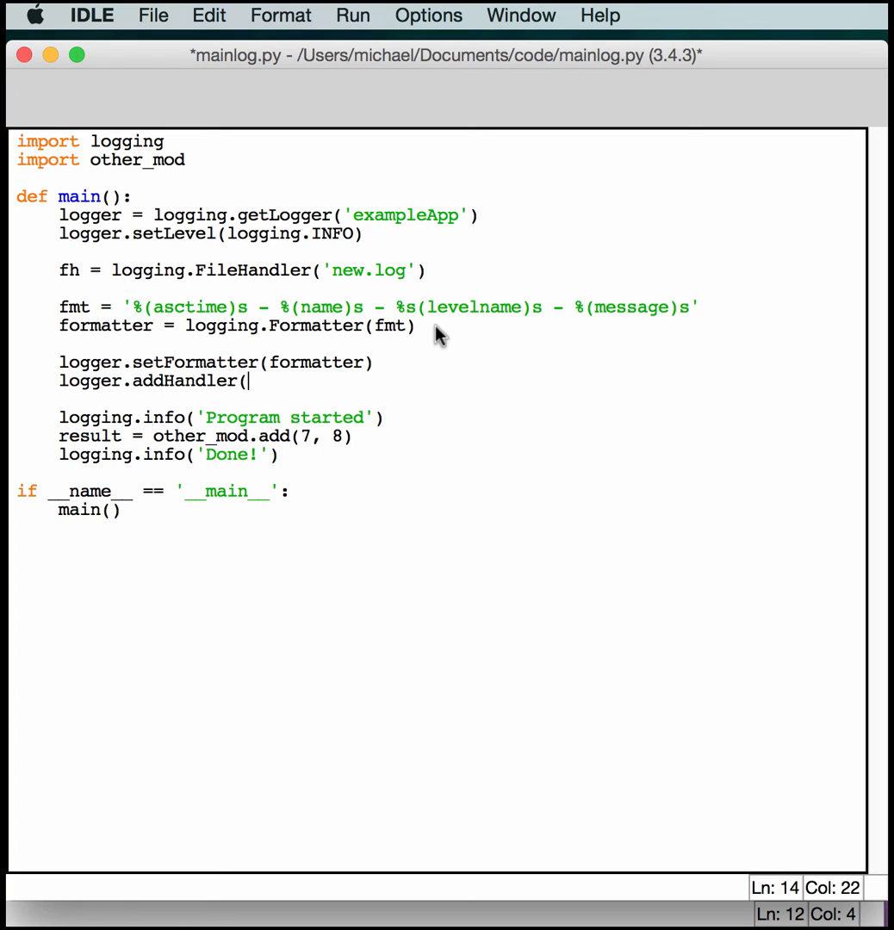
type("fh)")
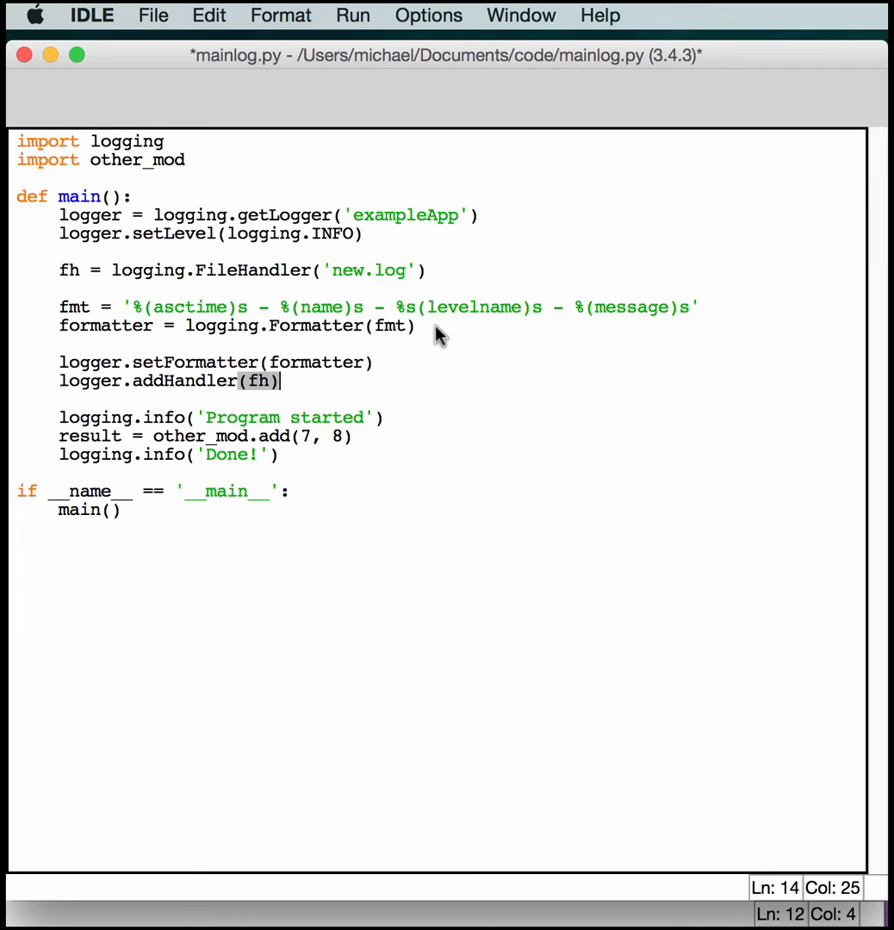
left_click(279, 417)
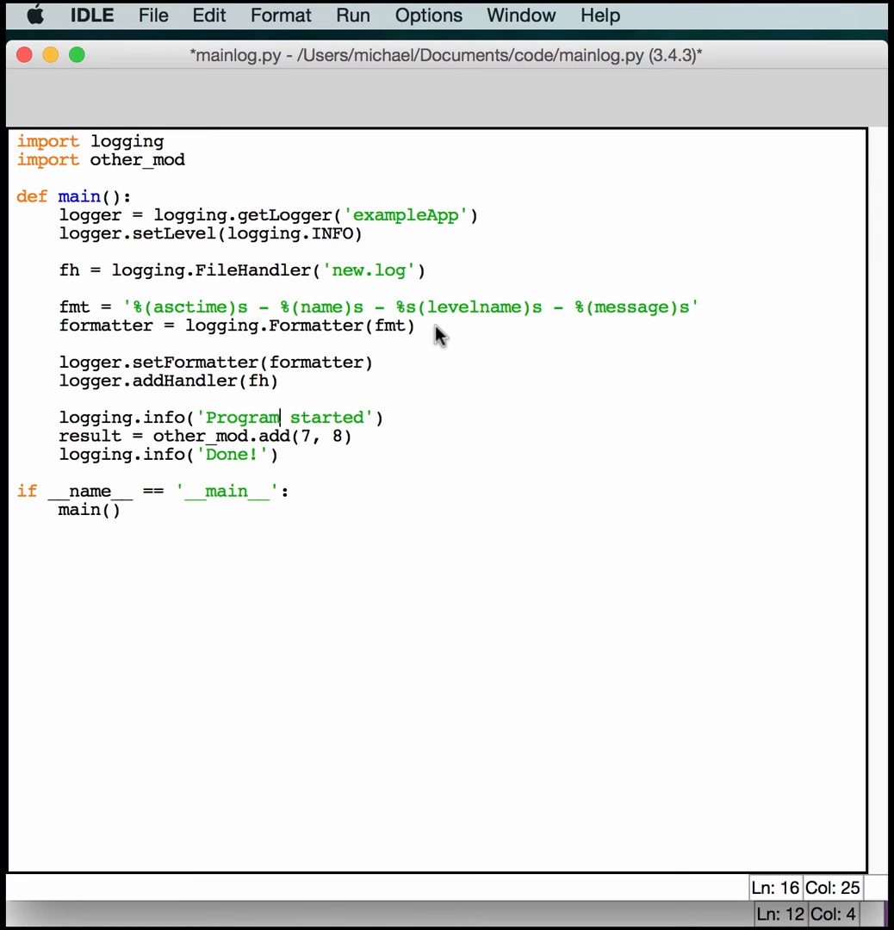
mouse_move(117, 412)
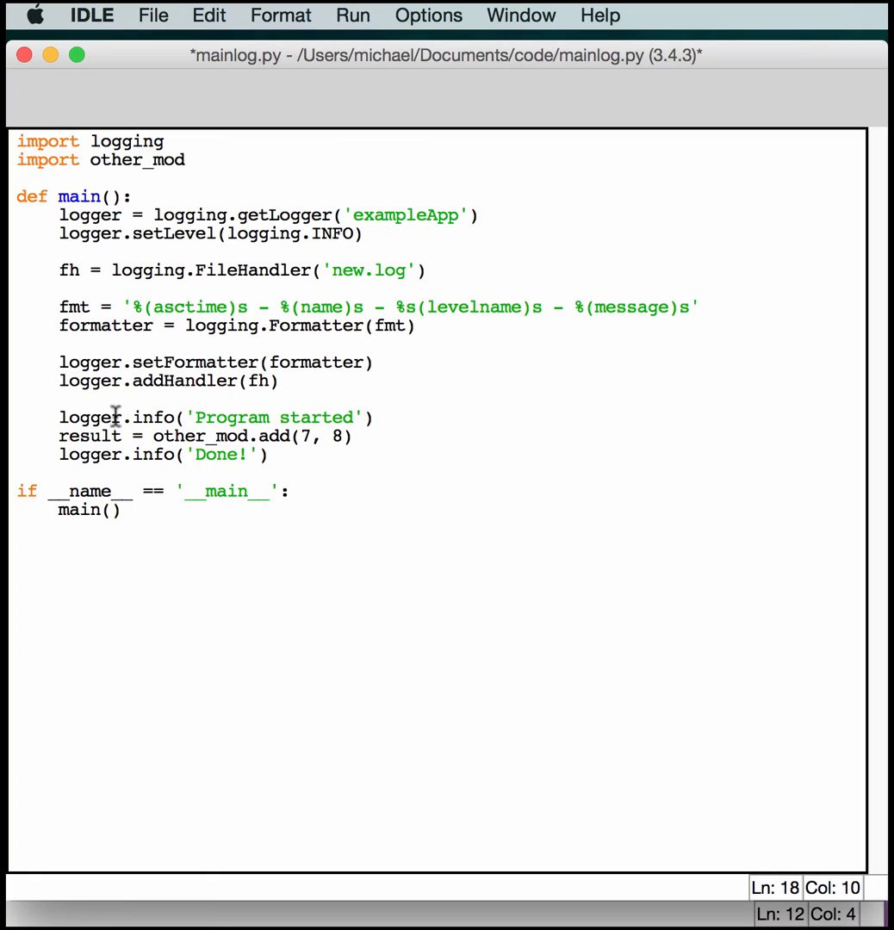
mouse_move(415, 496)
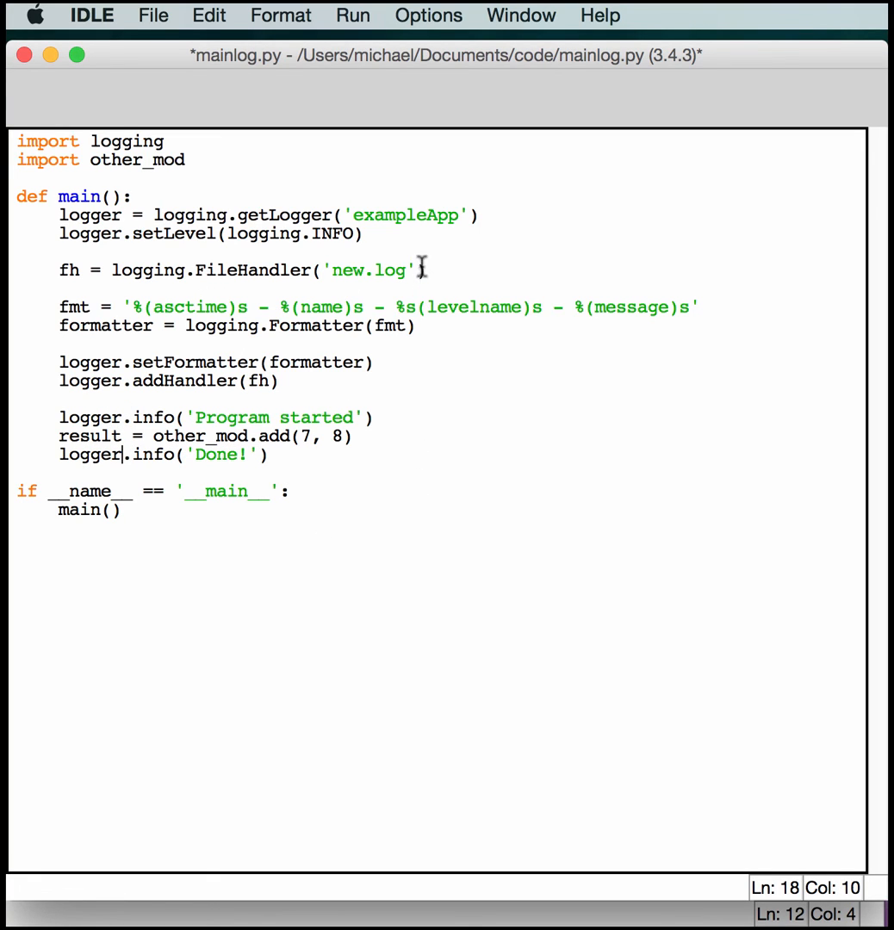
mouse_move(469, 443)
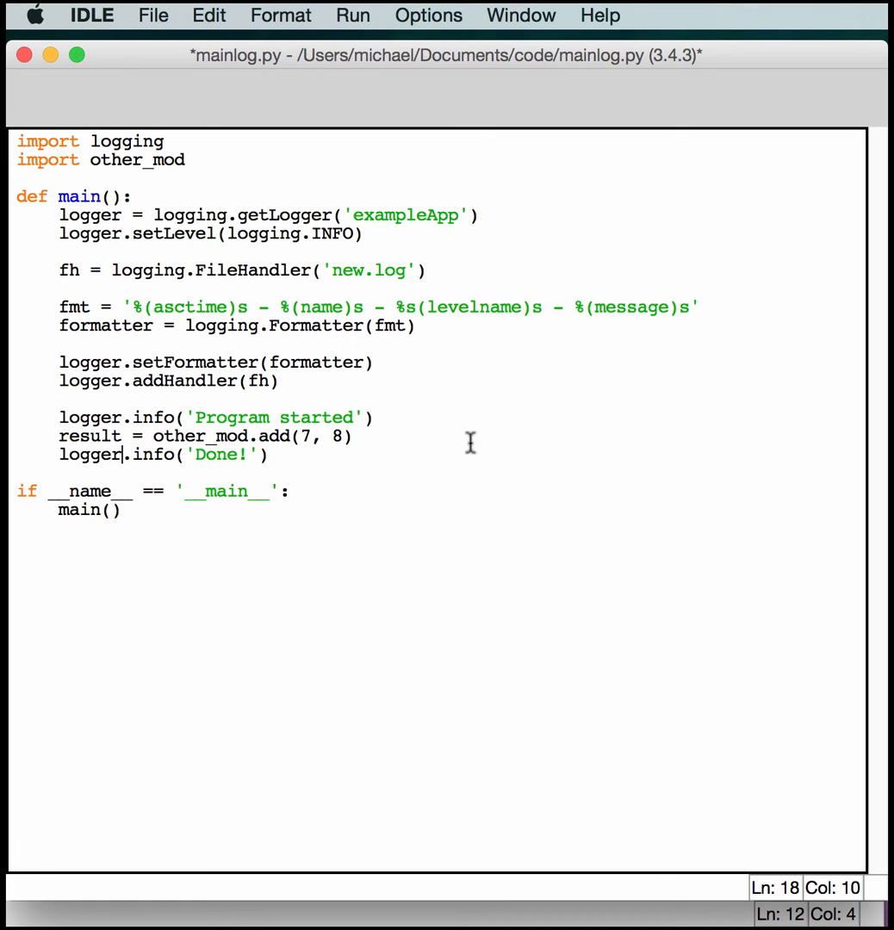
mouse_move(467, 310)
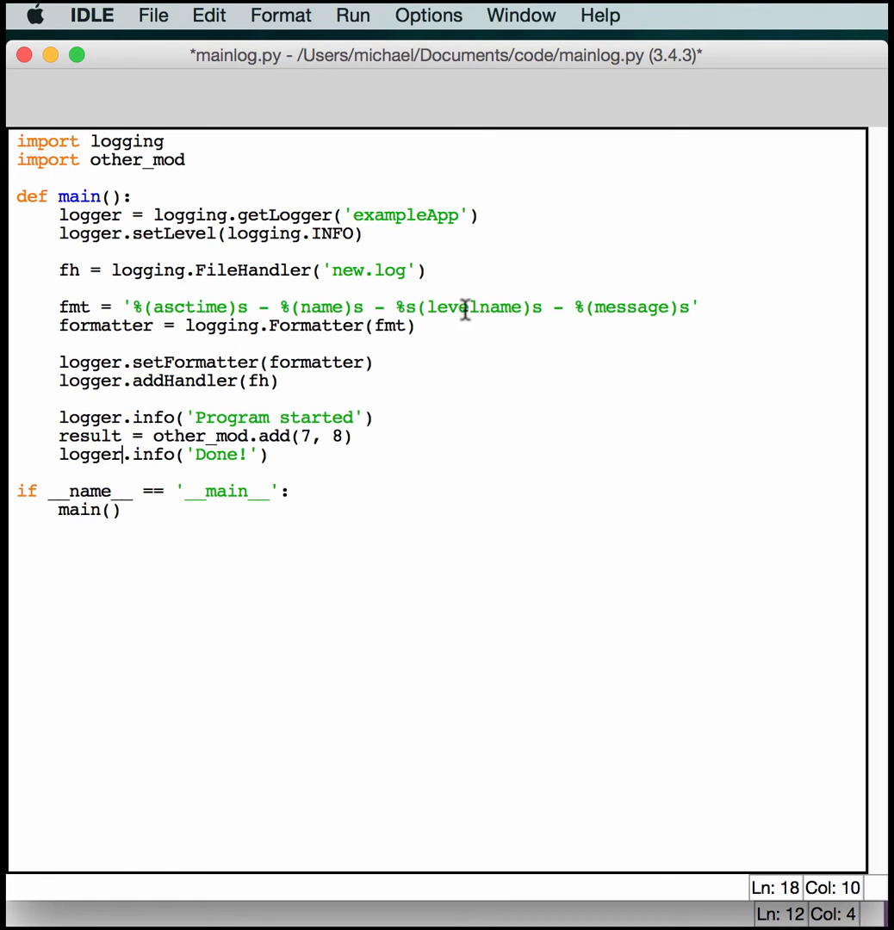
mouse_move(327, 393)
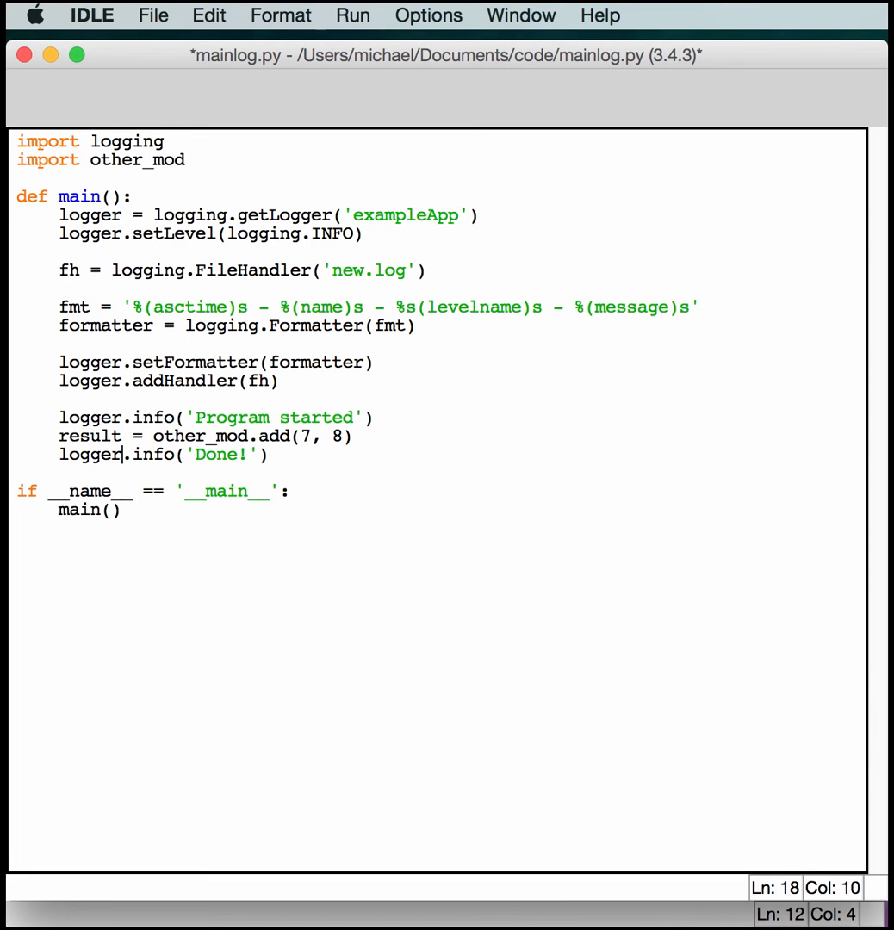
Switch main()'s 'Program started' and 'Done!' calls to logger.info.
left_click(535, 562)
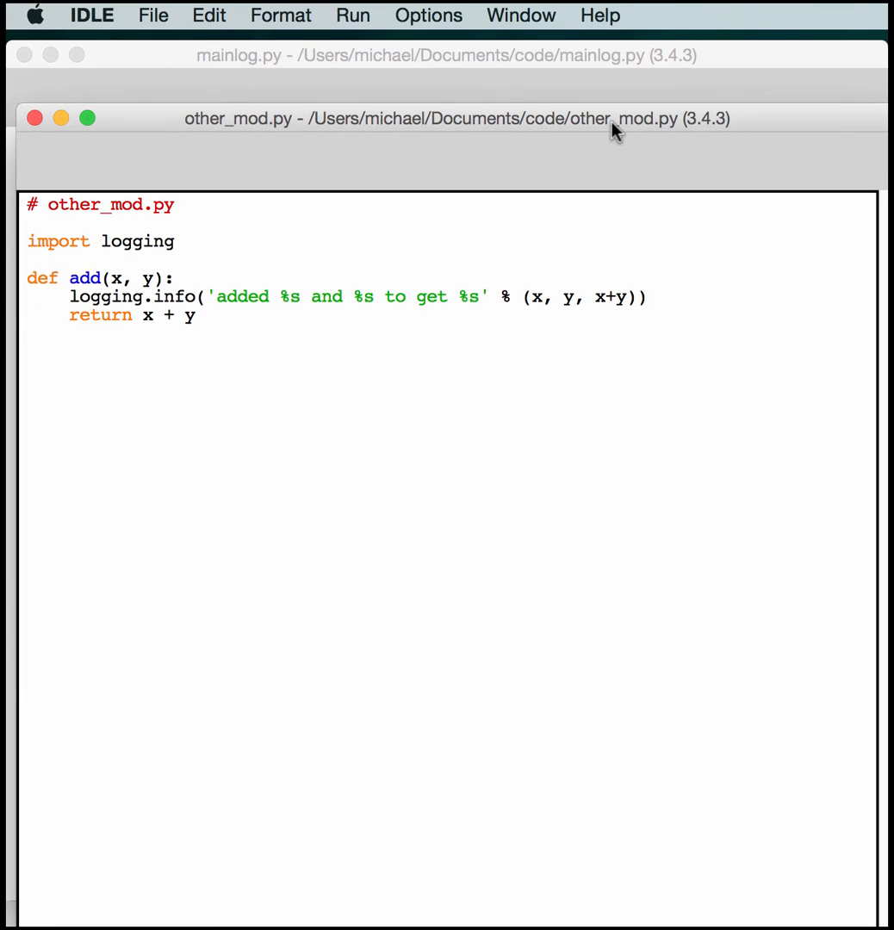
mouse_move(193, 268)
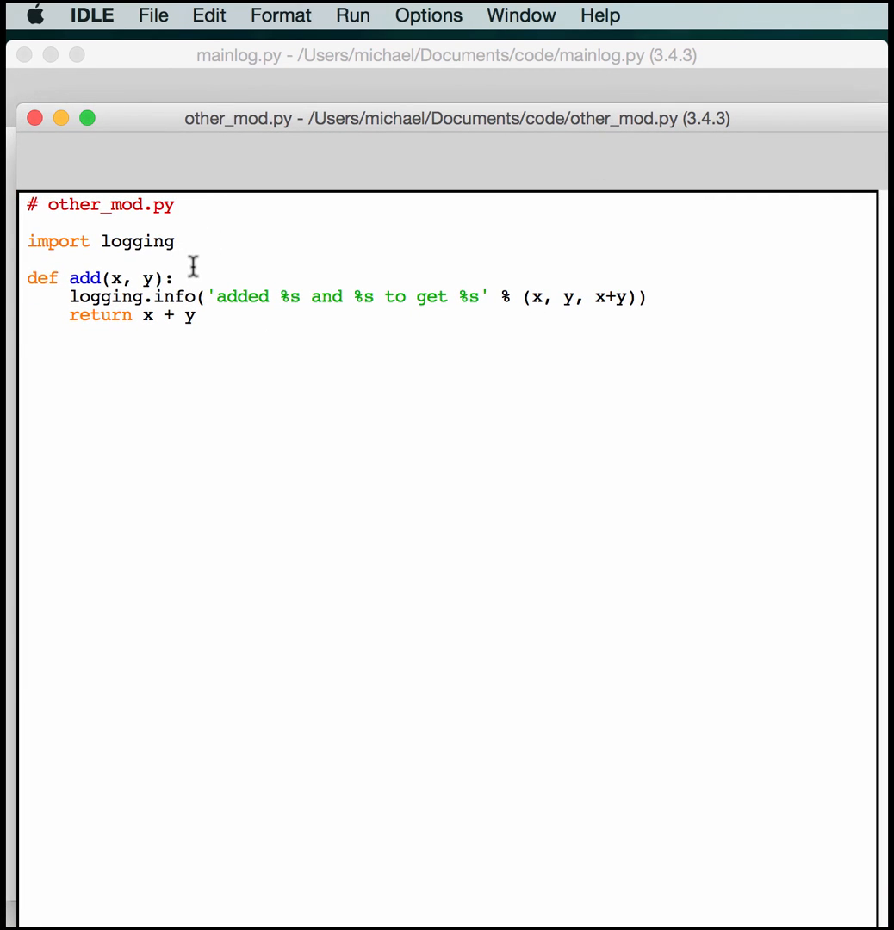
Give add() logger = logging.getLogger('exampleApp.other_mod.add').
type("l")
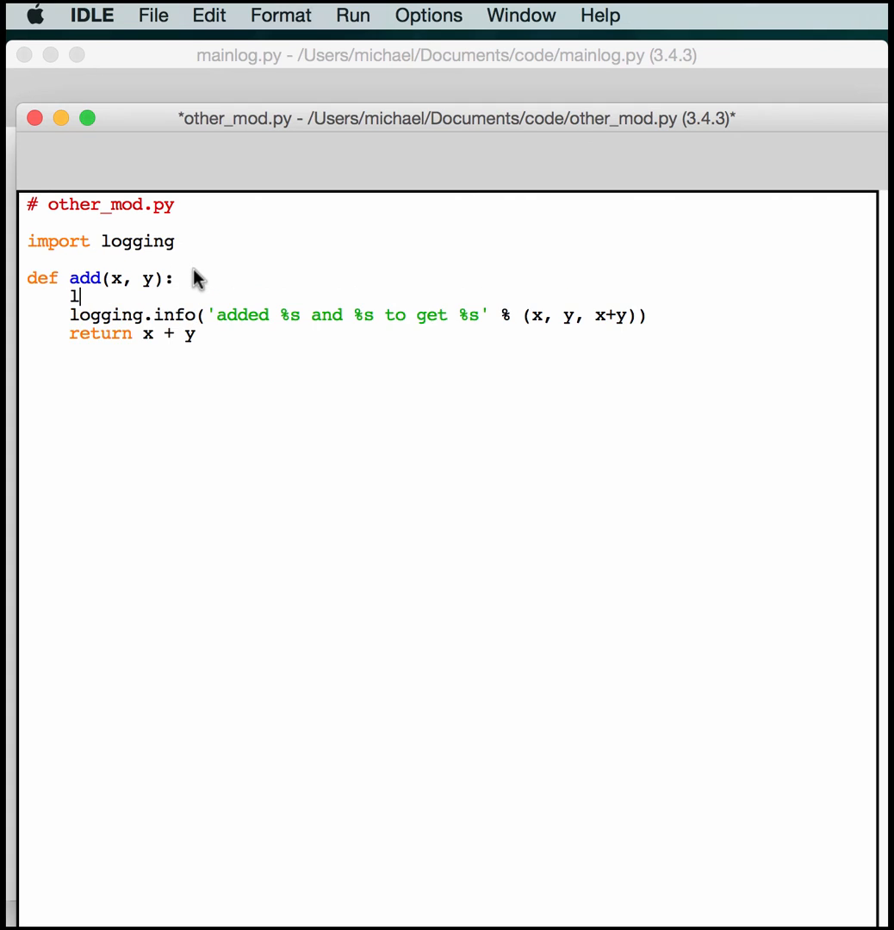
type("ogger =")
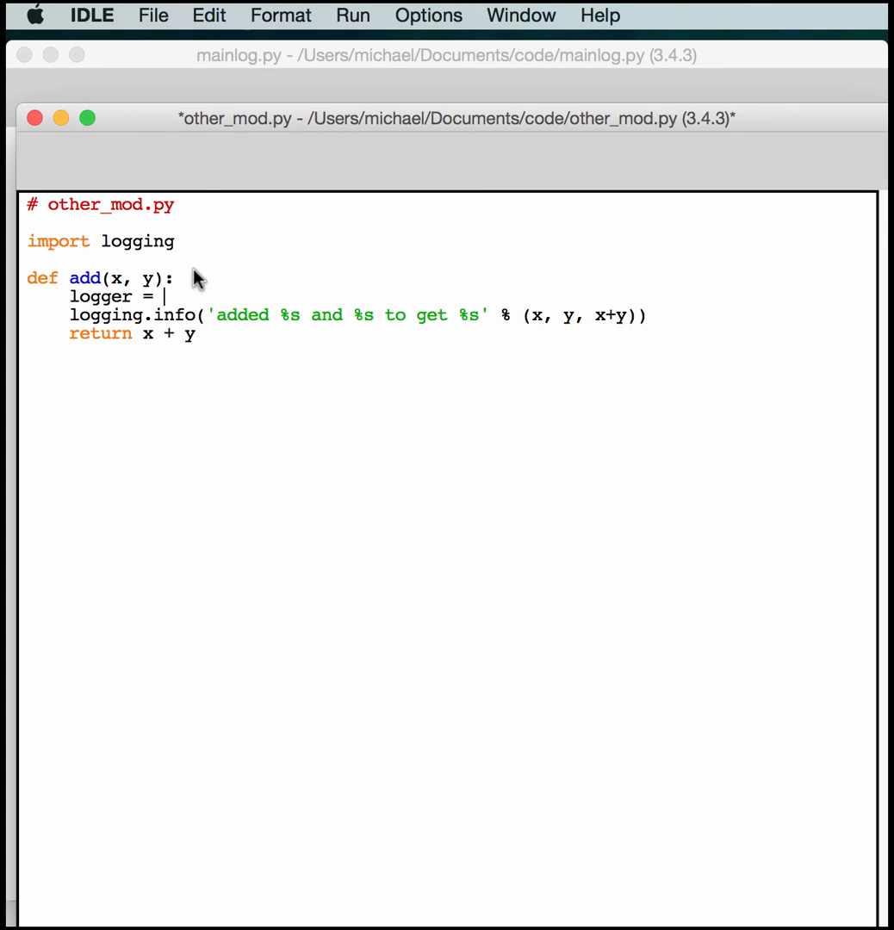
type("loggin")
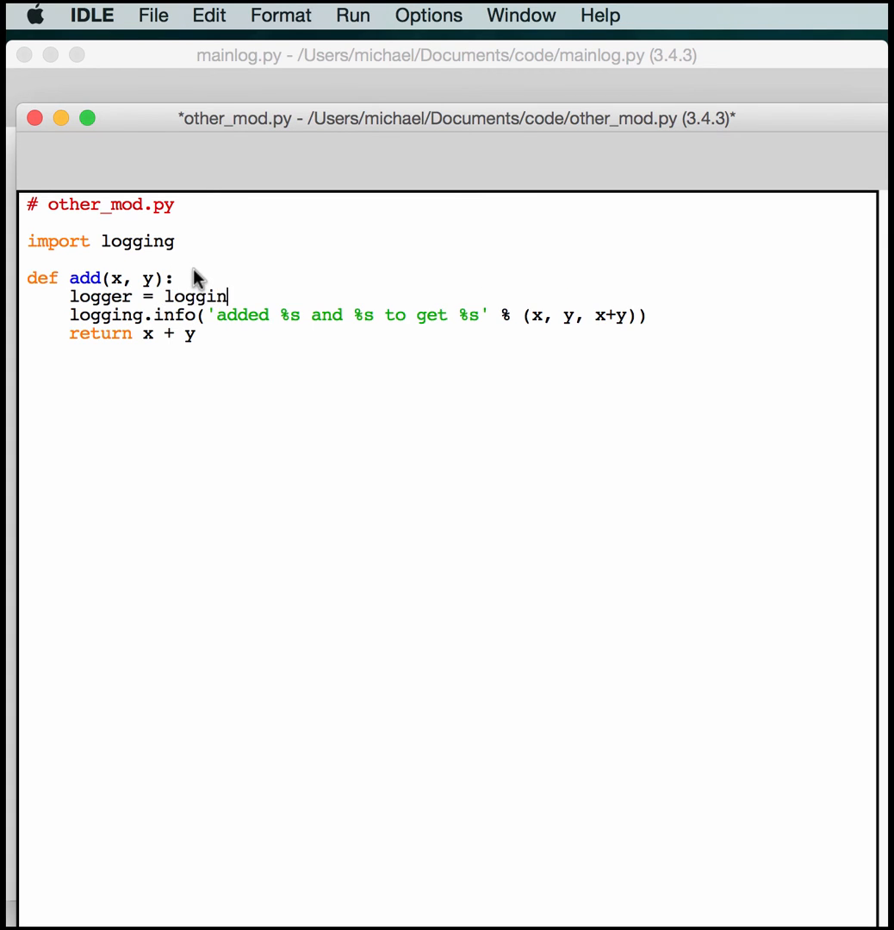
type("g.getLog")
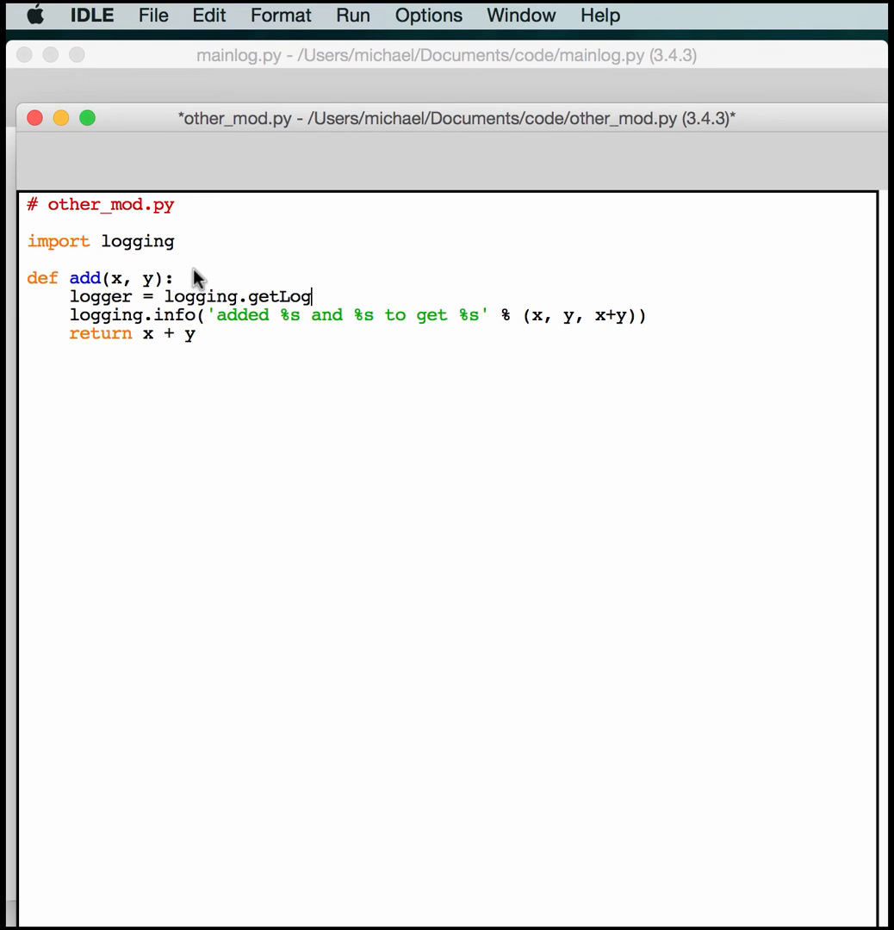
type("ger(")
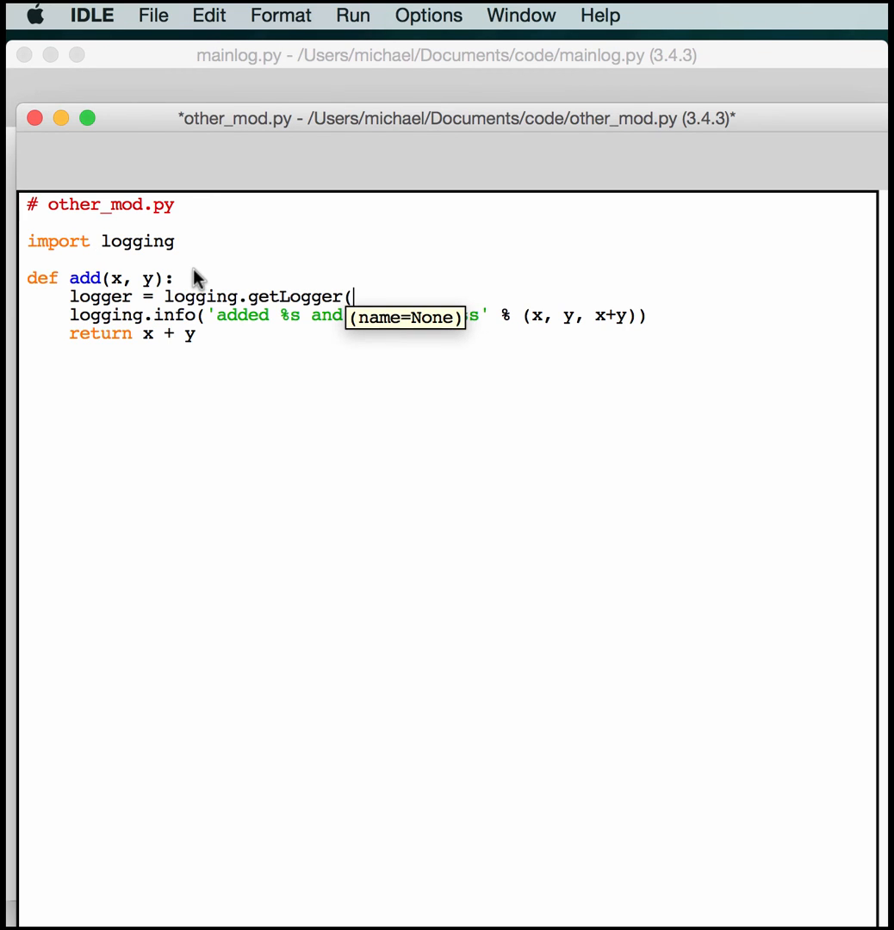
type("'")
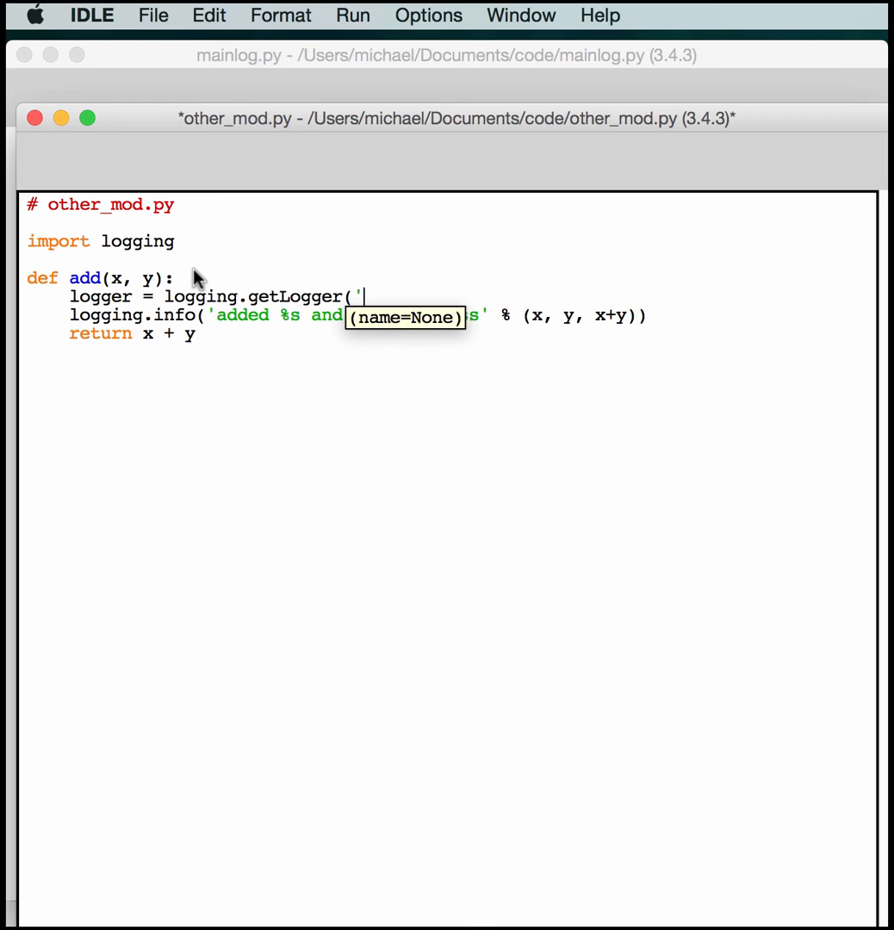
type("en")
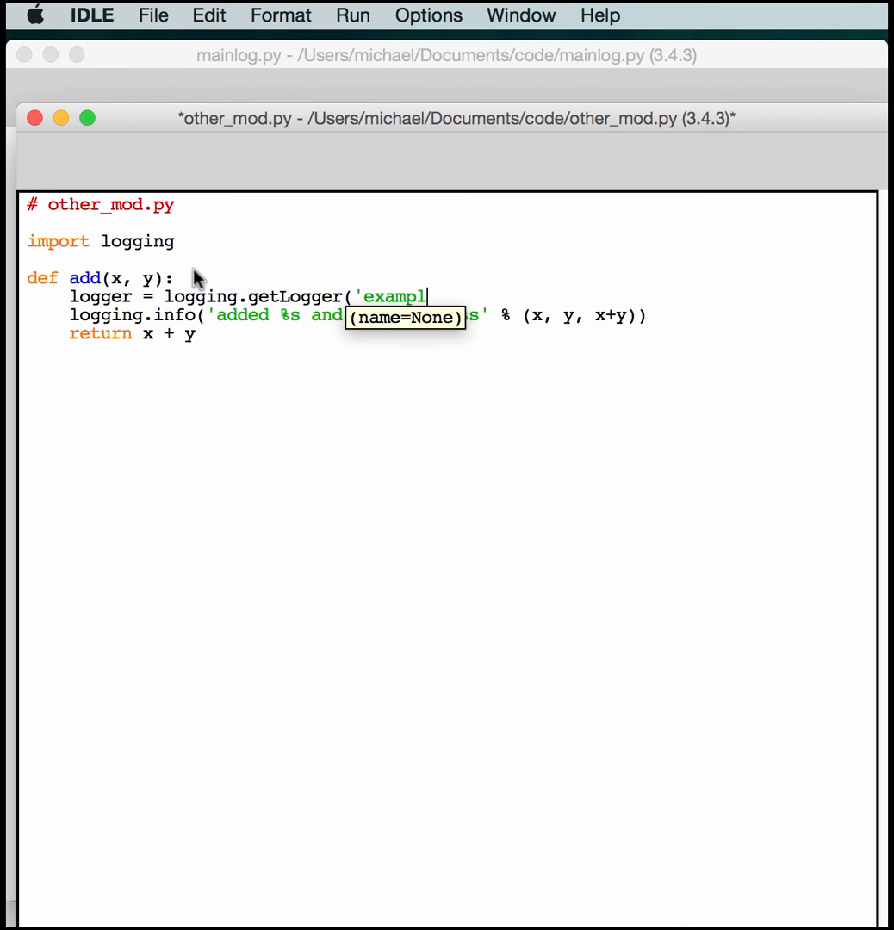
type("eApp.other_")
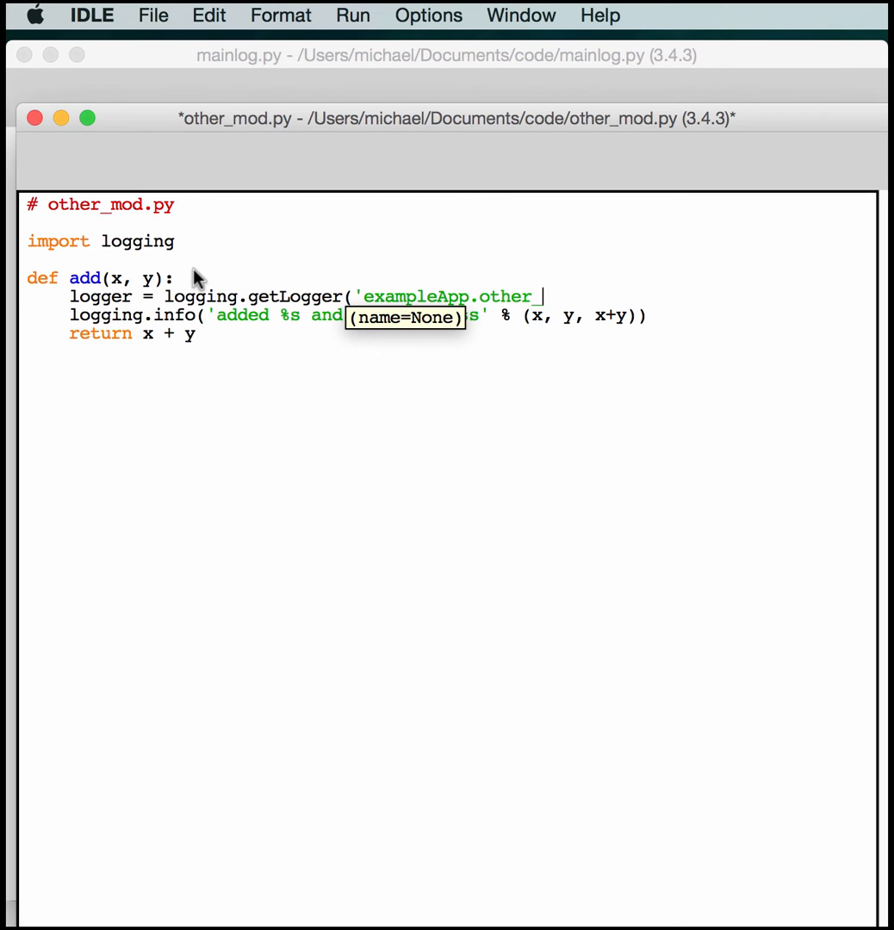
type("mod.add")
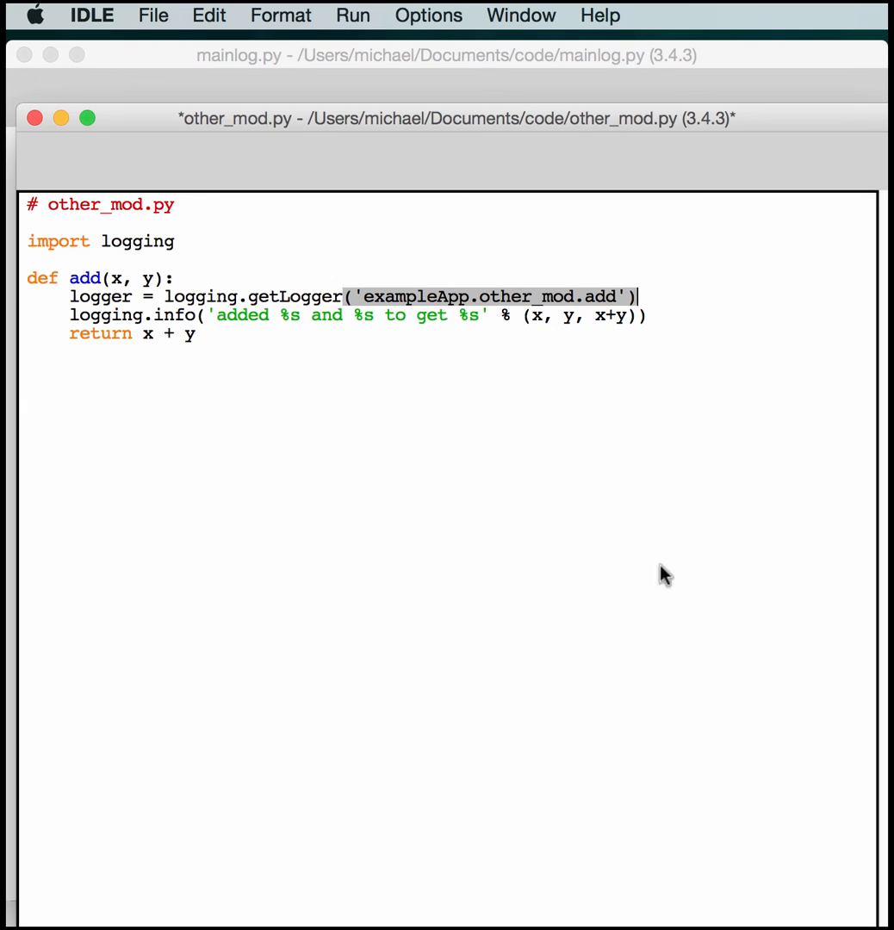
mouse_move(710, 593)
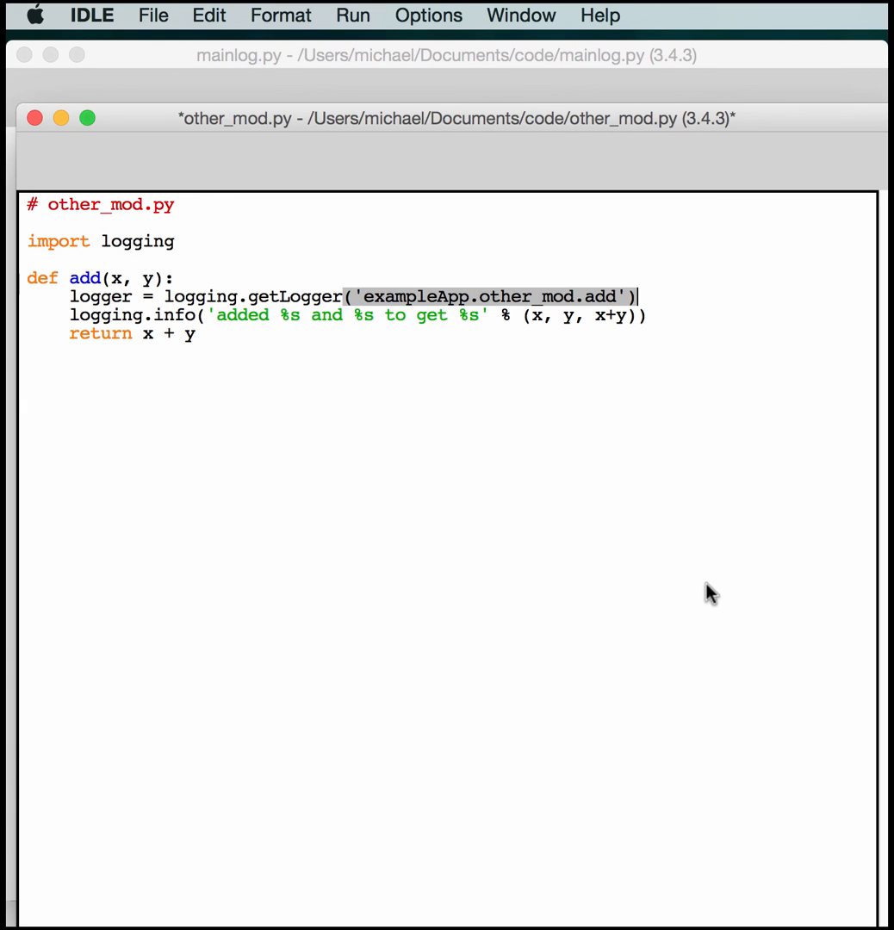
mouse_move(886, 658)
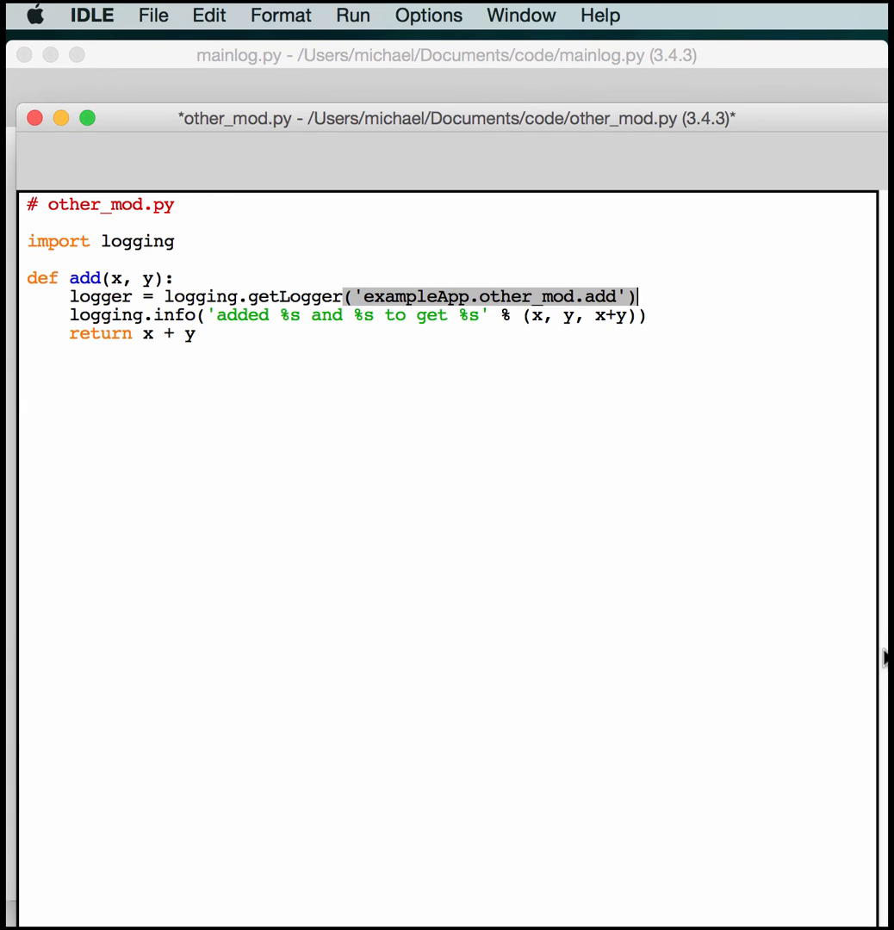
mouse_move(84, 337)
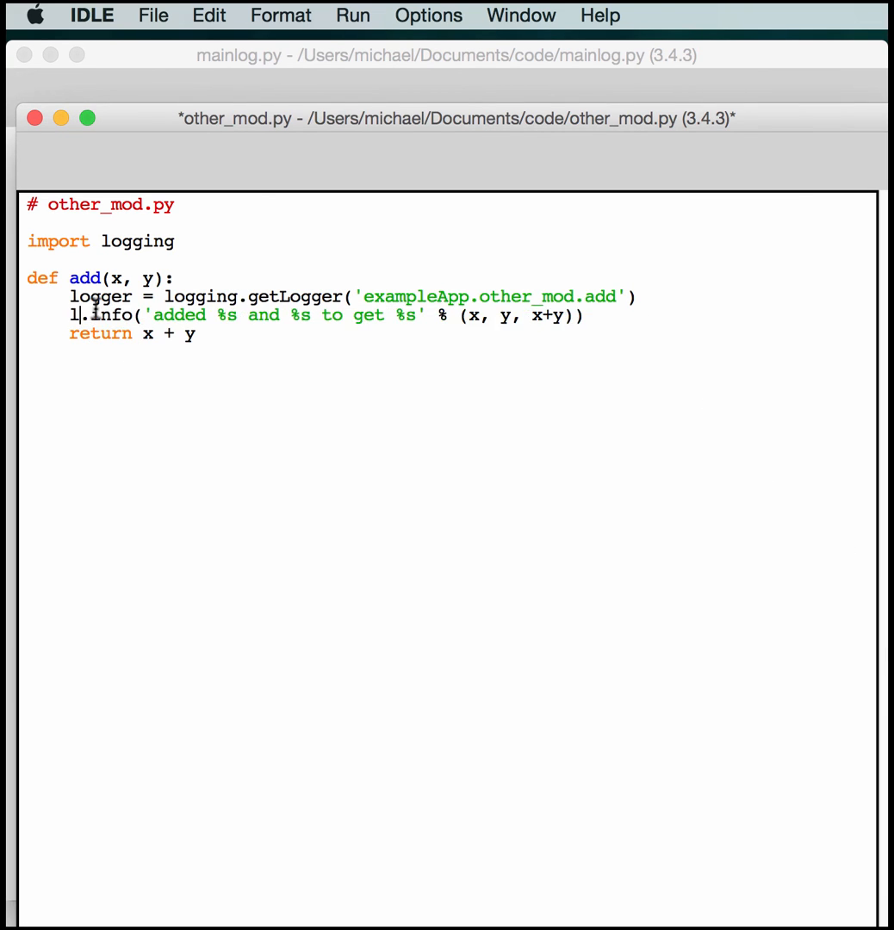
Change add()'s logging.info call to logger.info for the sum message.
type("ogger")
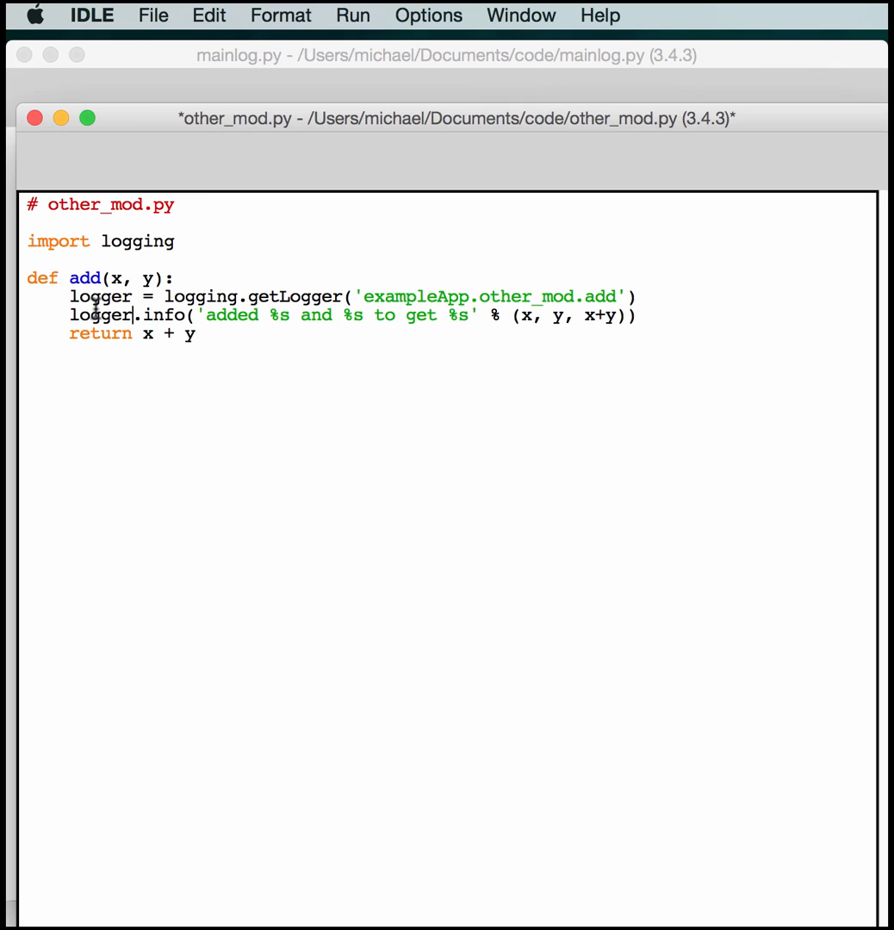
mouse_move(342, 476)
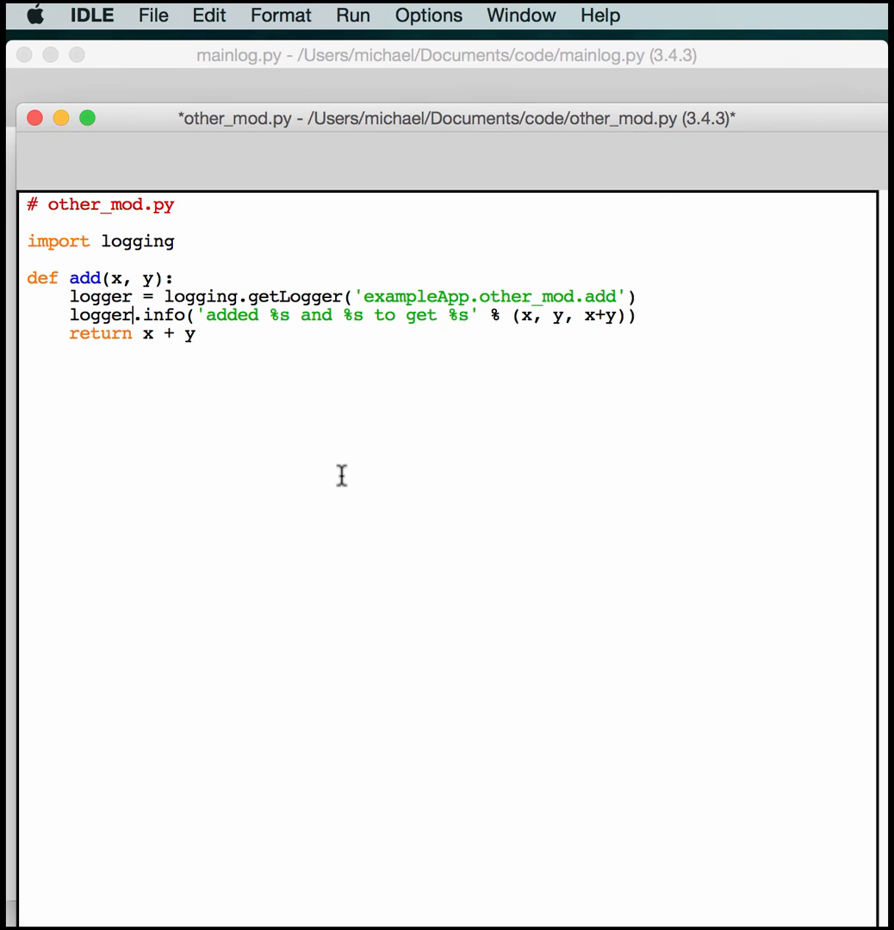
mouse_move(405, 472)
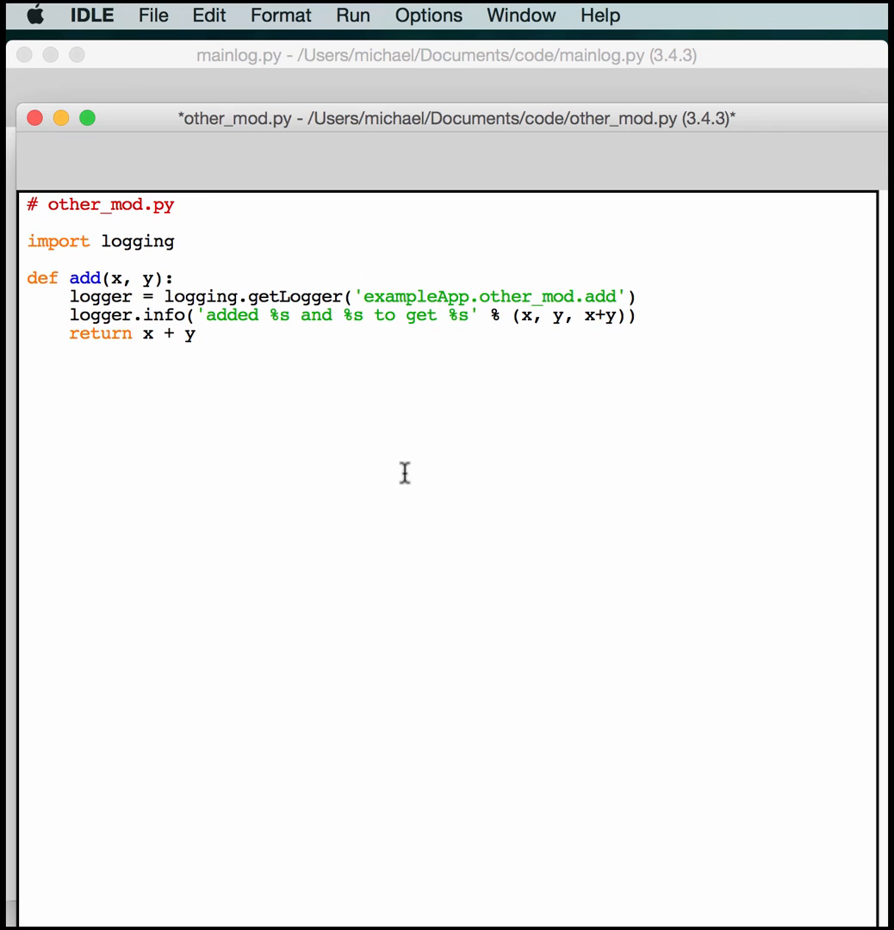
mouse_move(492, 479)
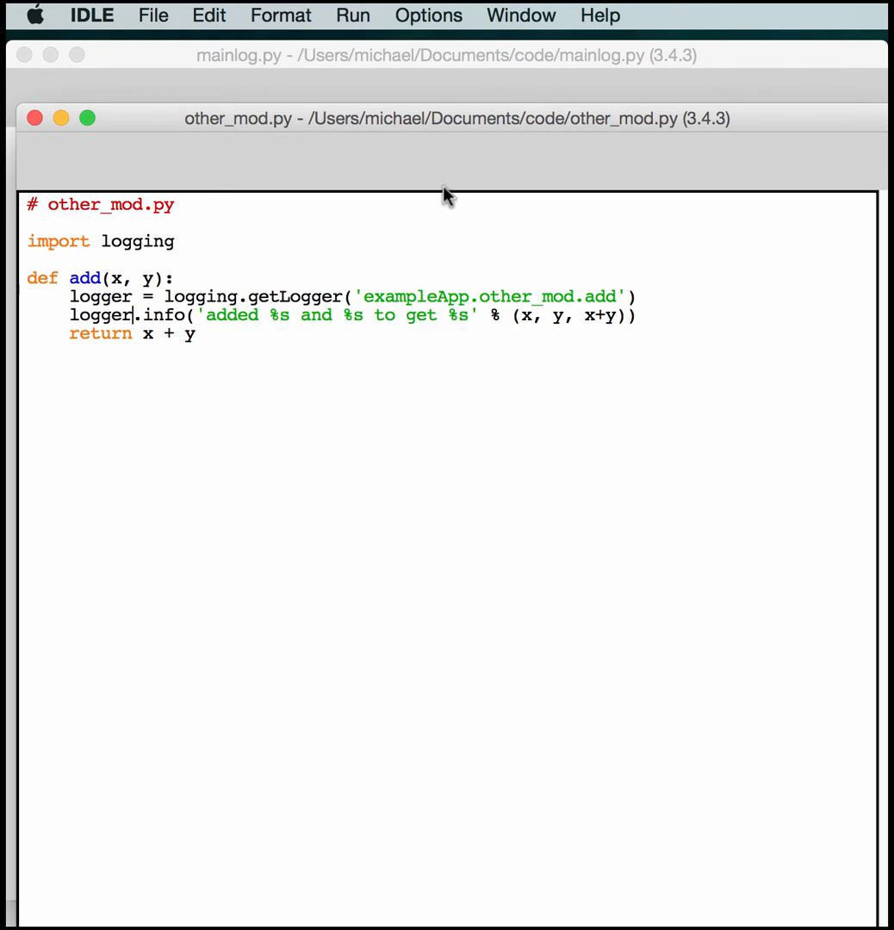
Switch to mainlog.py and bring up the Python shell showing the setFormatter AttributeError.
left_click(444, 55)
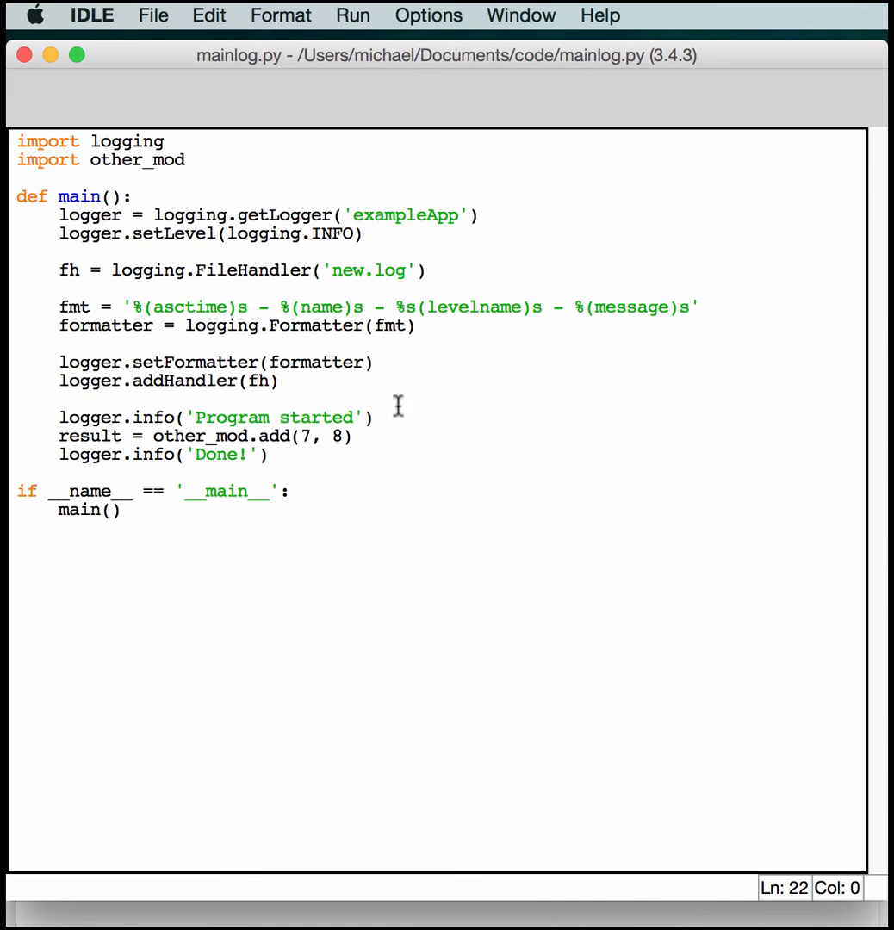
mouse_move(357, 133)
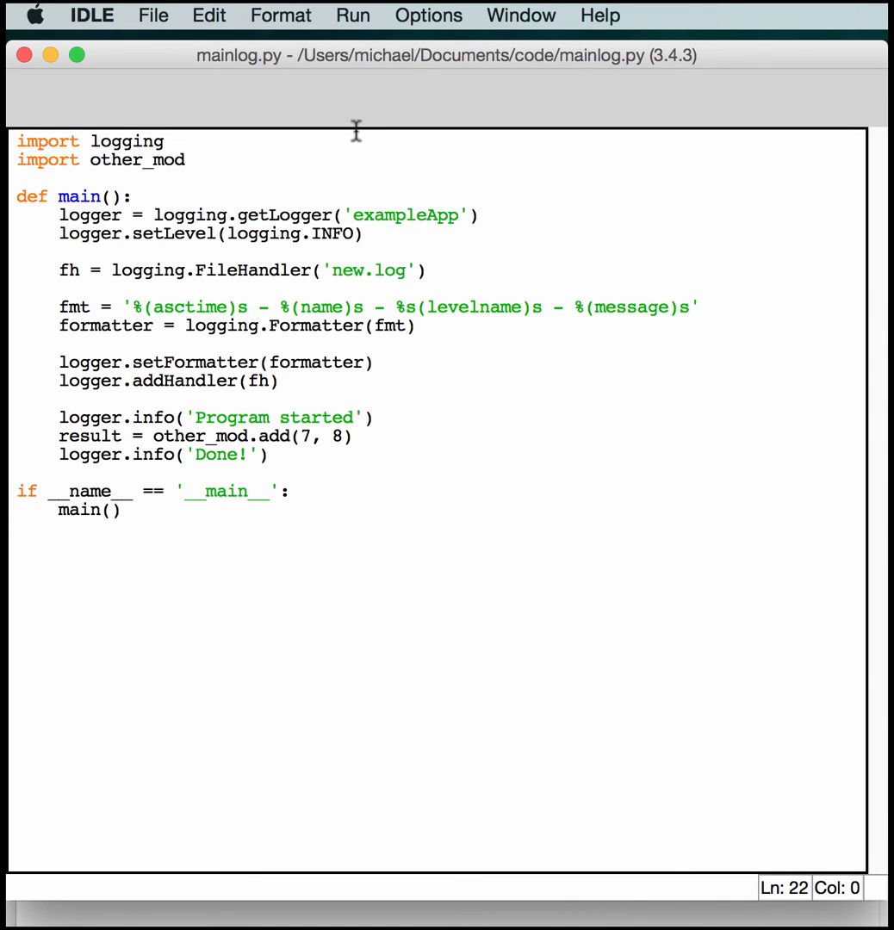
left_click(351, 16)
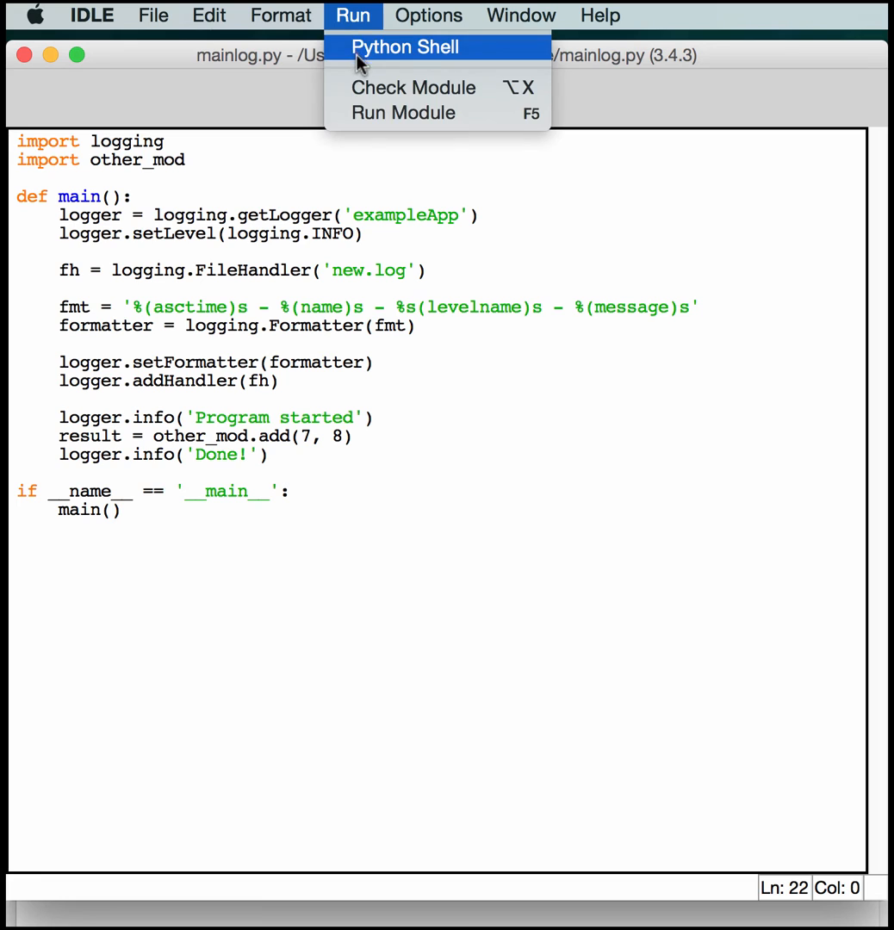
left_click(403, 46)
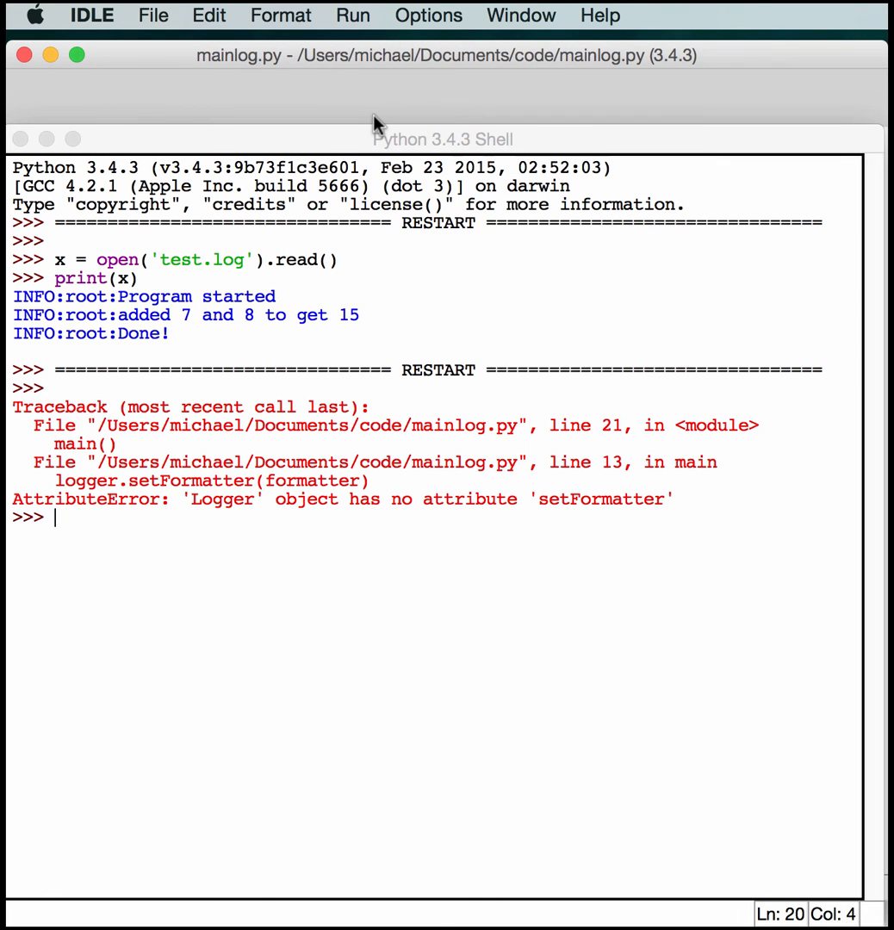
mouse_move(520, 543)
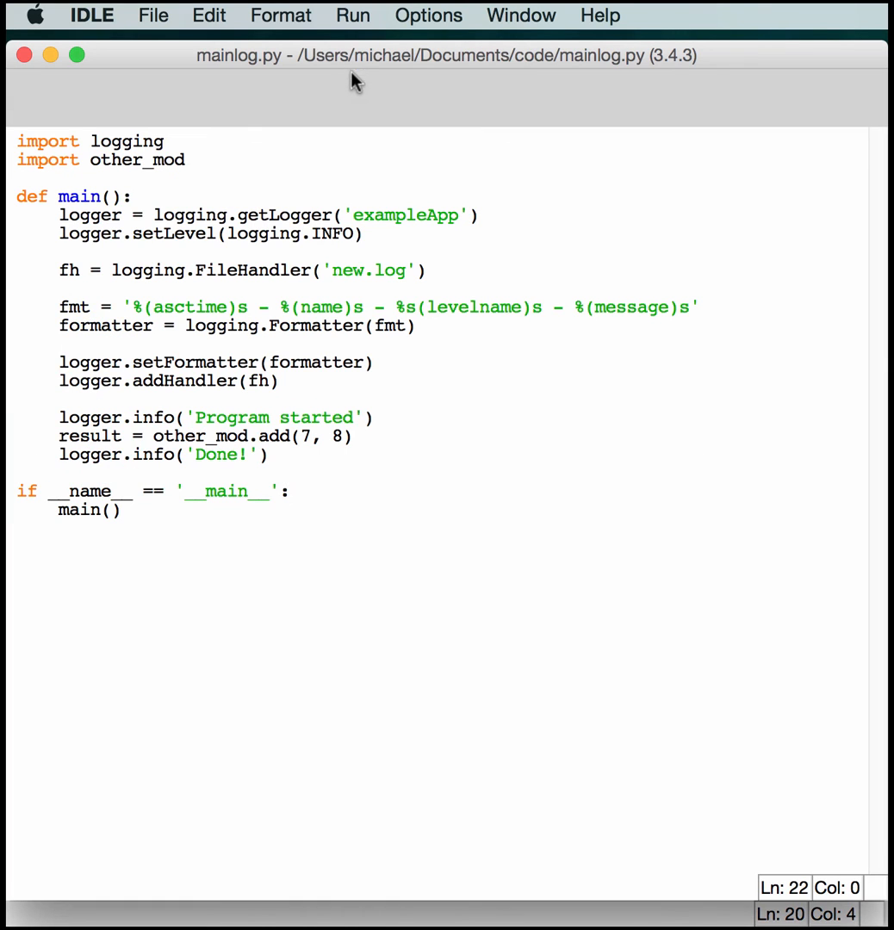
mouse_move(227, 400)
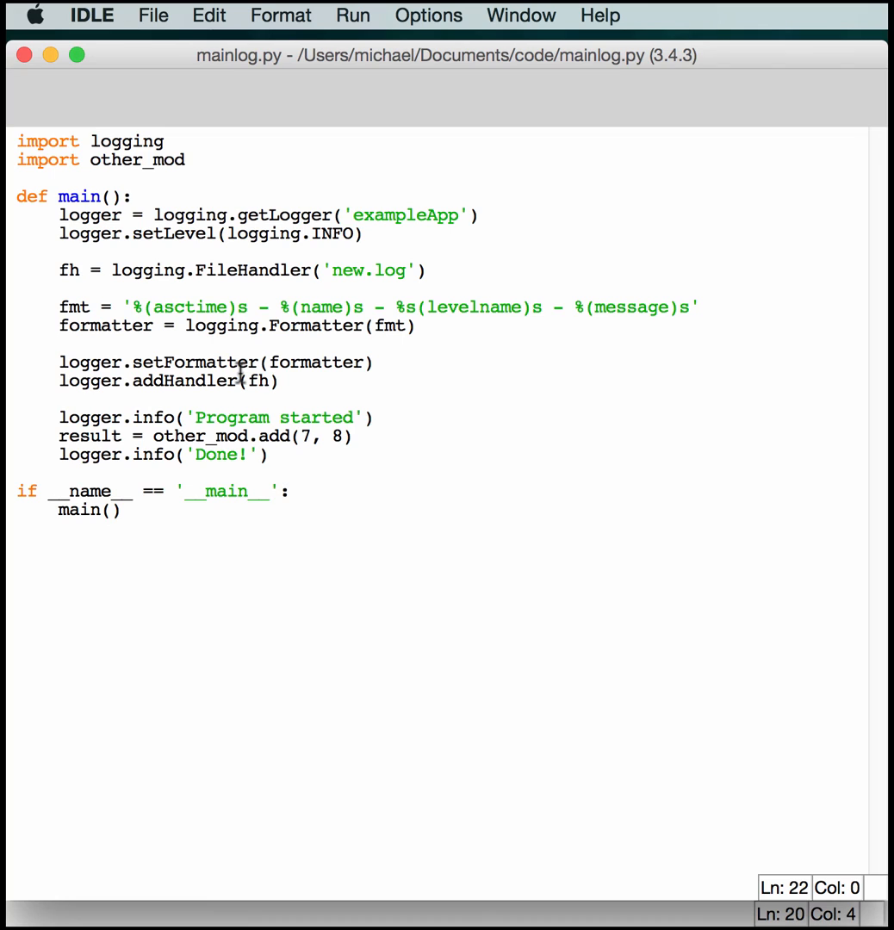
Replace logger with fh on the setFormatter line and rerun mainlog.py, revealing format-string TypeErrors.
double_click(90, 362)
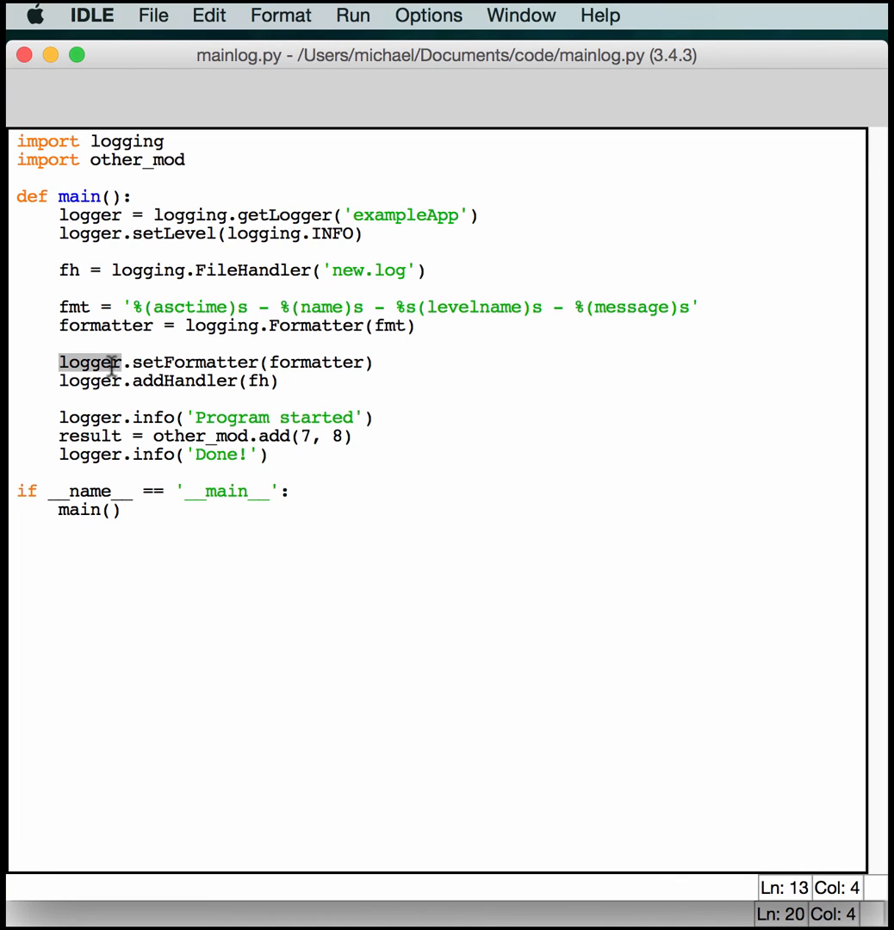
type("fh")
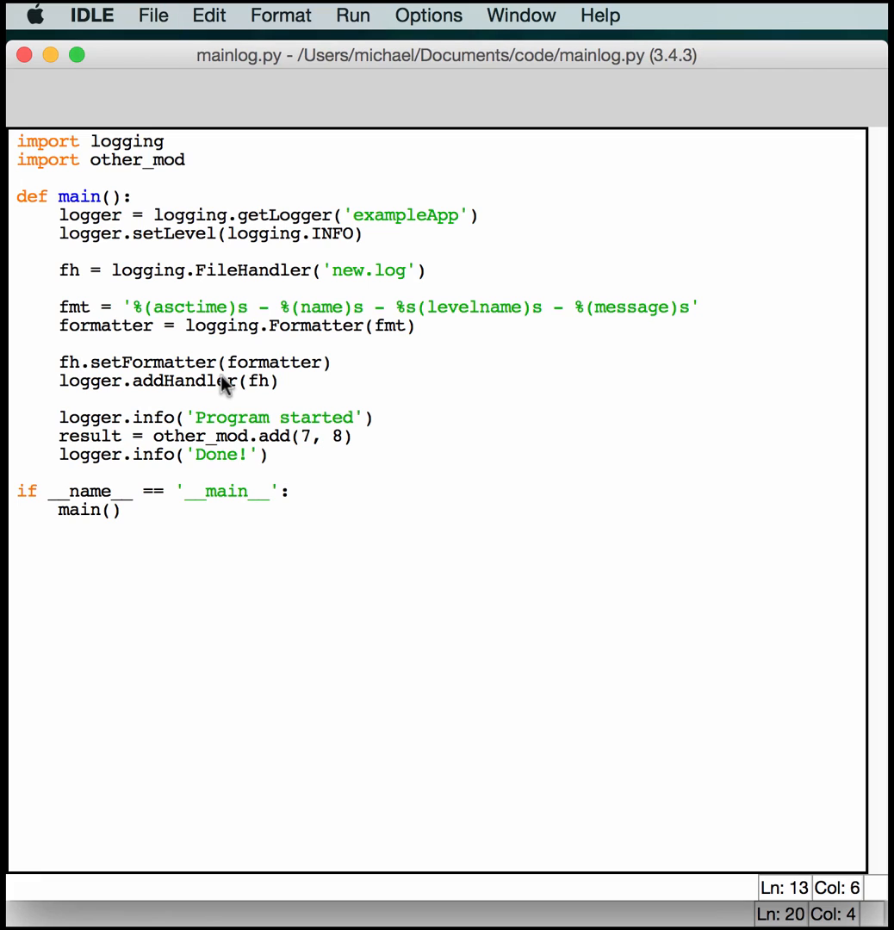
left_click(352, 16)
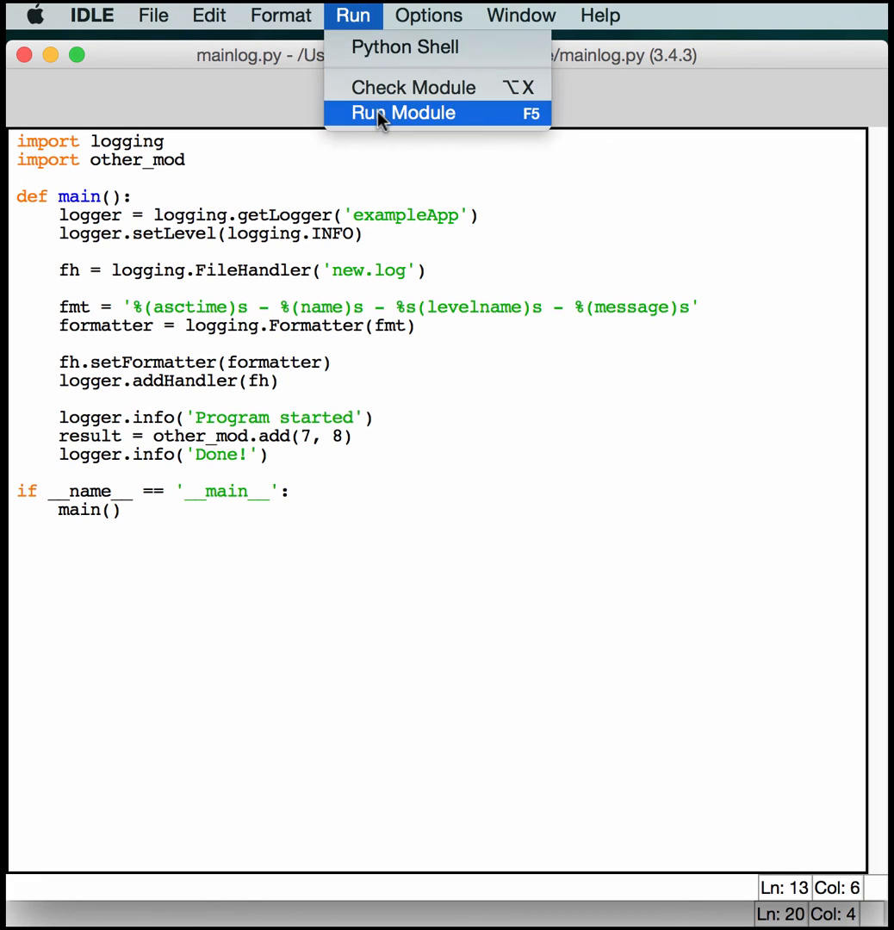
left_click(403, 113)
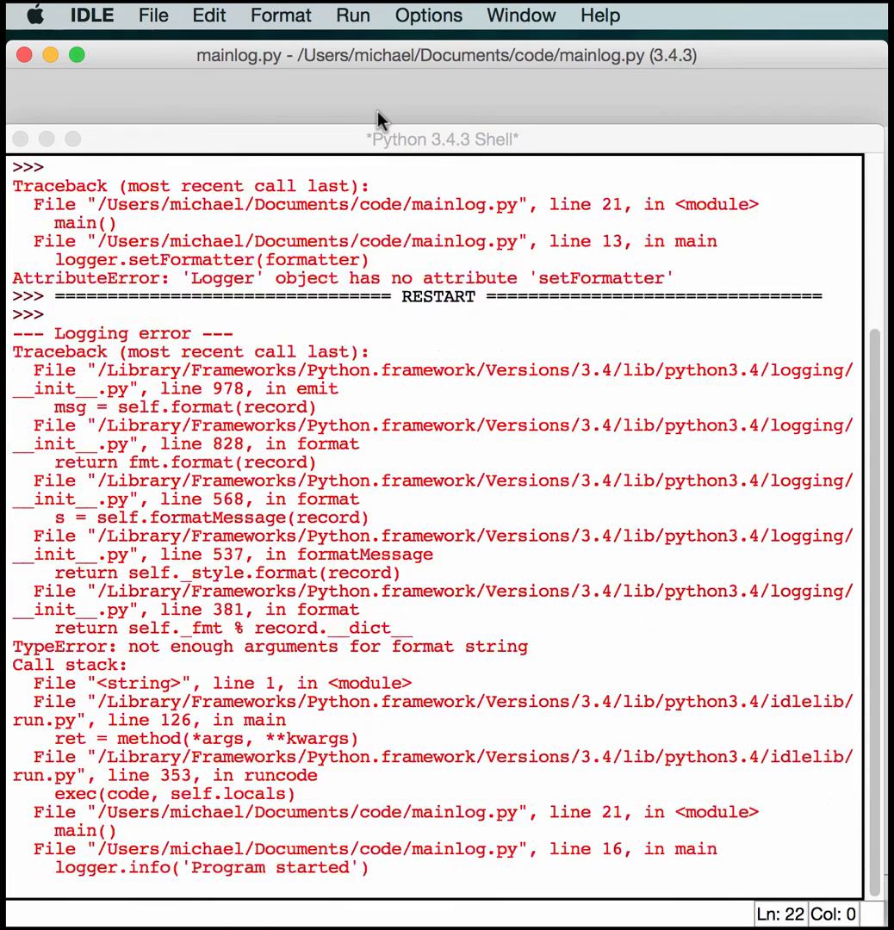
scroll("down", 3)
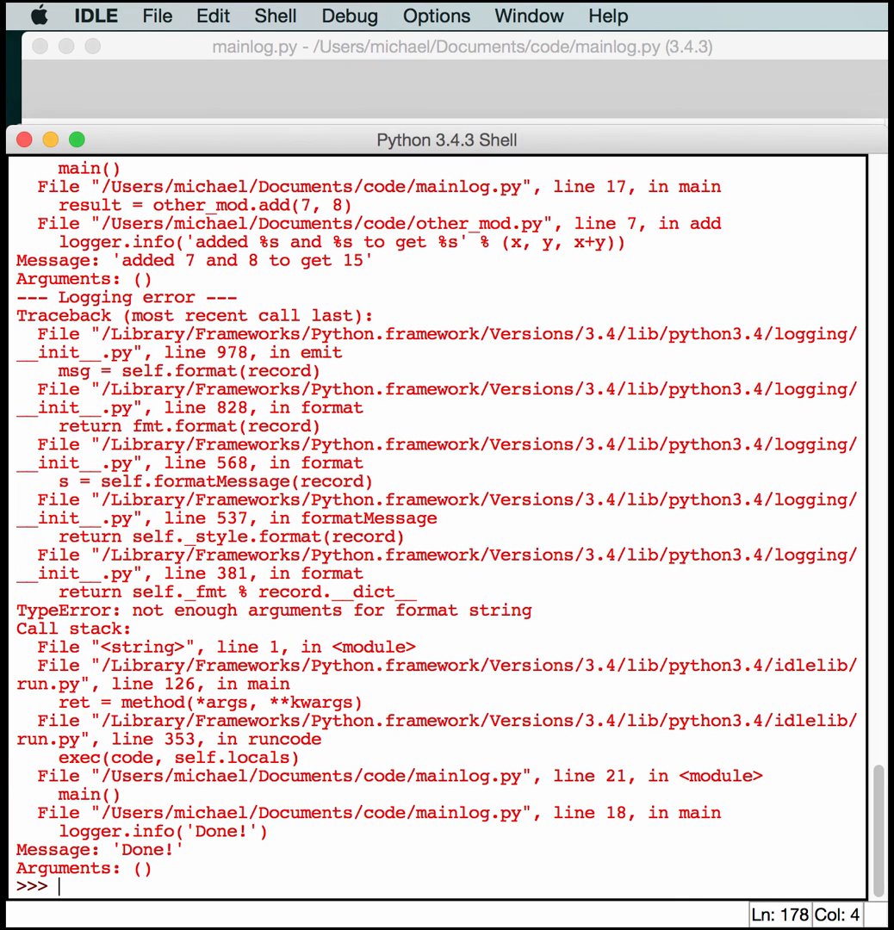
mouse_move(519, 126)
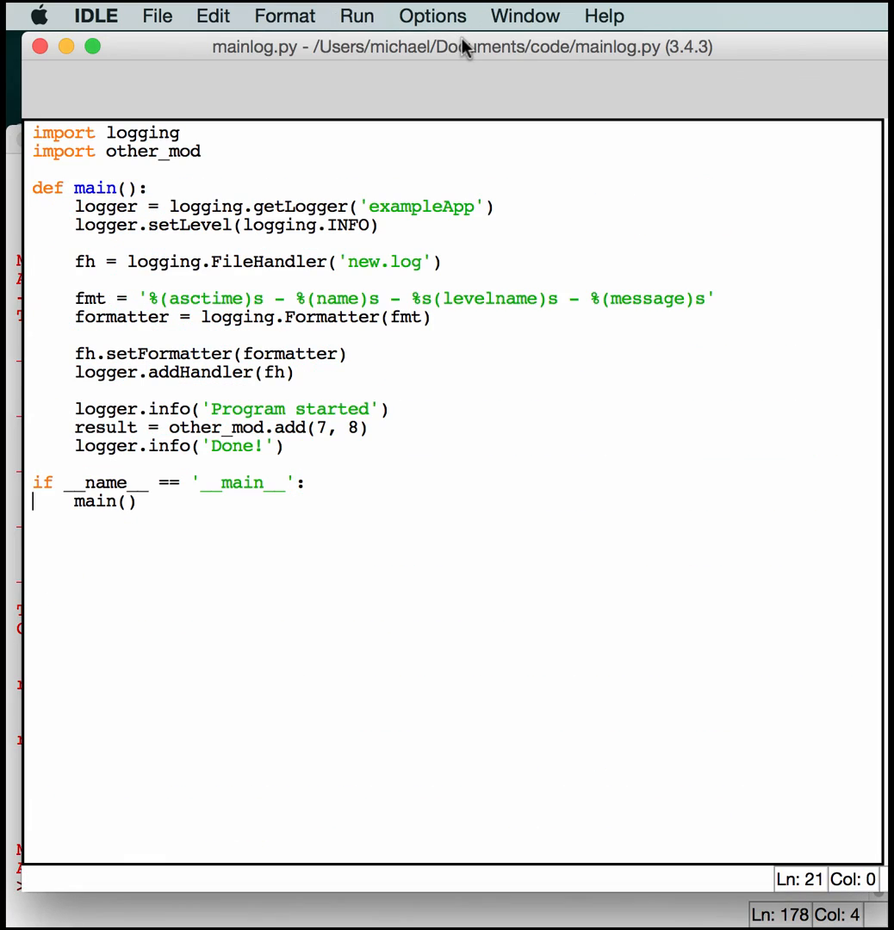
mouse_move(312, 469)
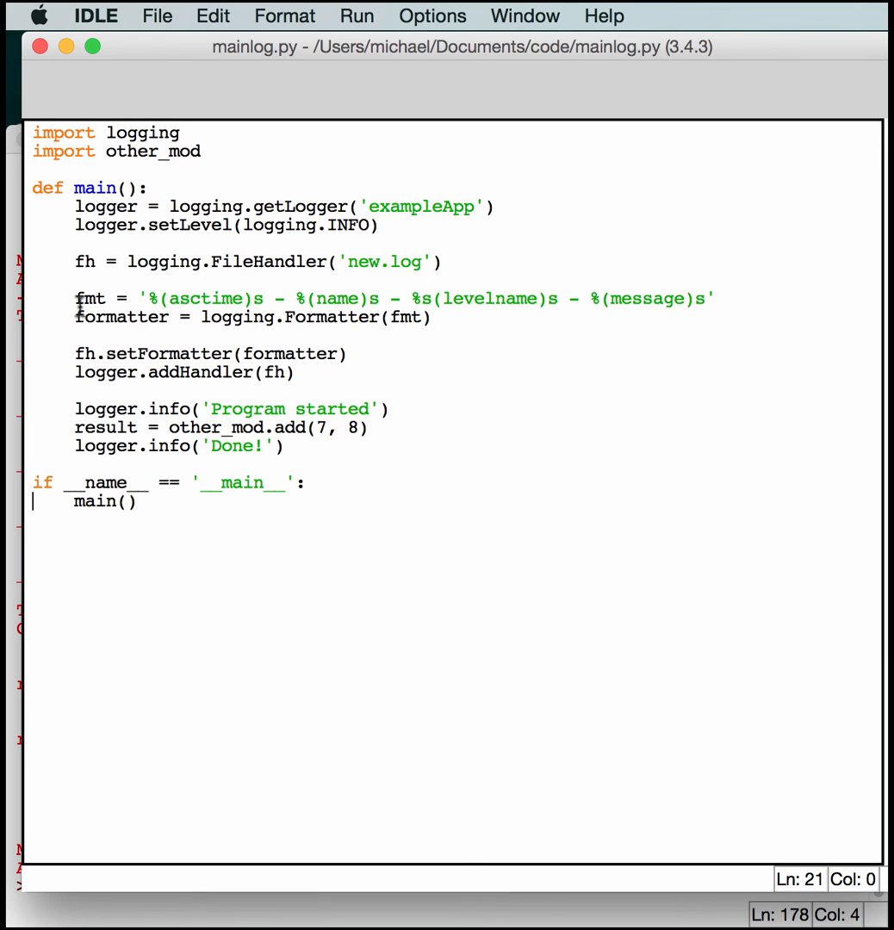
mouse_move(369, 341)
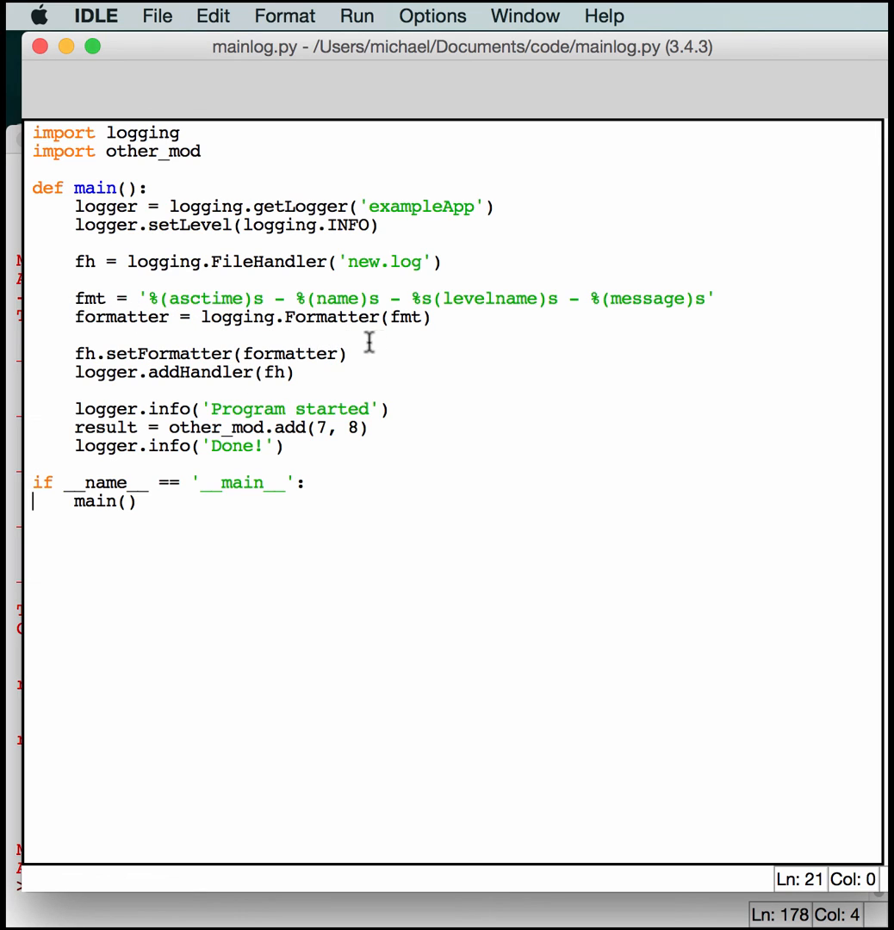
Rerun mainlog.py via Run Module so the shell restarts without errors.
left_click(434, 310)
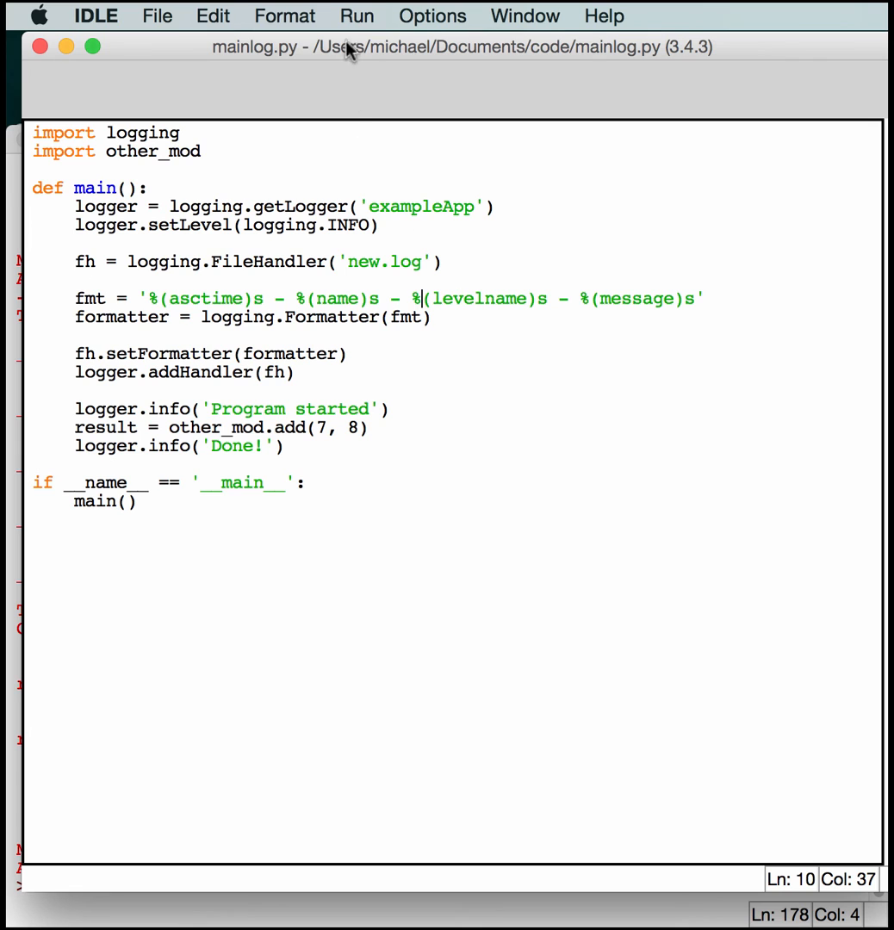
left_click(355, 16)
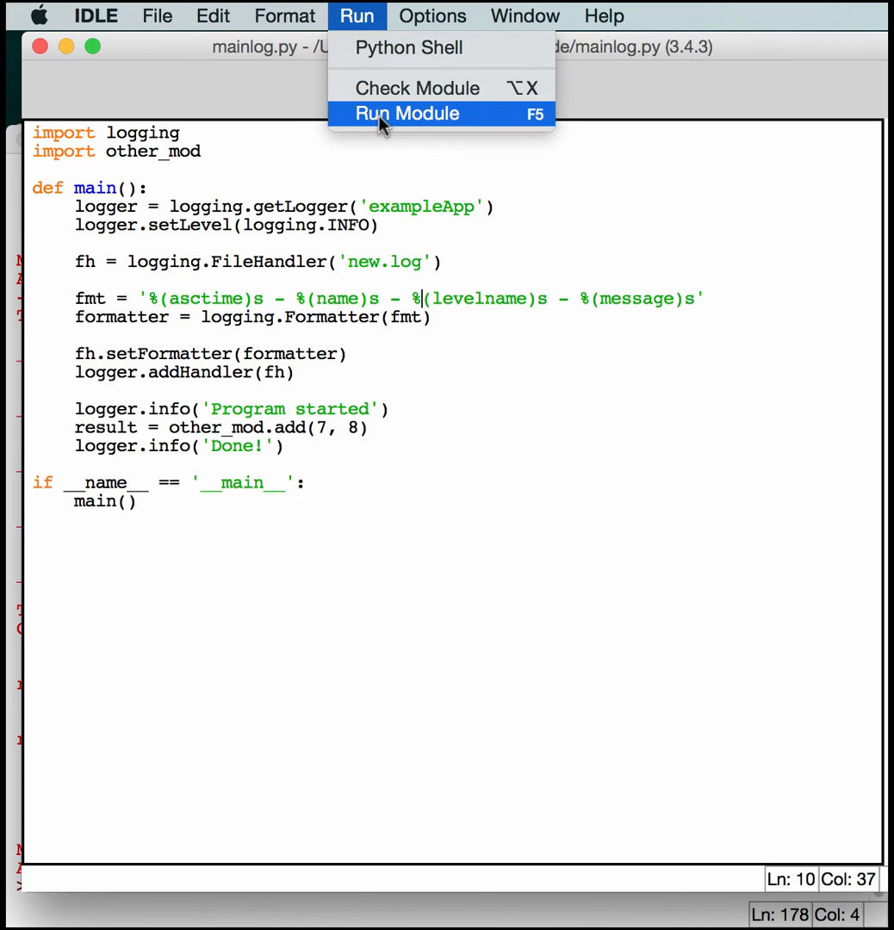
left_click(406, 114)
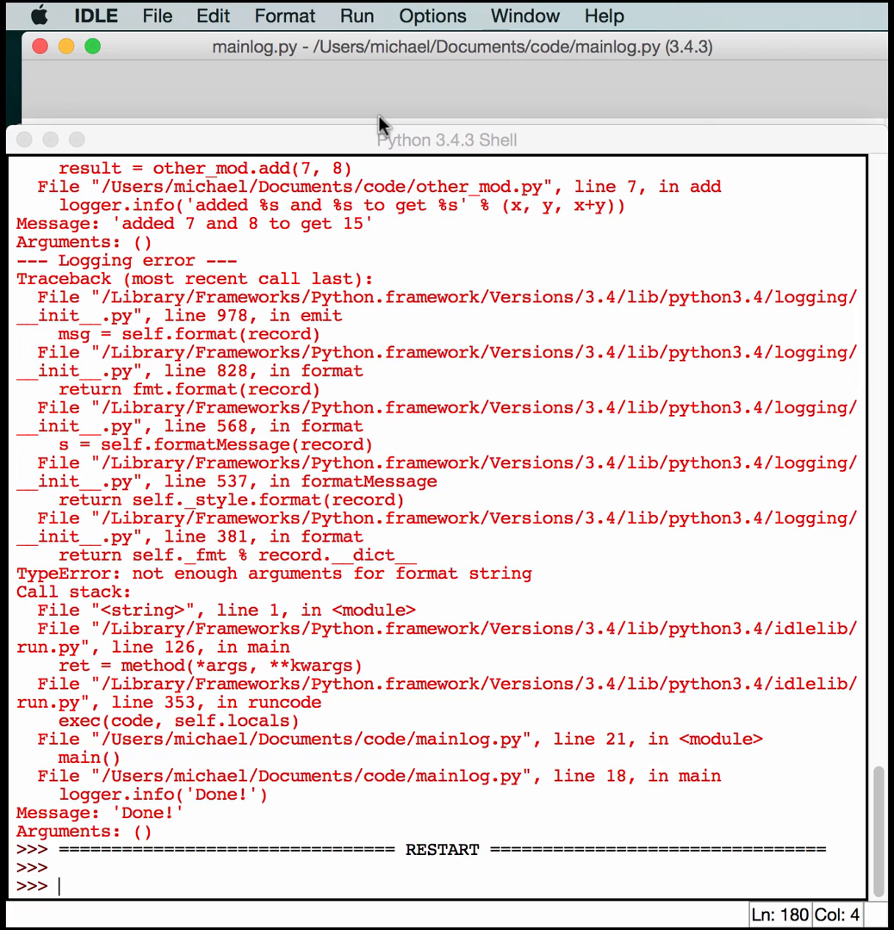
Run print(open('new.log').read()) in the shell to show the timestamped exampleApp log entries.
type("print(ope")
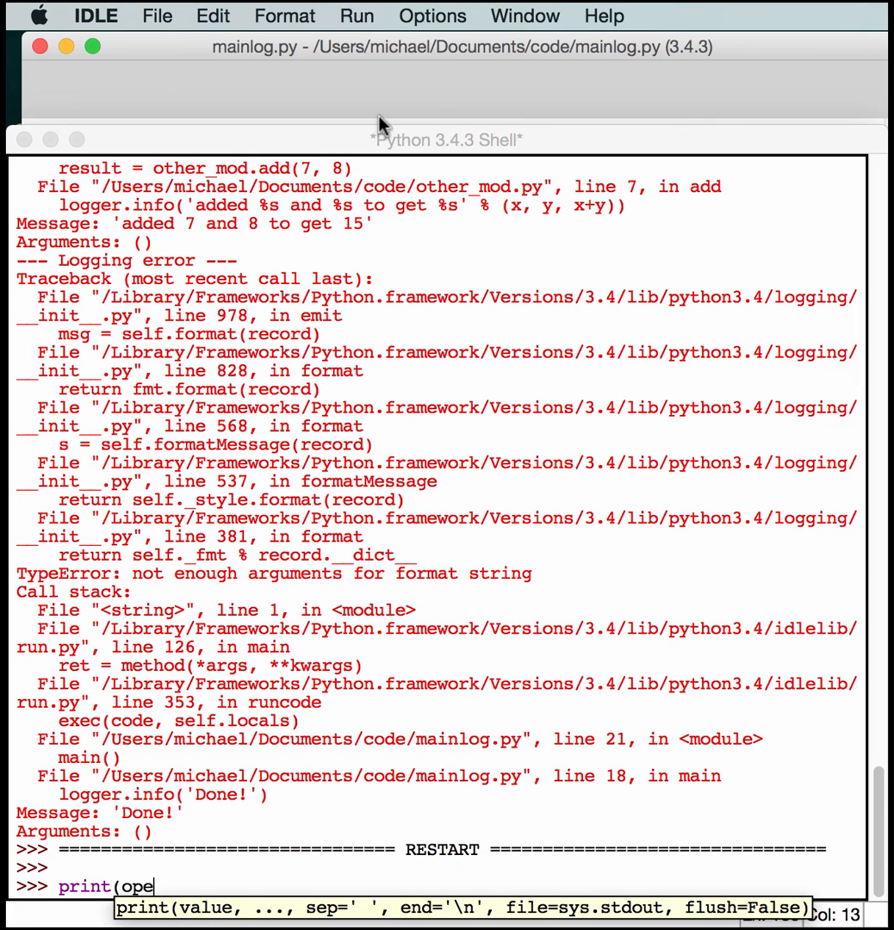
type("n(")
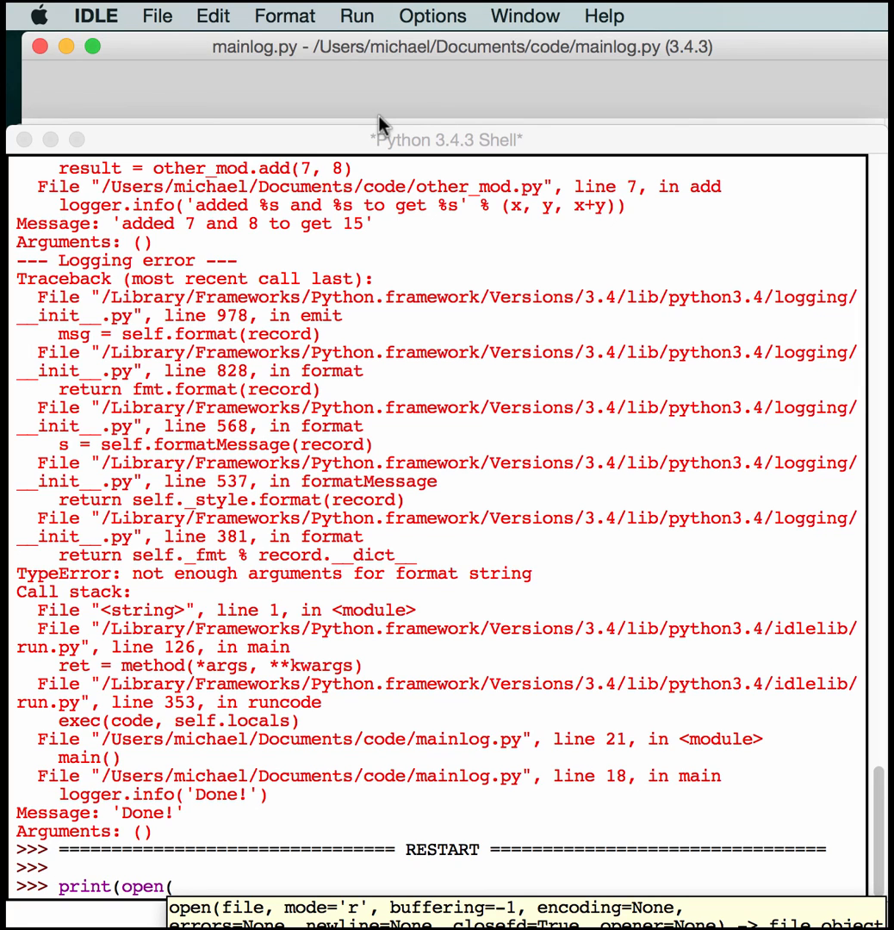
type("'new")
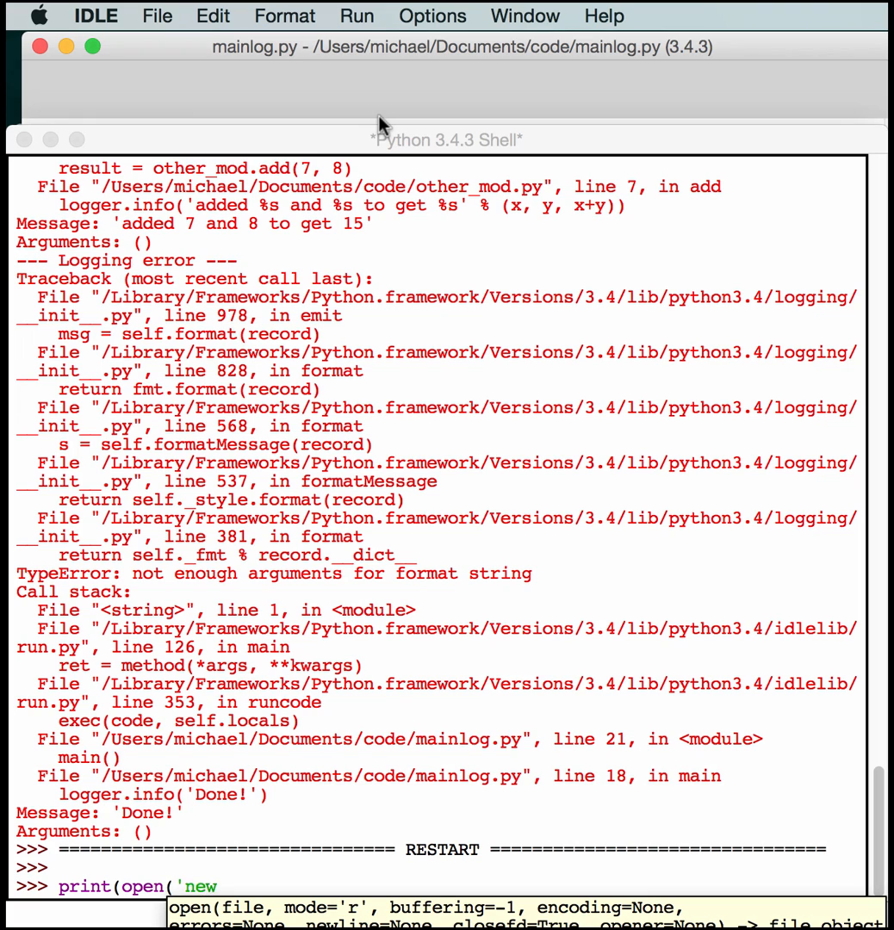
type(".log')")
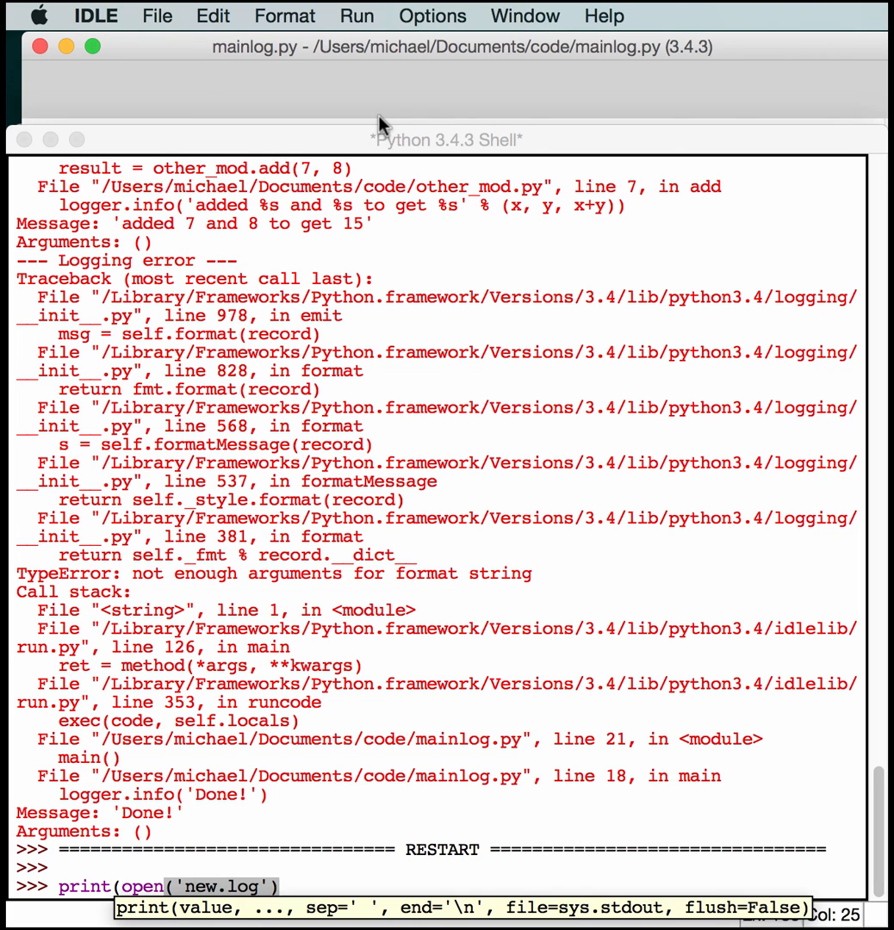
type(".read()")
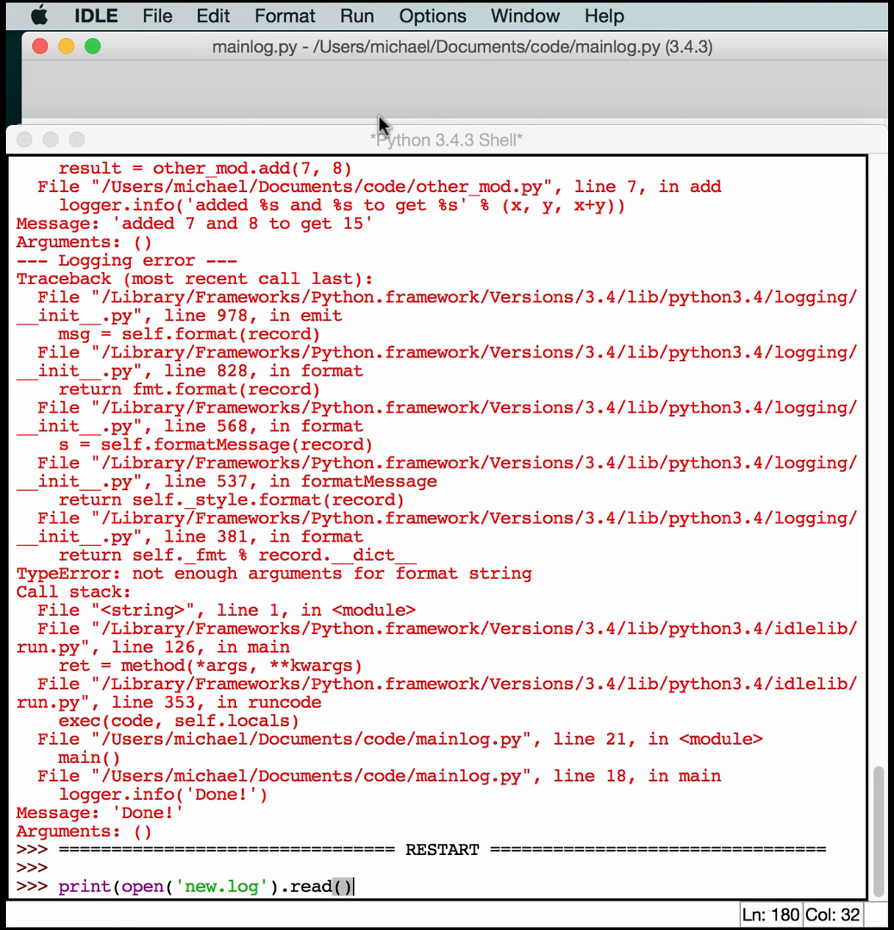
key("return")
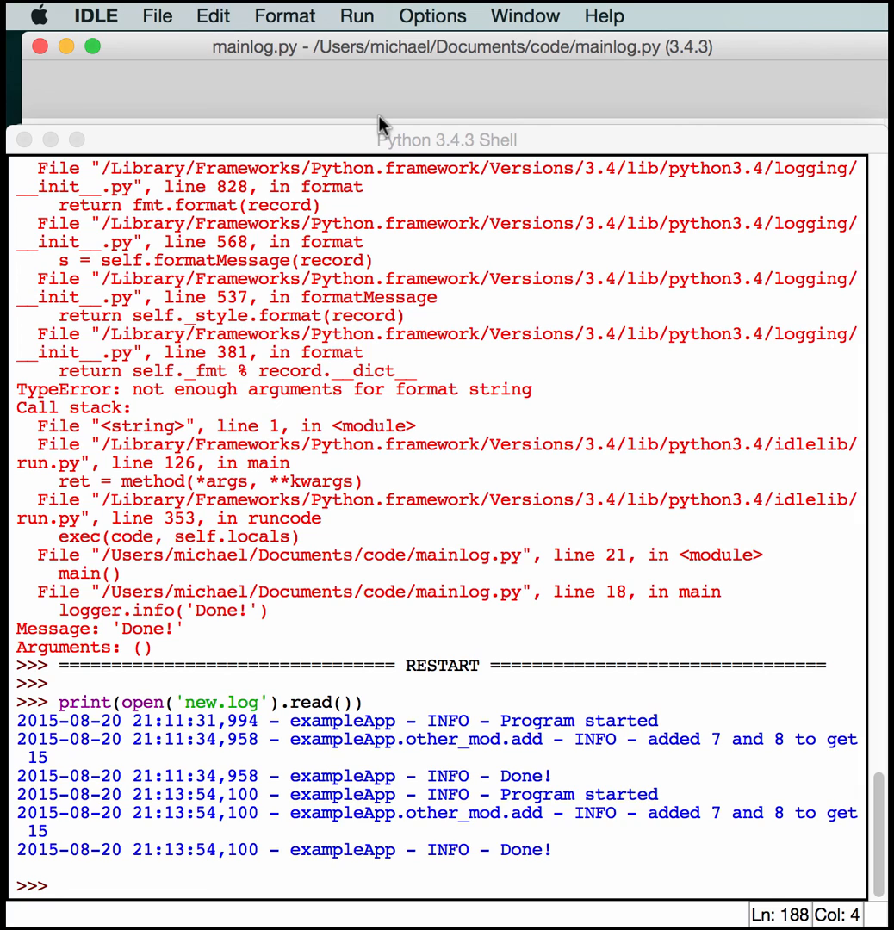
mouse_move(492, 675)
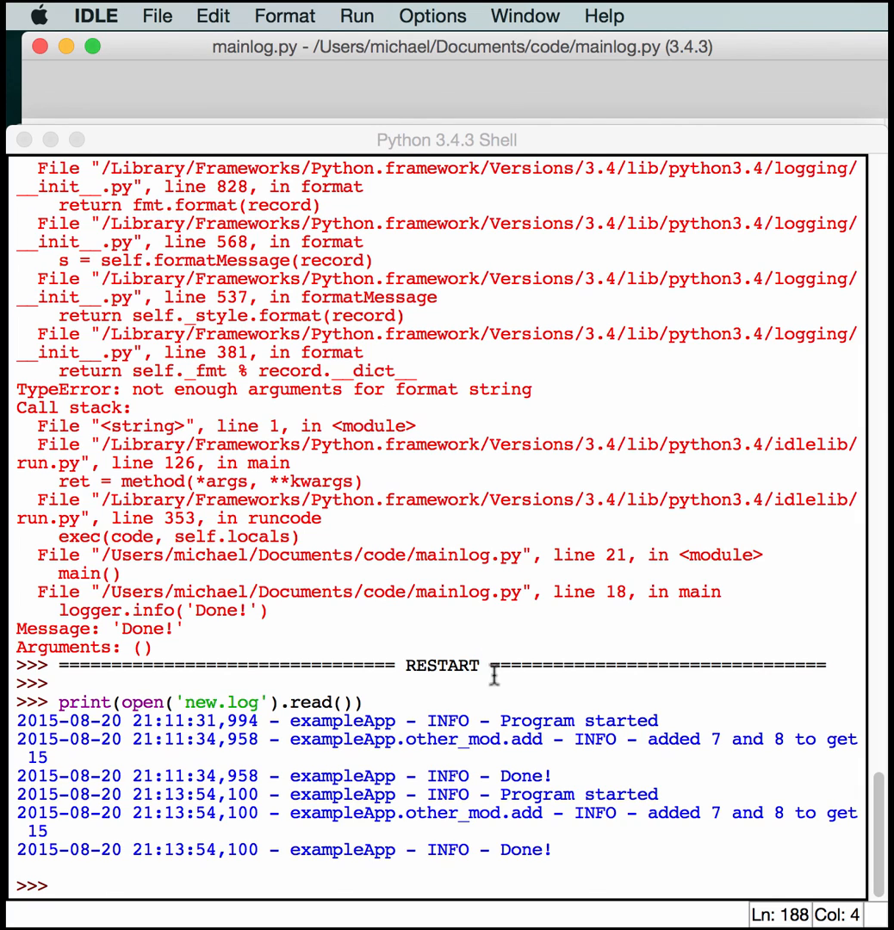
mouse_move(655, 813)
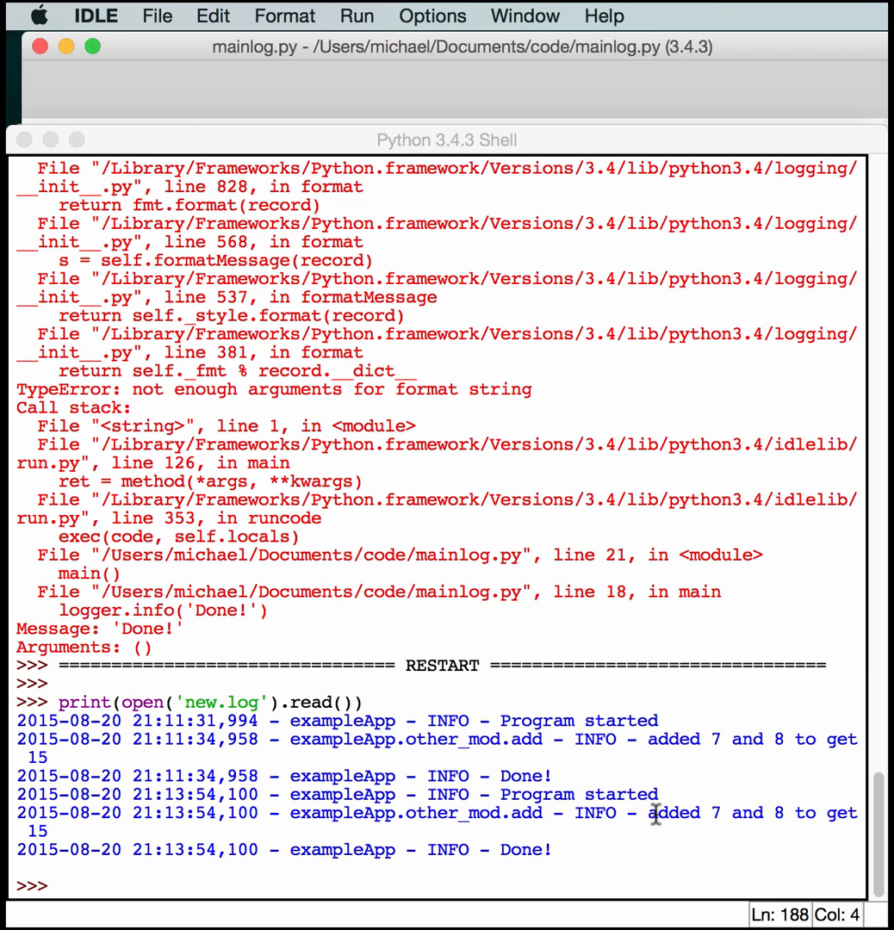
mouse_move(514, 707)
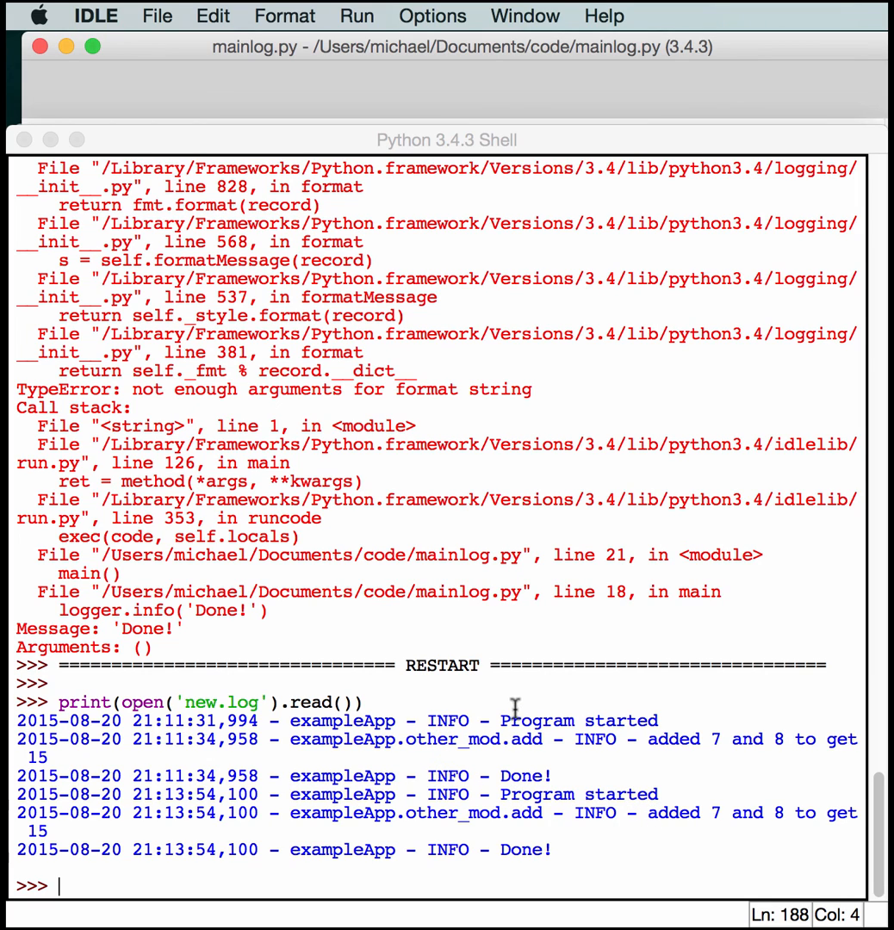
mouse_move(417, 739)
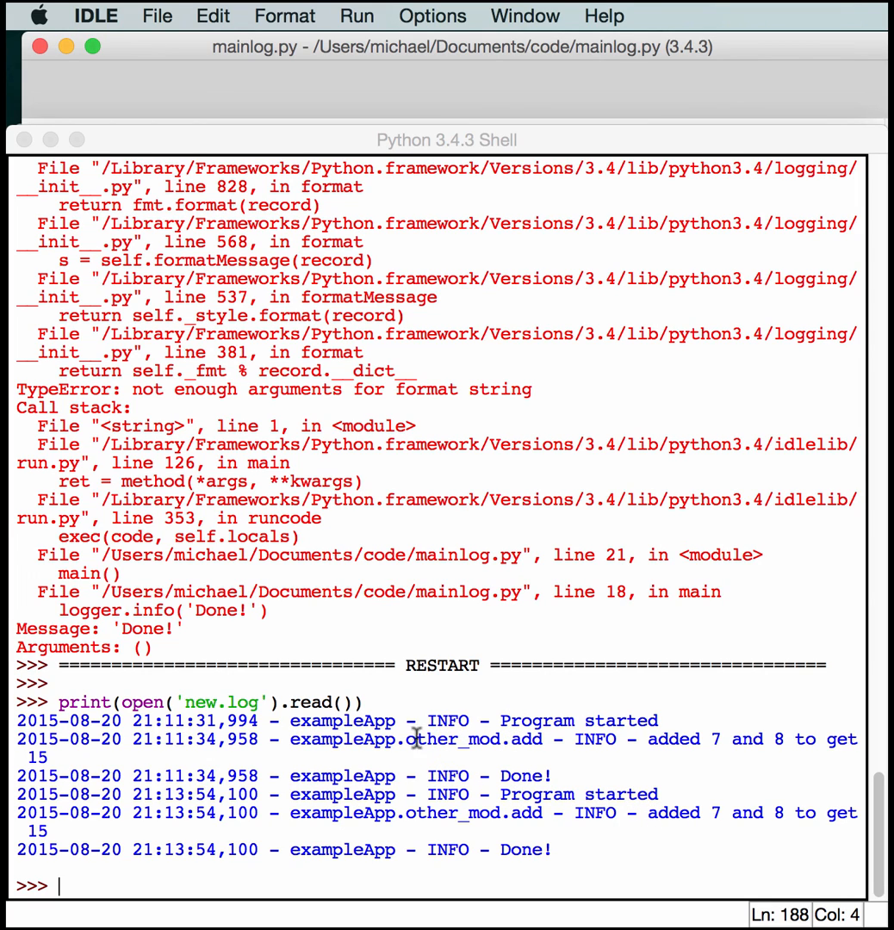
mouse_move(678, 807)
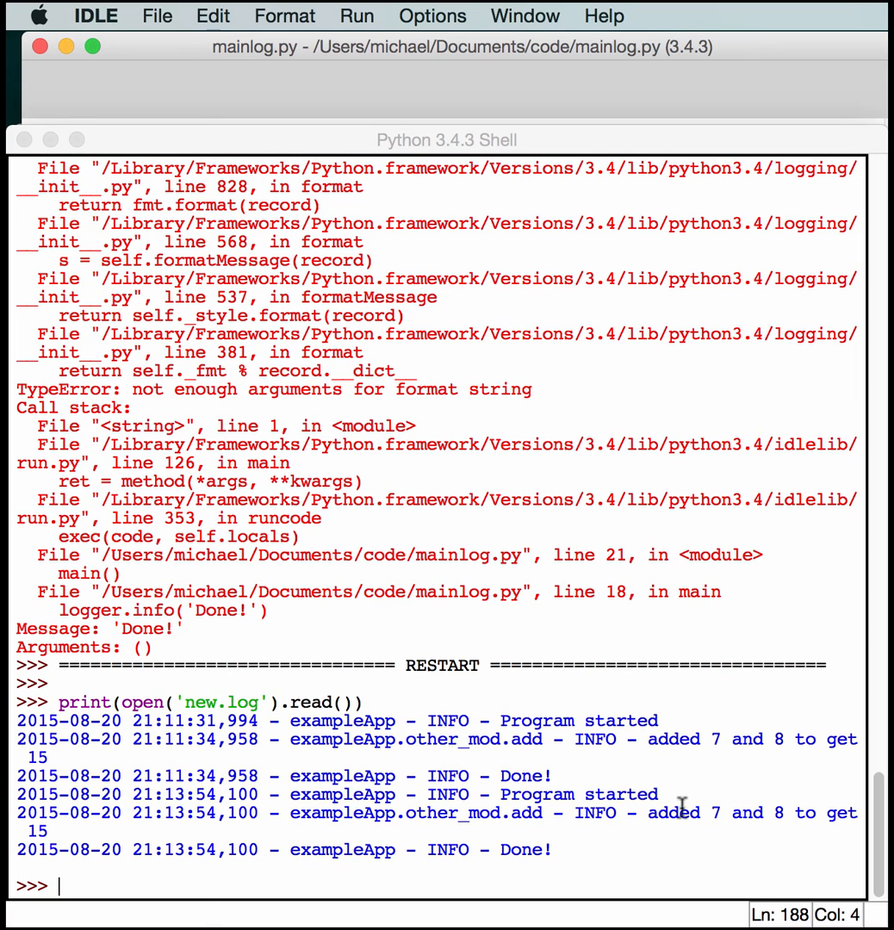
mouse_move(555, 778)
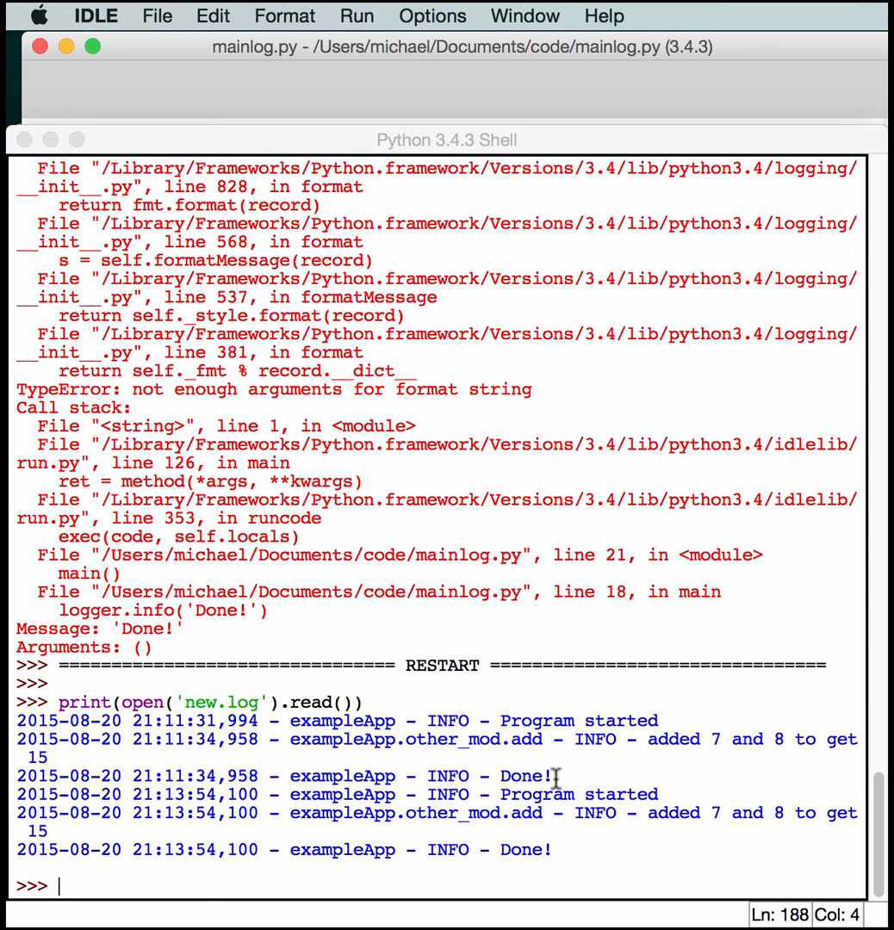
mouse_move(552, 853)
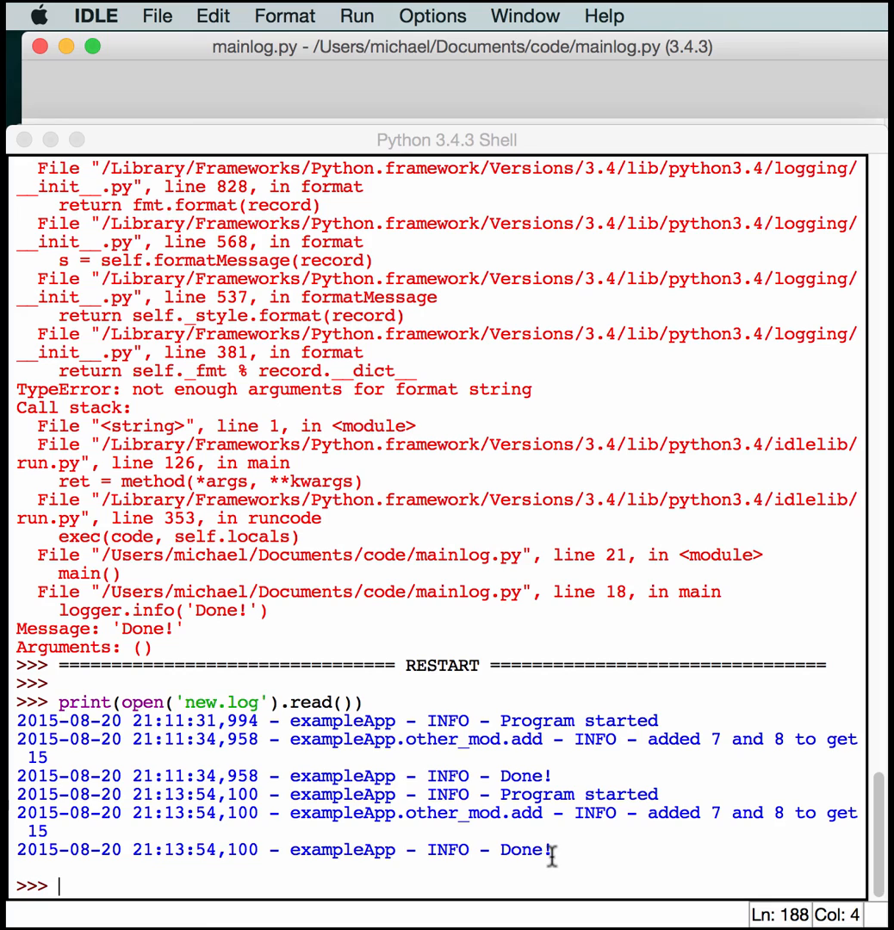
mouse_move(736, 825)
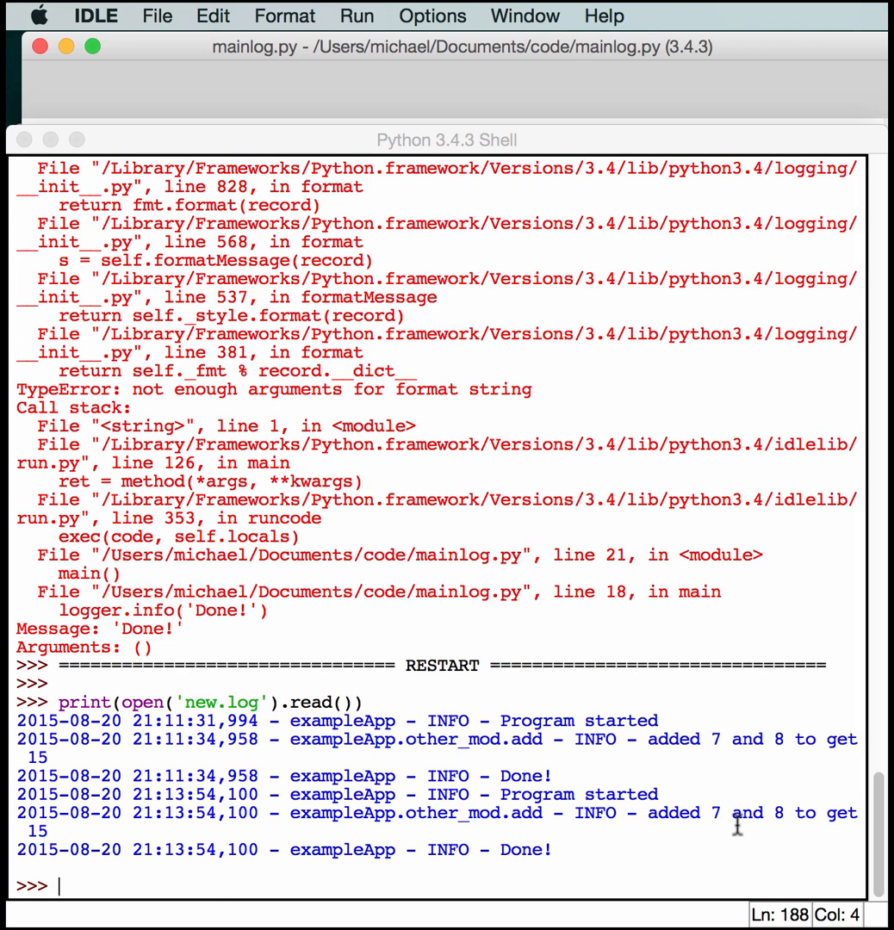
mouse_move(181, 831)
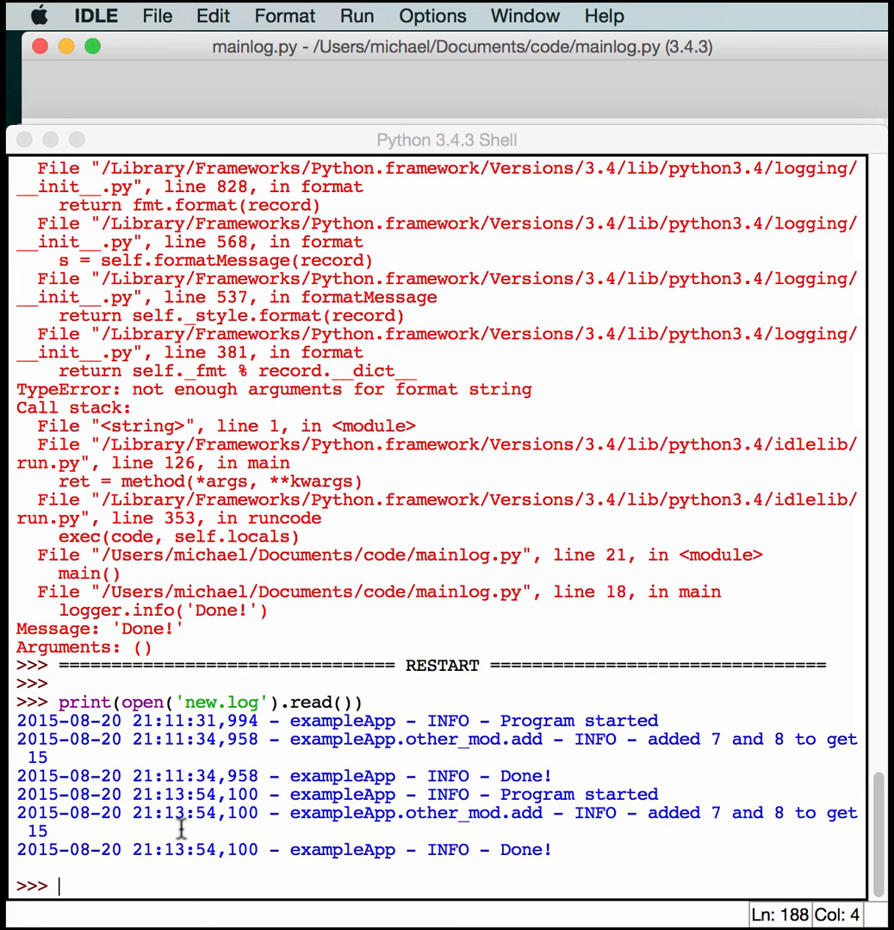
mouse_move(147, 862)
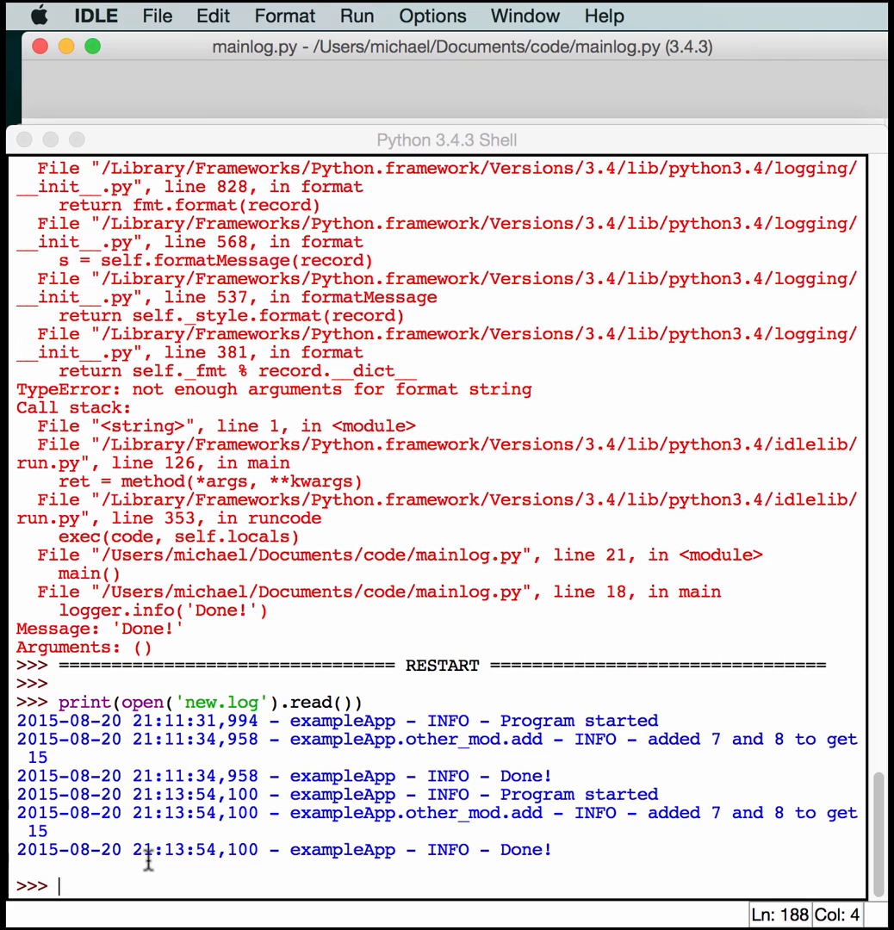
mouse_move(393, 813)
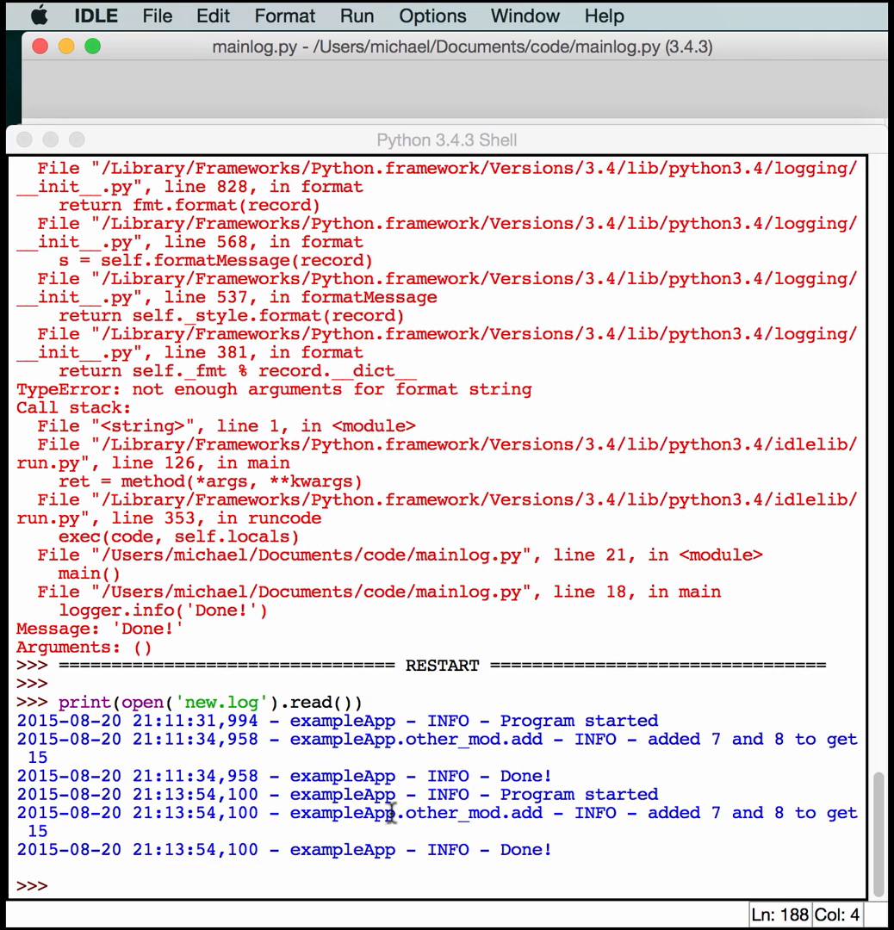
mouse_move(331, 724)
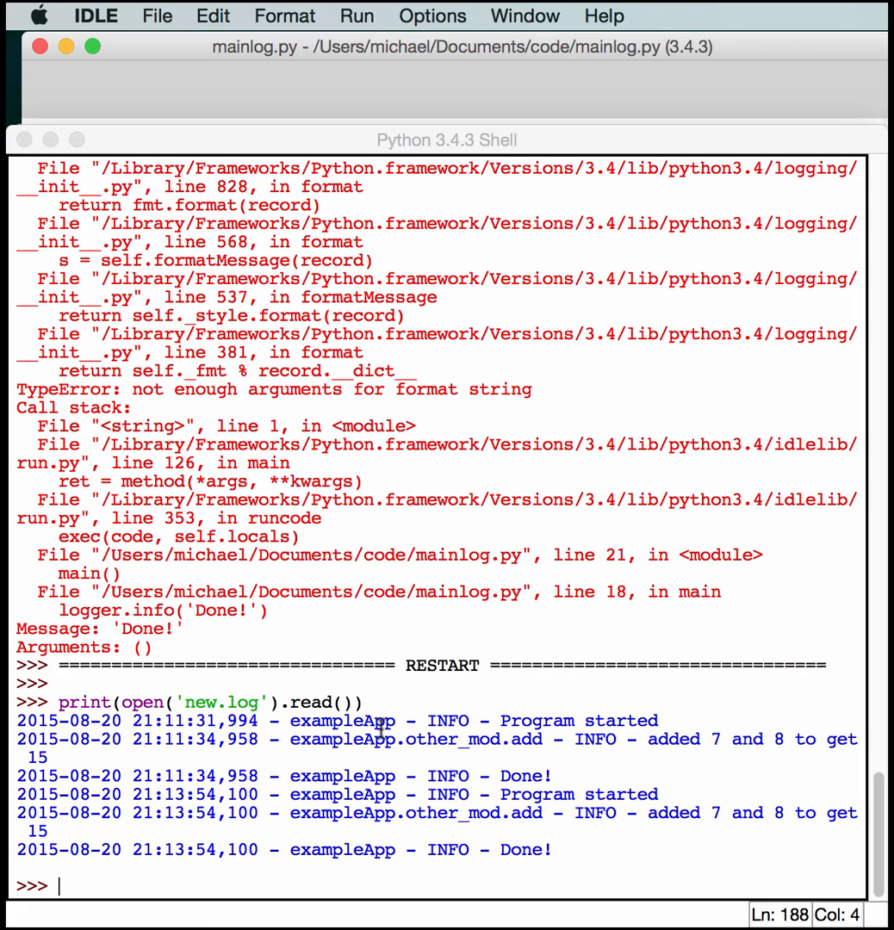
mouse_move(388, 756)
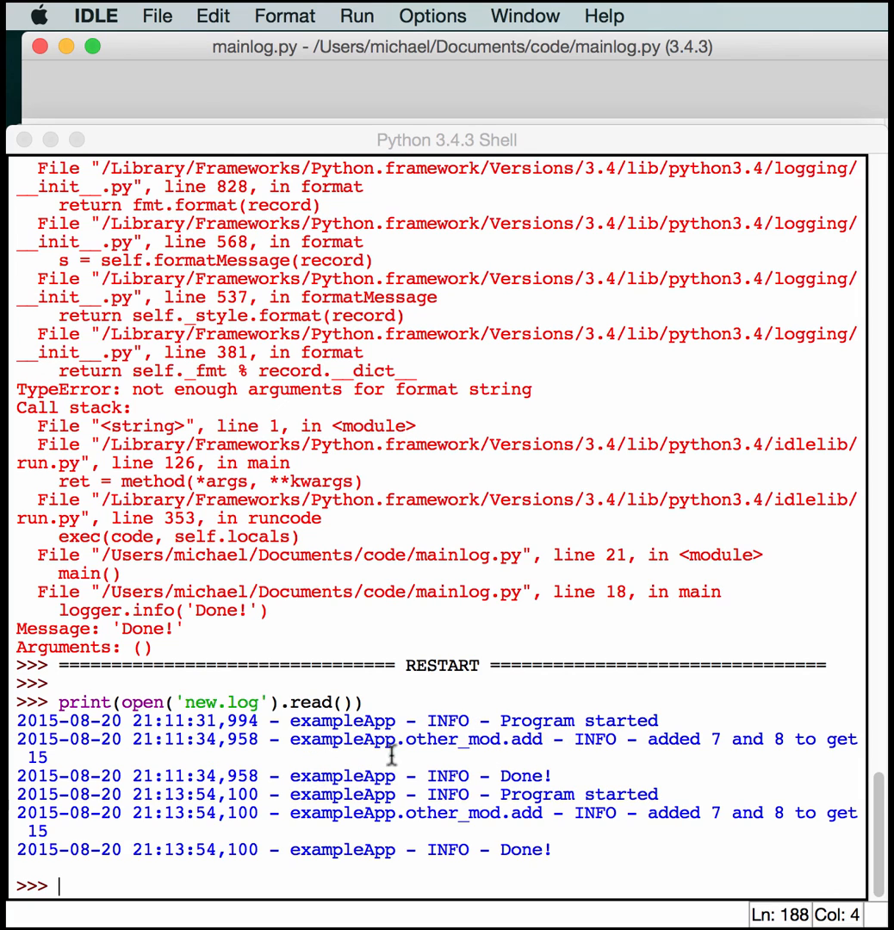
mouse_move(501, 751)
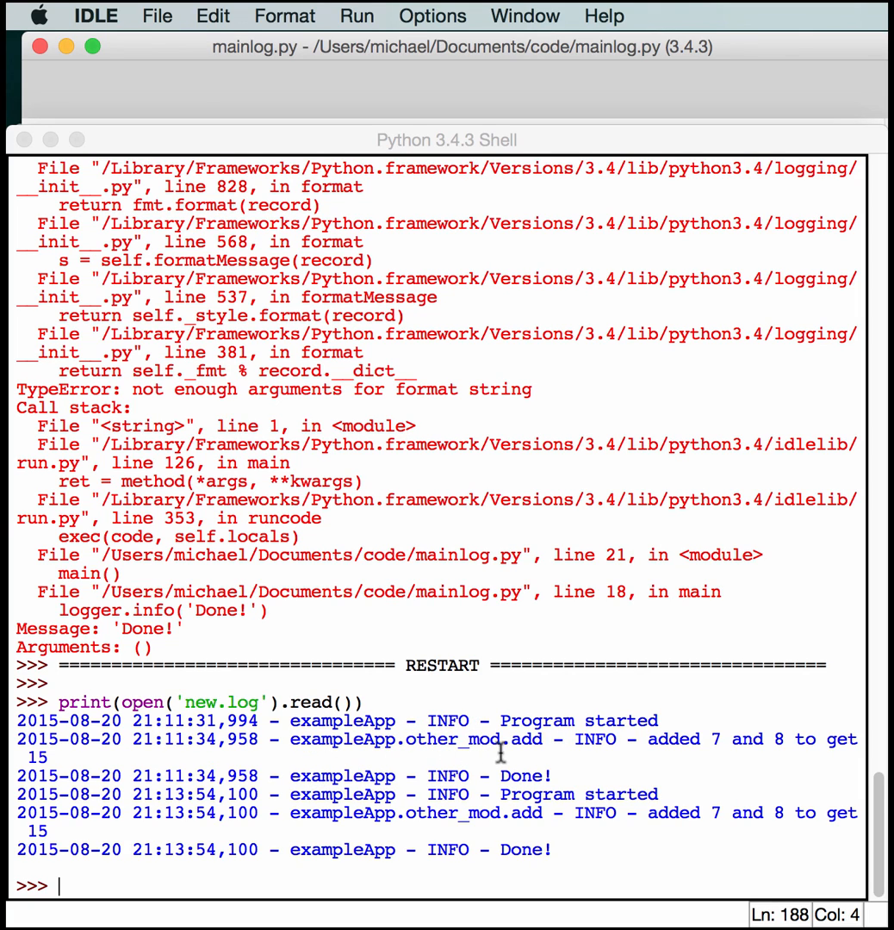
mouse_move(710, 742)
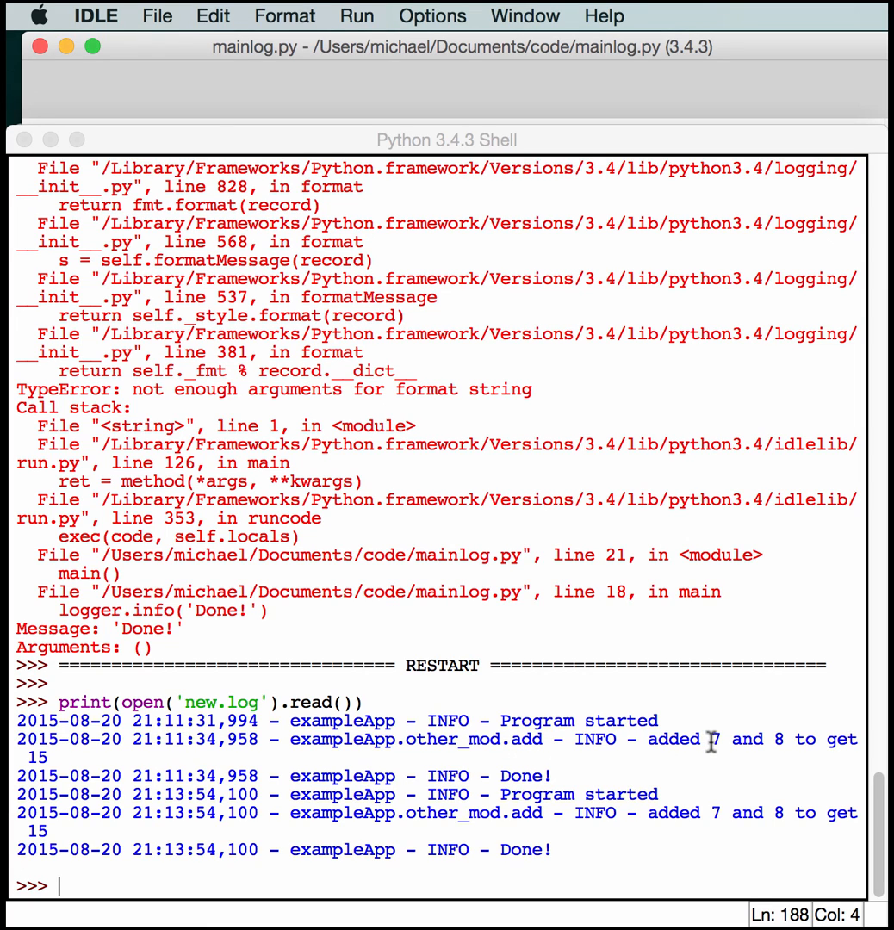
mouse_move(793, 742)
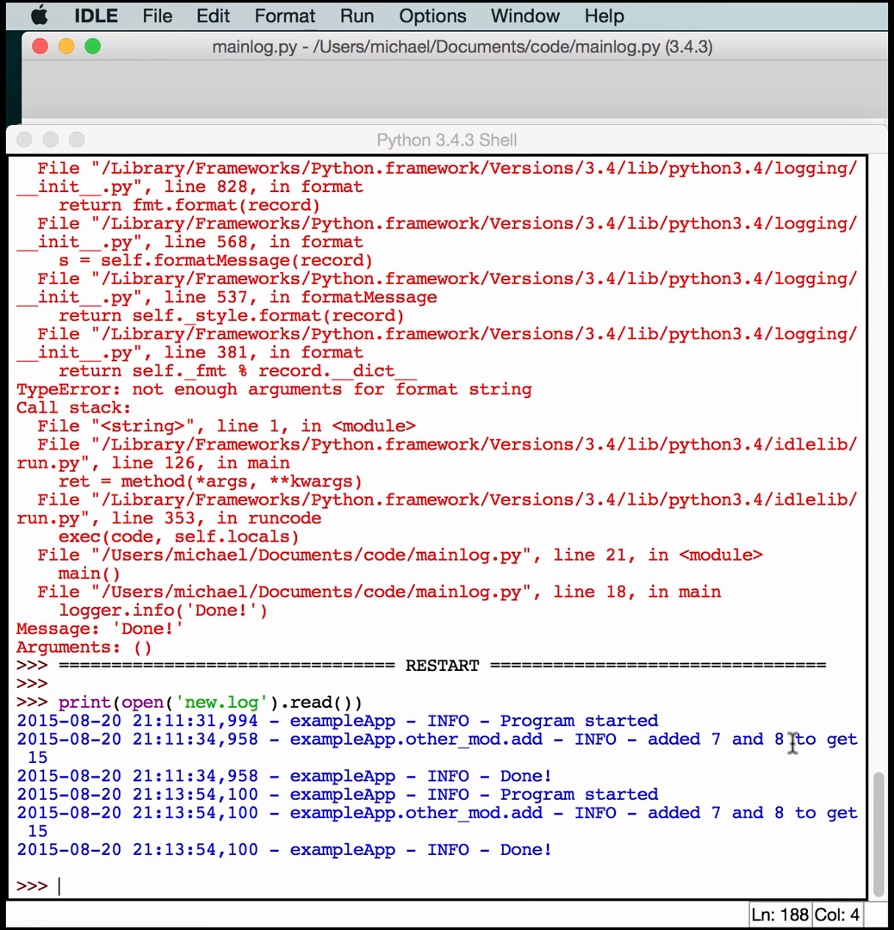
mouse_move(748, 739)
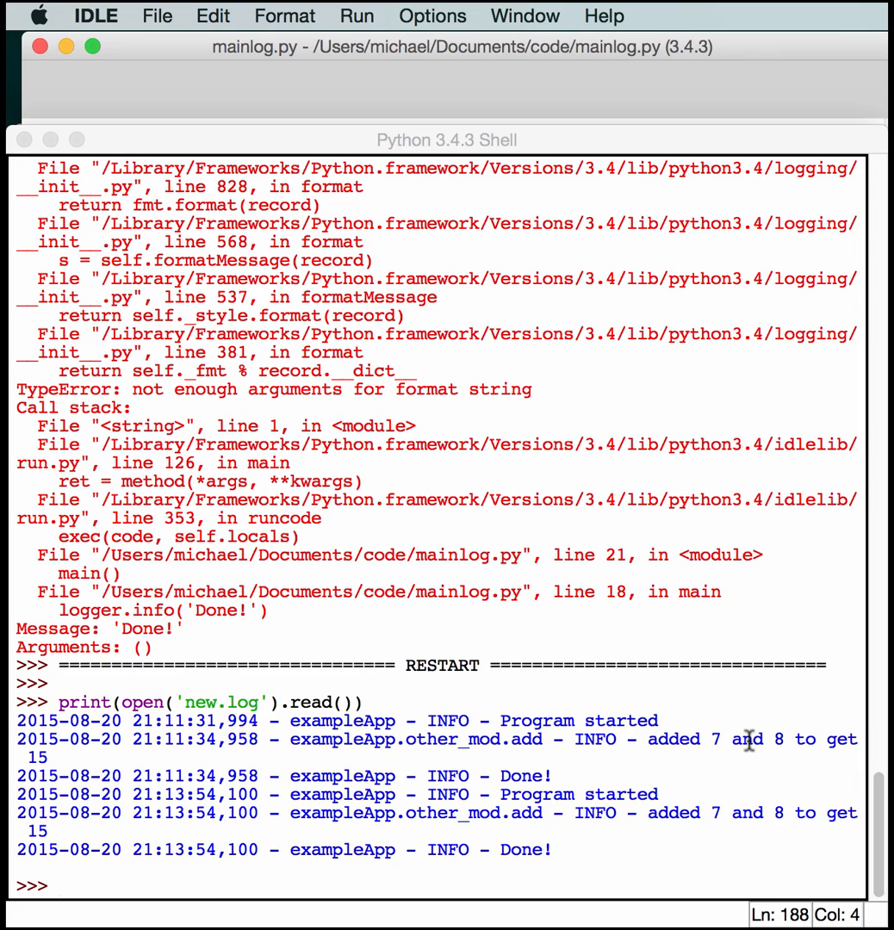